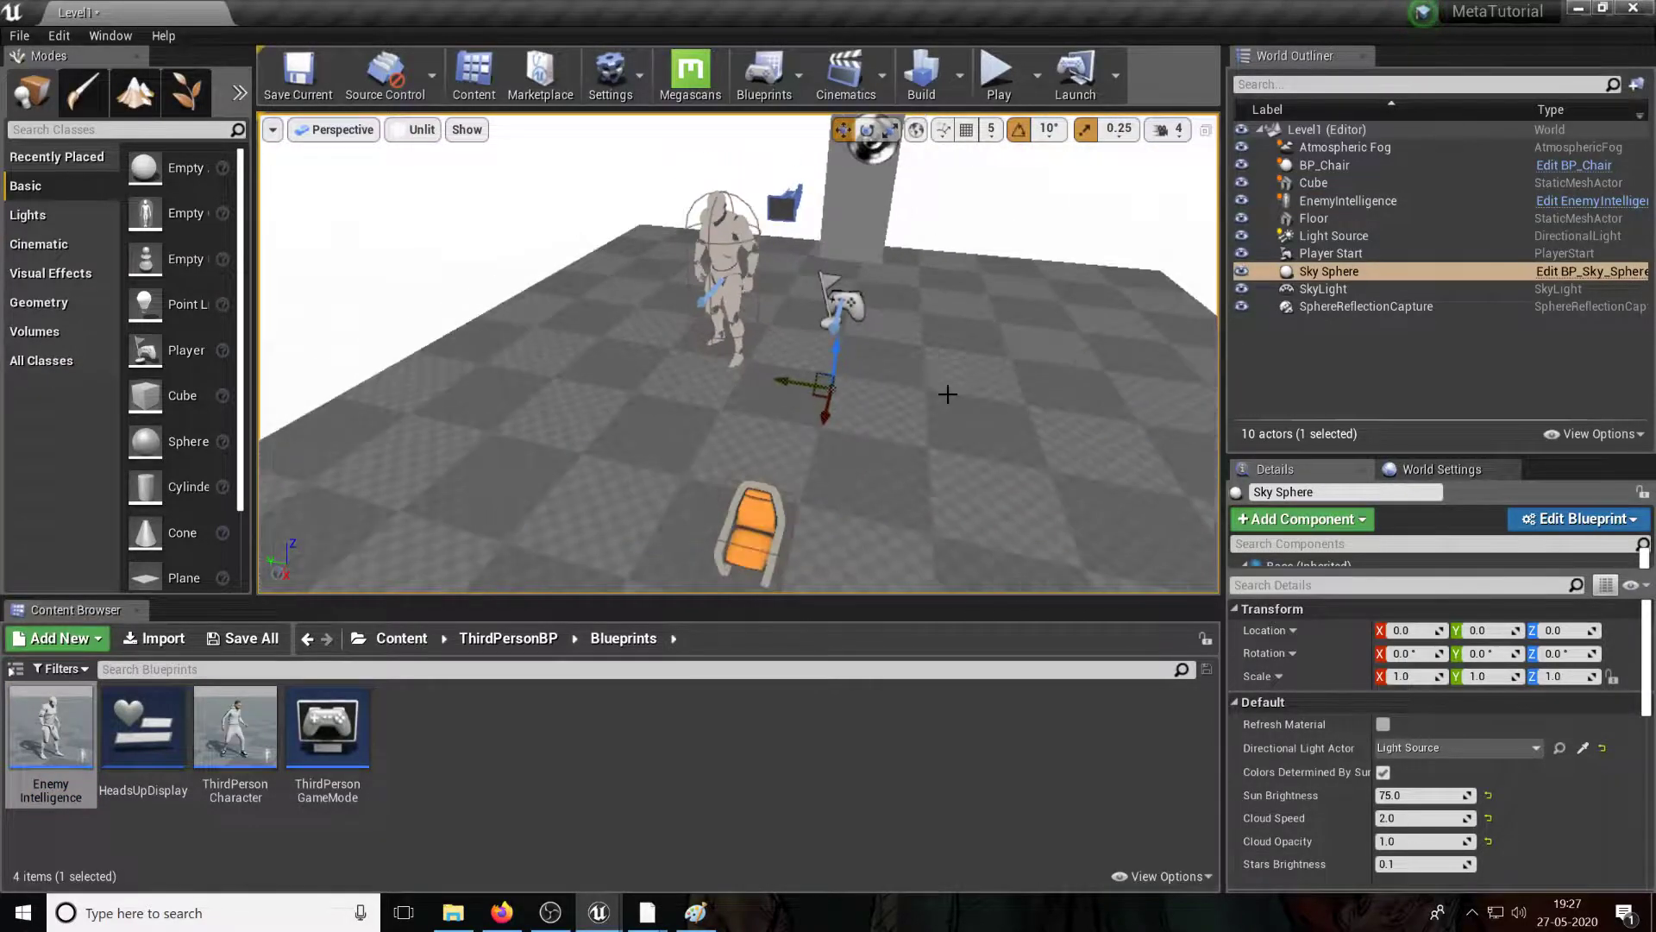
Step: Play-test the level, stop it, and bring up the EnemyIntelligence blueprint
{"action": "left_click", "coordinate": [996, 69]}
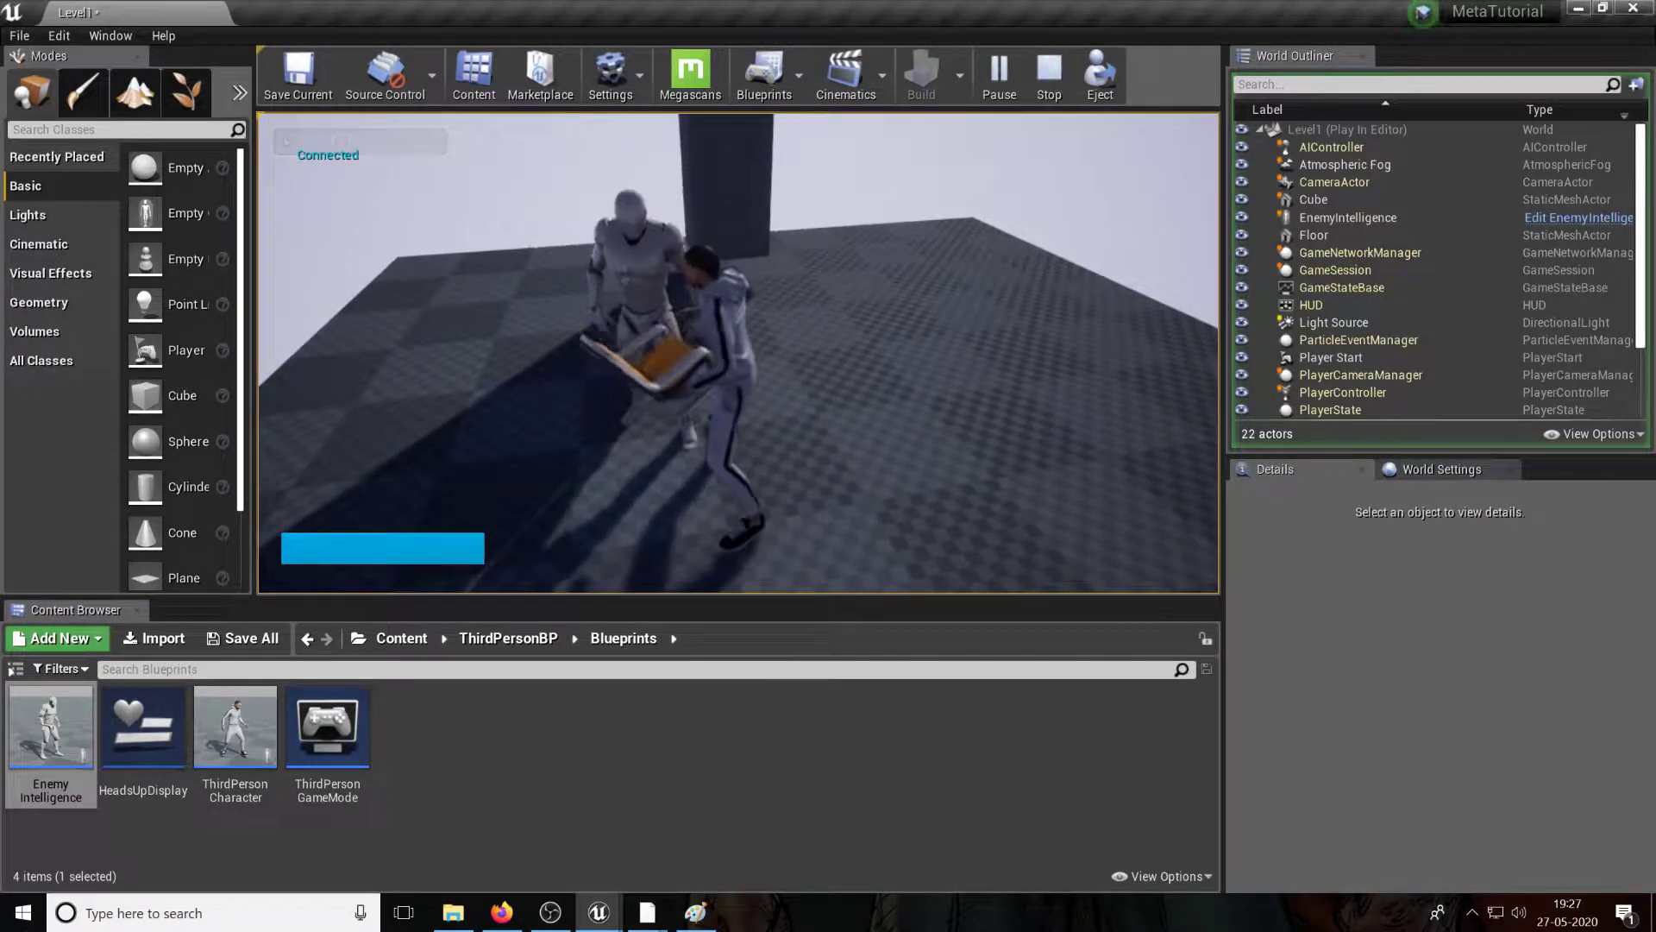
{"action": "left_click", "coordinate": [1047, 76]}
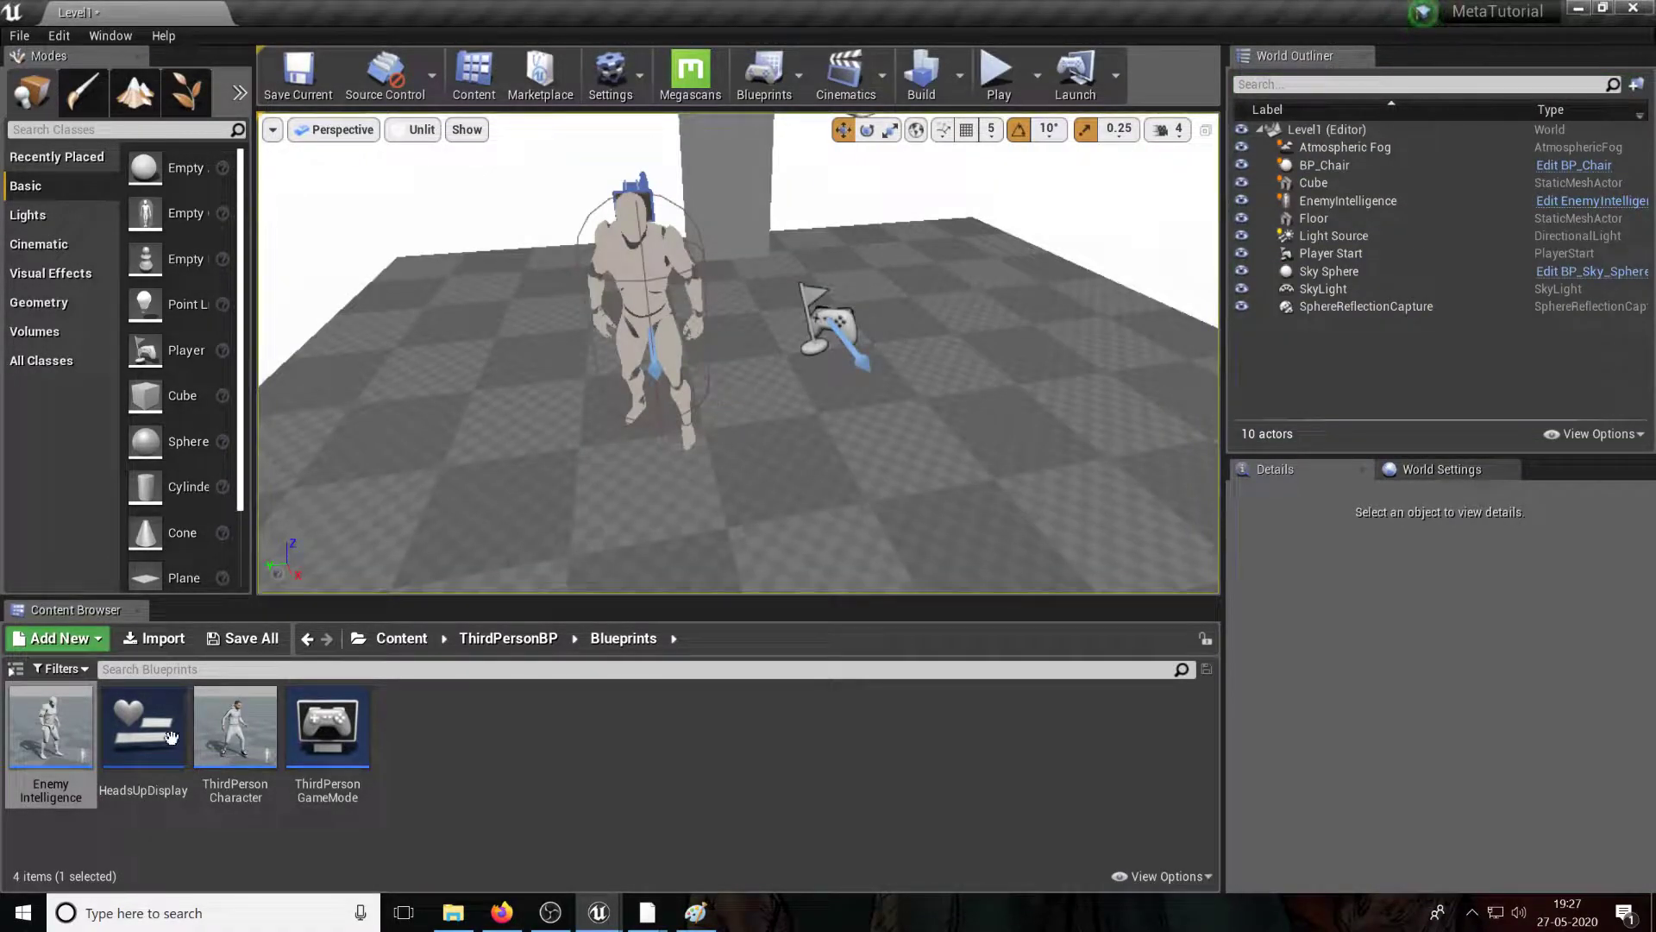
{"action": "double_click", "coordinate": [50, 726]}
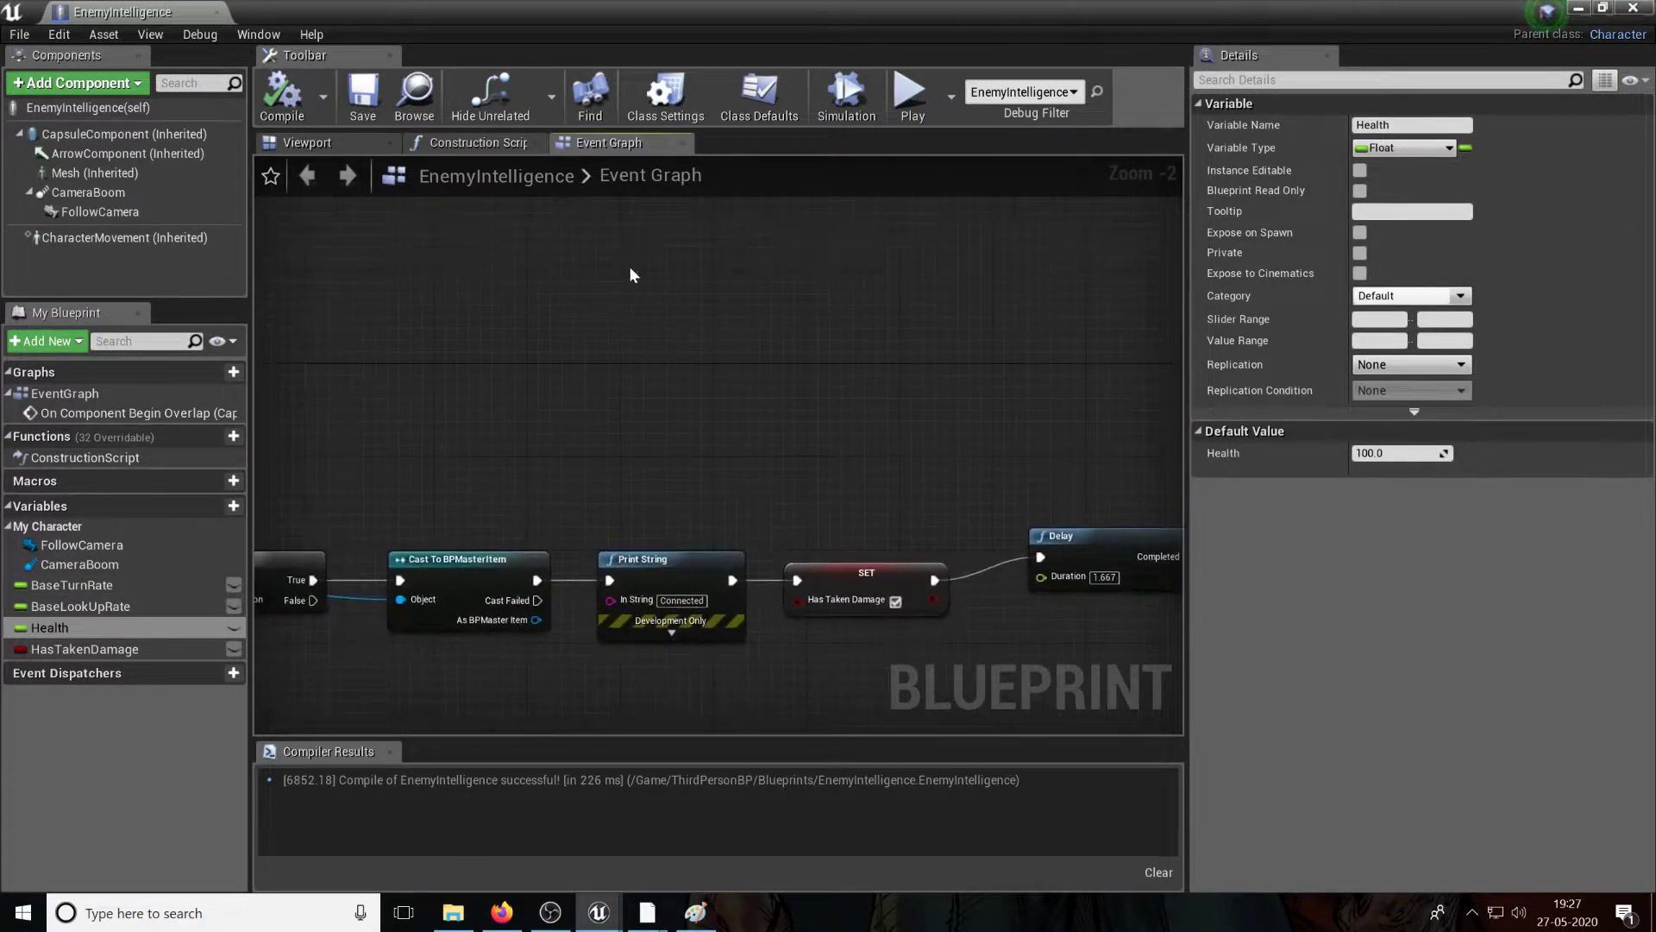
{"action": "mouse_move", "coordinate": [50, 628]}
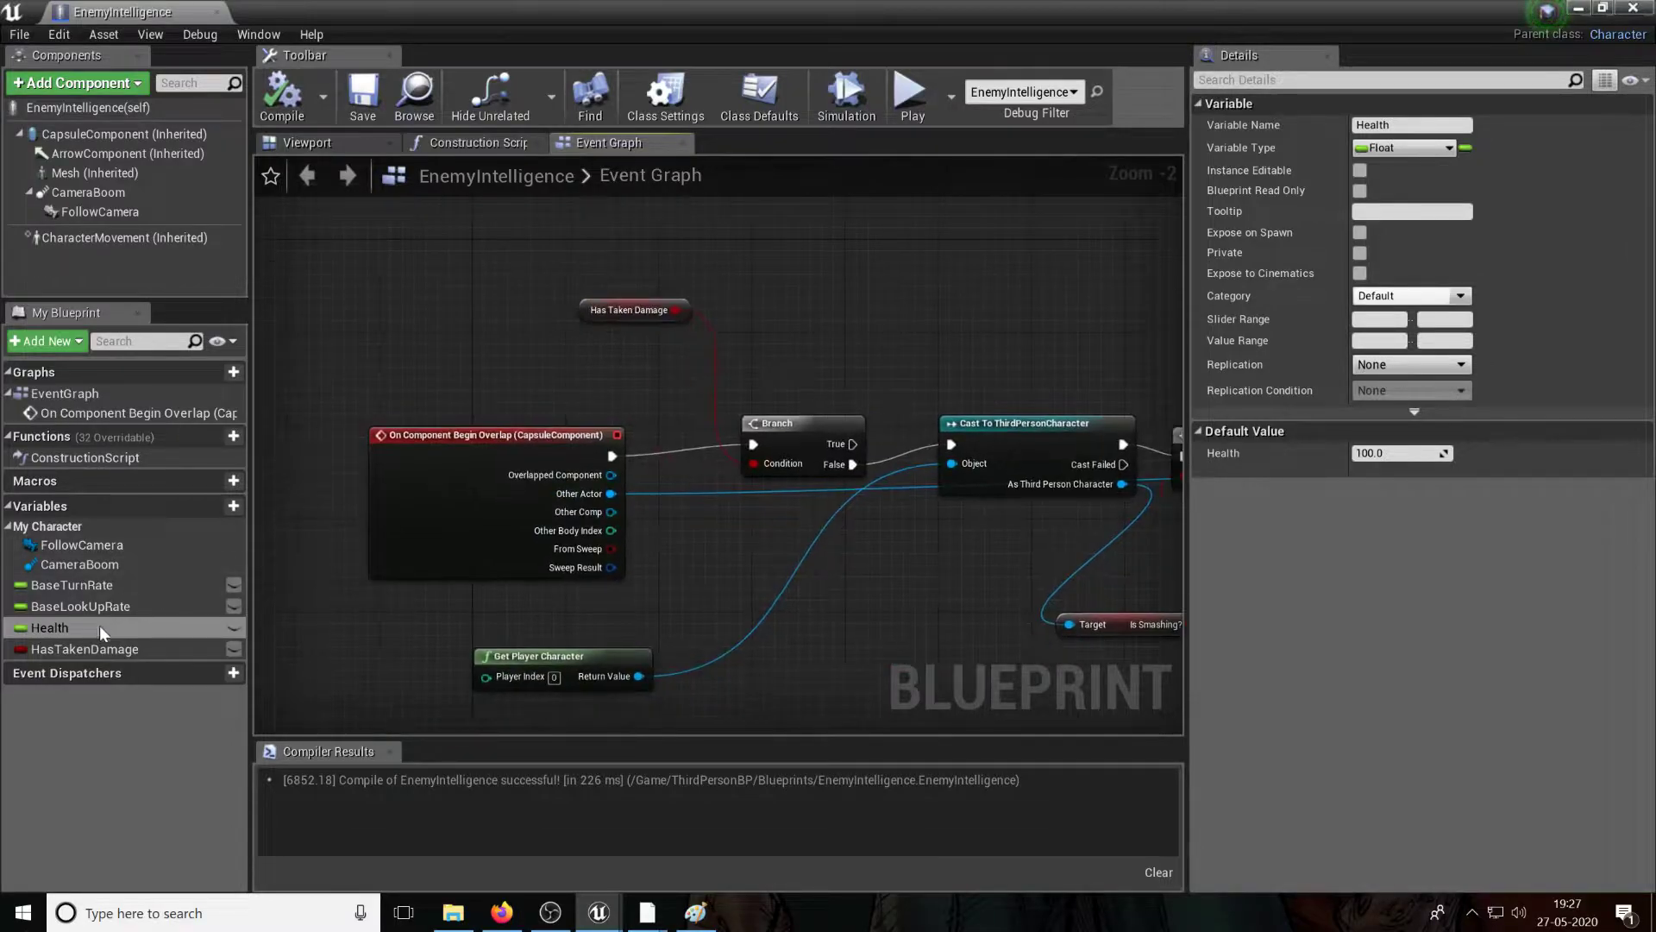
Step: Bring up ThirdPersonCharacter and flip between it and EnemyIntelligence to compare them
{"action": "left_click", "coordinate": [48, 628]}
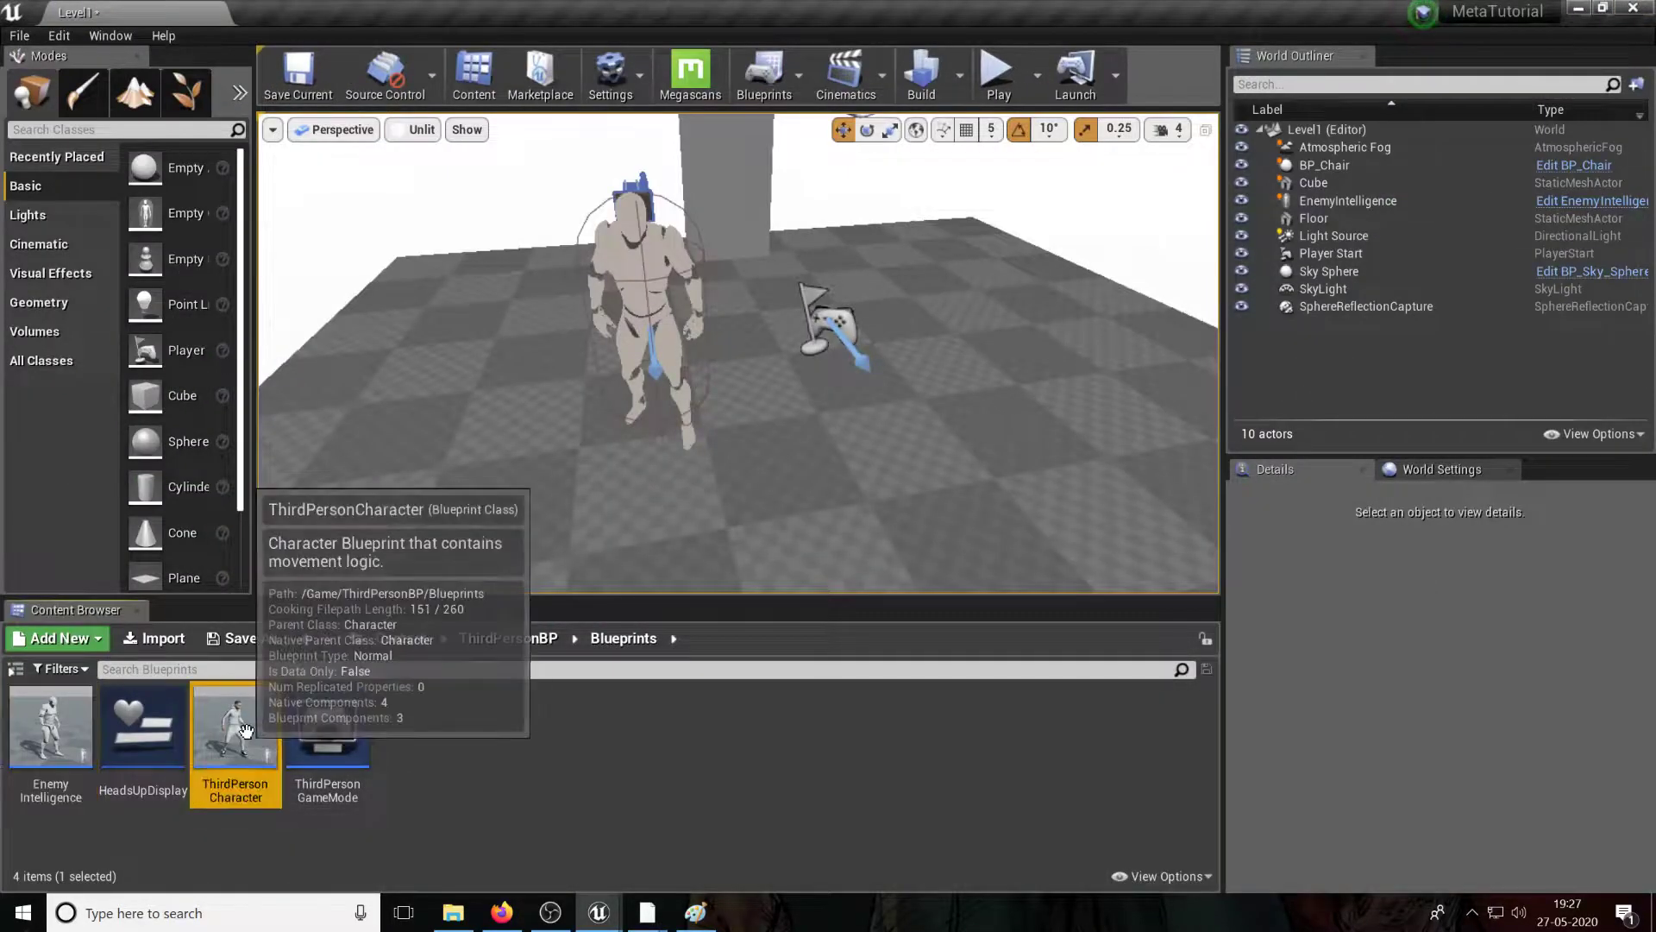
{"action": "double_click", "coordinate": [235, 726]}
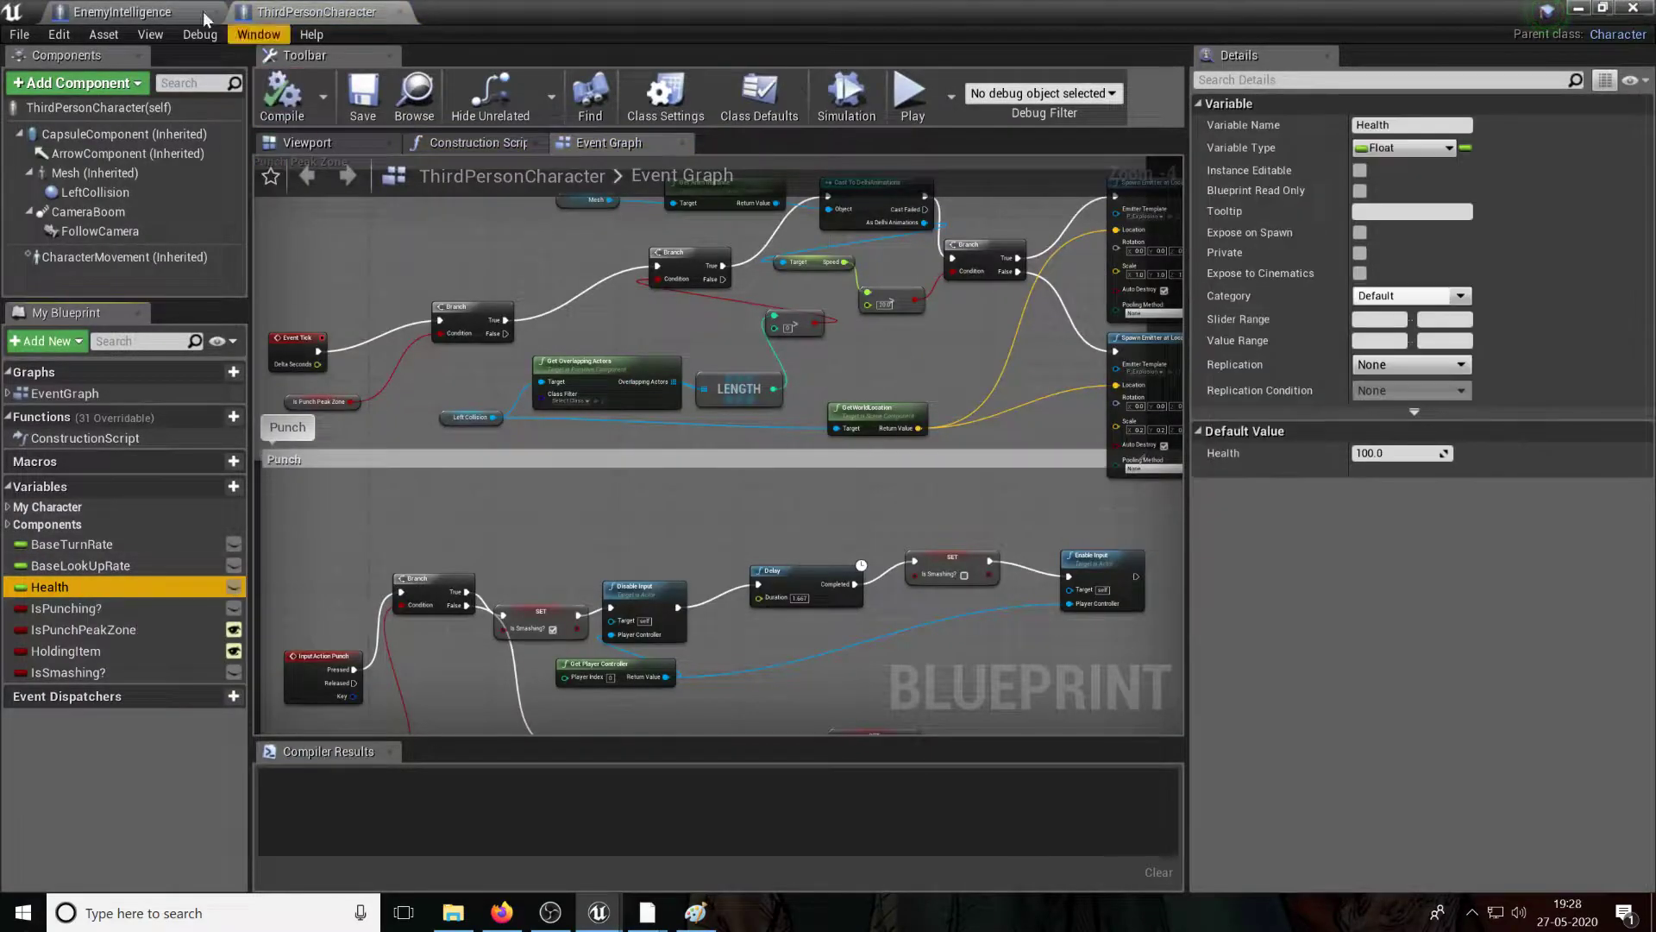
{"action": "left_click", "coordinate": [121, 12]}
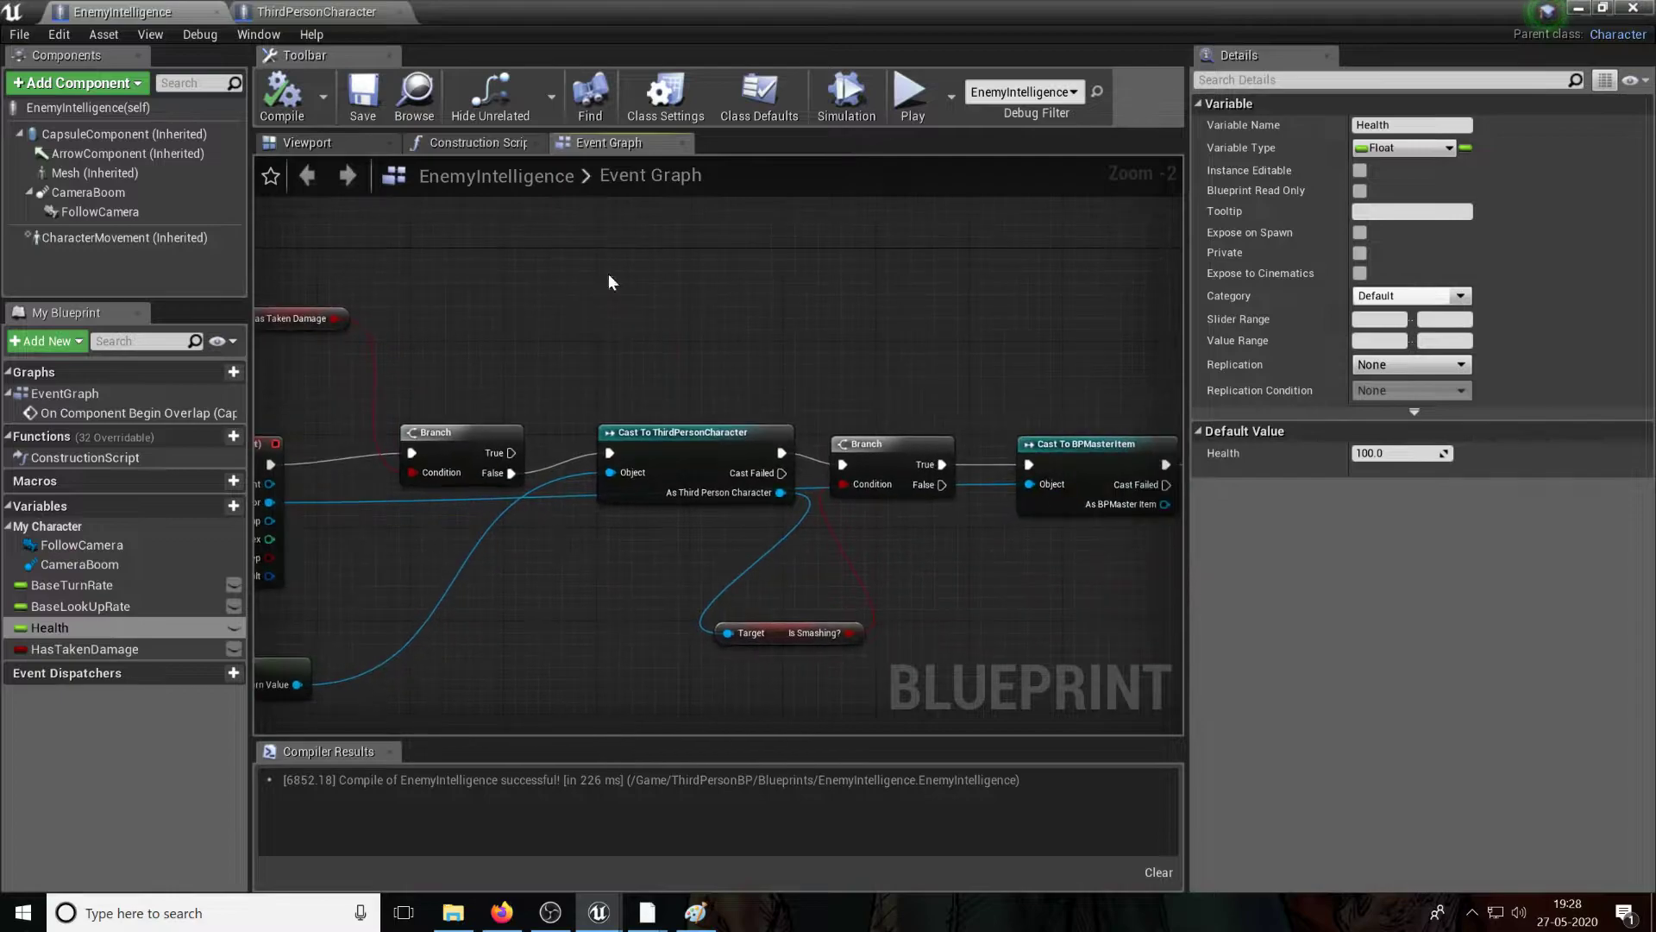
{"action": "left_click", "coordinate": [317, 12]}
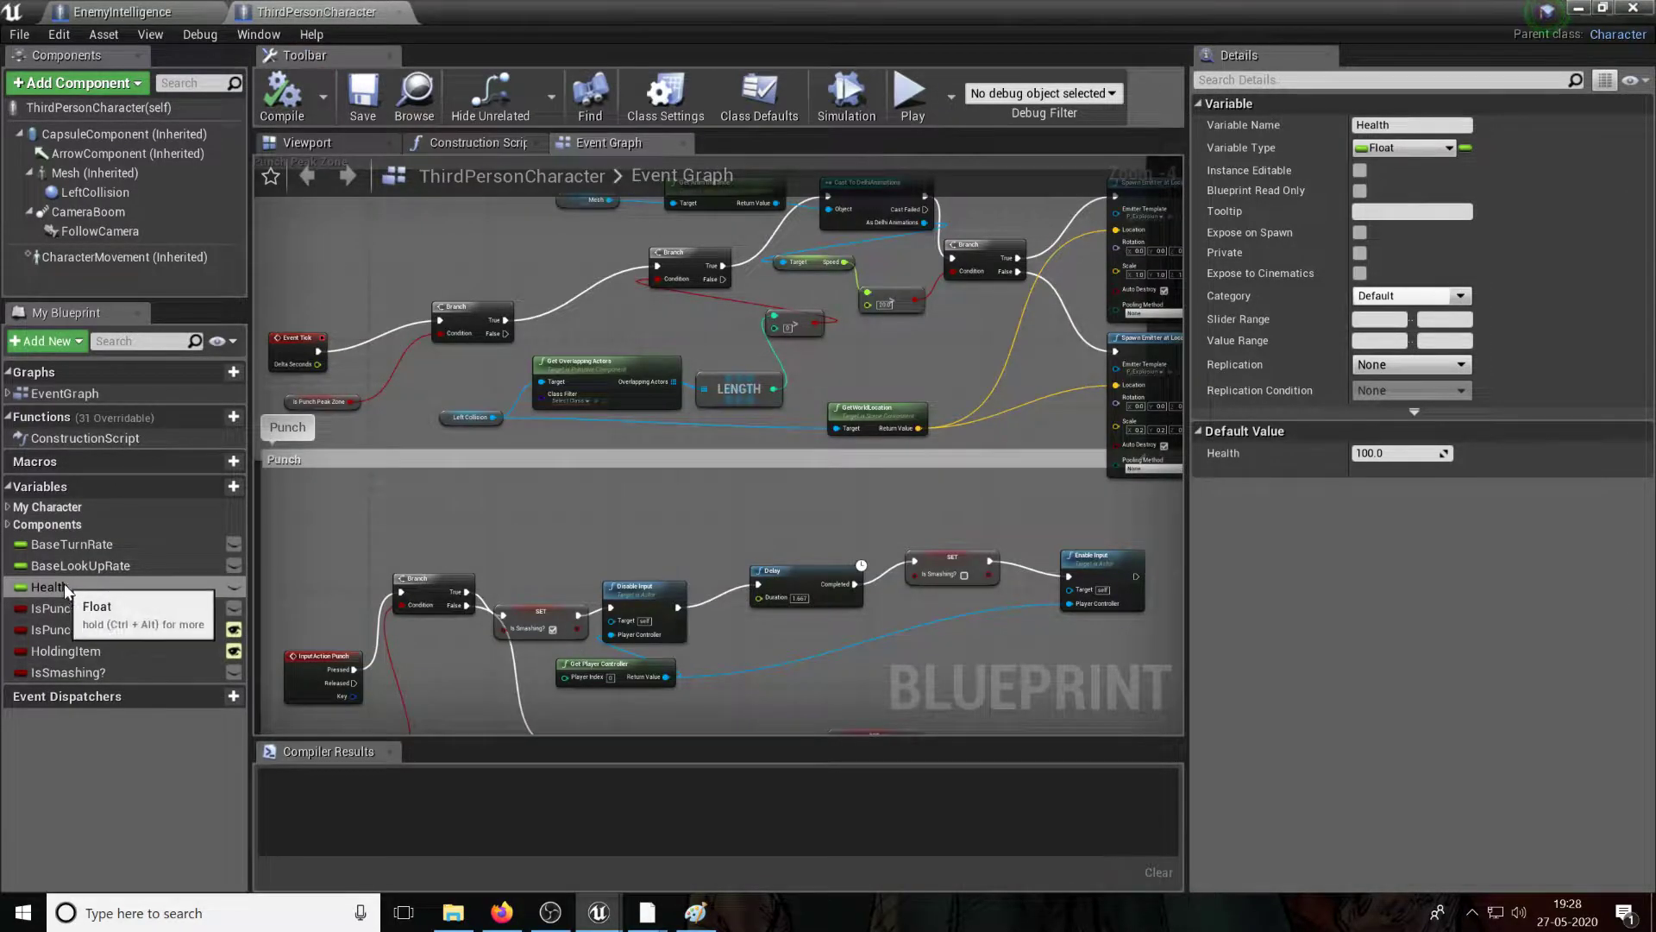
{"action": "left_click", "coordinate": [121, 12]}
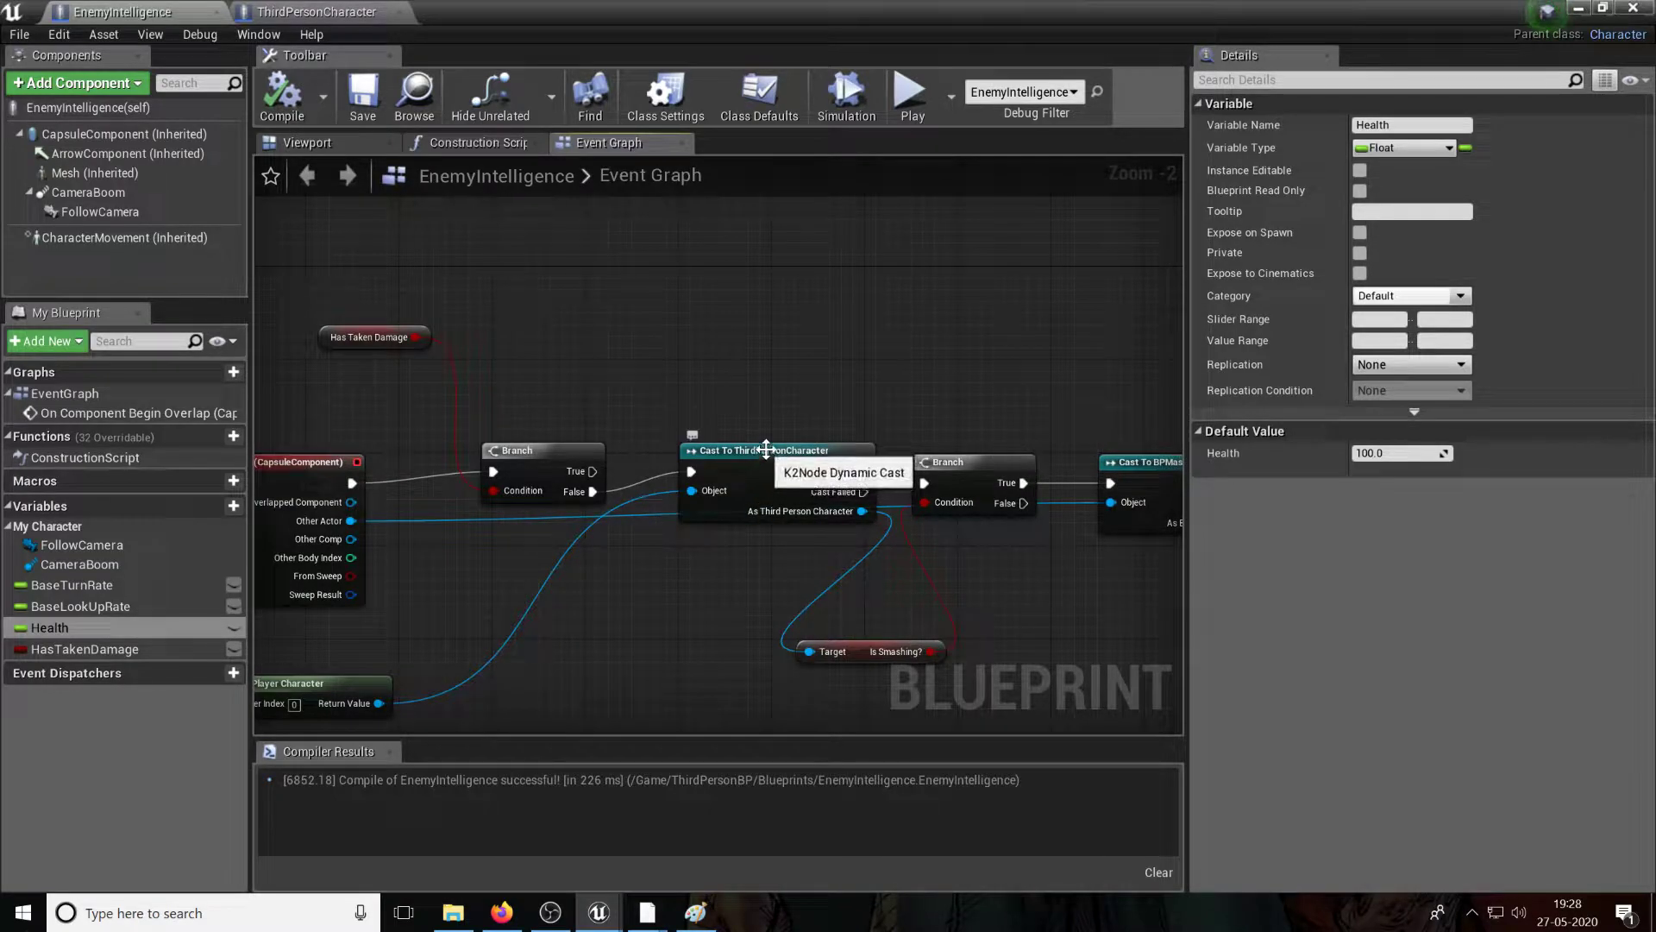
{"action": "mouse_move", "coordinate": [797, 398]}
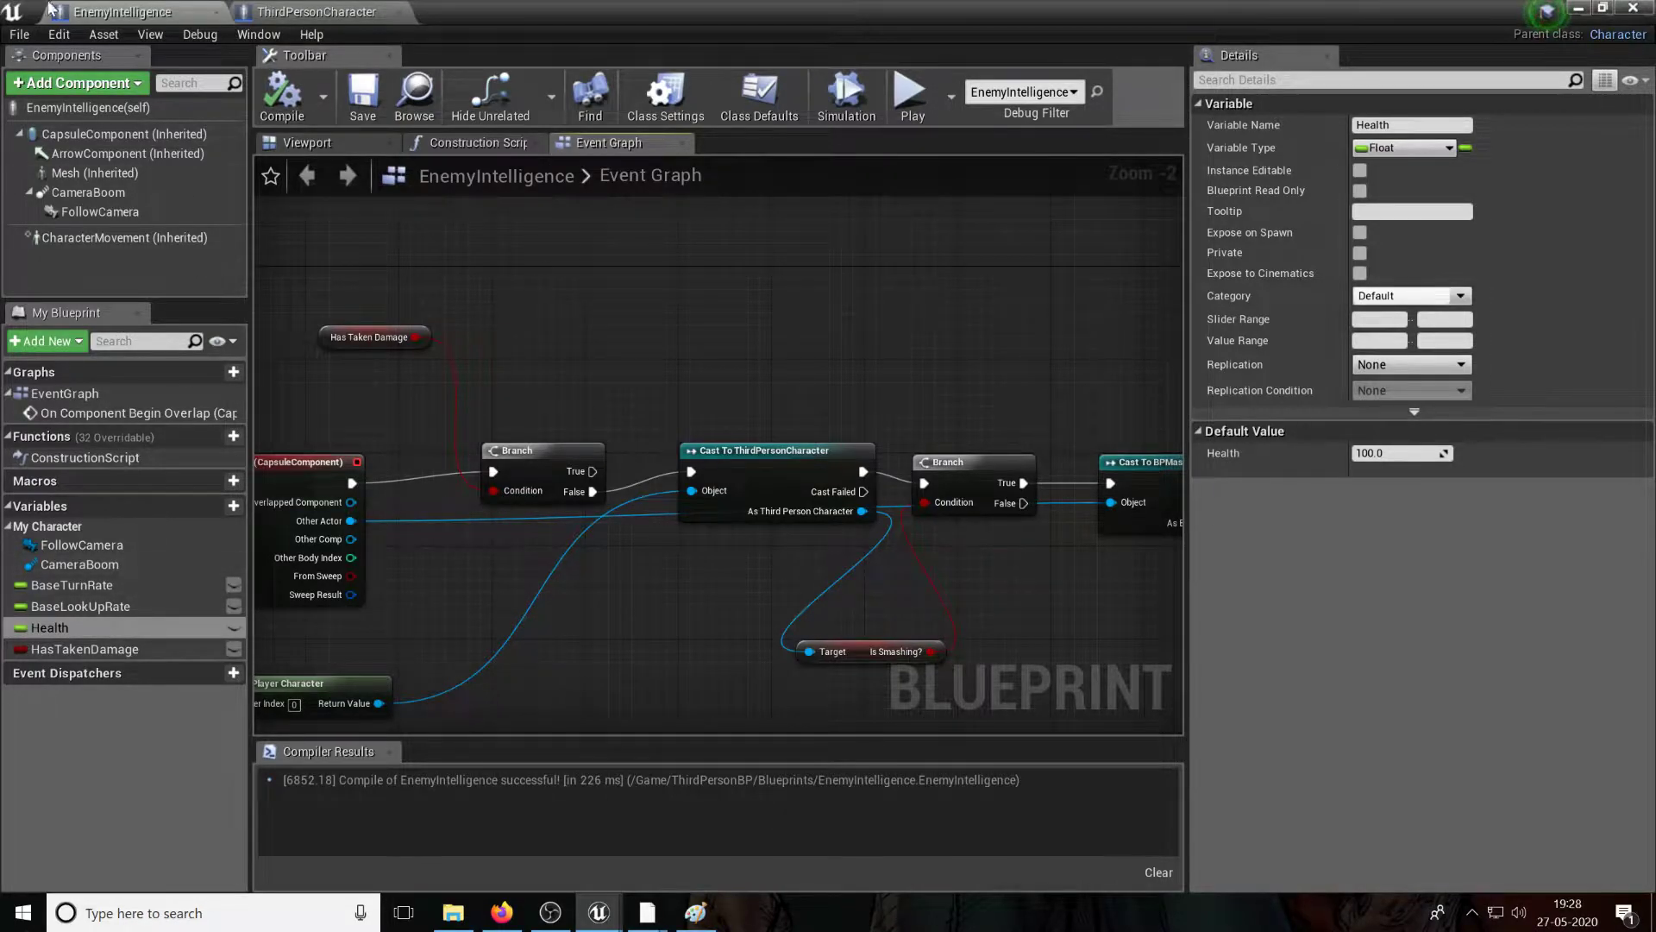
Step: Review the Health variable's settings, then close the ThirdPersonCharacter blueprint
{"action": "left_click", "coordinate": [315, 12]}
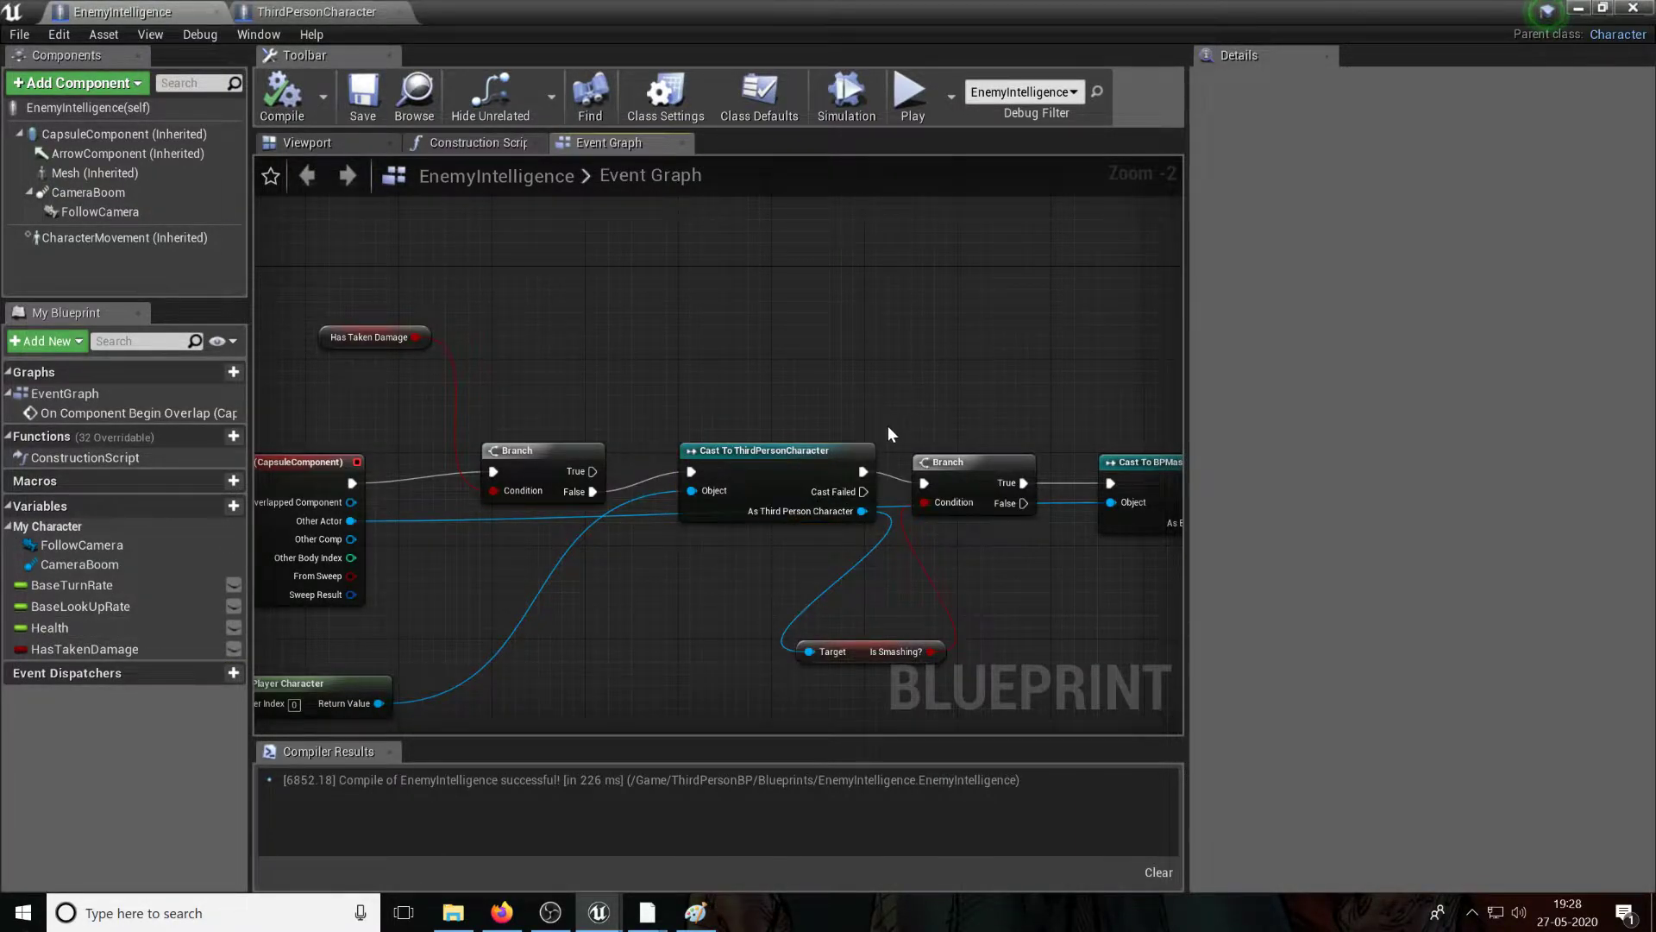
{"action": "left_click", "coordinate": [50, 628]}
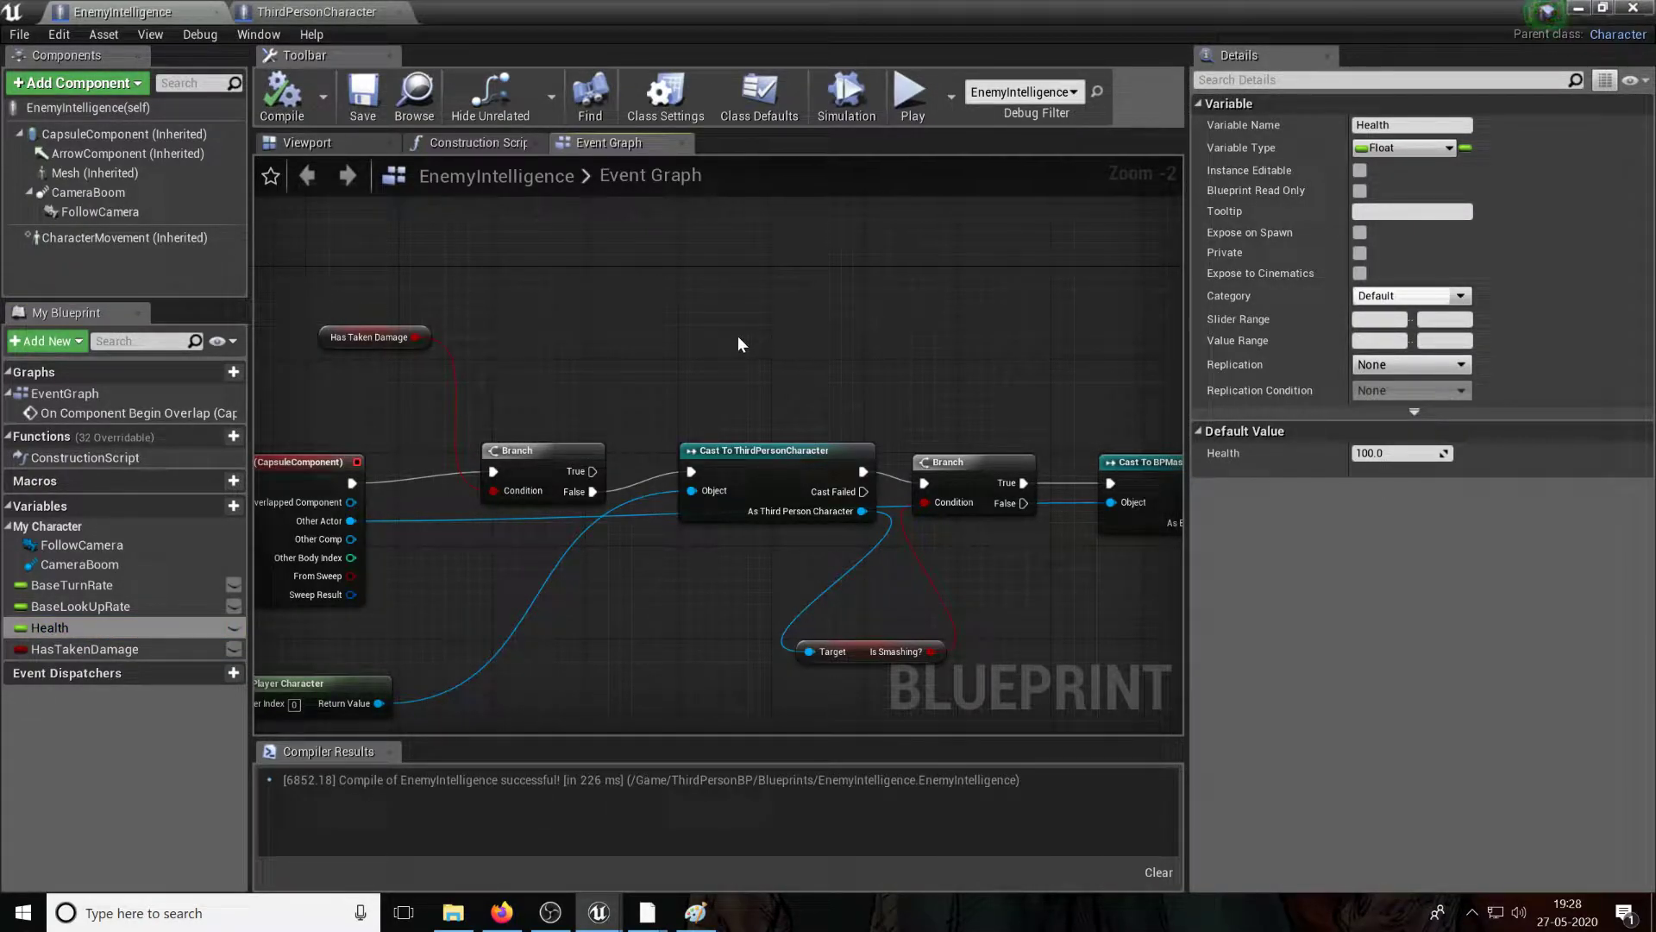
{"action": "mouse_move", "coordinate": [121, 12]}
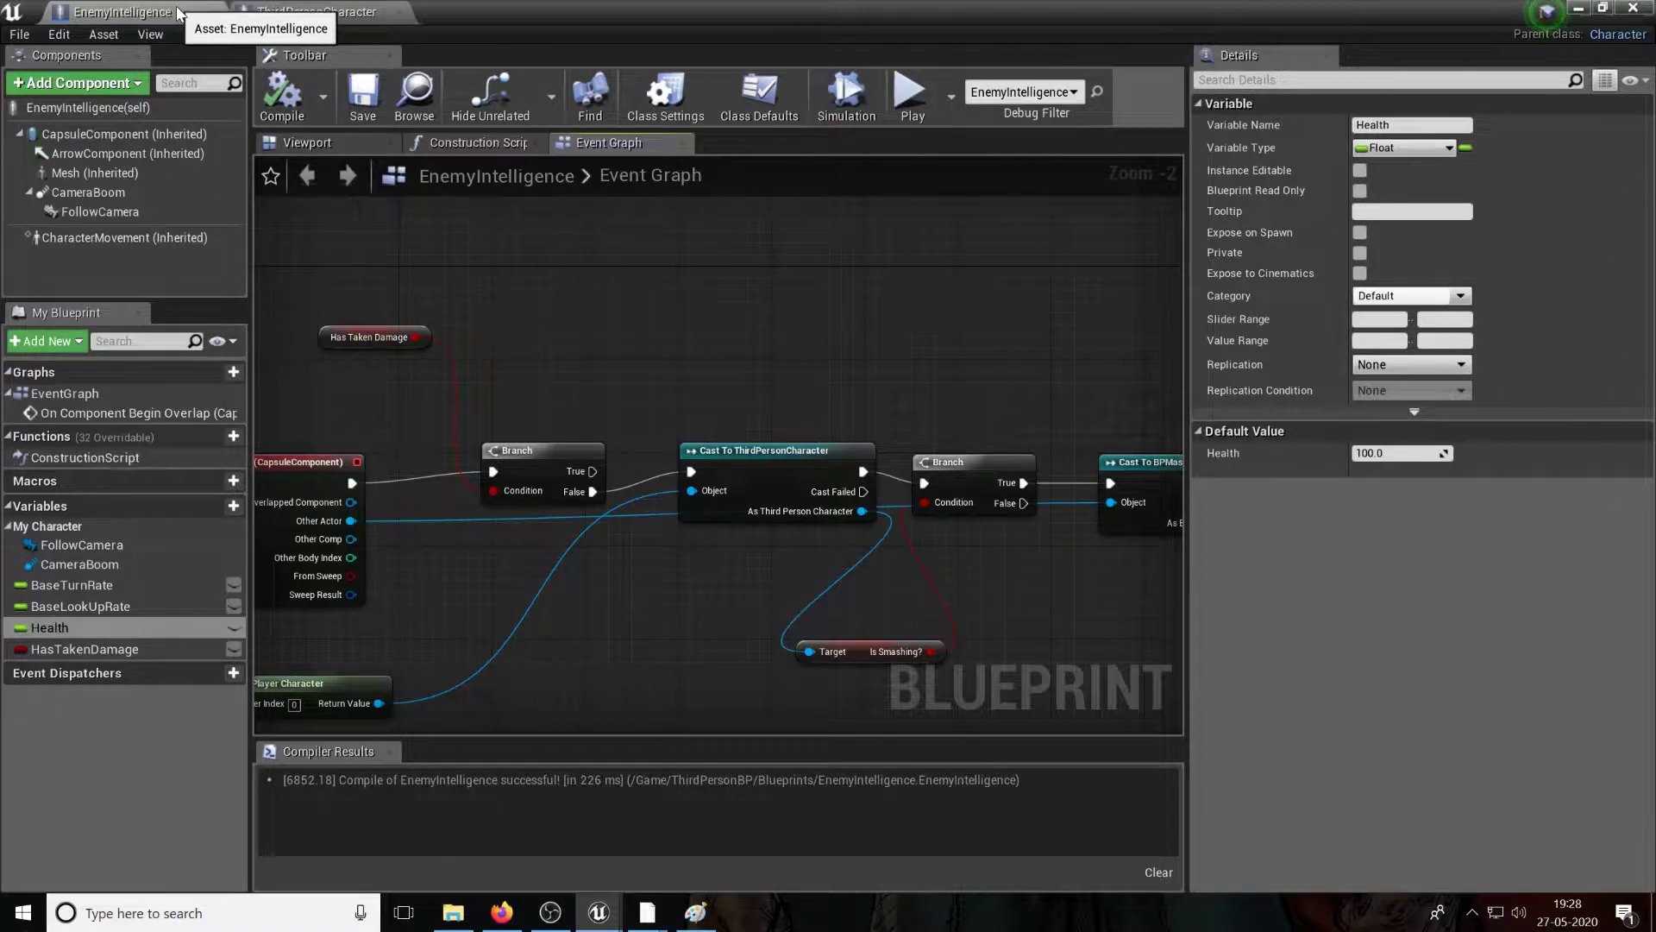
{"action": "left_click", "coordinate": [314, 12]}
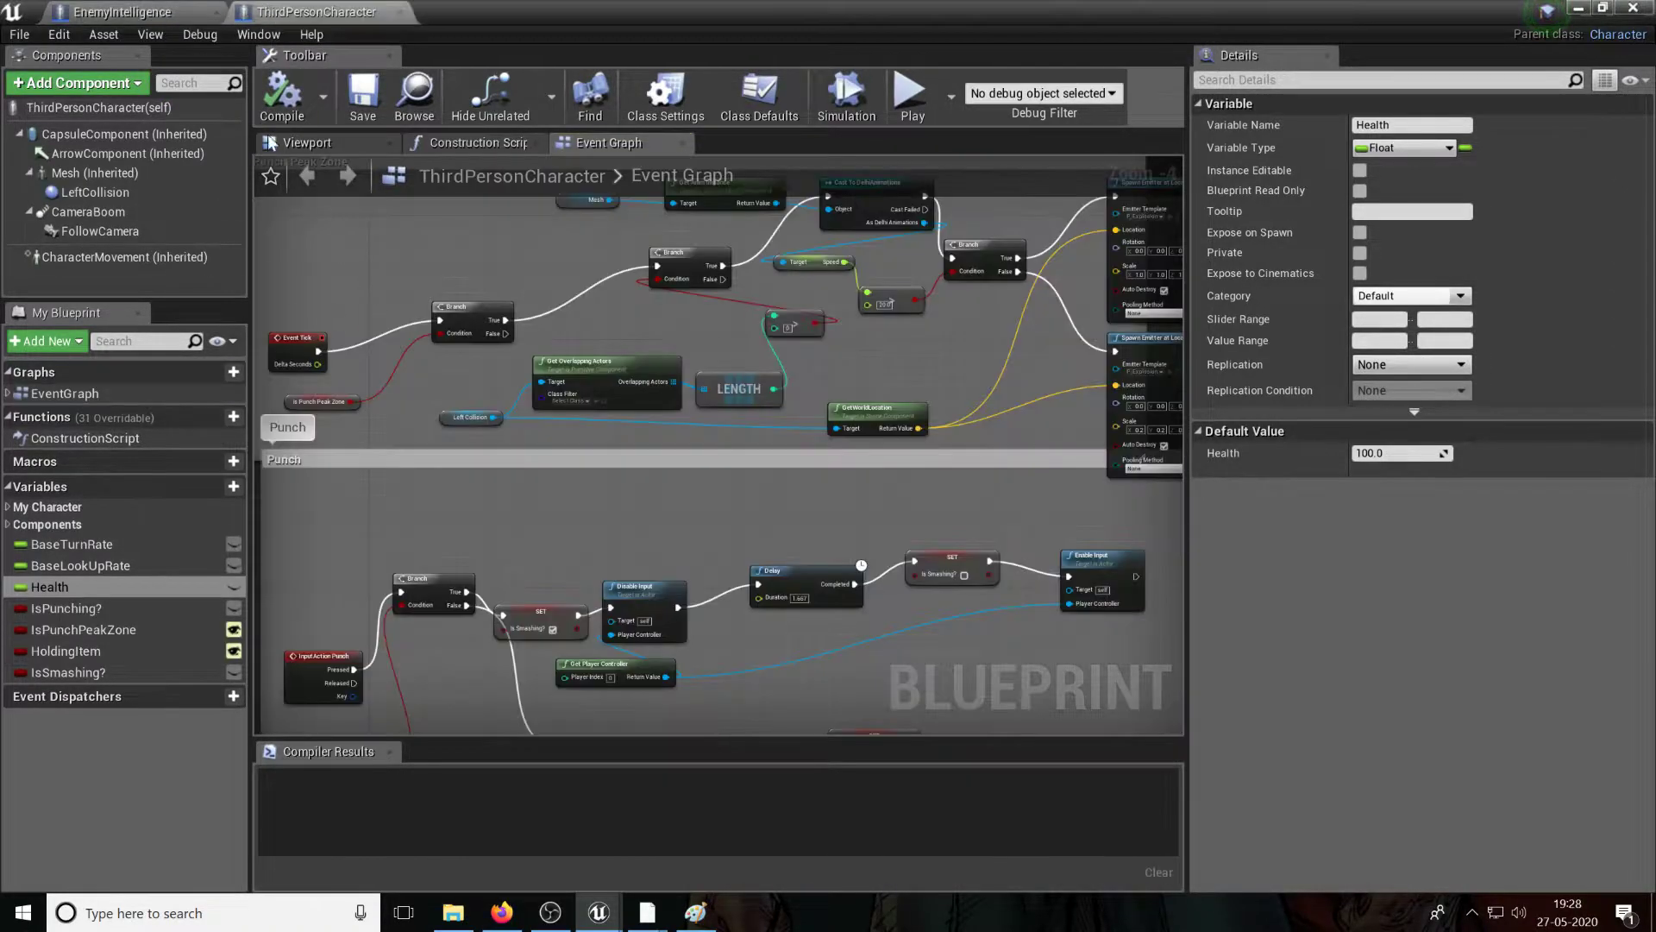
{"action": "mouse_move", "coordinate": [403, 18]}
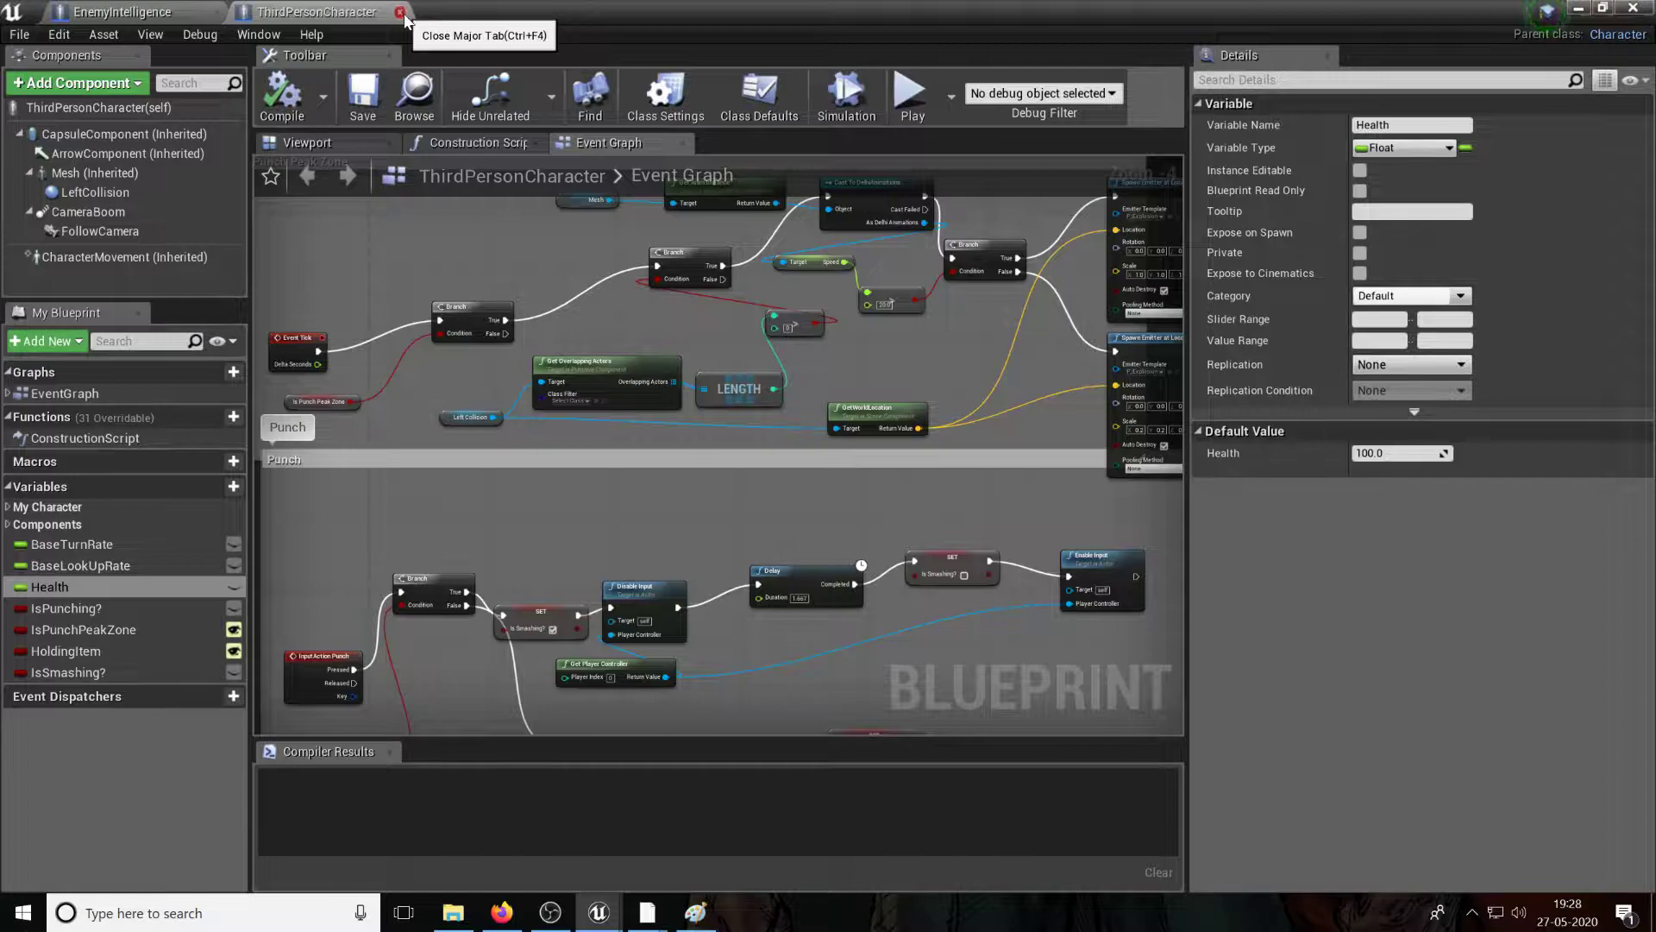
{"action": "left_click", "coordinate": [402, 13]}
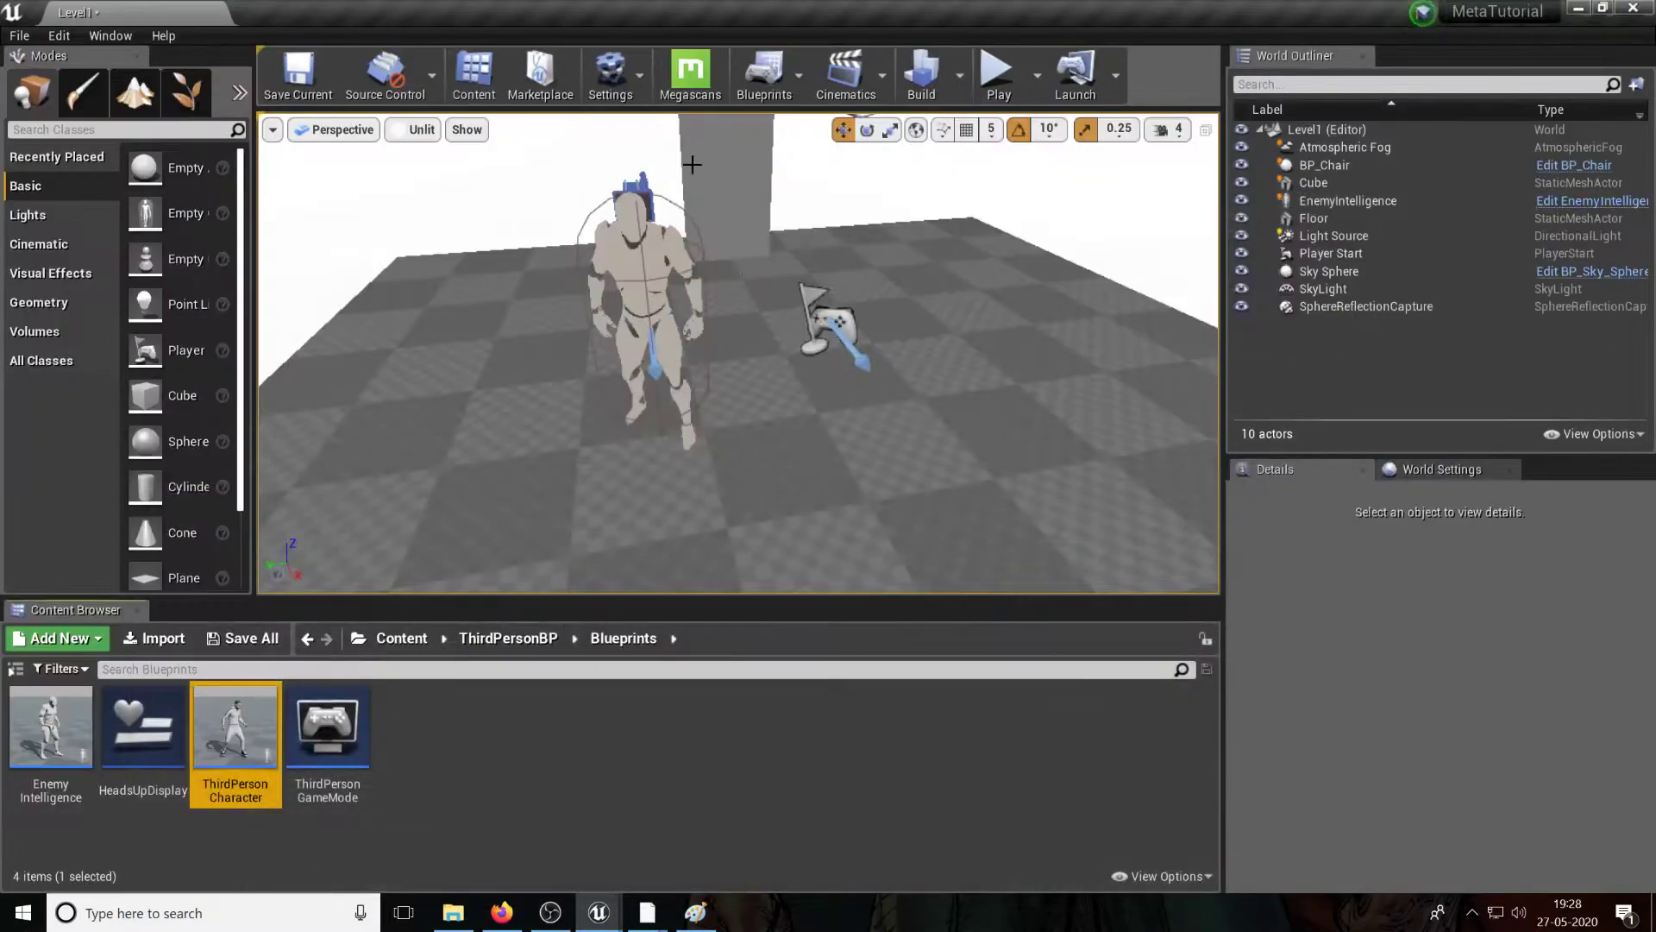
Step: After a quick play test, create a Widget Blueprint named HealthBarForEnemy in the Widget folder
{"action": "left_click", "coordinate": [995, 74]}
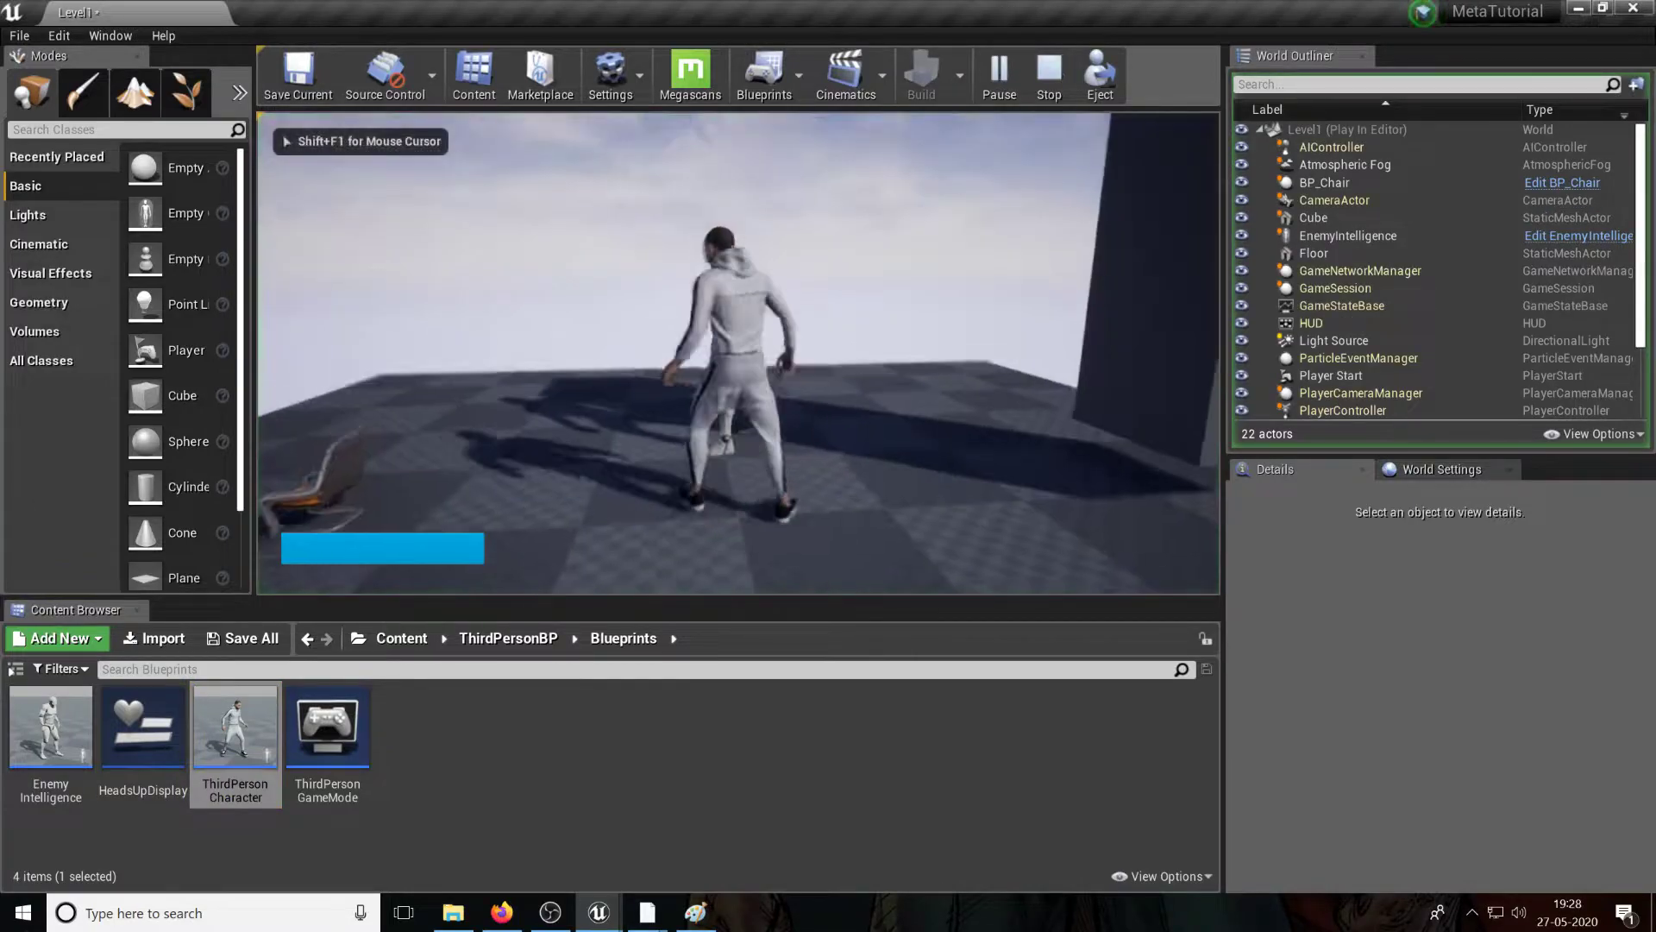
{"action": "left_click", "coordinate": [1047, 76]}
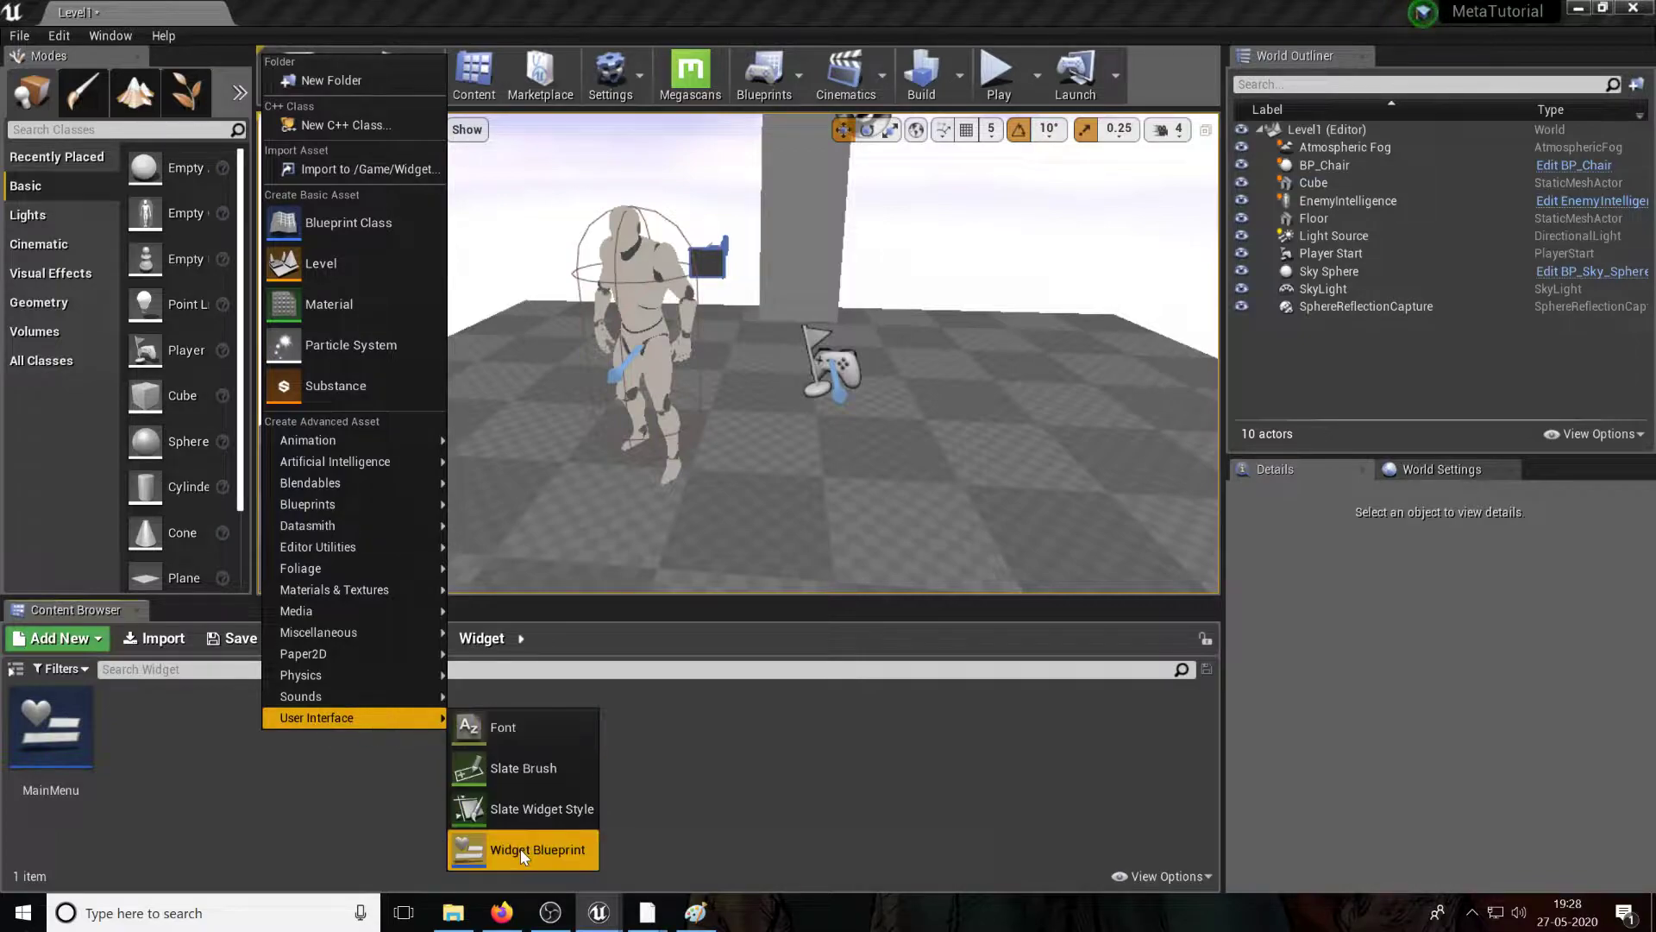
{"action": "left_click", "coordinate": [536, 849]}
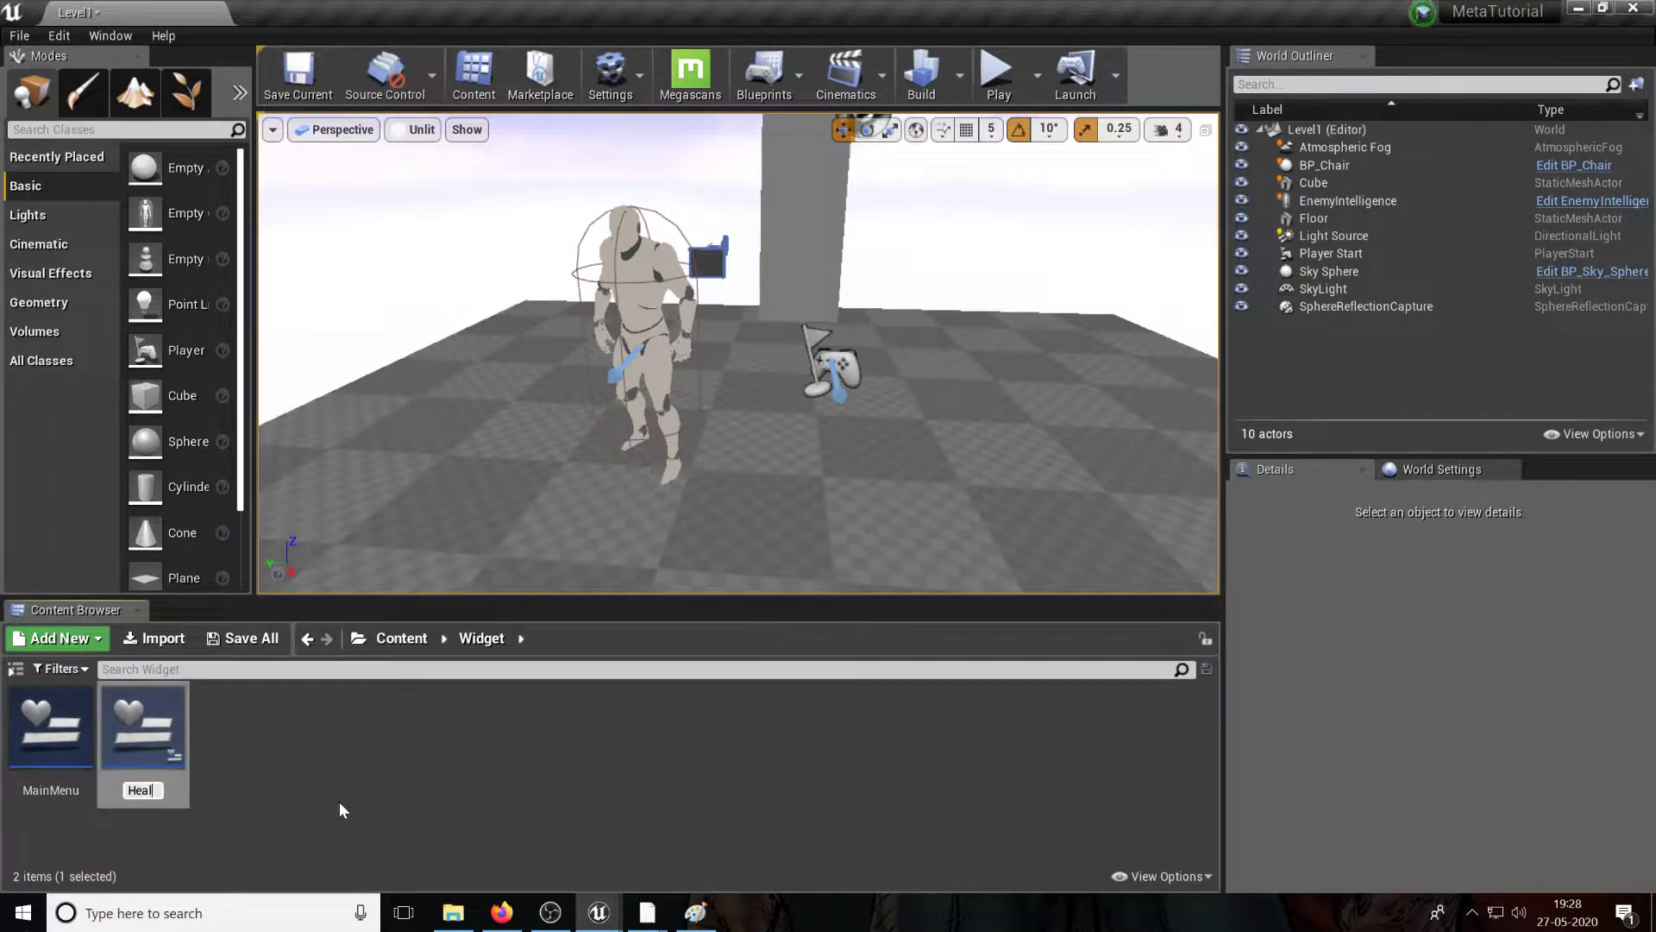
{"action": "type", "text": "HealthBarEnemy"}
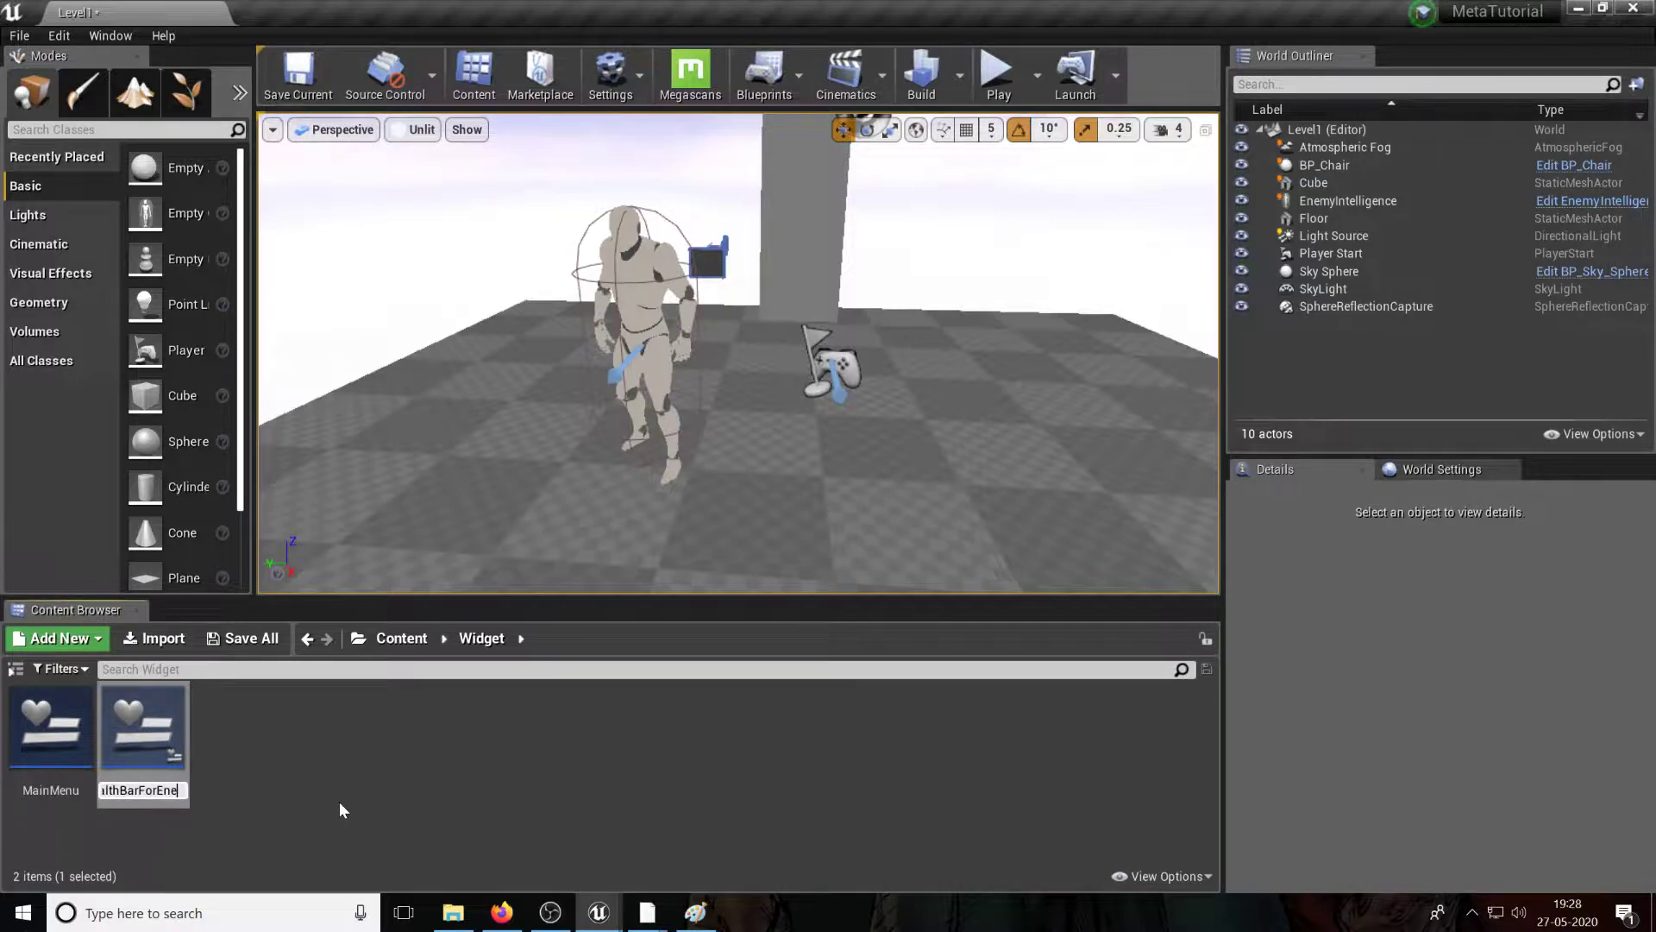
{"action": "double_click", "coordinate": [50, 723]}
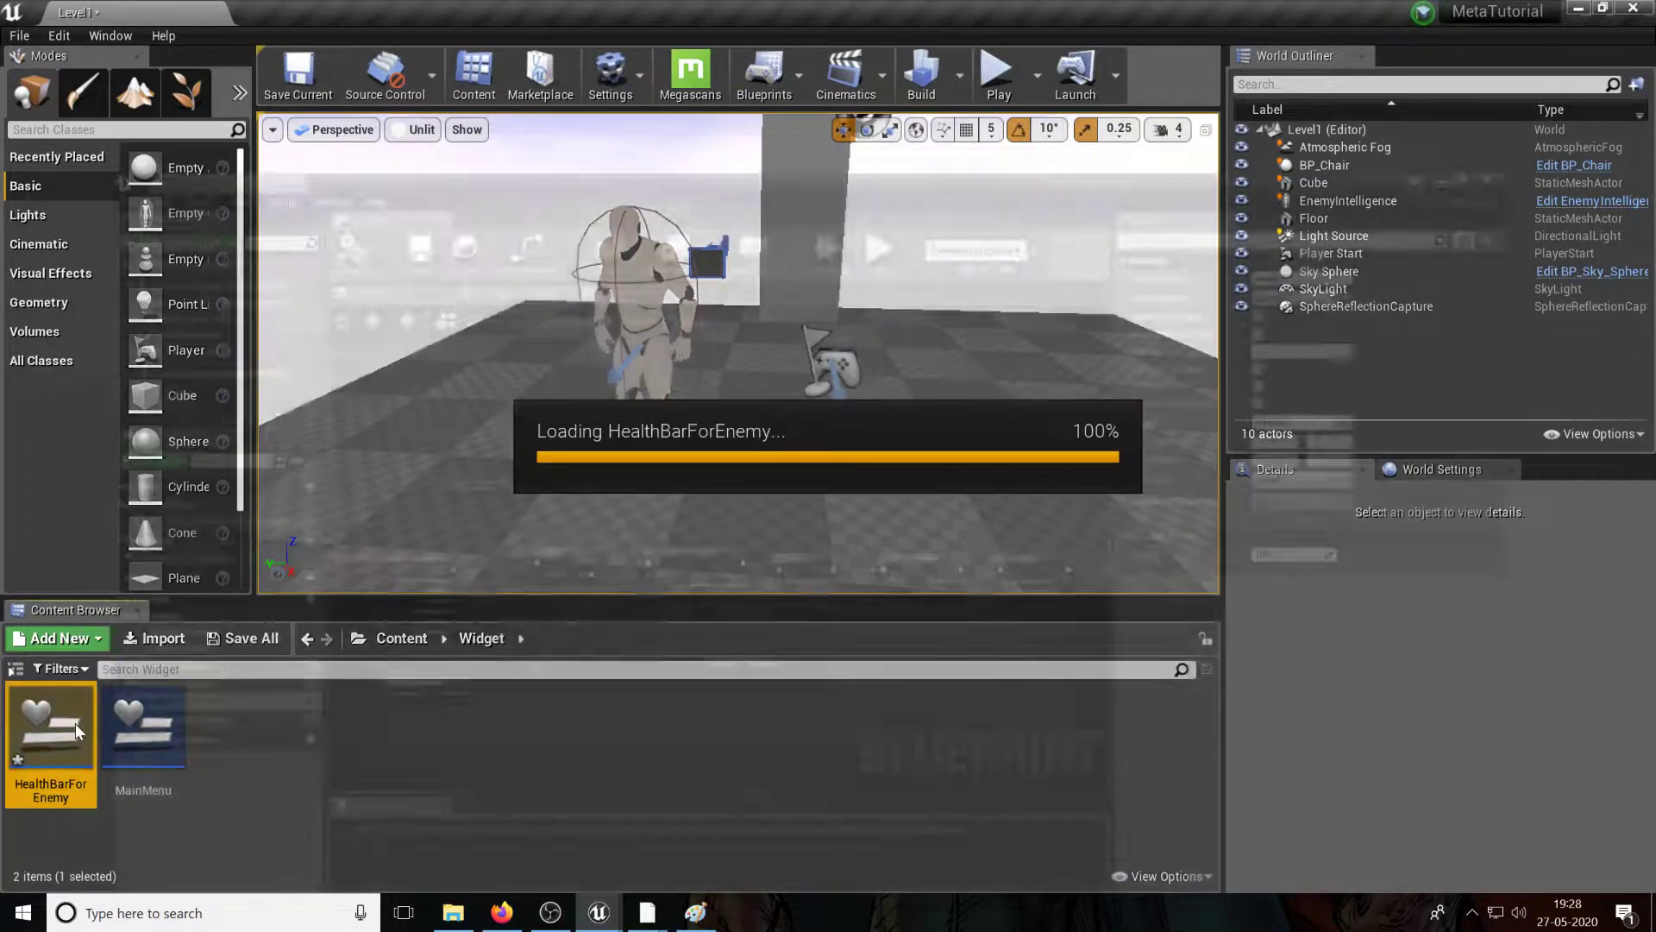
Step: Place a Progress Bar on the HealthBarForEnemy canvas and shrink it to about 132 x 34
{"action": "double_click", "coordinate": [50, 727]}
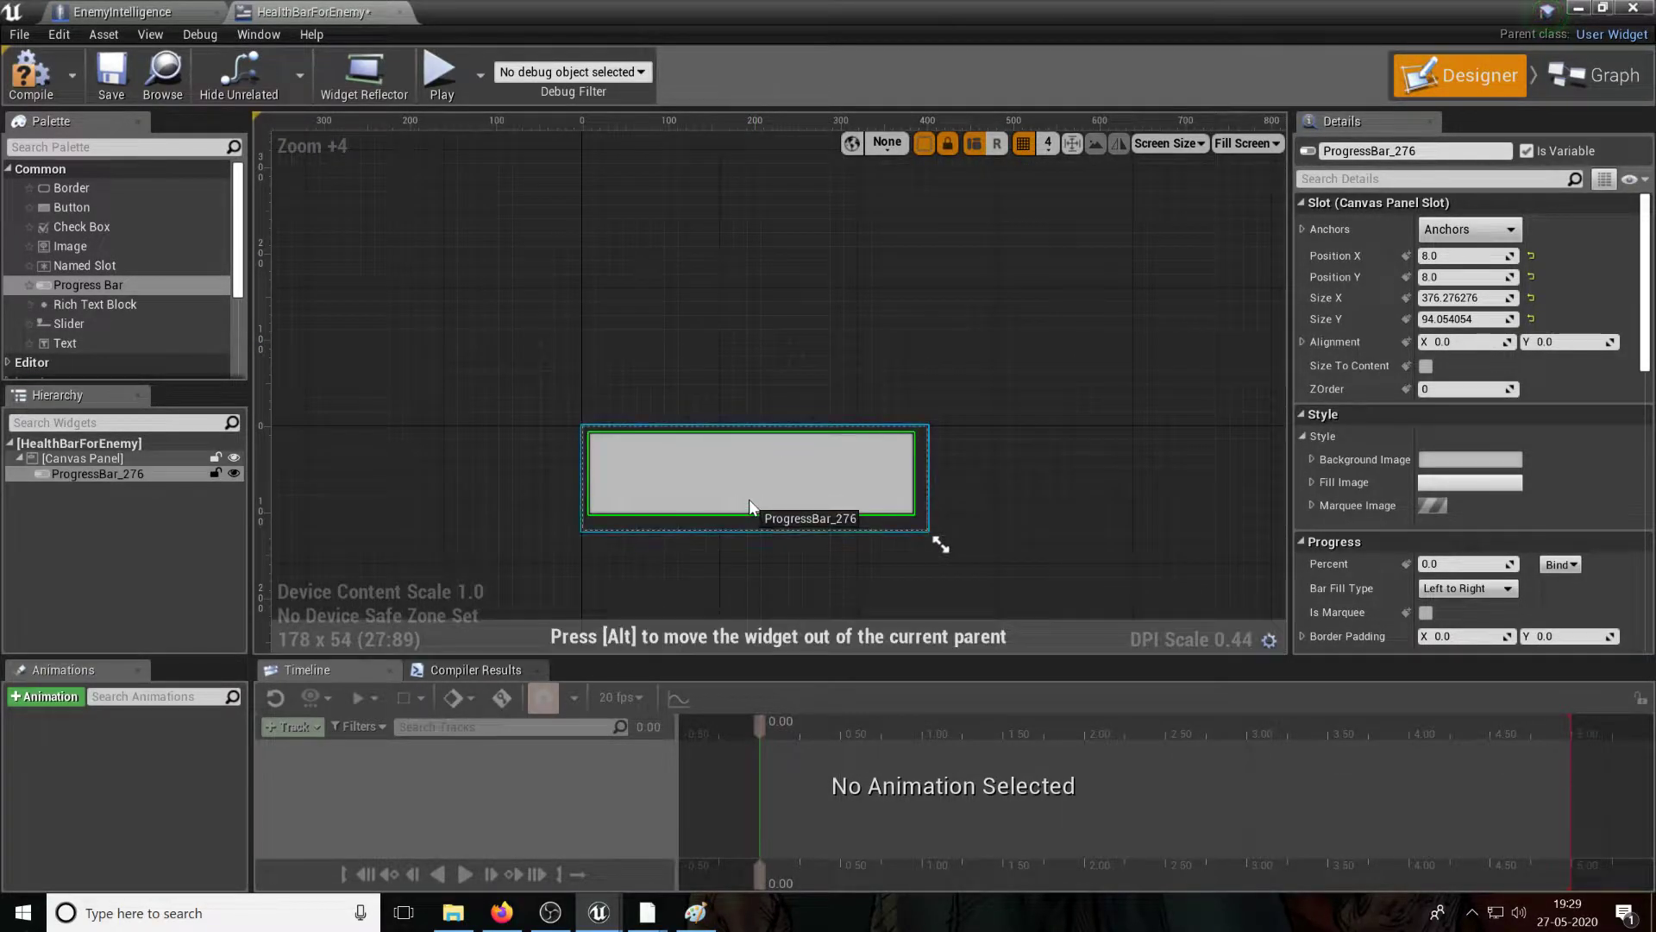
{"action": "left_click_drag", "start_coordinate": [754, 499], "coordinate": [753, 443]}
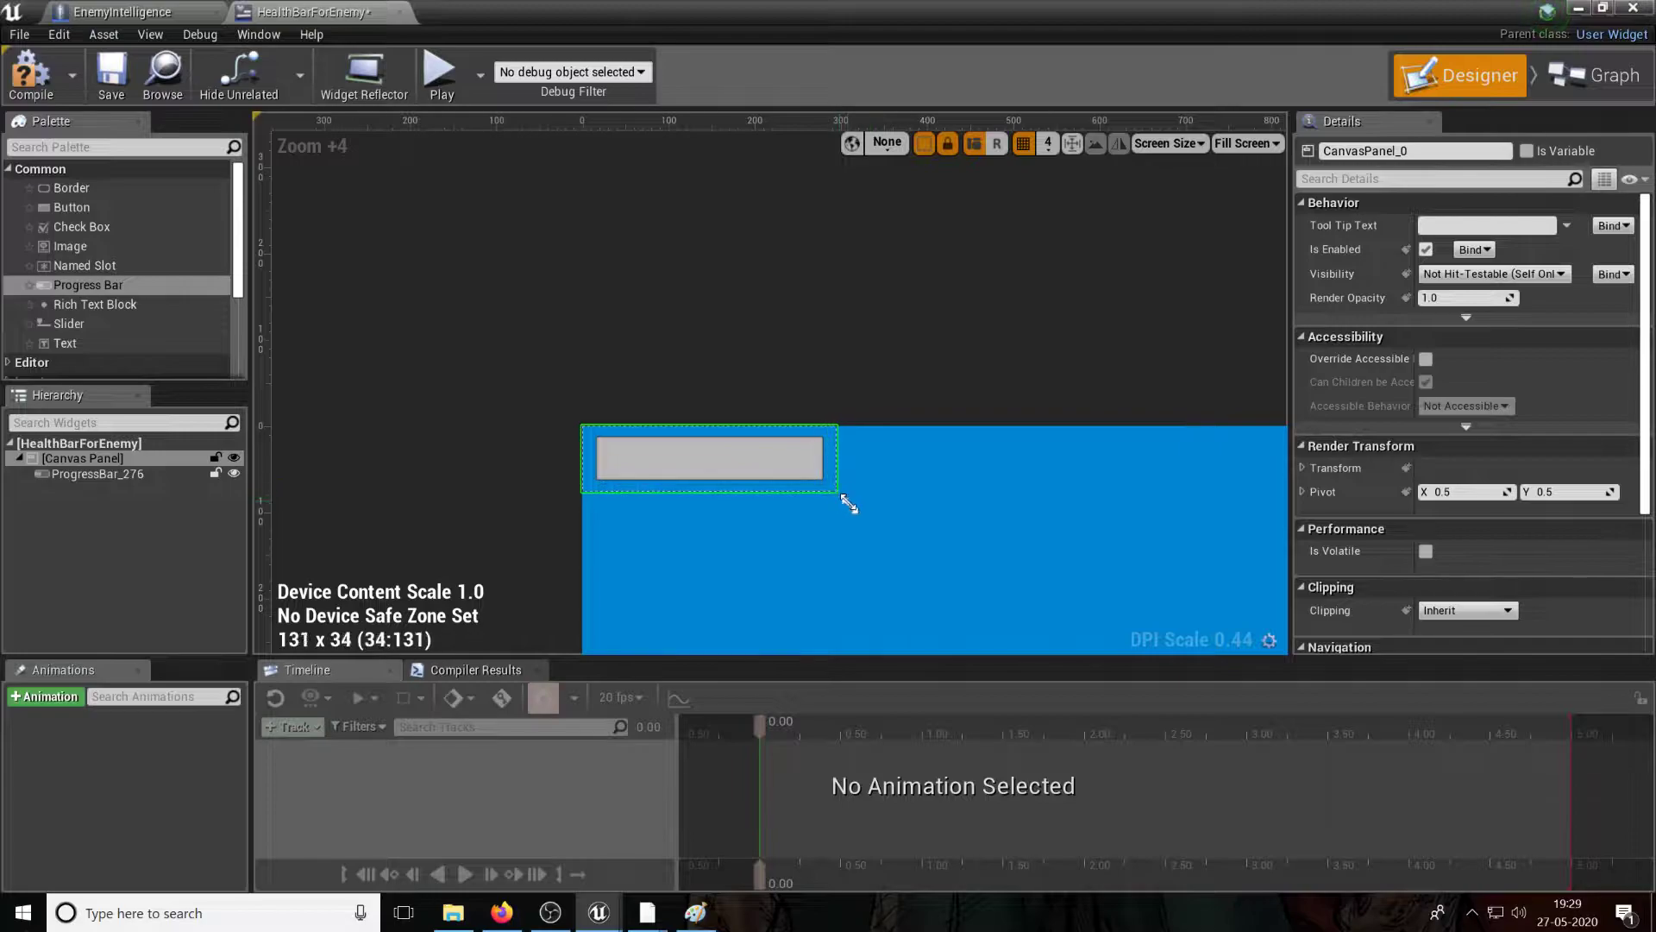
{"action": "left_click", "coordinate": [707, 457]}
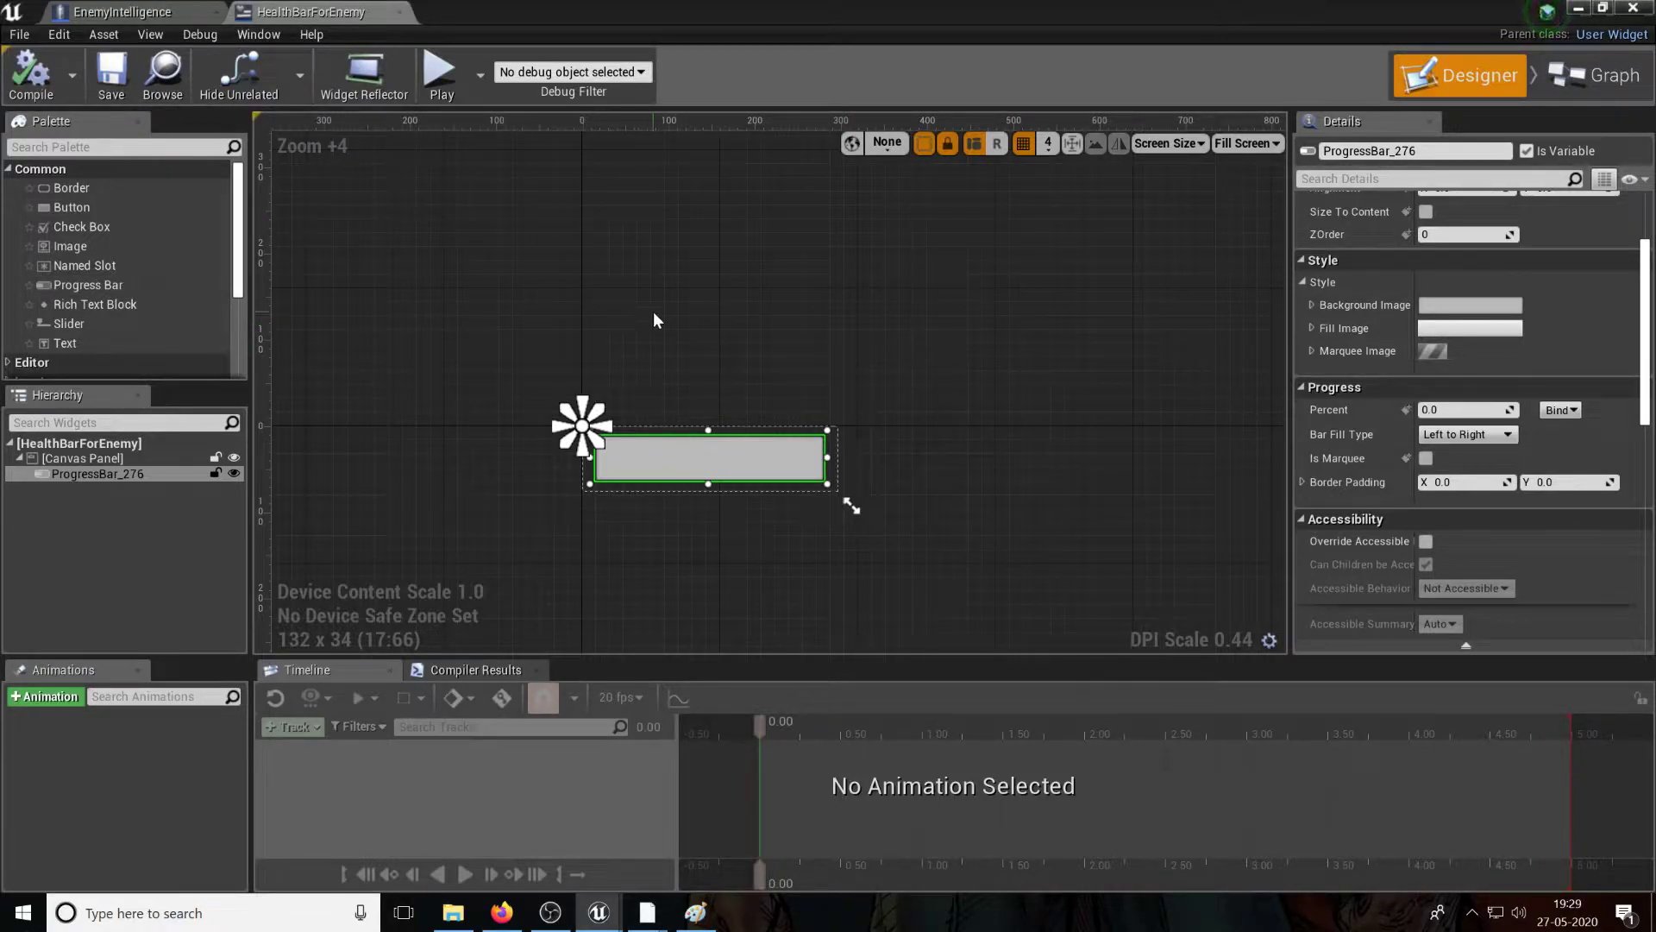
Step: Add a Widget component to EnemyIntelligence showing the HealthBarForEnemy class
{"action": "left_click", "coordinate": [126, 12]}
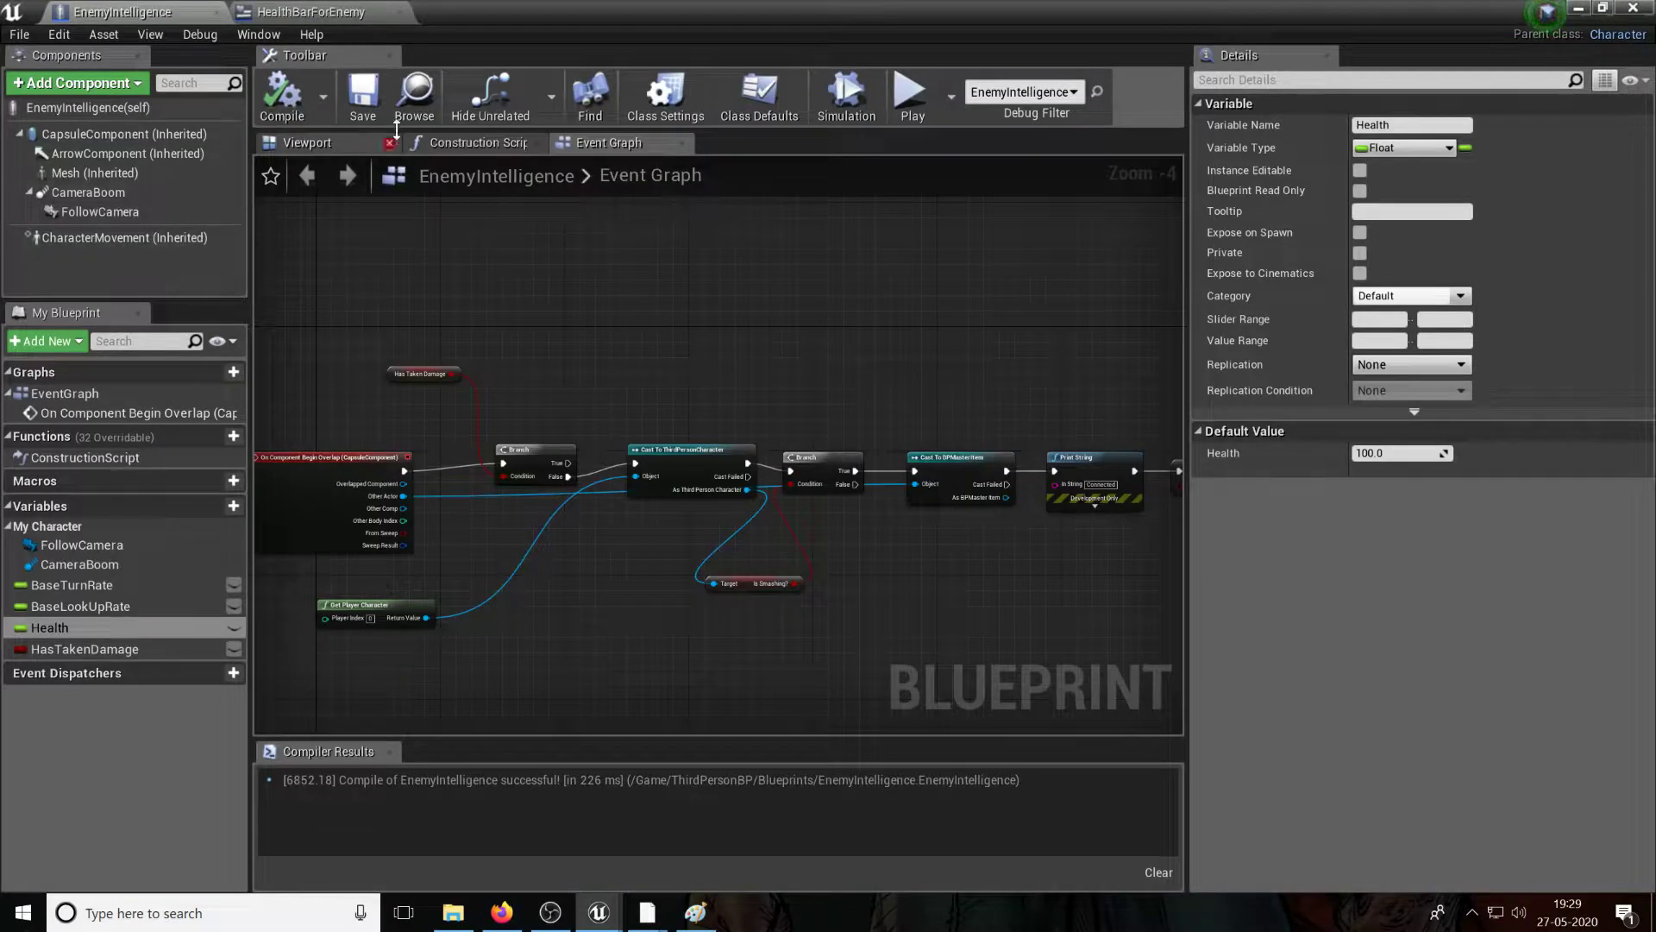
{"action": "left_click", "coordinate": [74, 83]}
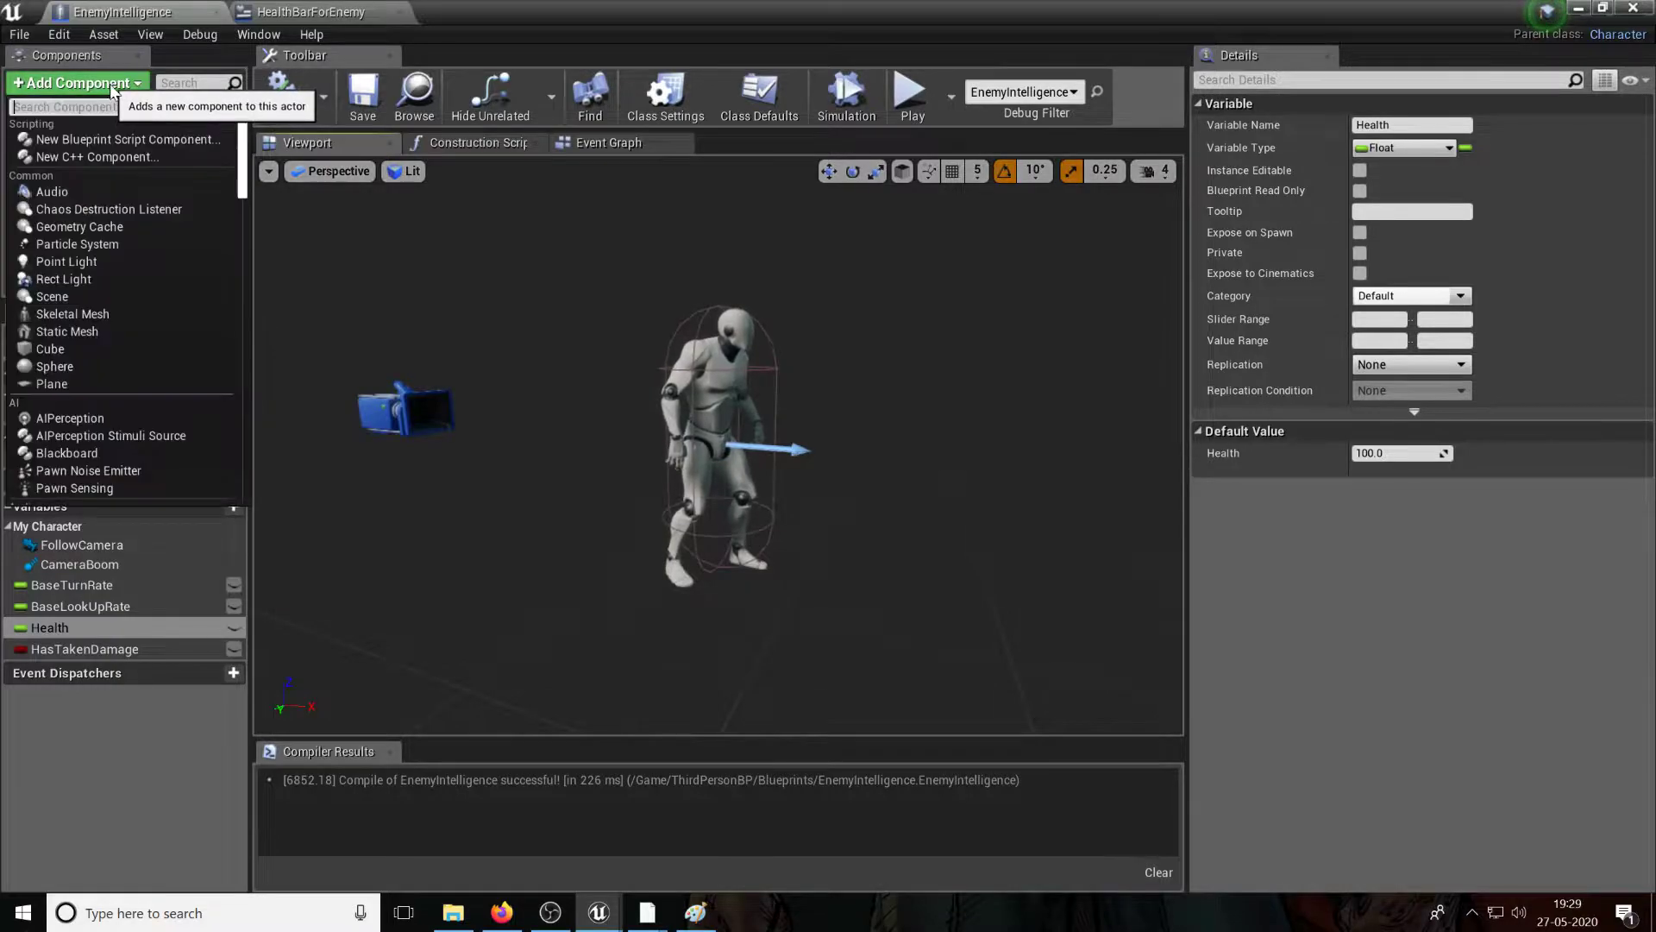
{"action": "type", "text": "widget"}
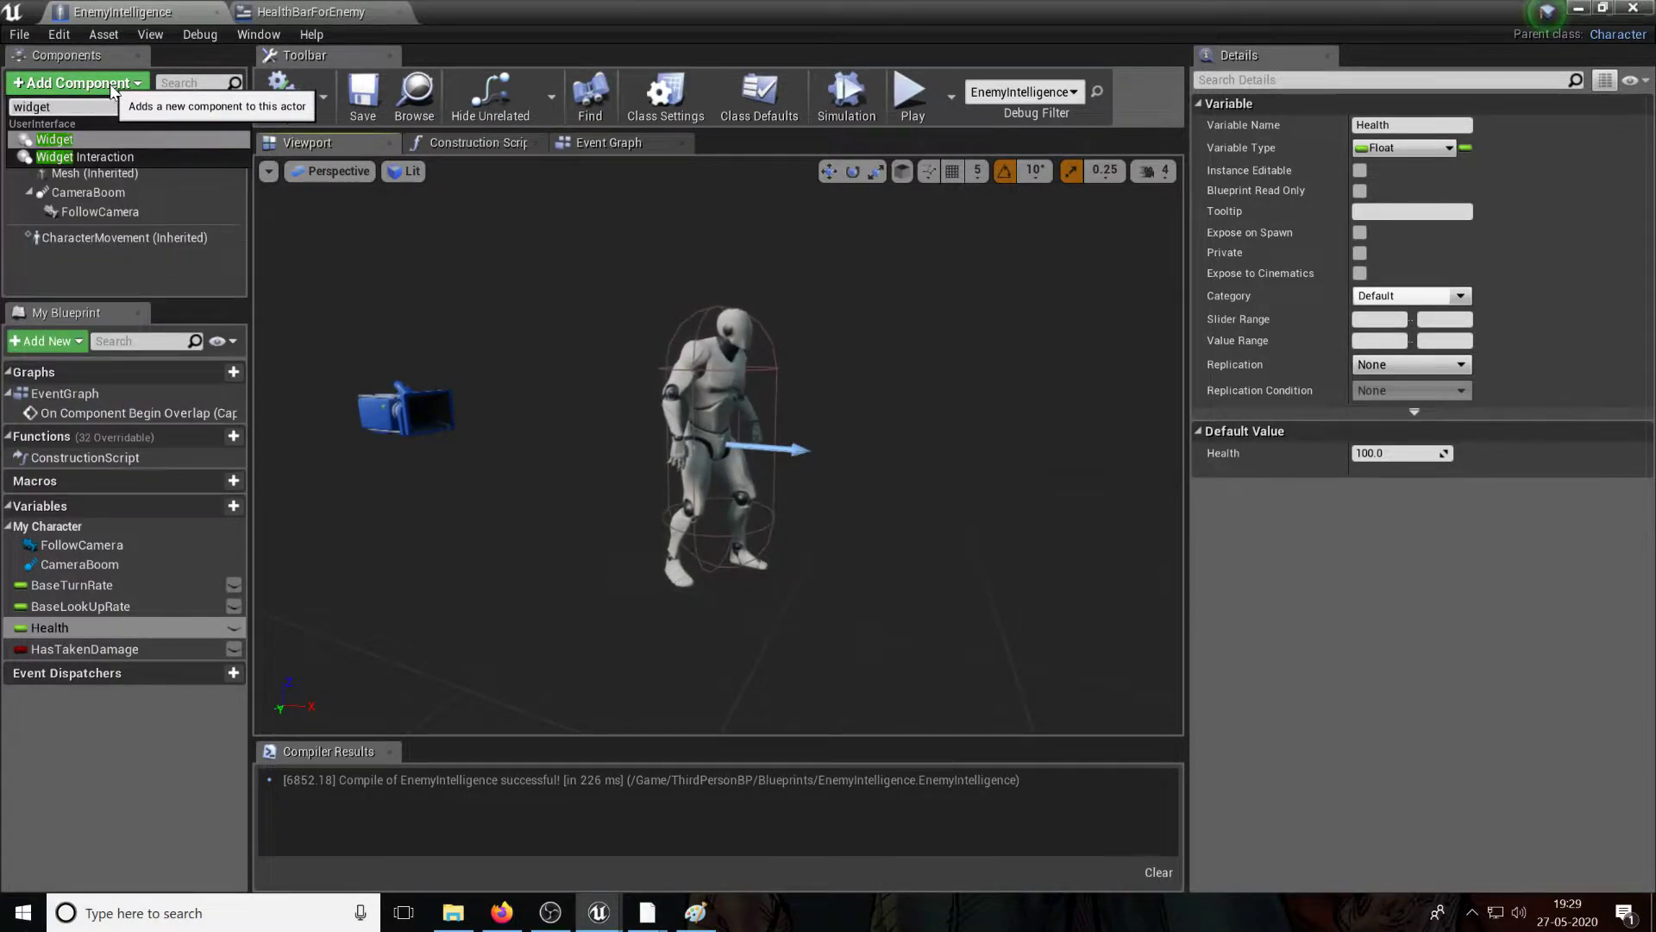
{"action": "left_click", "coordinate": [74, 83]}
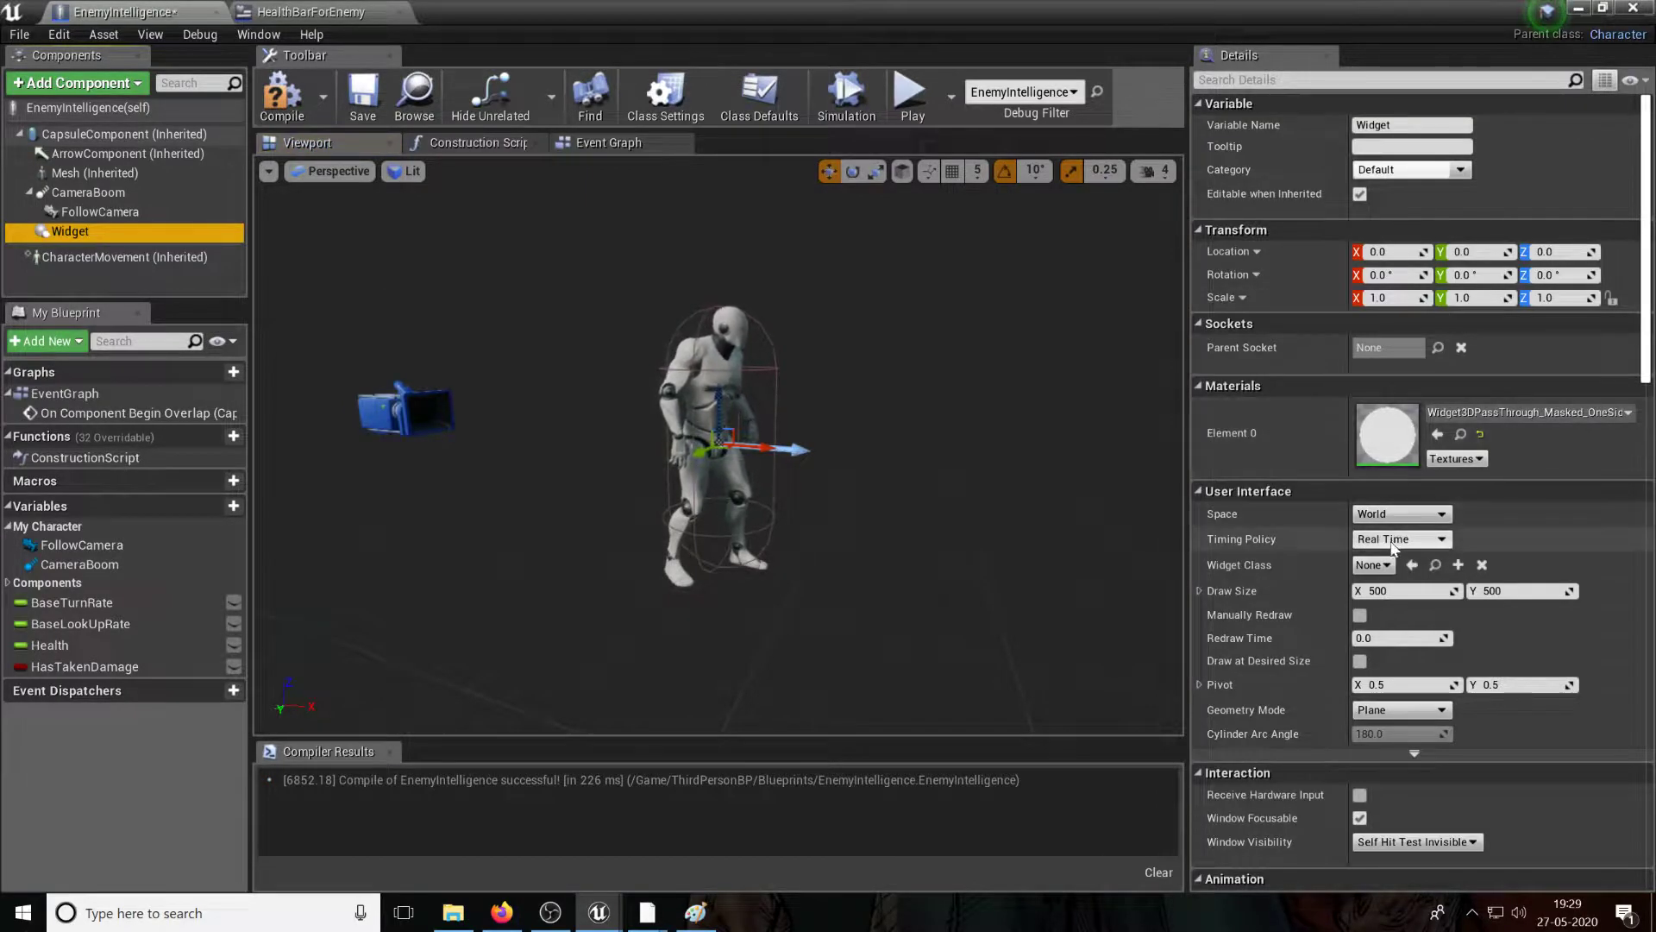
{"action": "left_click", "coordinate": [1401, 564]}
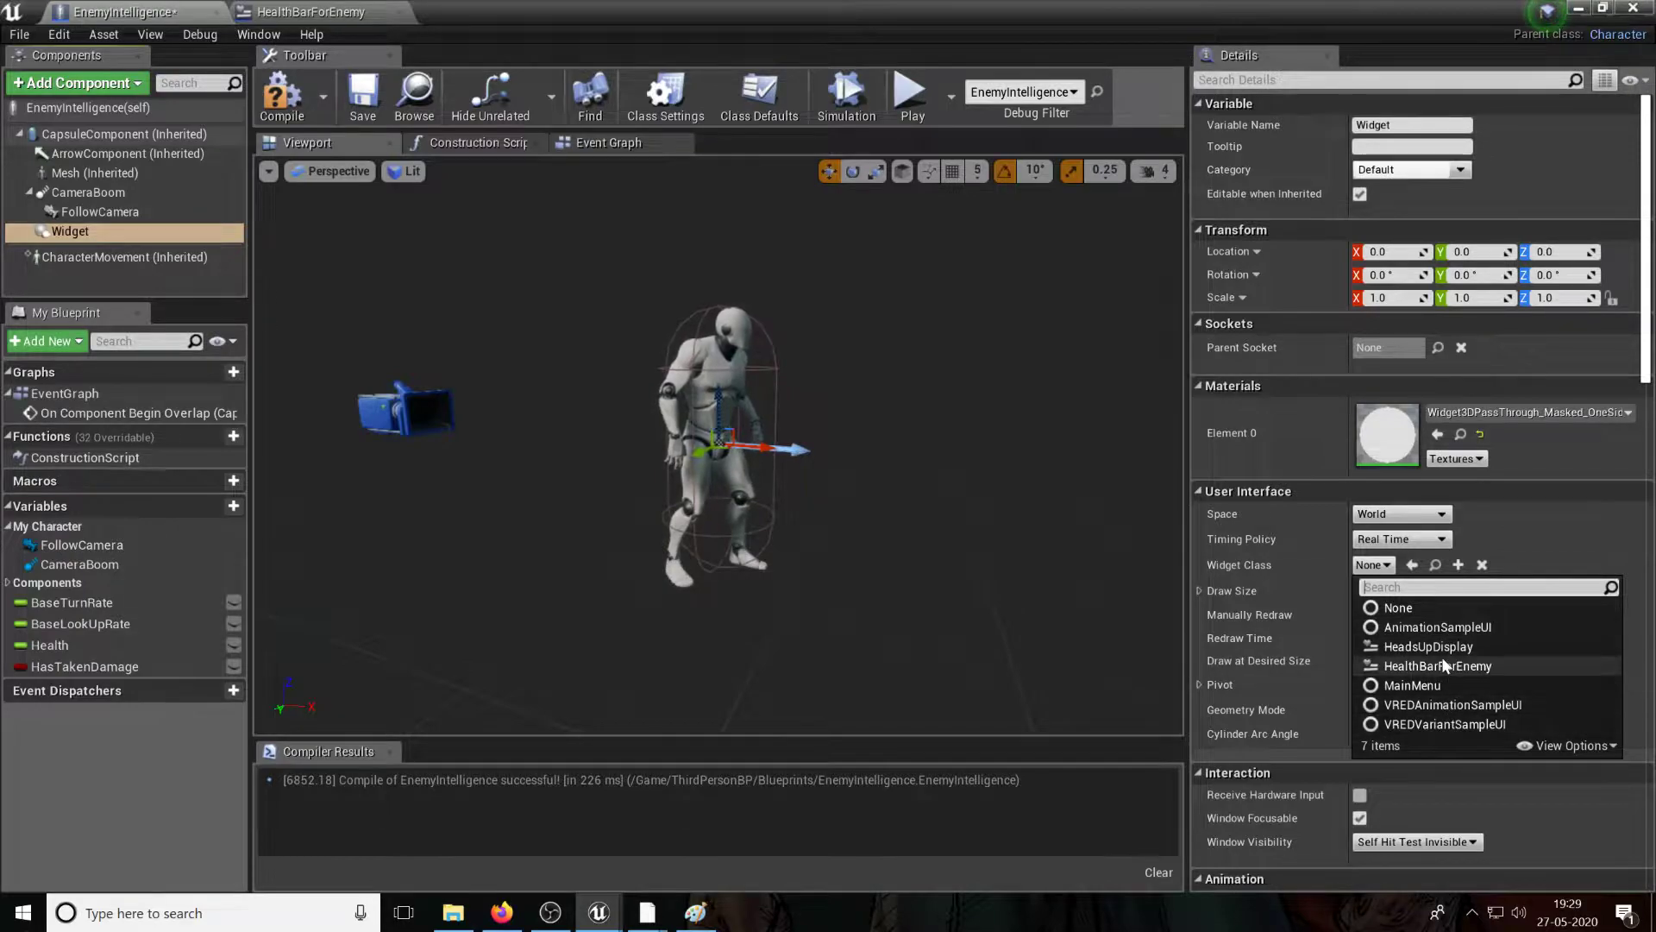
{"action": "left_click", "coordinate": [1437, 666]}
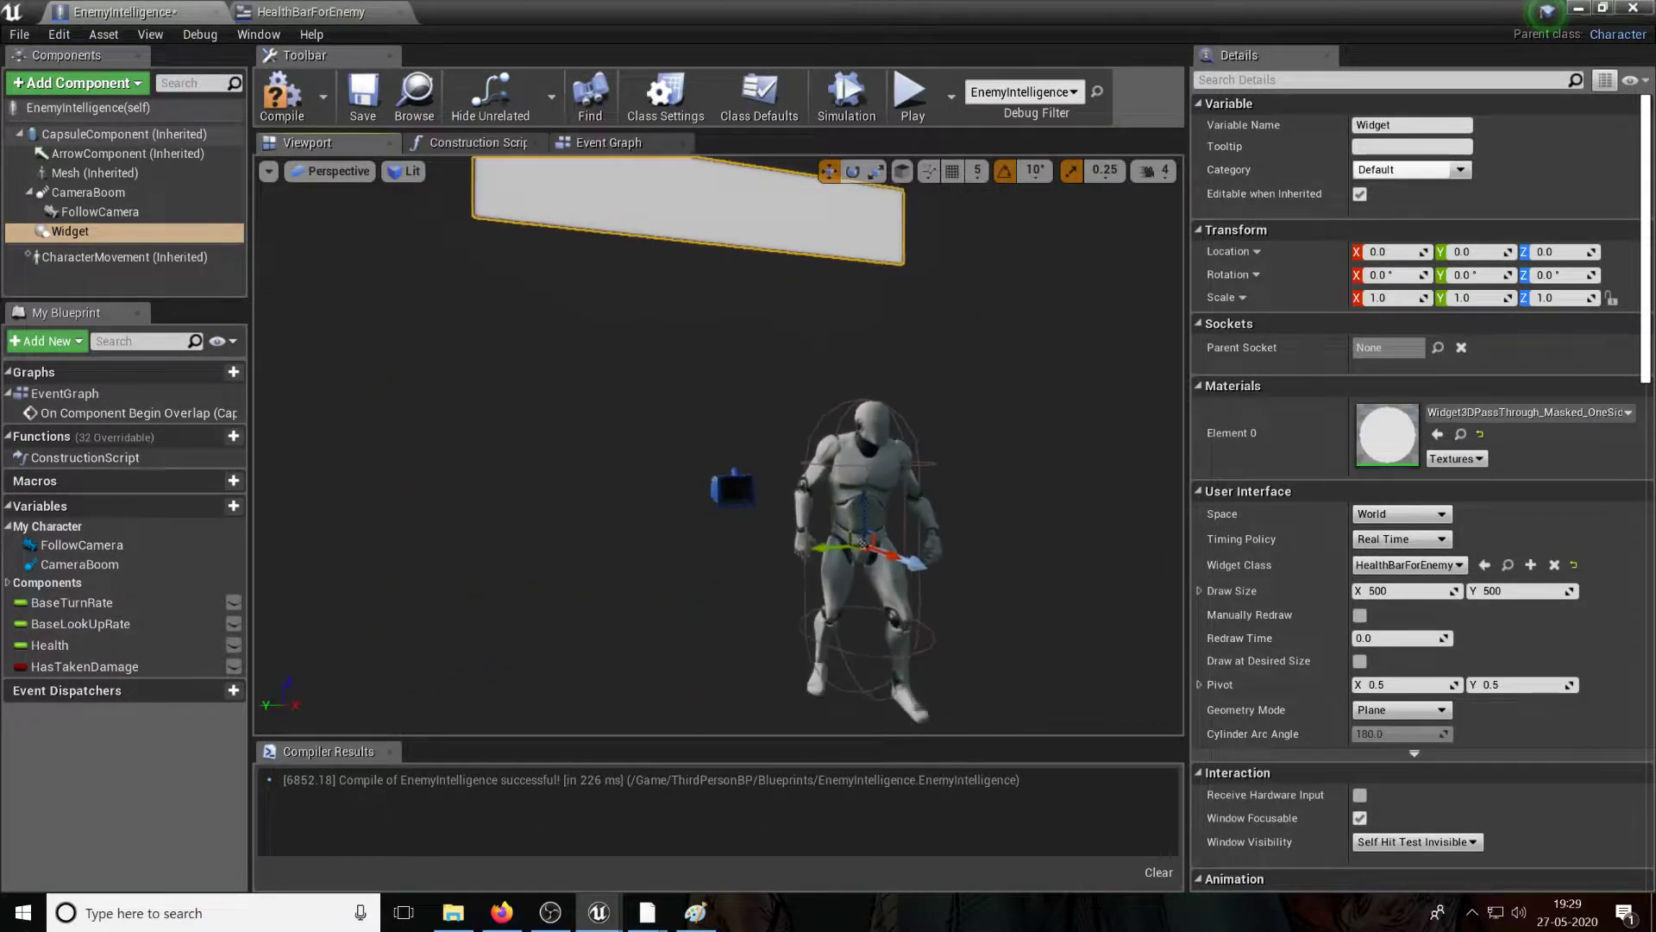
Step: Set the widget's draw size to 250 by 250 and its space to Screen
{"action": "scroll", "scroll_direction": "down", "scroll_amount": 3}
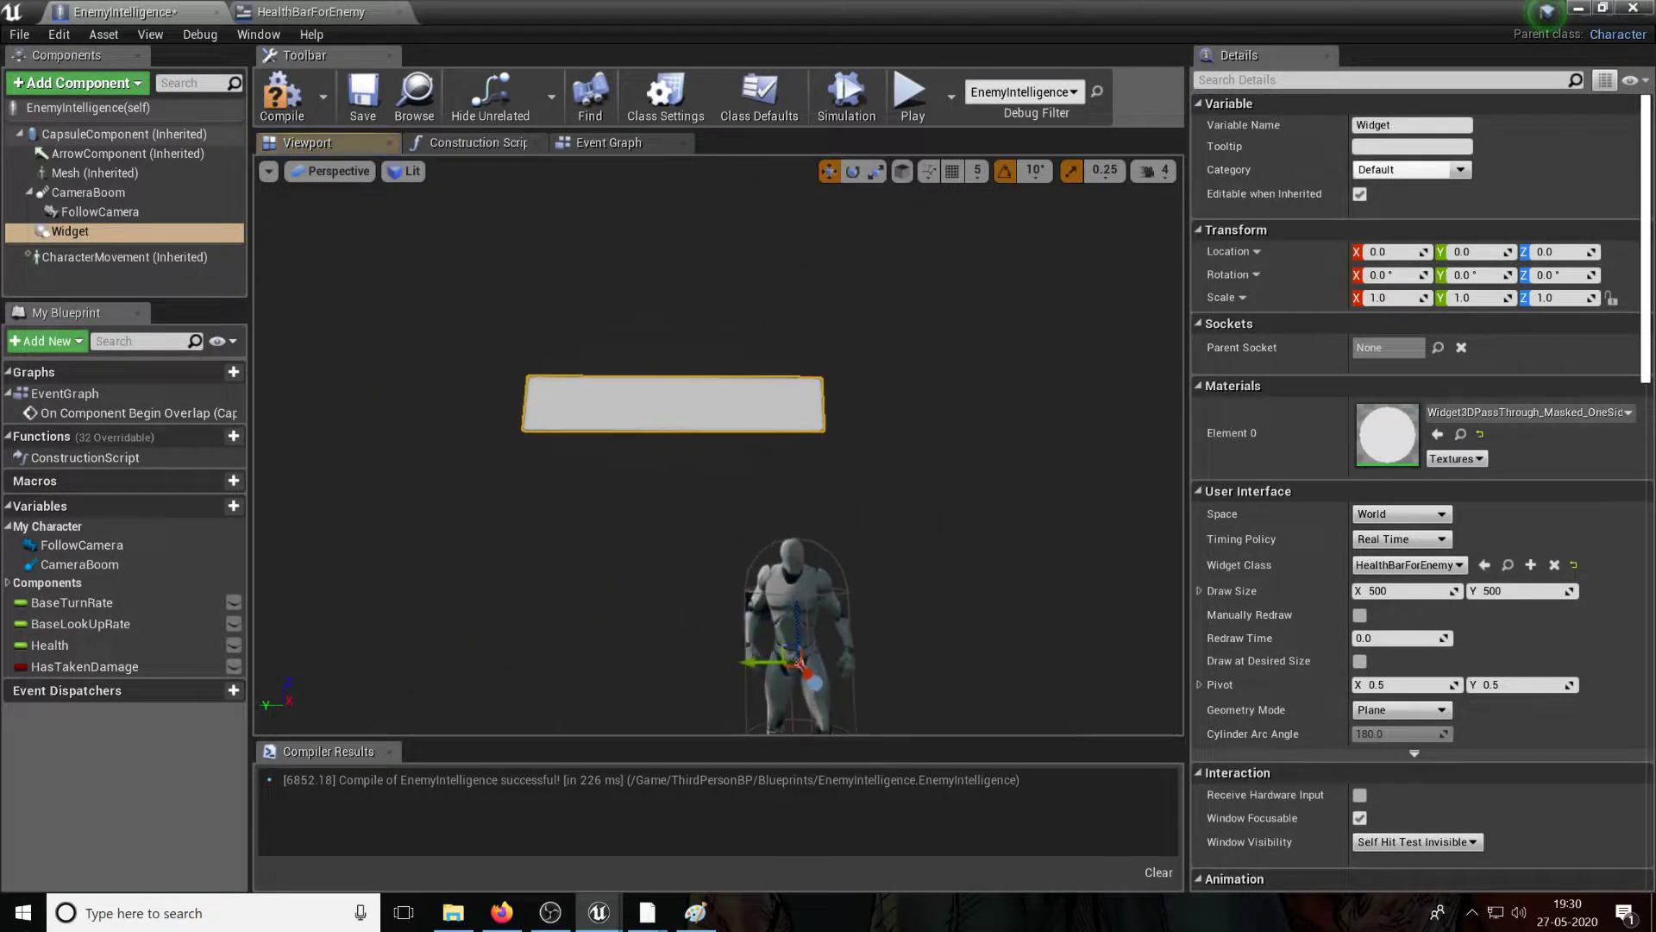
{"action": "left_click", "coordinate": [1404, 590]}
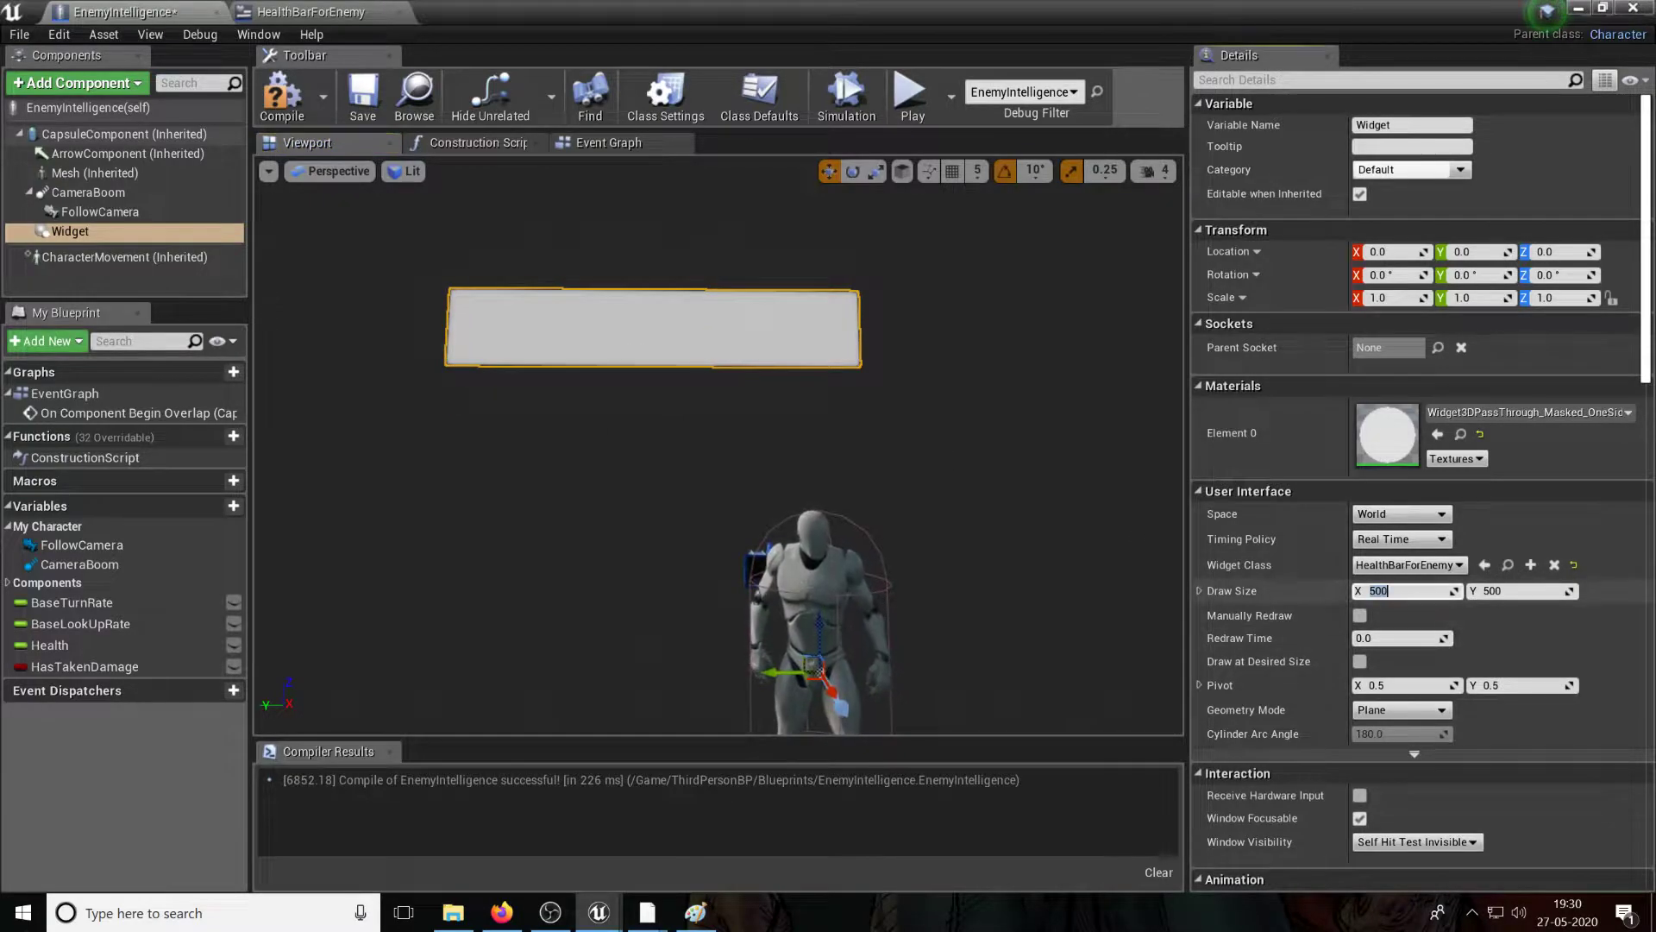
{"action": "type", "text": "250"}
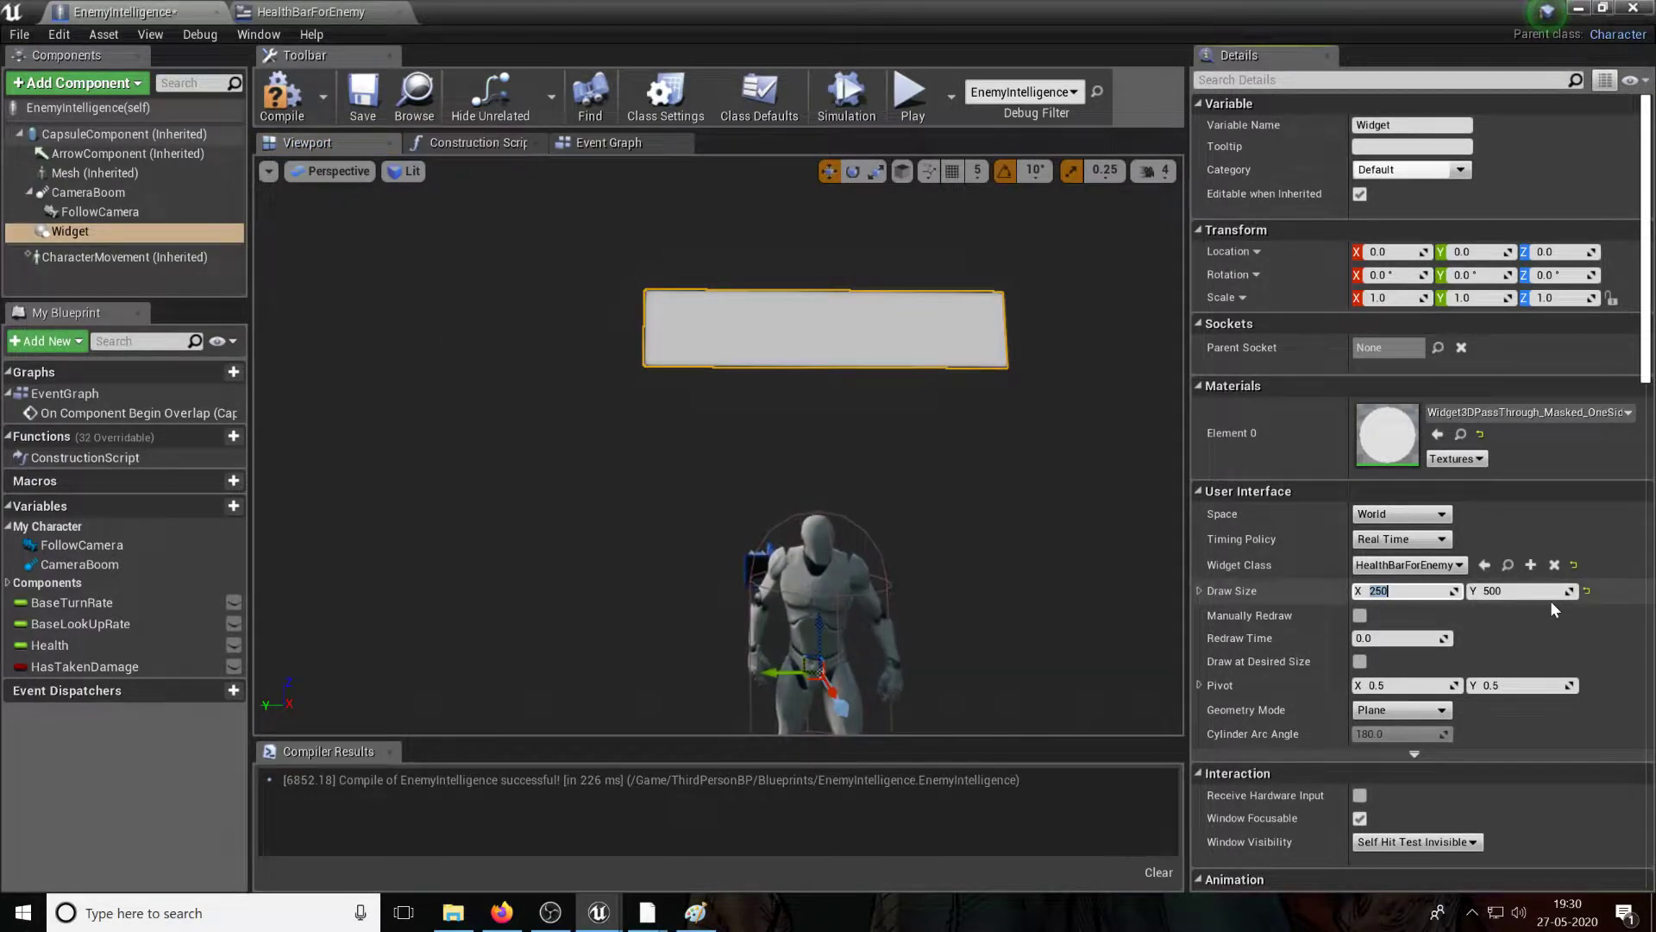
{"action": "type", "text": "250"}
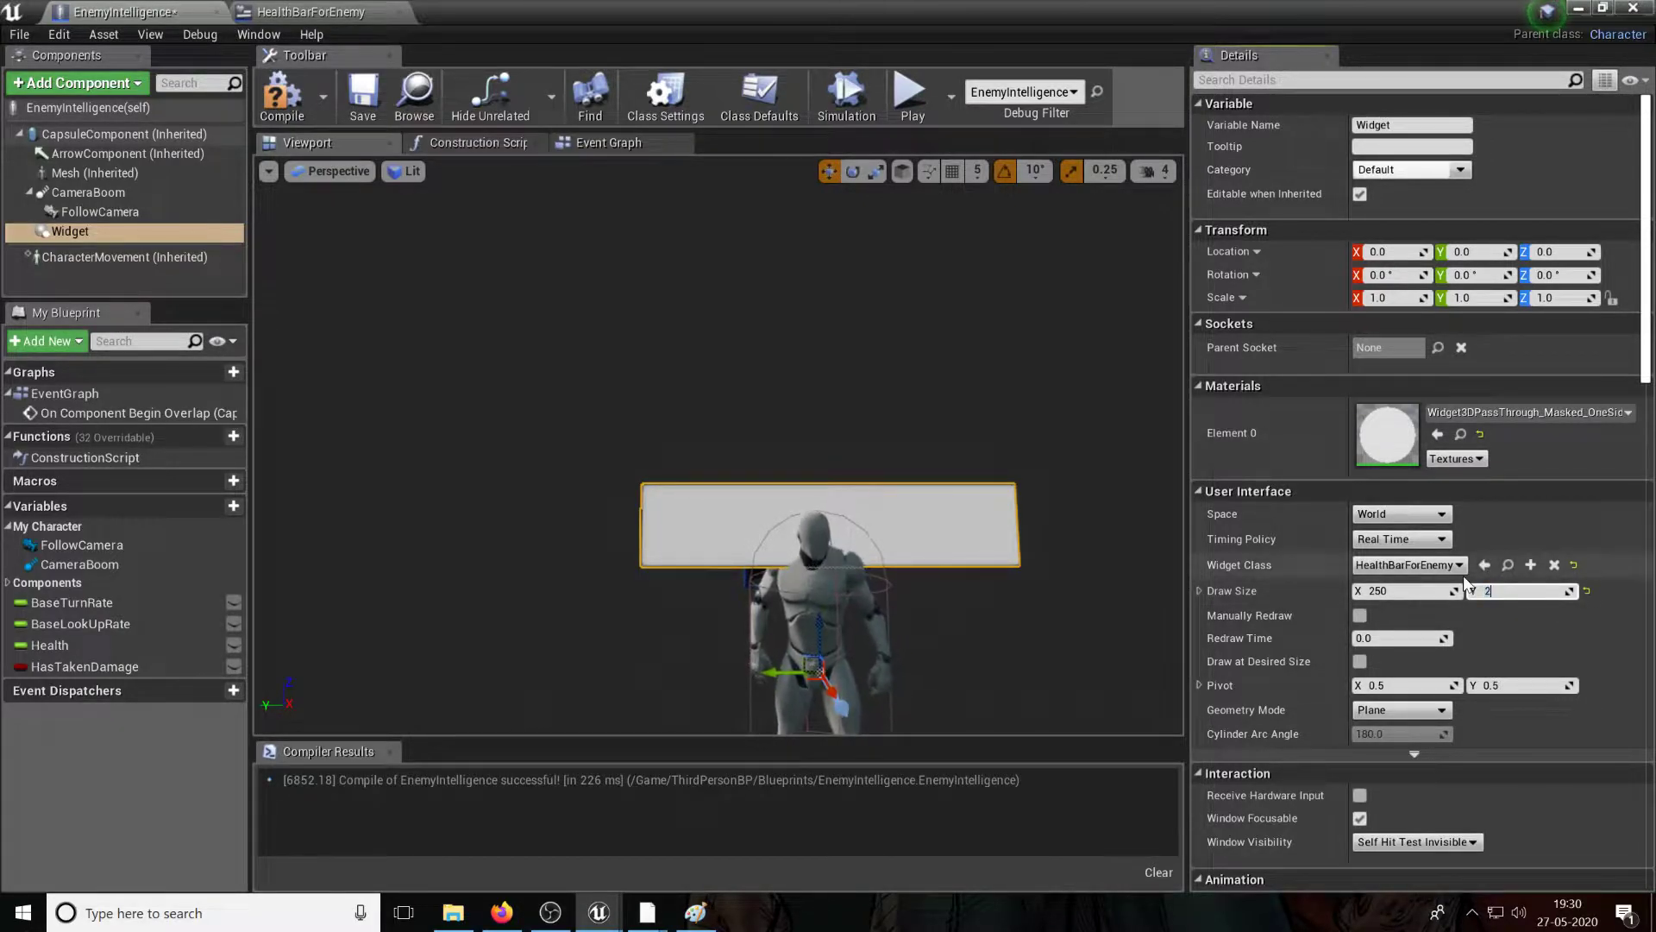
{"action": "left_click", "coordinate": [1440, 514]}
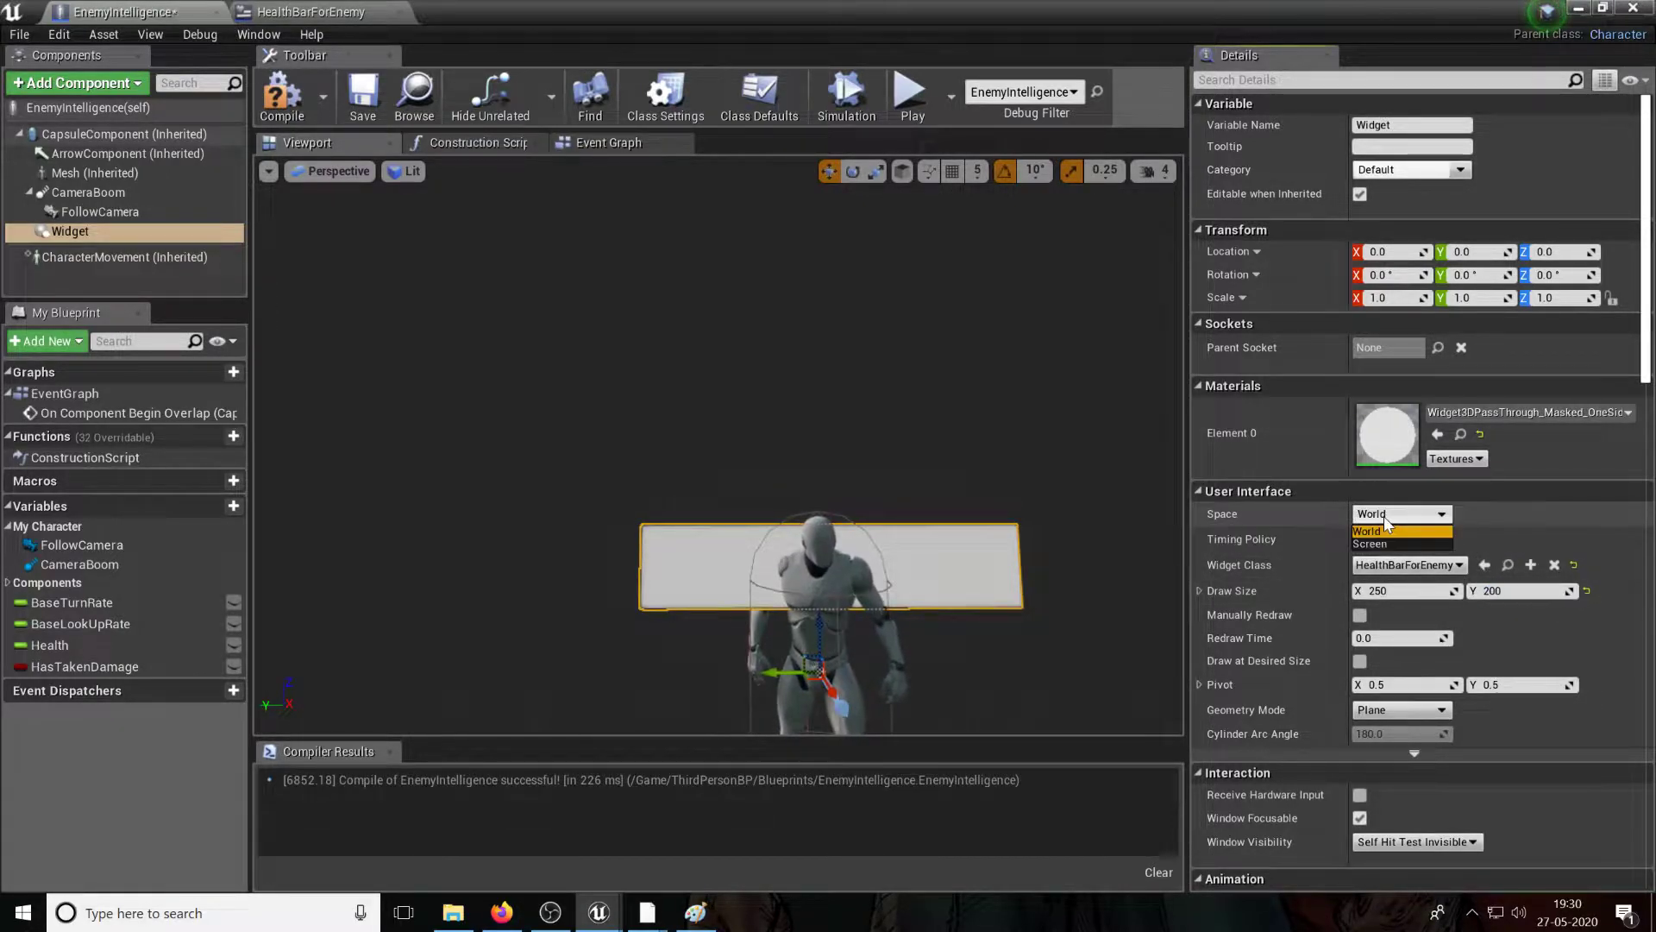
{"action": "left_click", "coordinate": [1370, 544]}
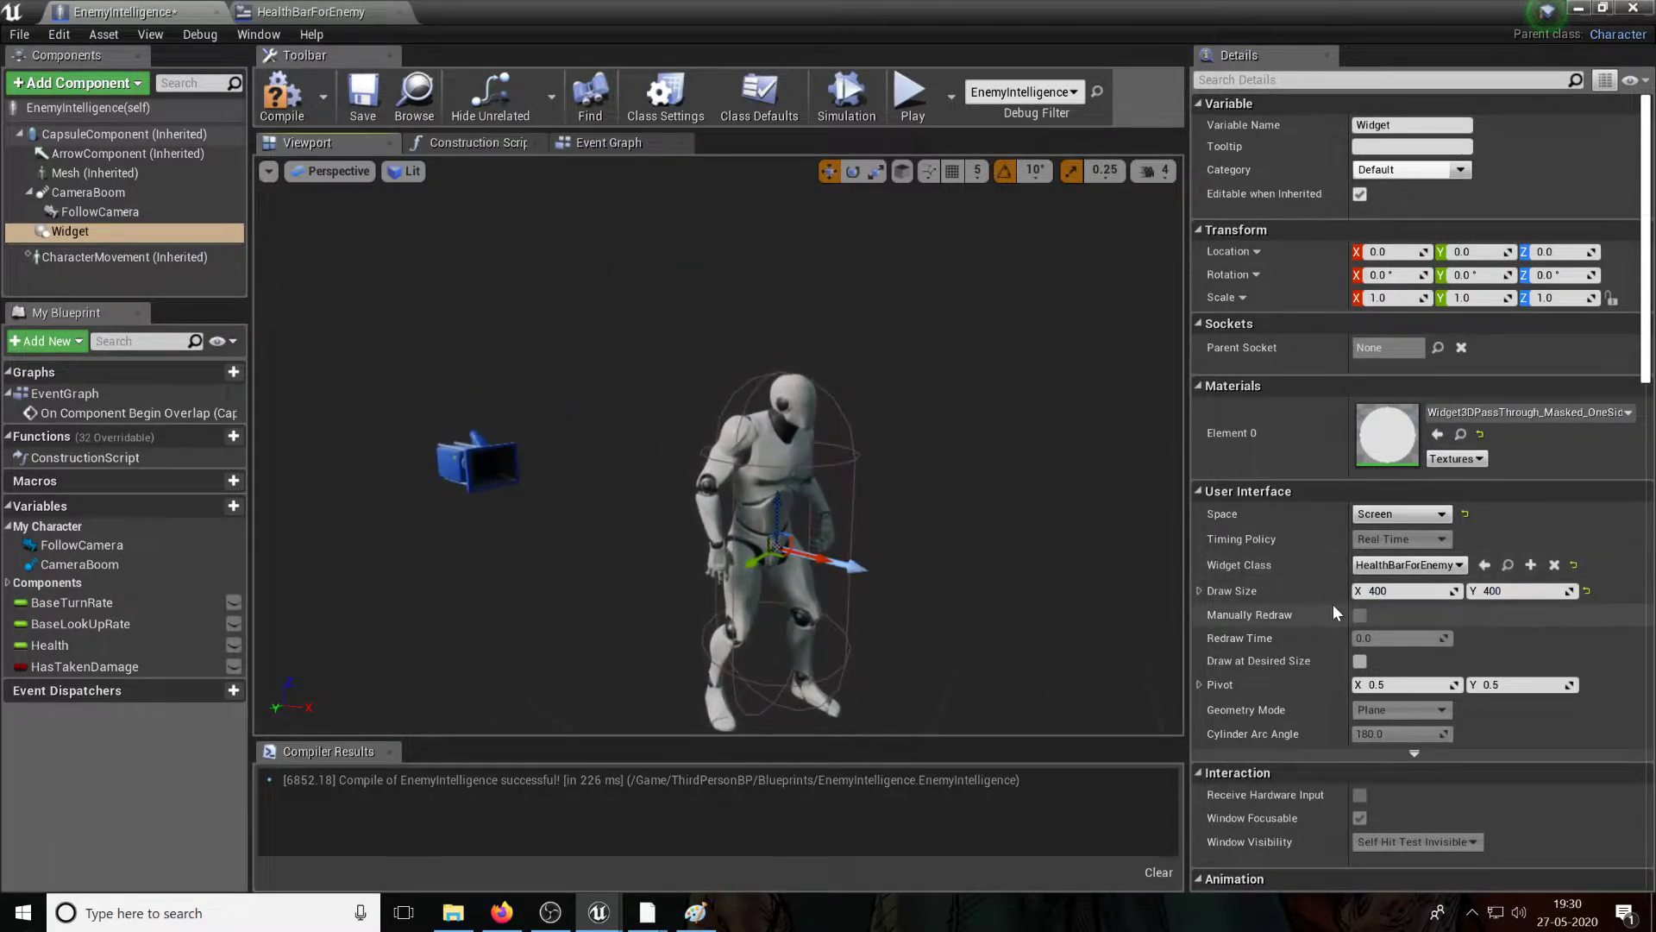
{"action": "mouse_move", "coordinate": [1401, 515]}
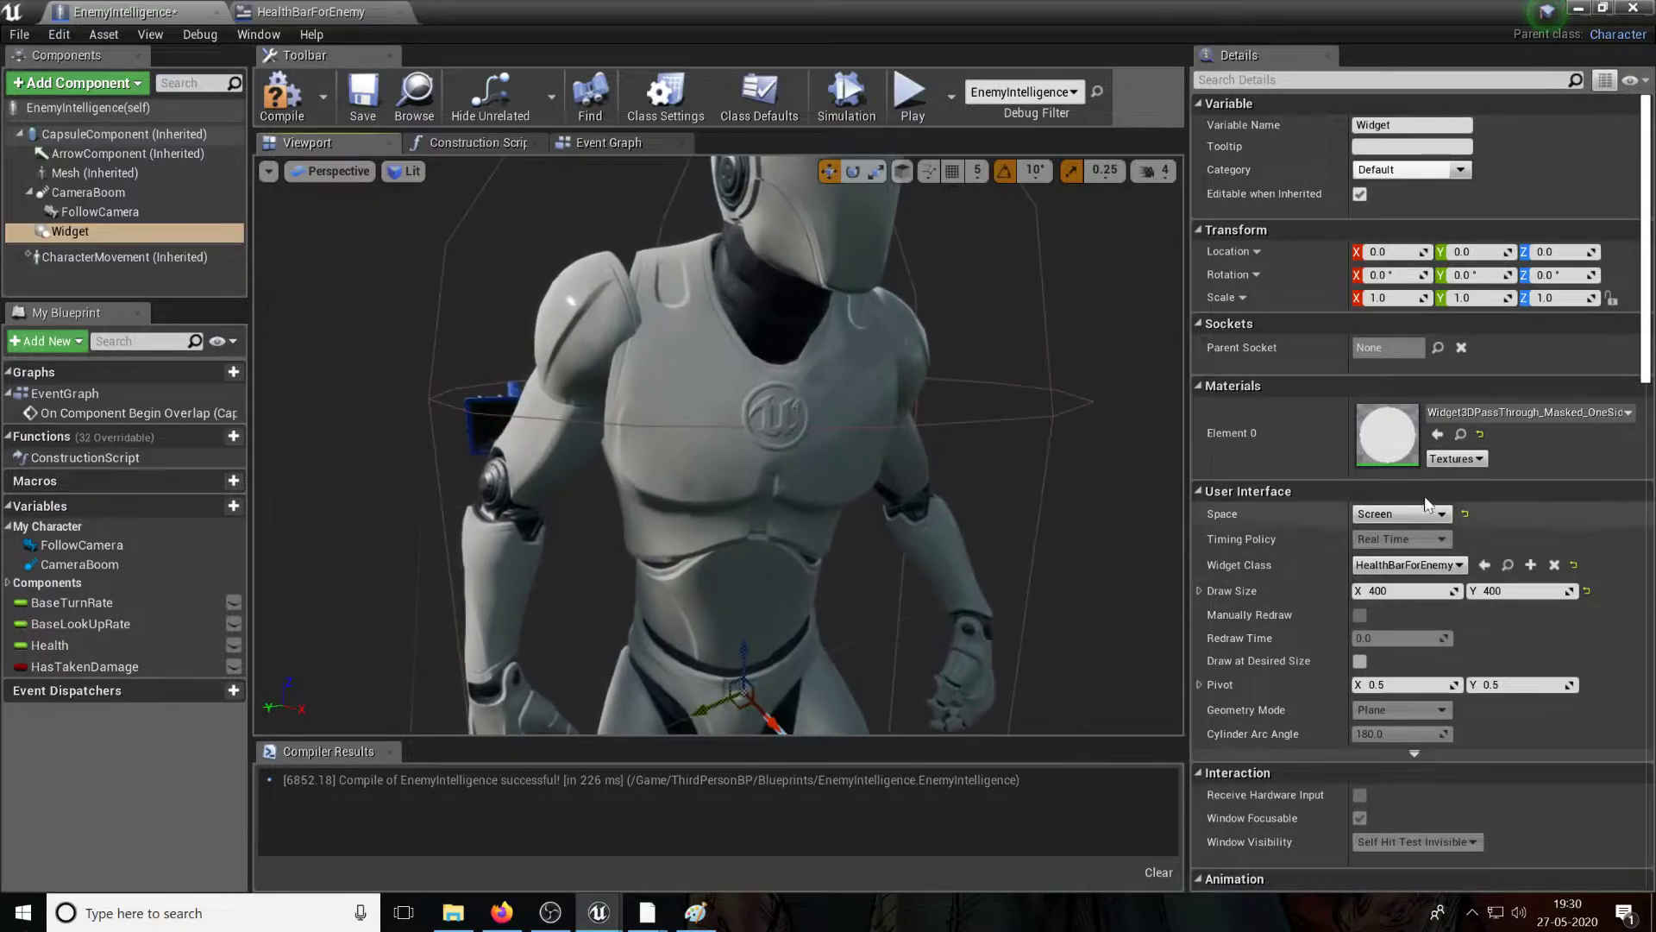
Step: End the play test, then compile and save the enemy blueprint
{"action": "scroll", "scroll_direction": "down", "scroll_amount": 3}
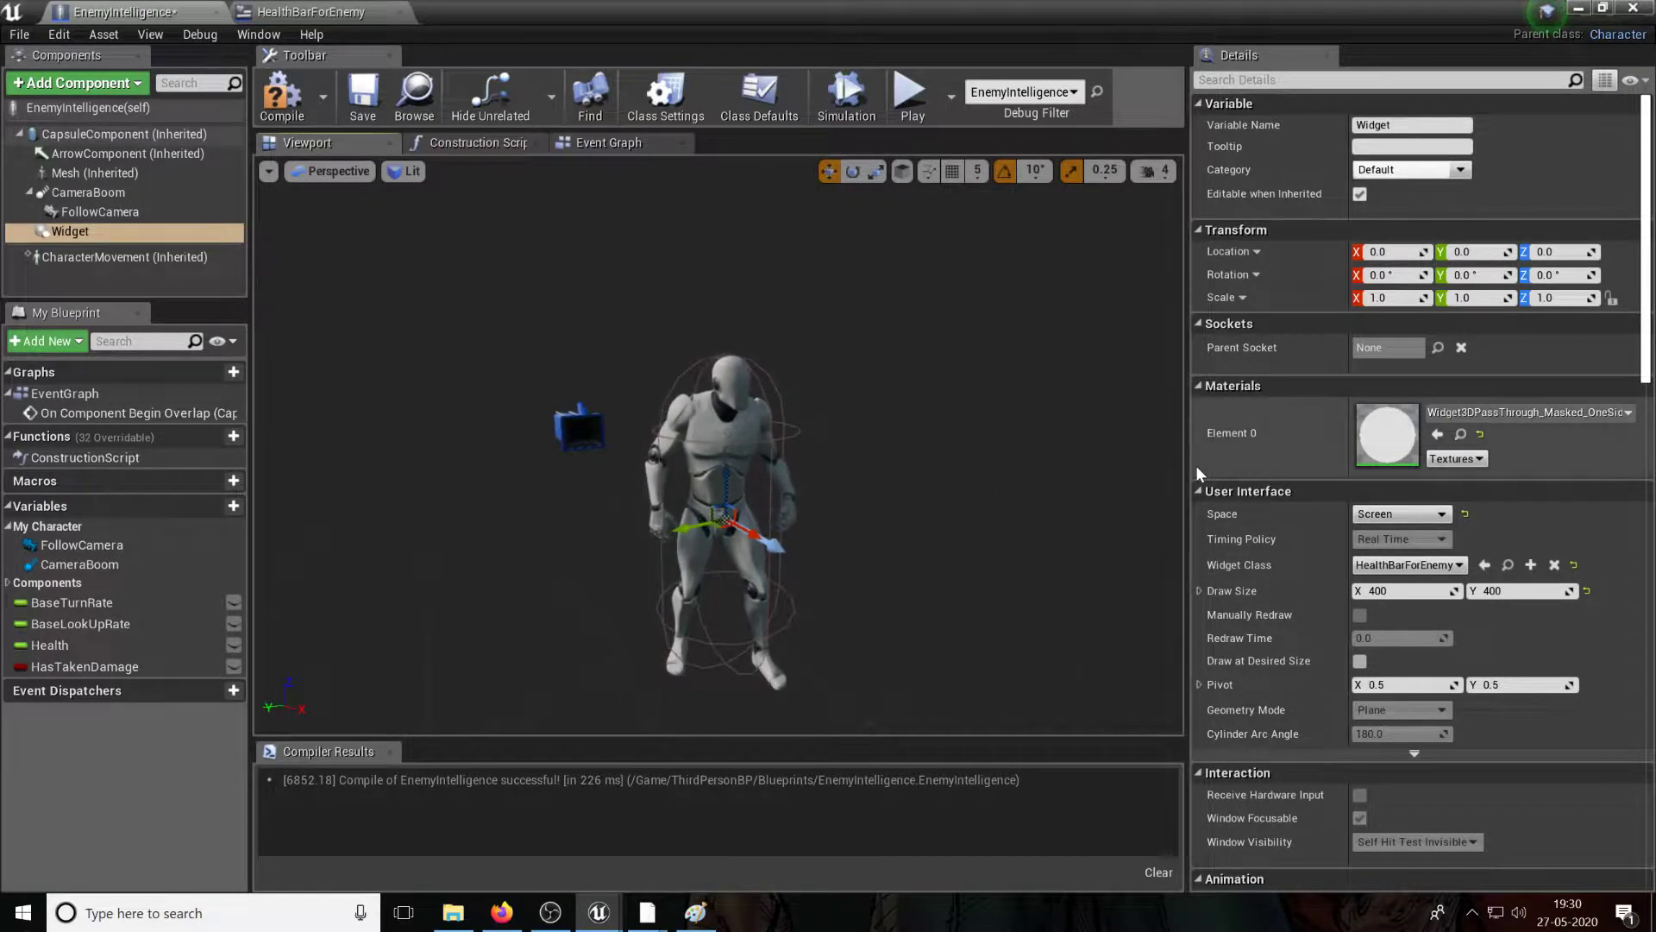
{"action": "scroll", "scroll_direction": "down", "scroll_amount": 3}
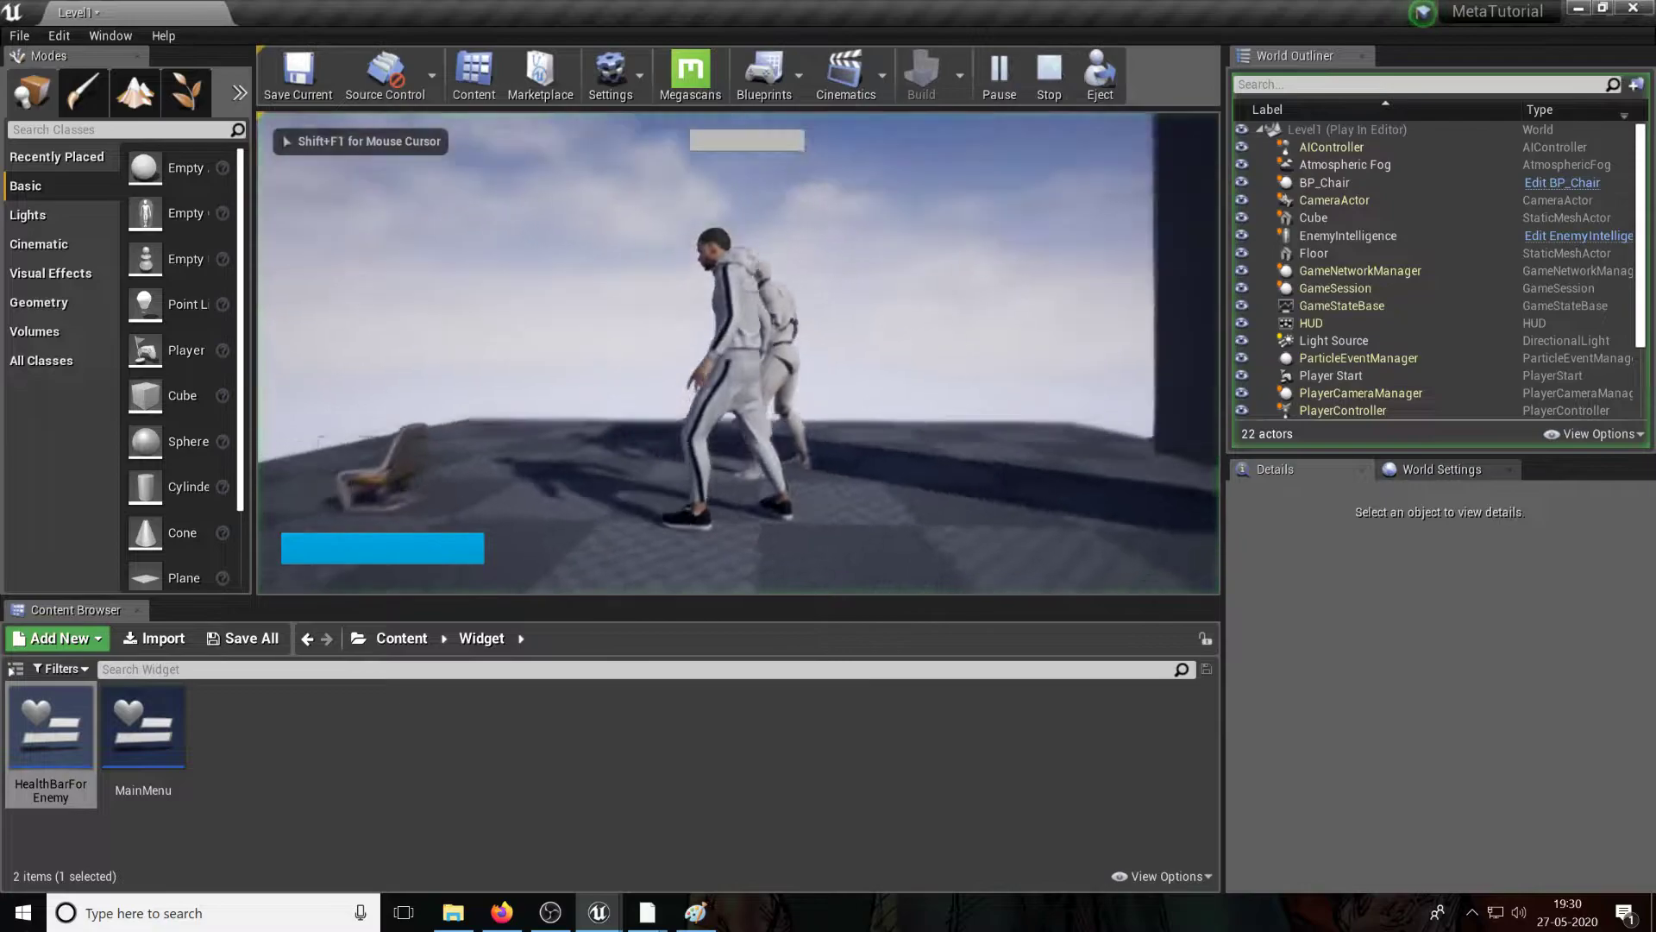
{"action": "left_click", "coordinate": [1047, 75]}
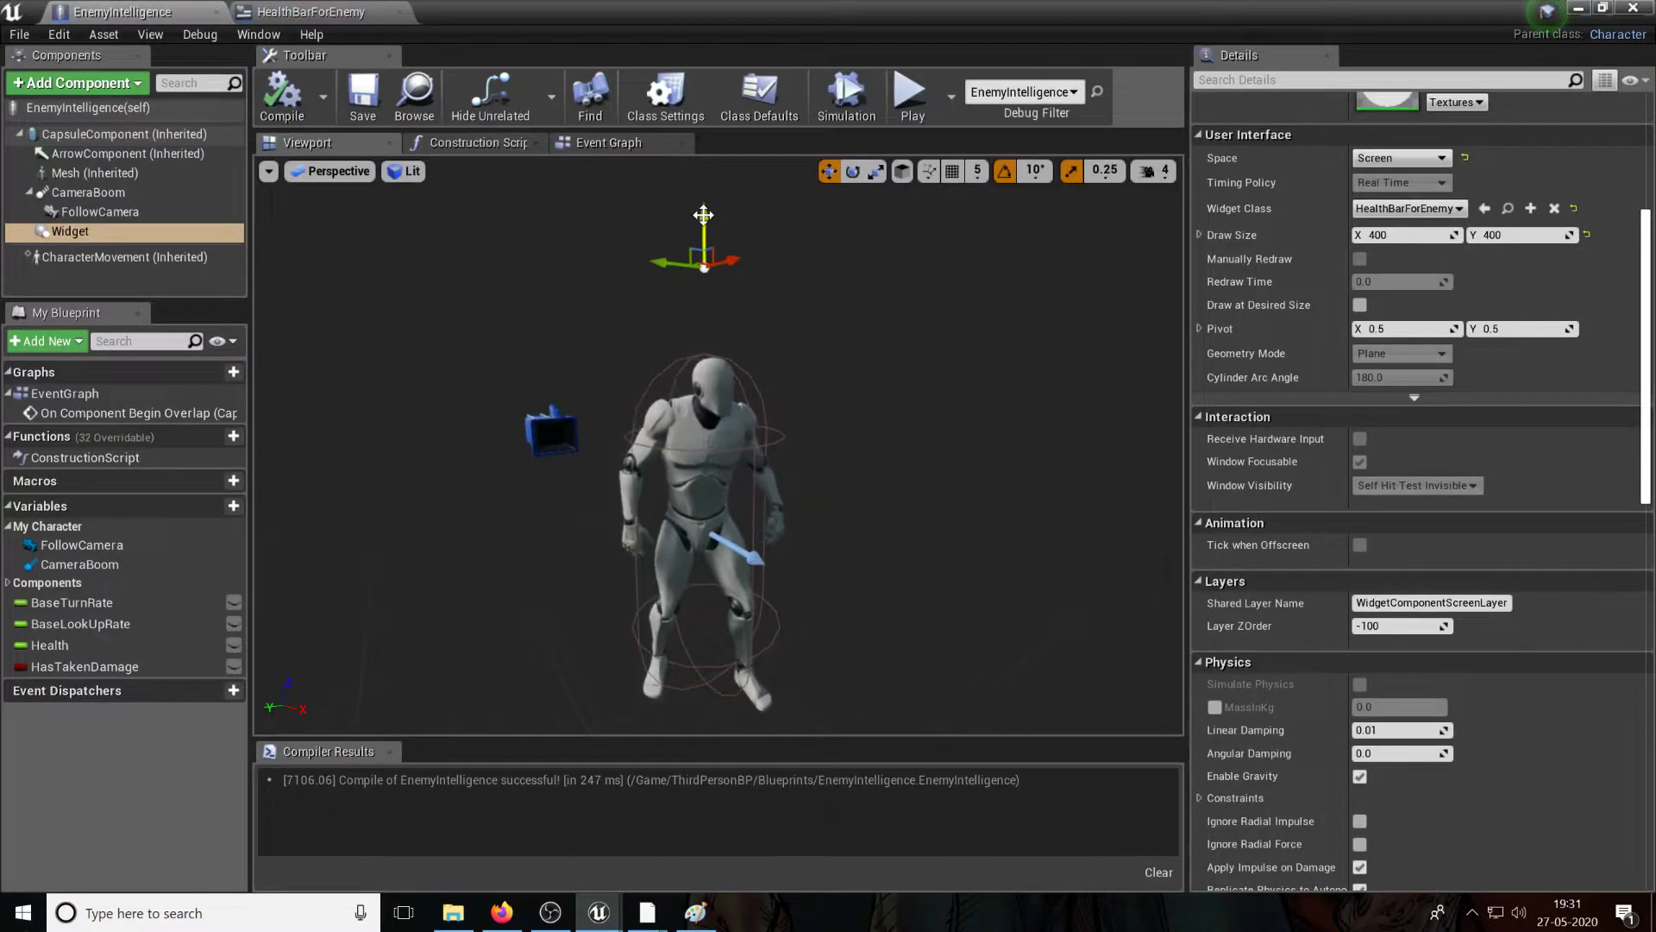
{"action": "left_click", "coordinate": [362, 95]}
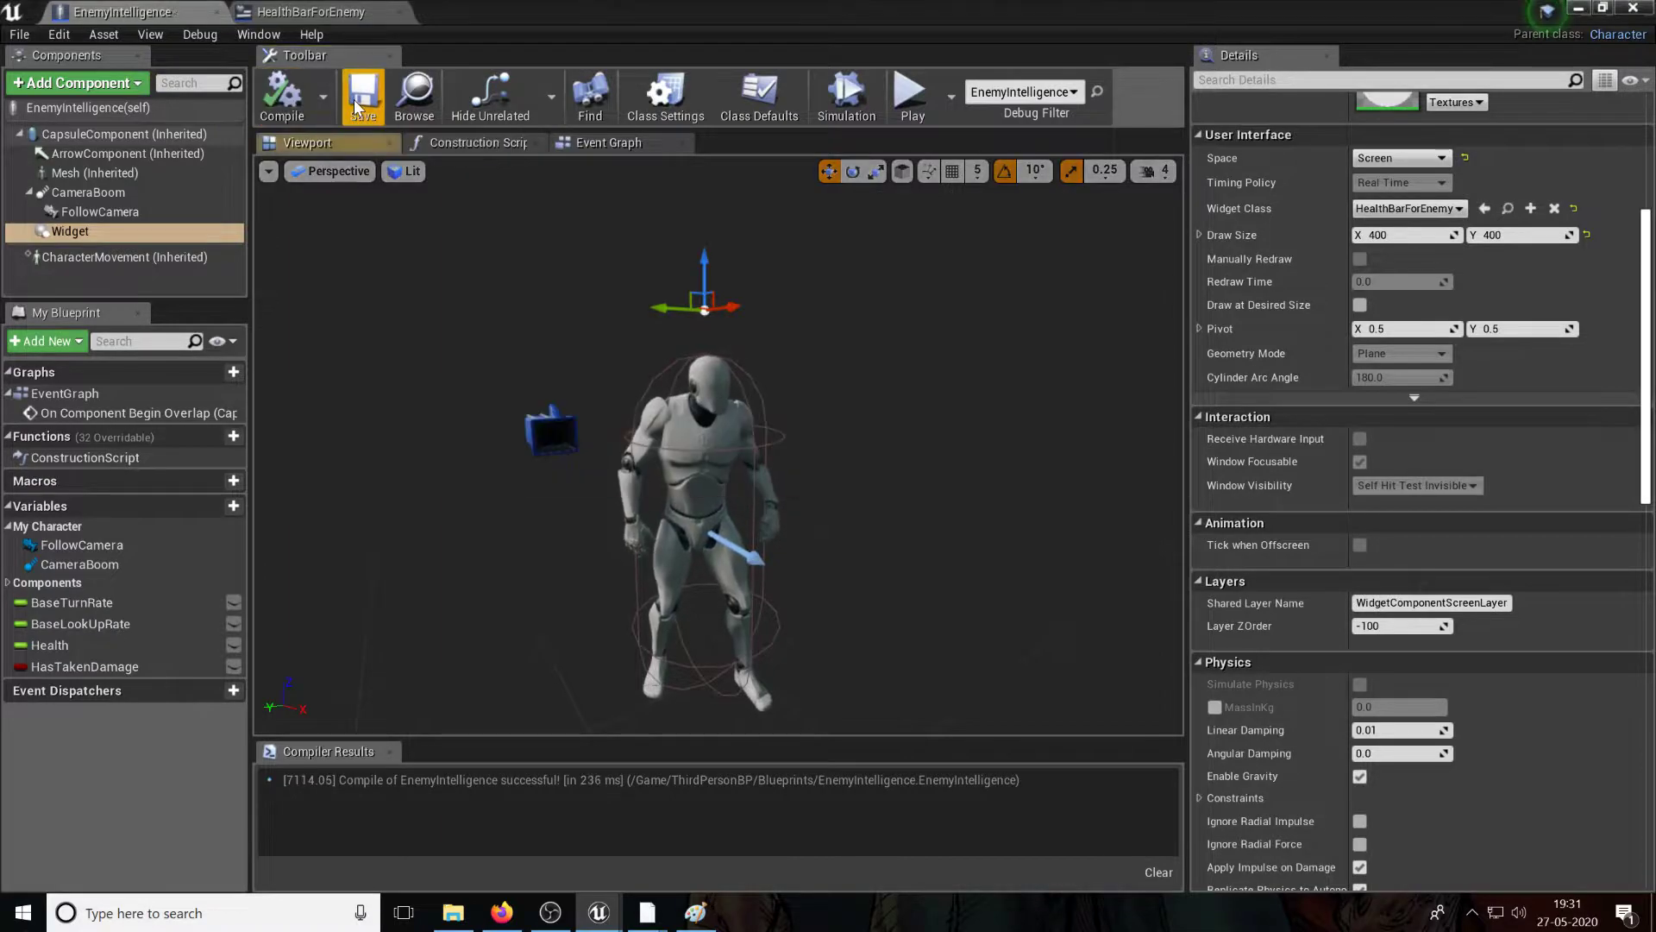
{"action": "left_click", "coordinate": [609, 143]}
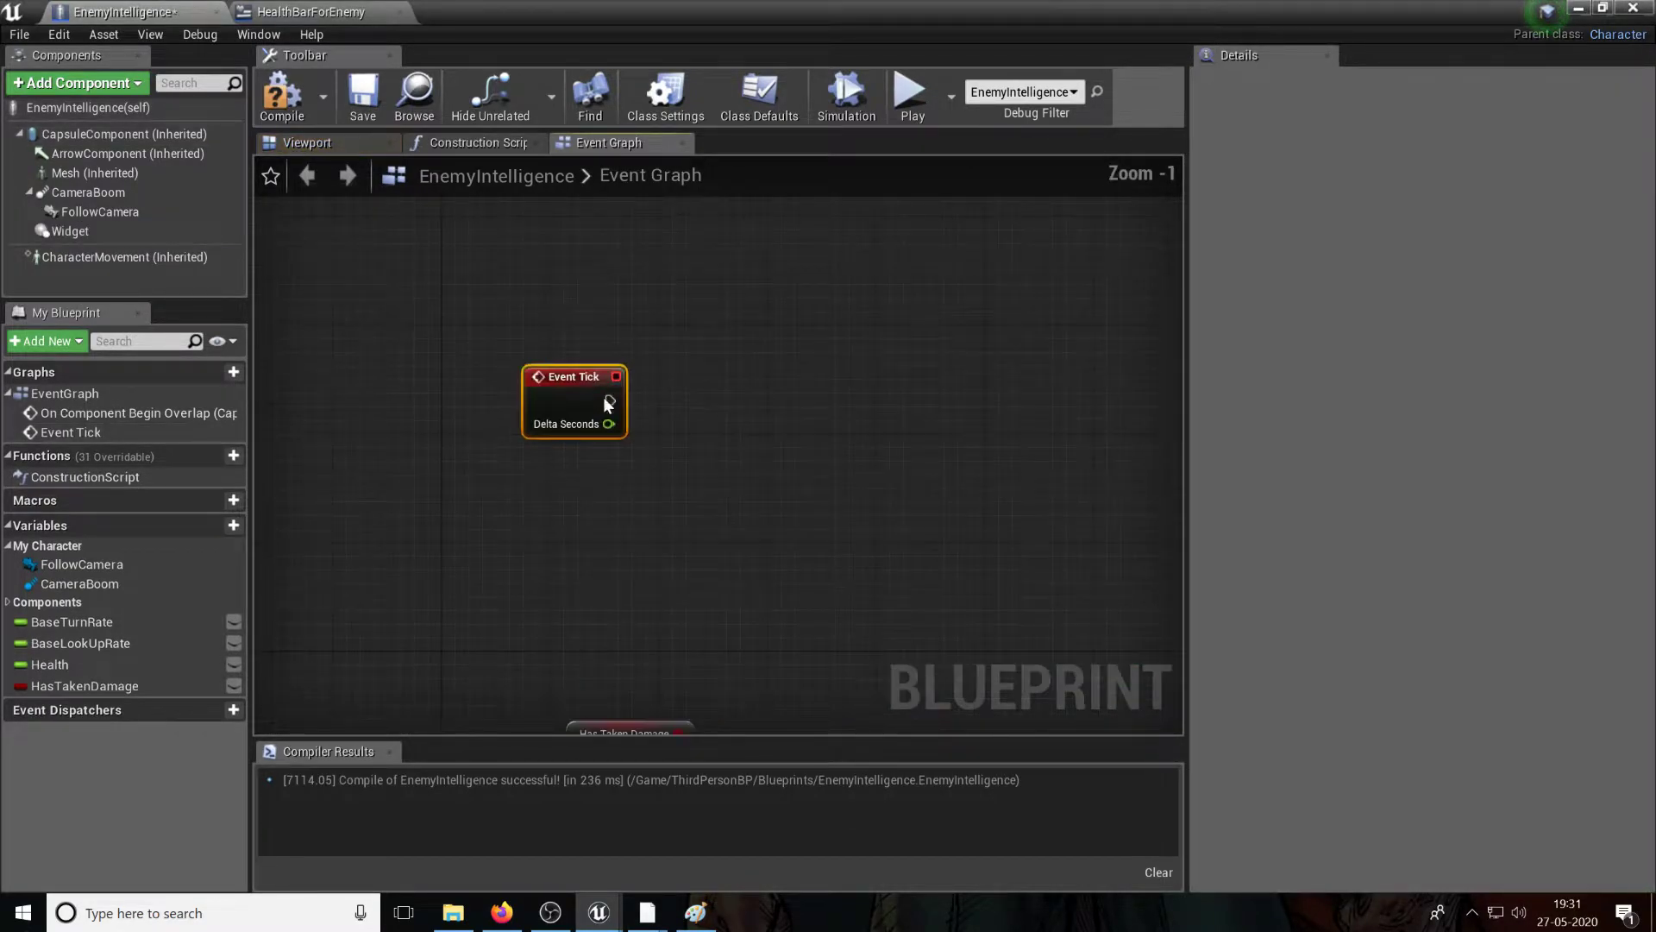
Step: From Event Tick, get the Widget component's user widget object
{"action": "scroll", "scroll_direction": "down", "scroll_amount": 3}
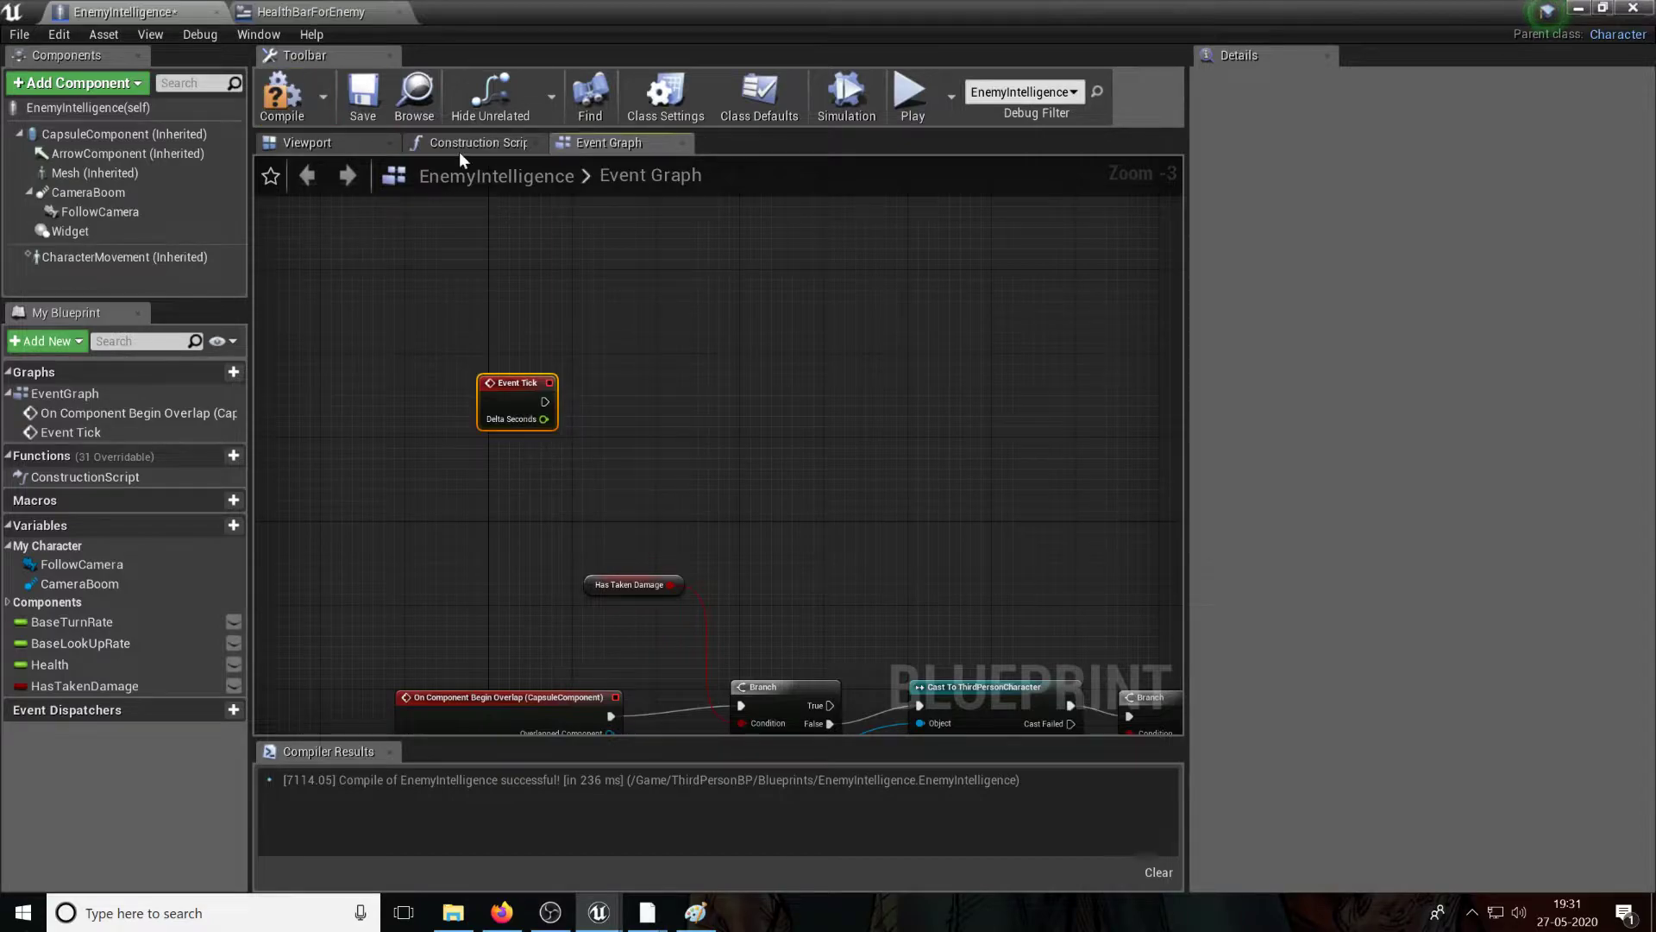
{"action": "left_click", "coordinate": [309, 12]}
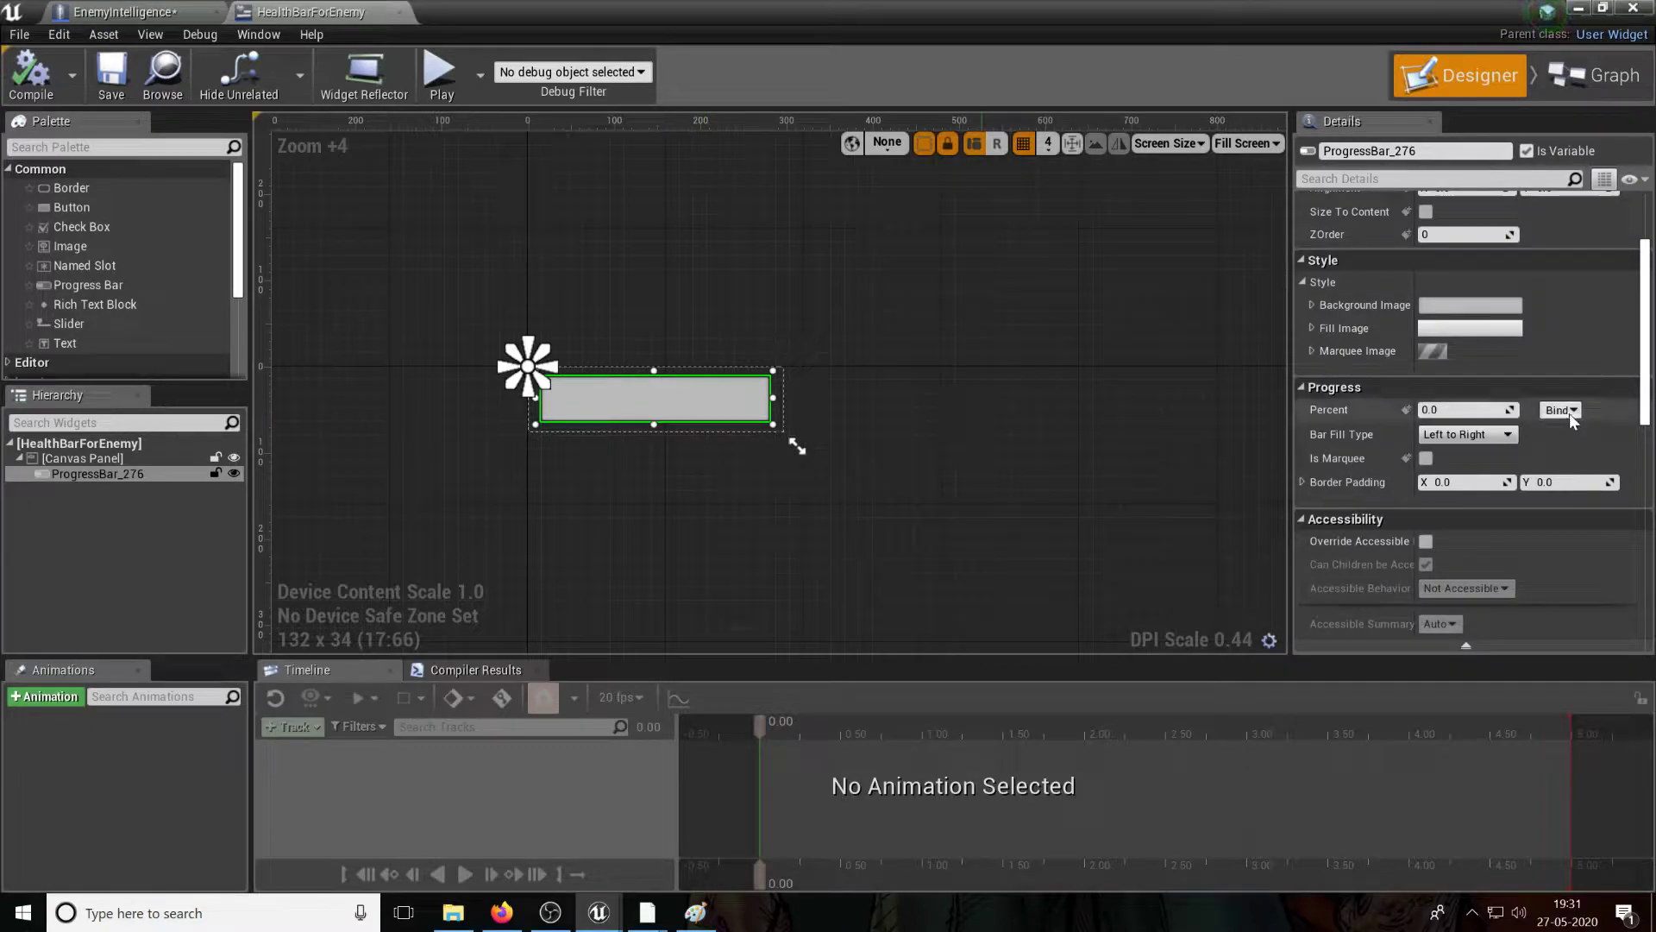
{"action": "left_click", "coordinate": [126, 12]}
{"action": "type", "text": "get user widge"}
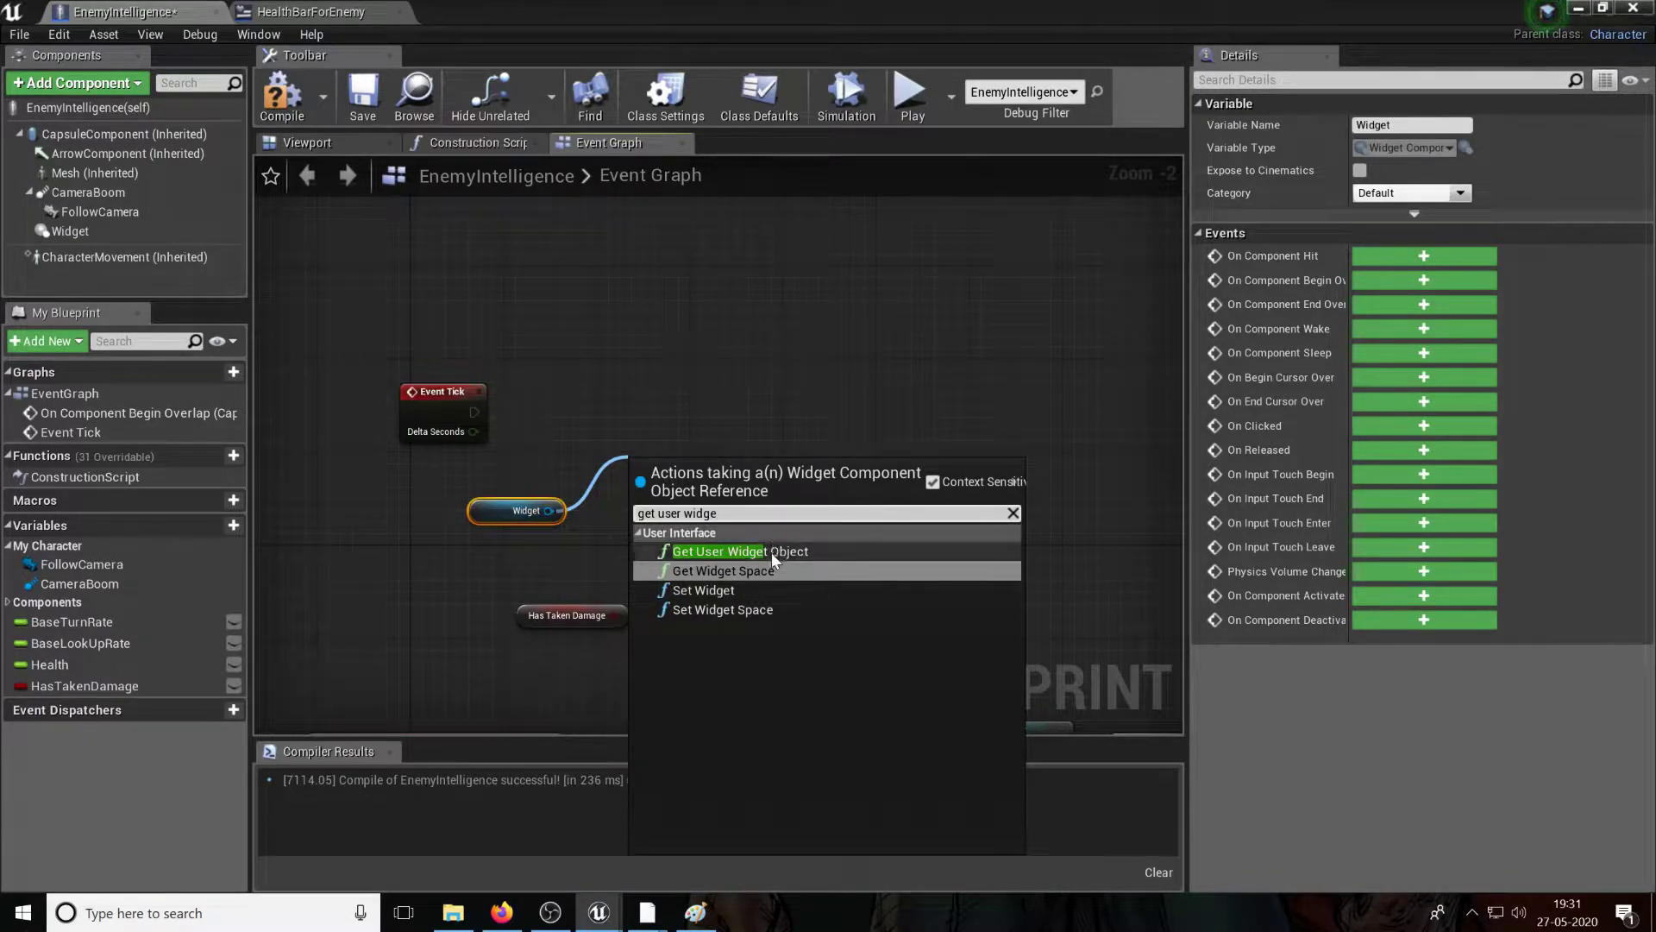
{"action": "left_click", "coordinate": [739, 551]}
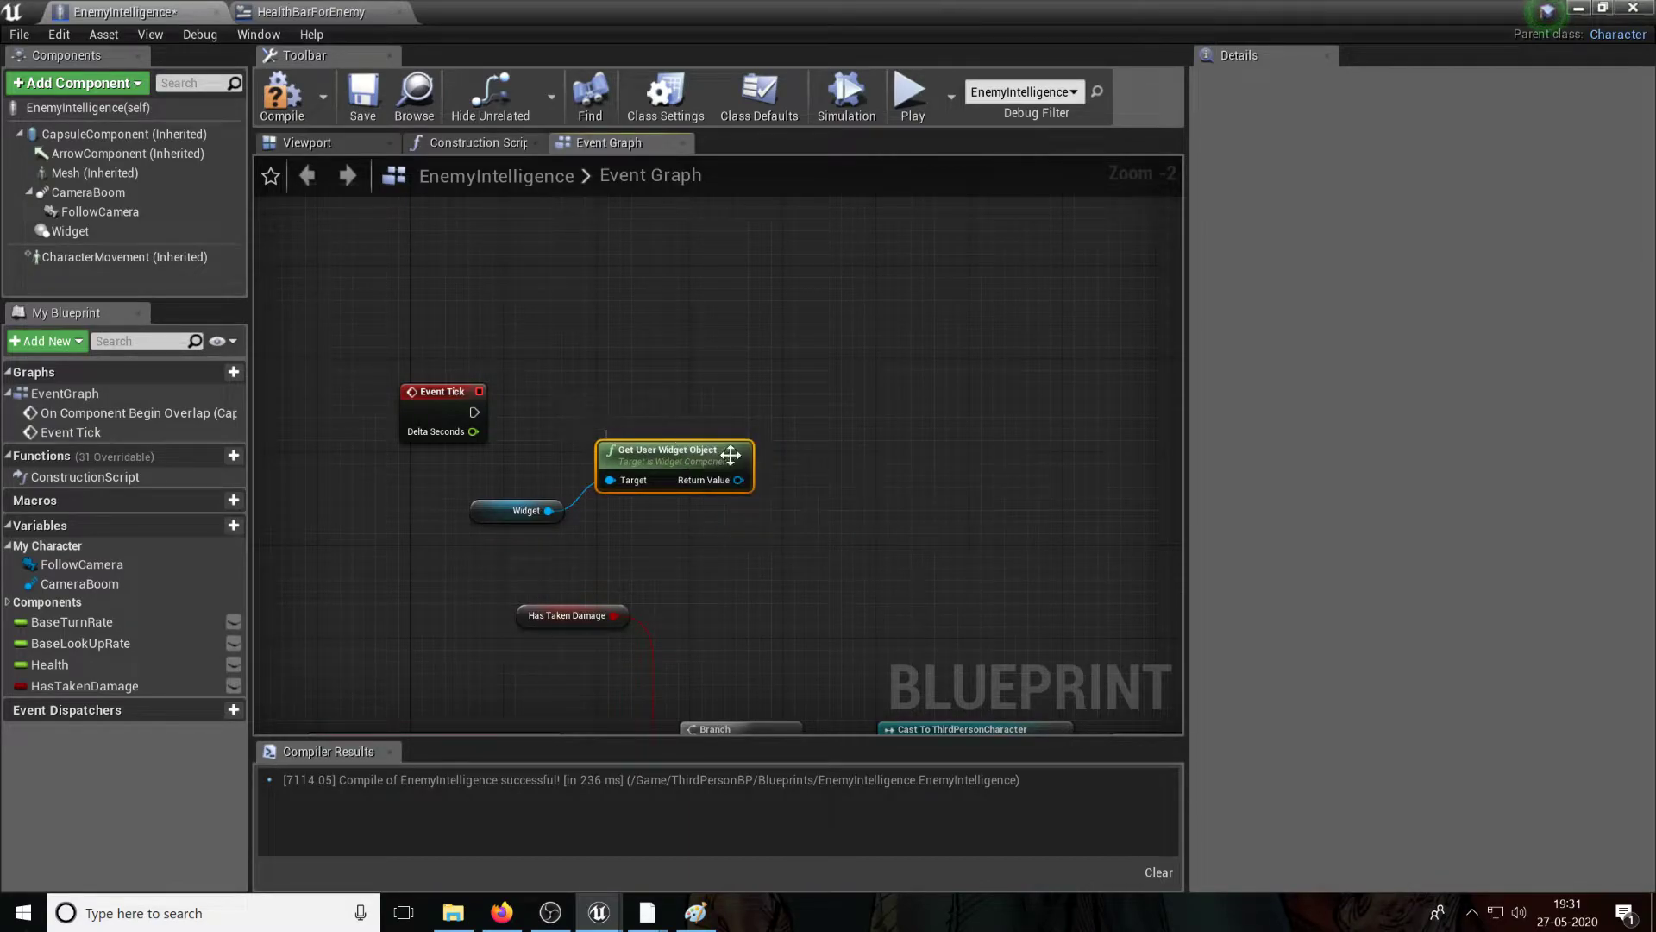
{"action": "left_click", "coordinate": [69, 229]}
{"action": "type", "text": "cast to"}
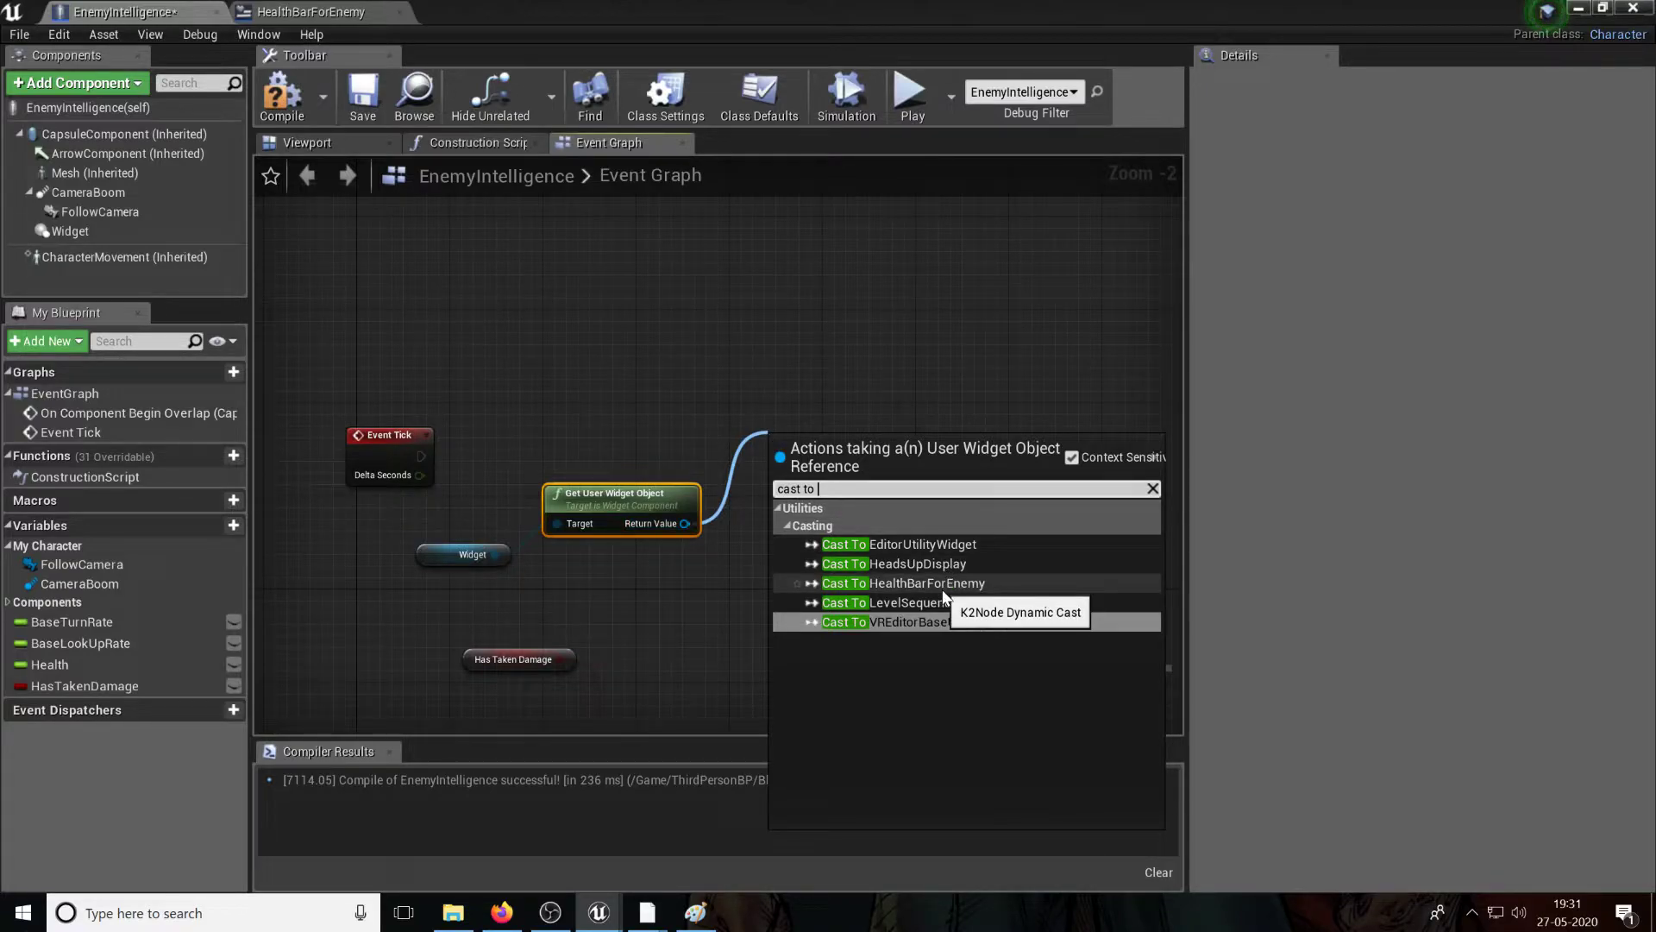
Step: Cast the user widget object to HealthBarForEnemy
{"action": "left_click", "coordinate": [903, 583]}
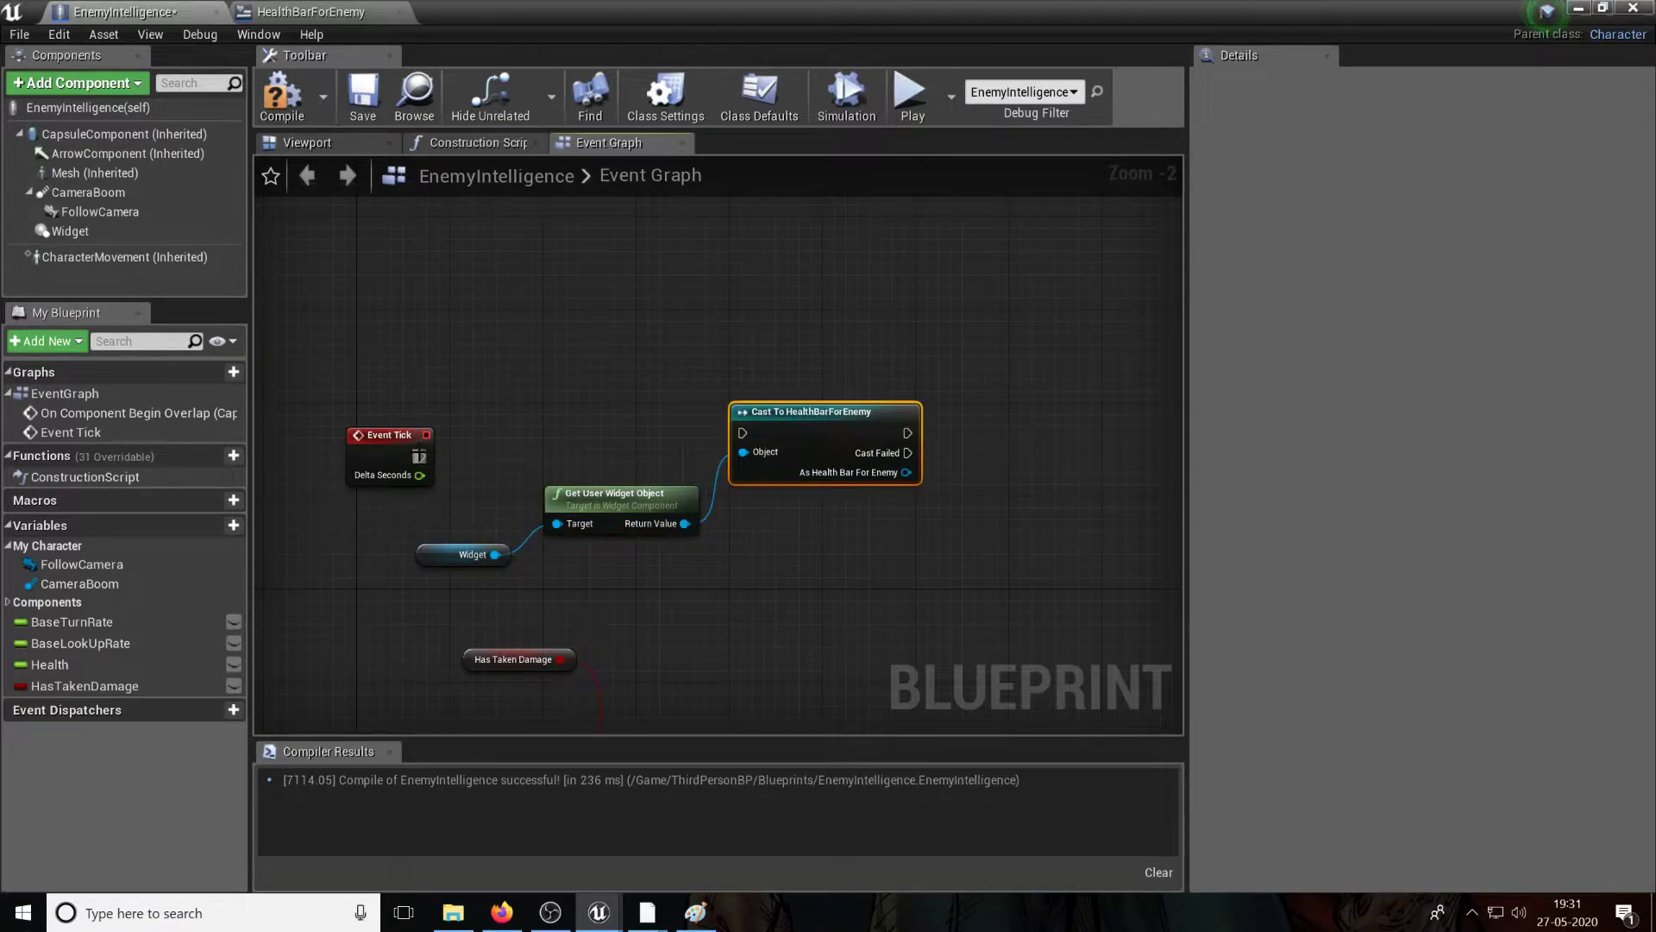
{"action": "left_click", "coordinate": [307, 12]}
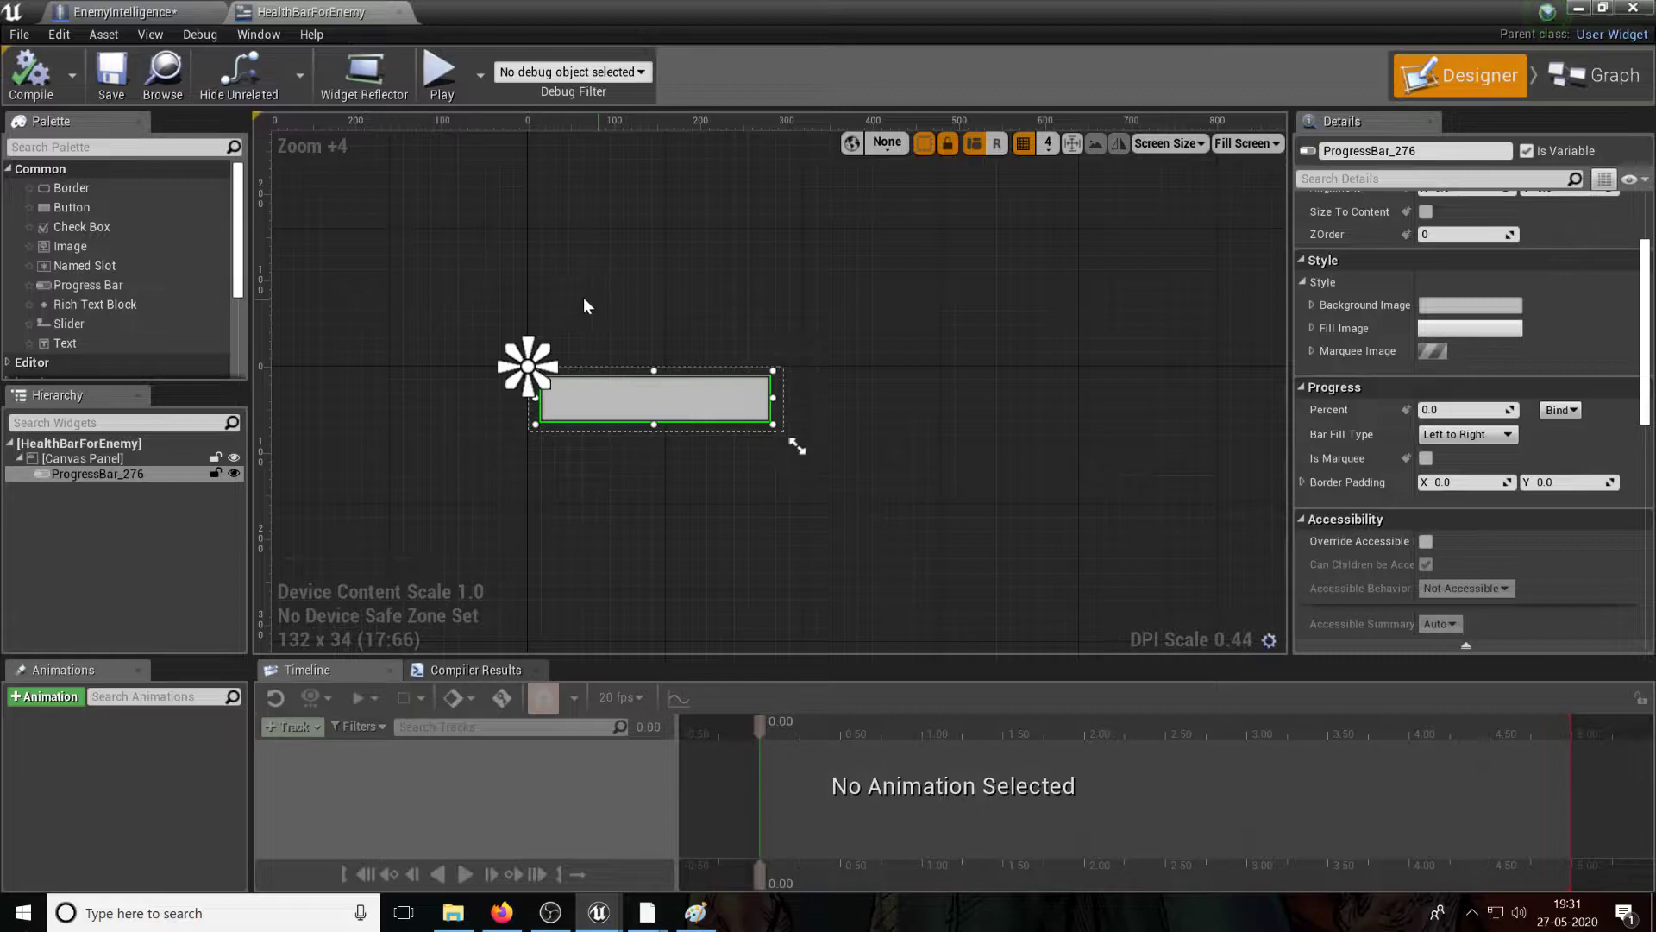
{"action": "left_click", "coordinate": [115, 12]}
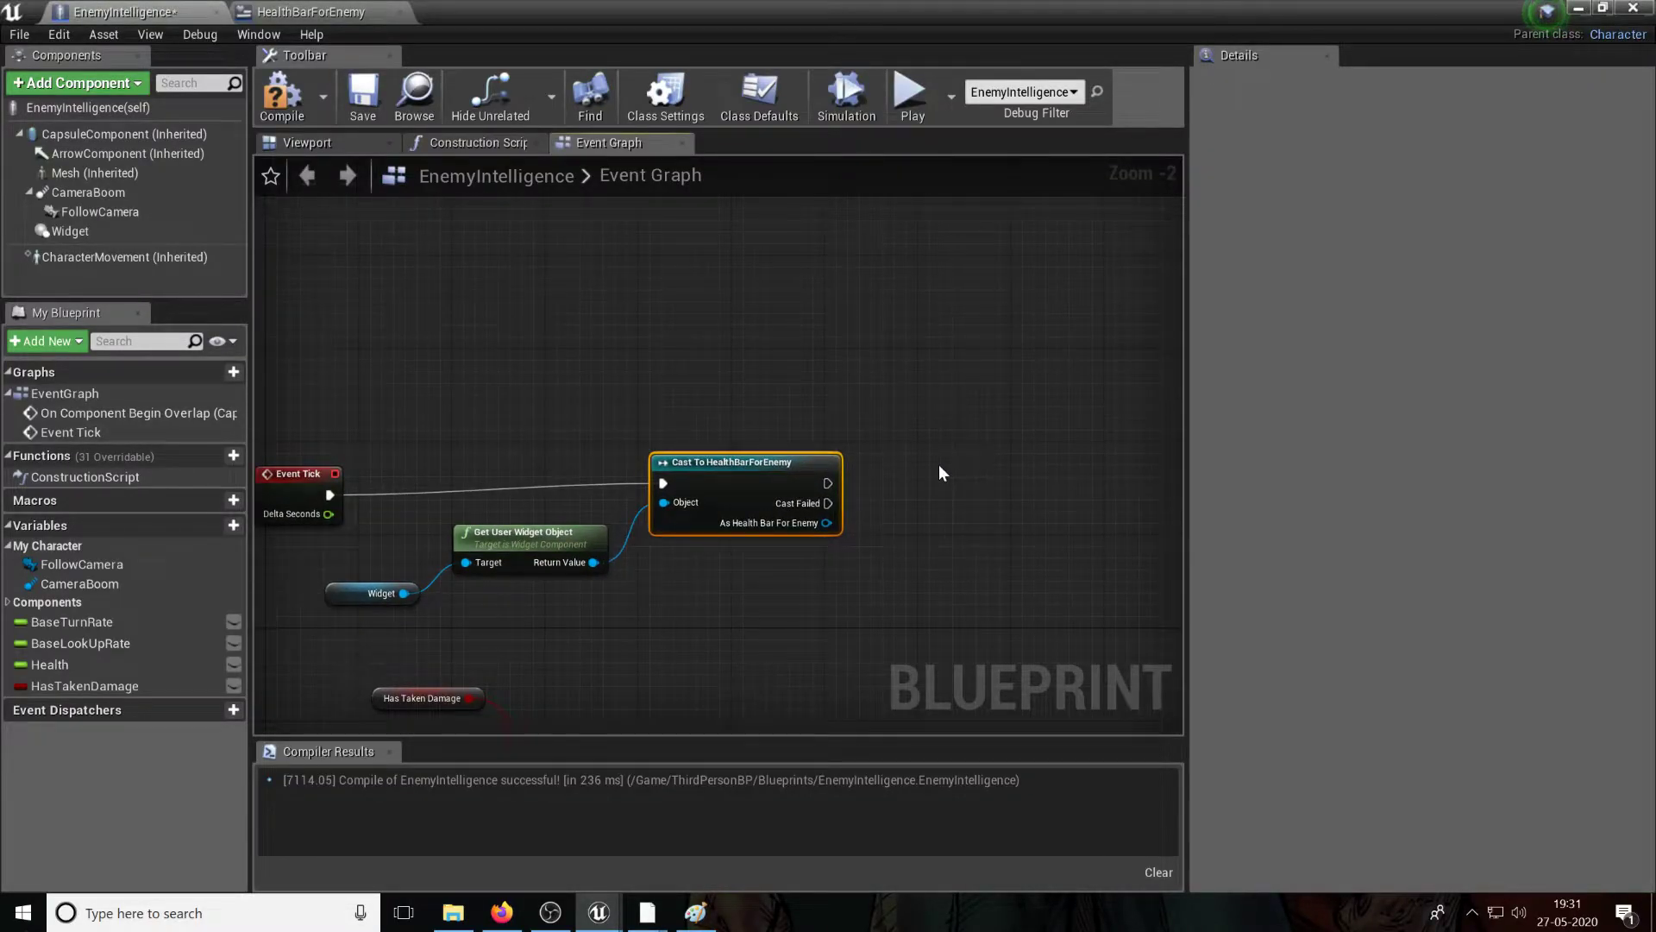
Step: Pull the progress bar getter out of the HealthBarForEnemy cast result
{"action": "left_click_drag", "start_coordinate": [827, 523], "coordinate": [885, 548]}
{"action": "type", "text": "get prog"}
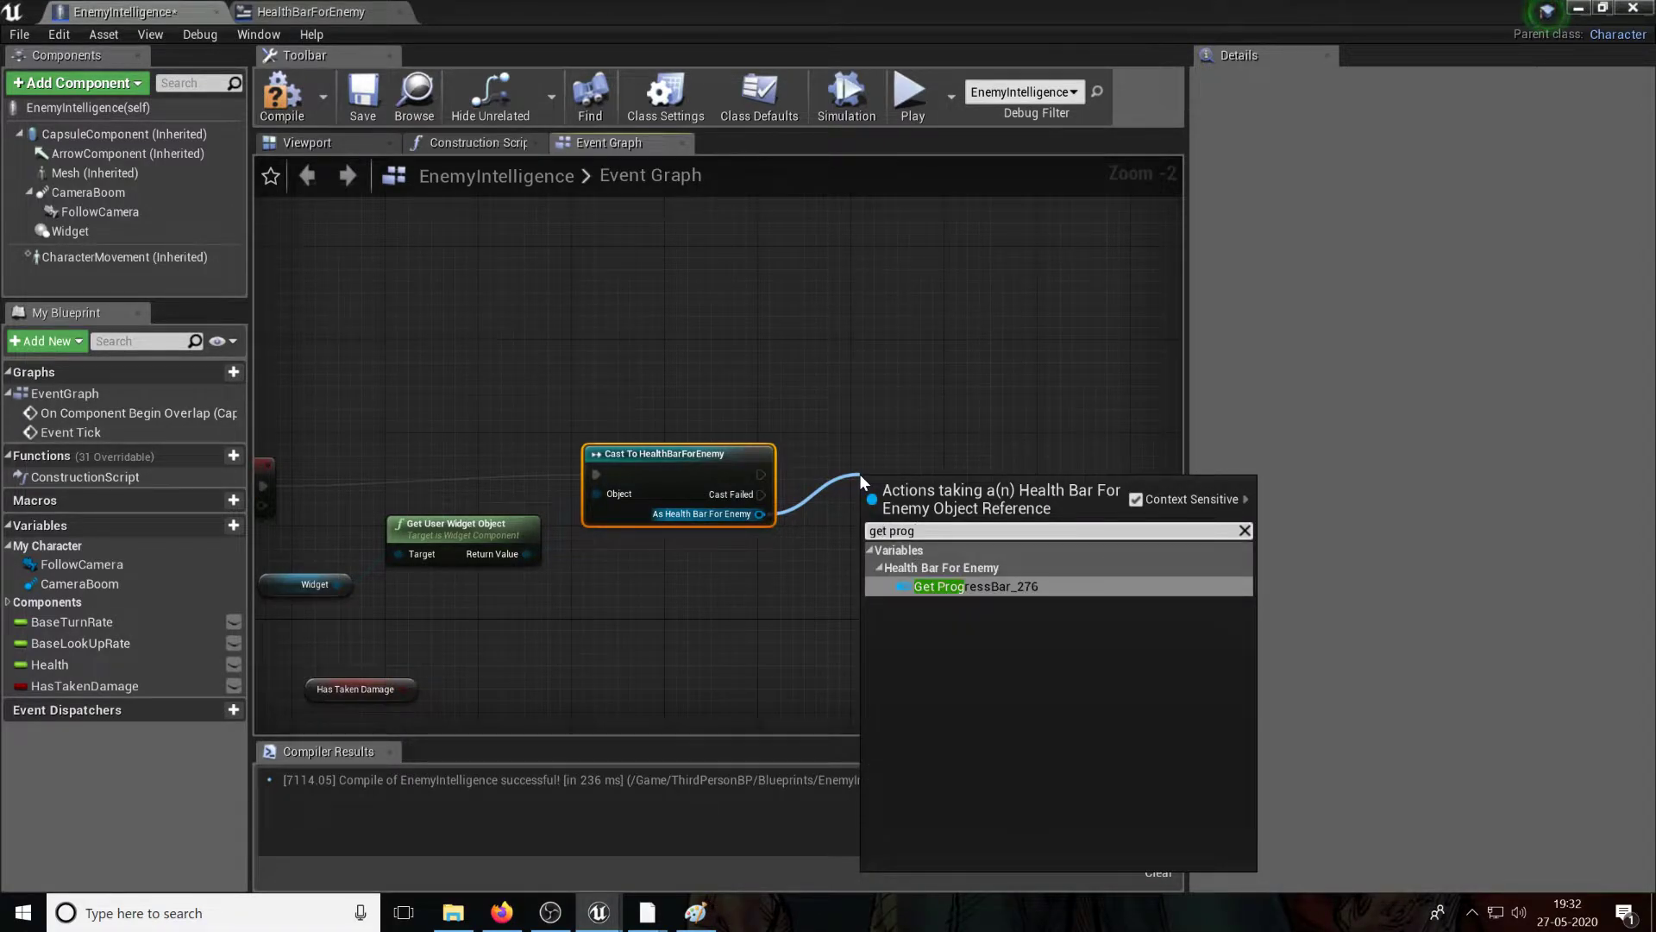
{"action": "left_click", "coordinate": [969, 587]}
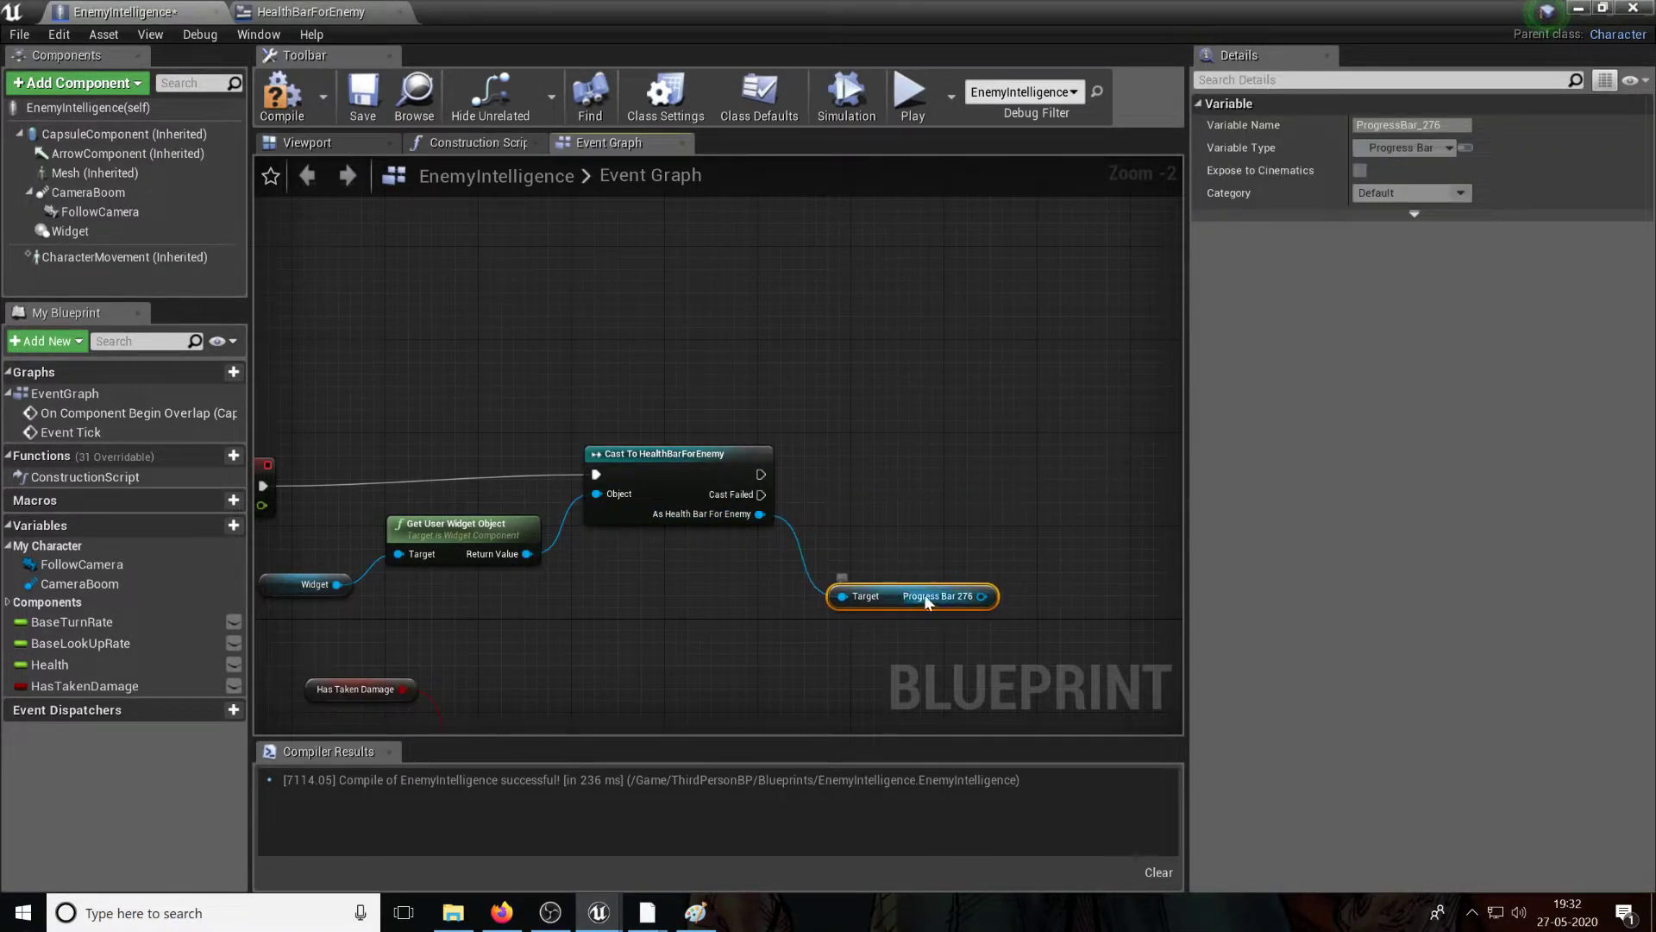
{"action": "left_click", "coordinate": [307, 12]}
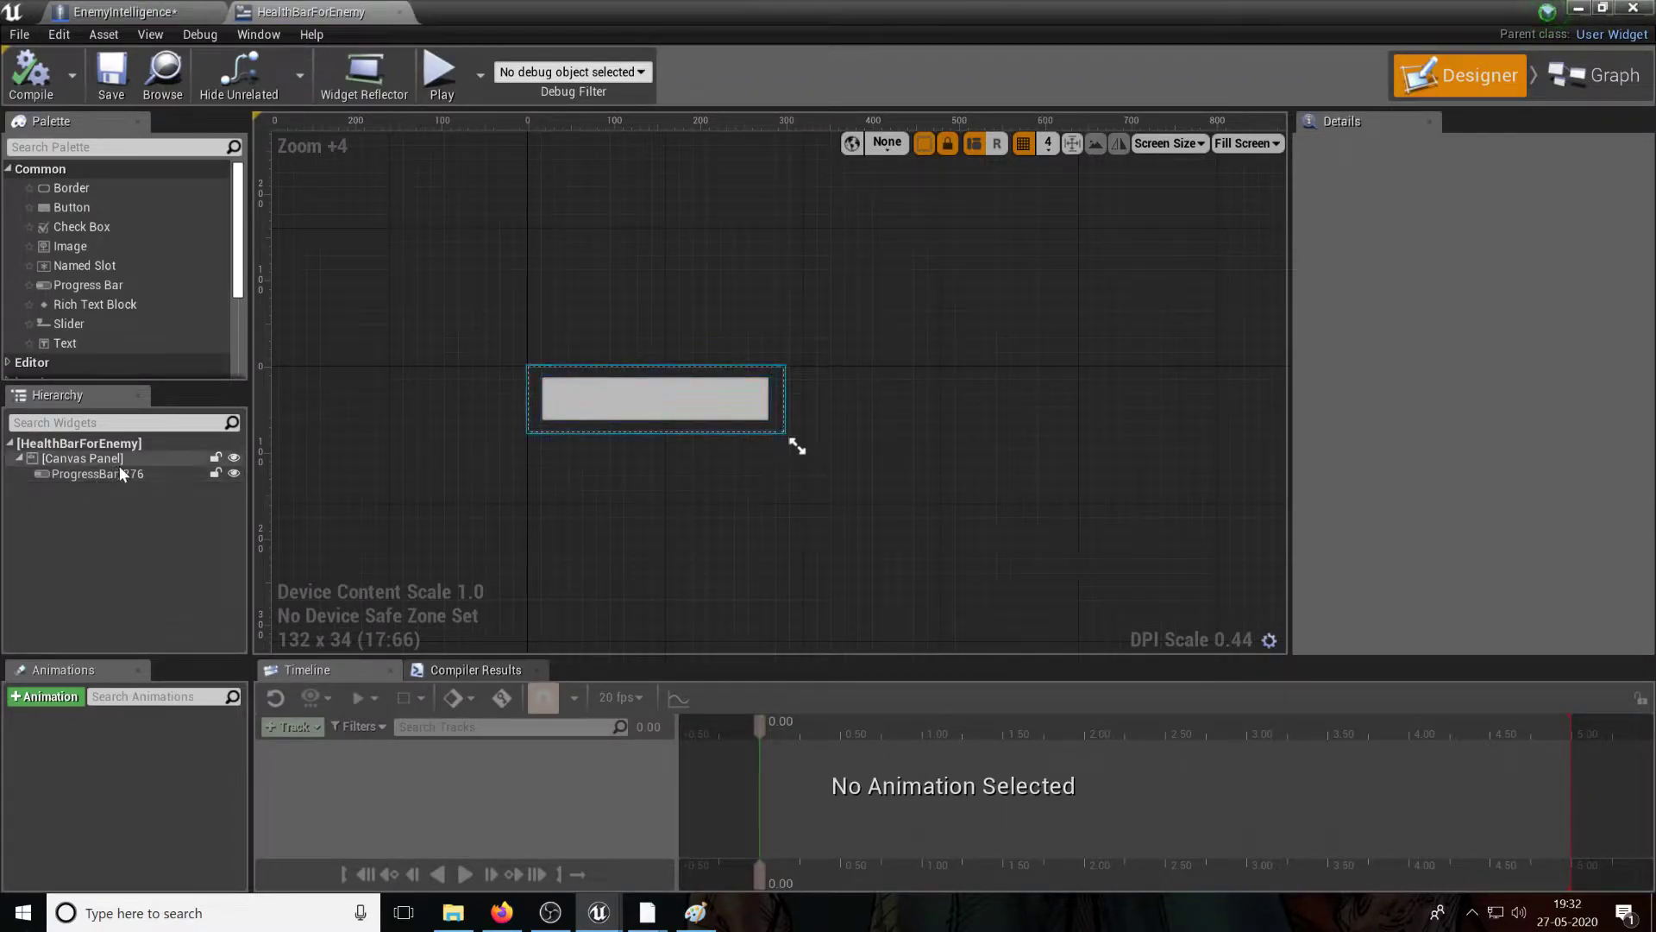
{"action": "left_click", "coordinate": [126, 12]}
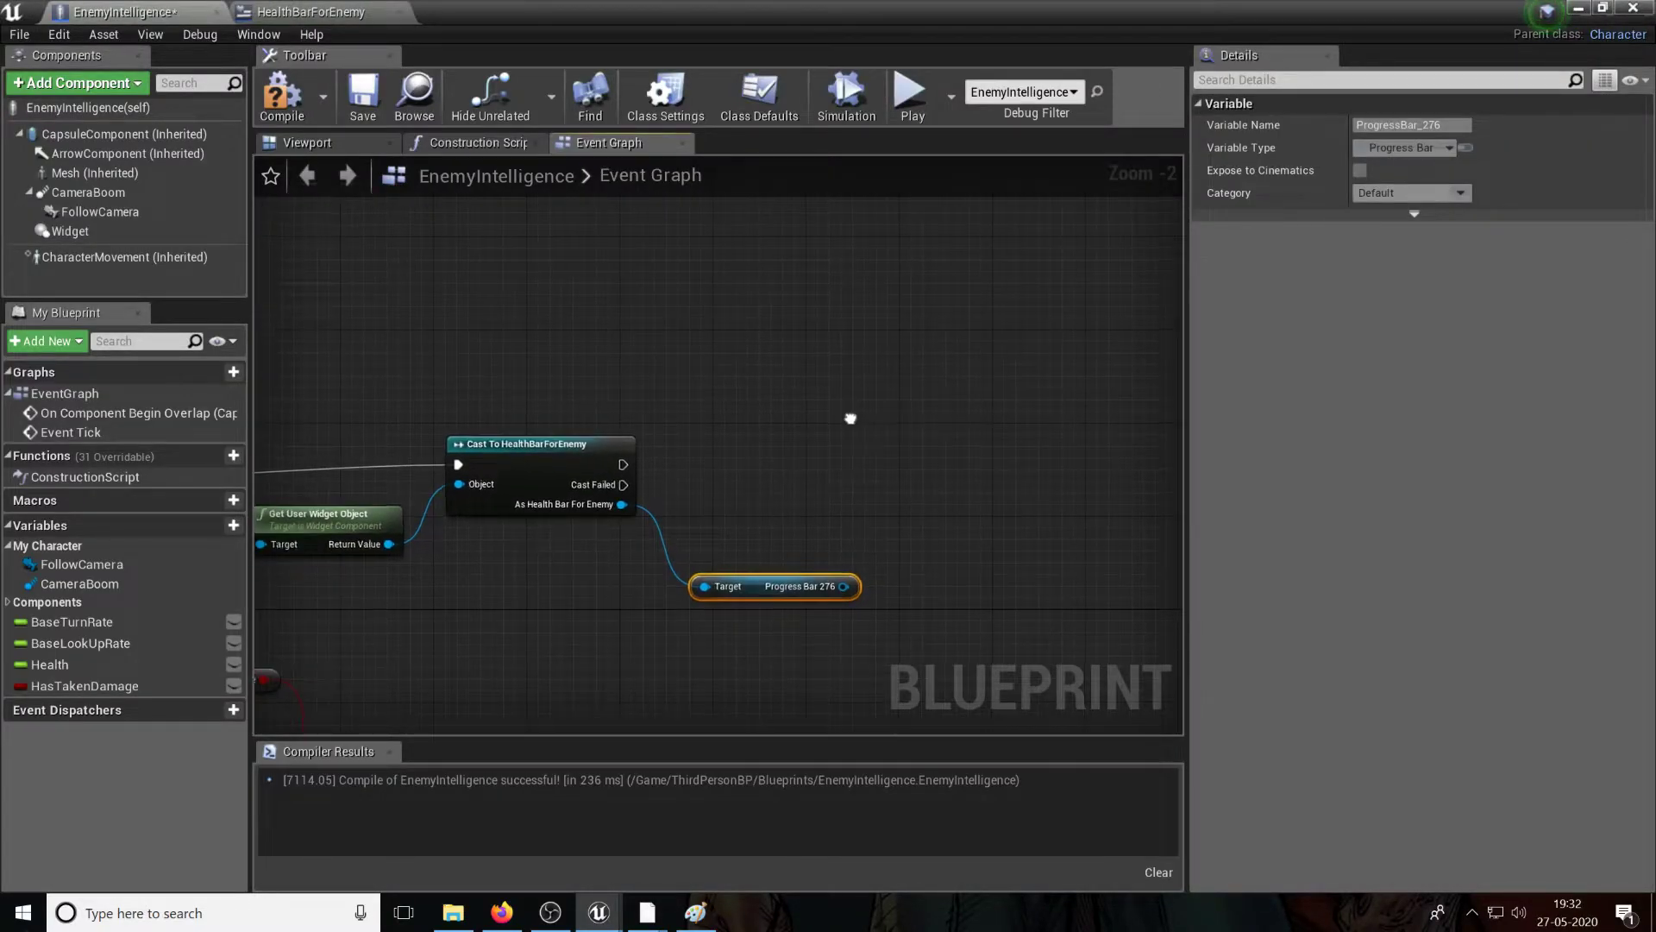
Step: Add Set Percent on the progress bar with Health feeding In Percent
{"action": "left_click_drag", "start_coordinate": [851, 587], "coordinate": [906, 495]}
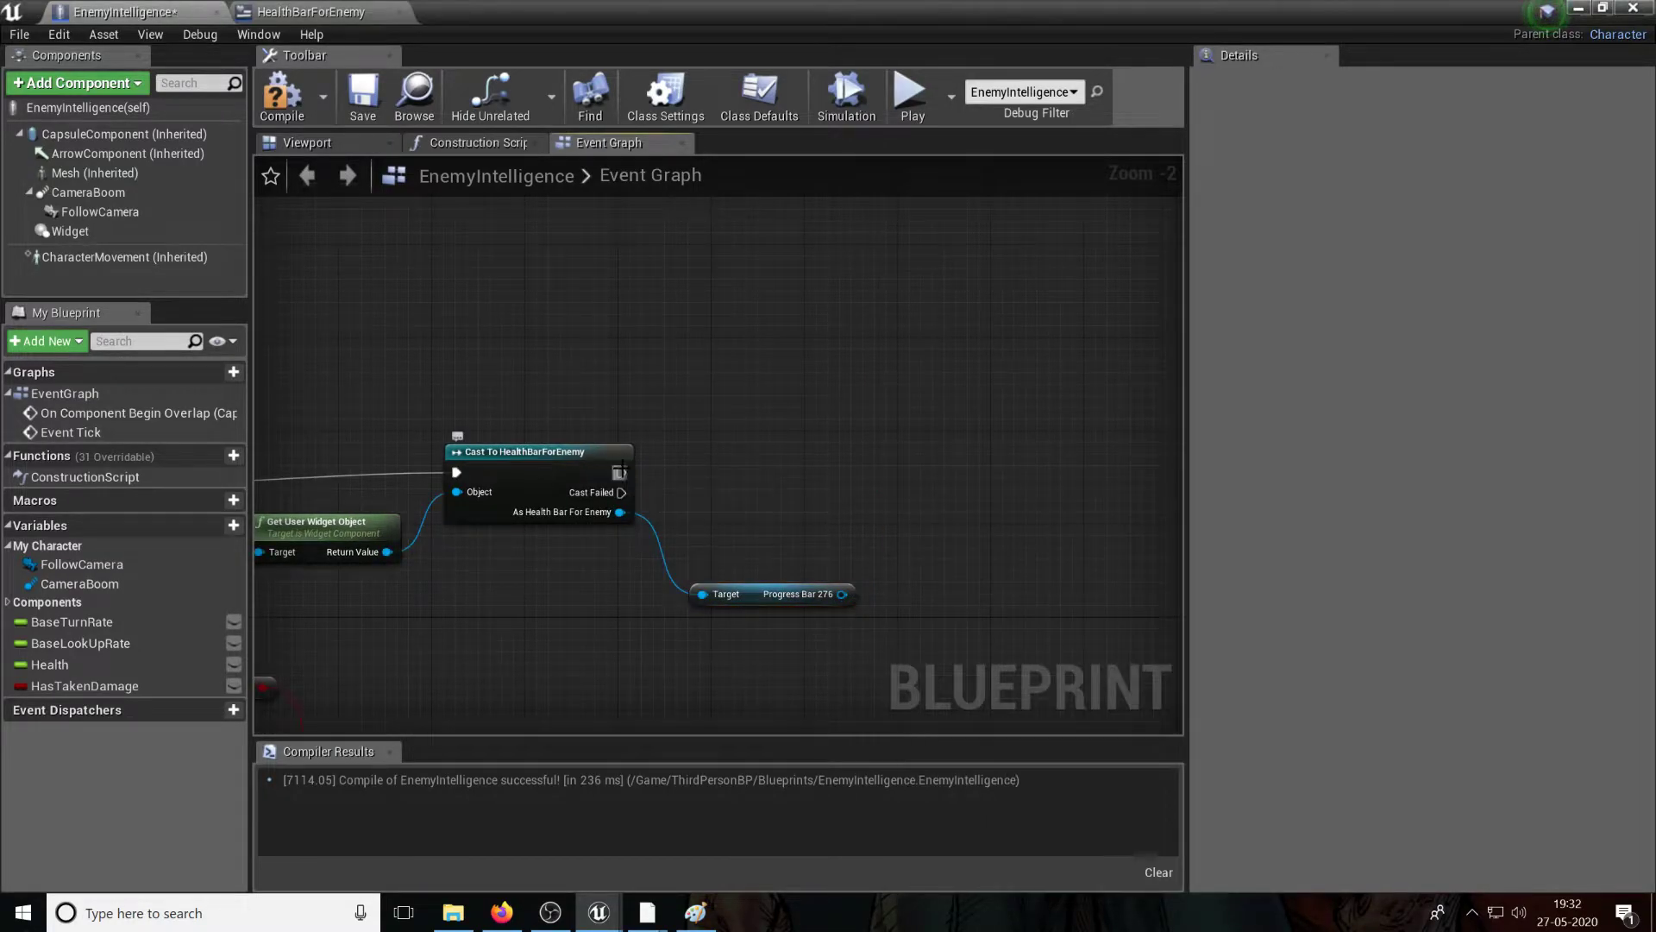
{"action": "left_click_drag", "start_coordinate": [629, 473], "coordinate": [1004, 488]}
{"action": "type", "text": "get pe"}
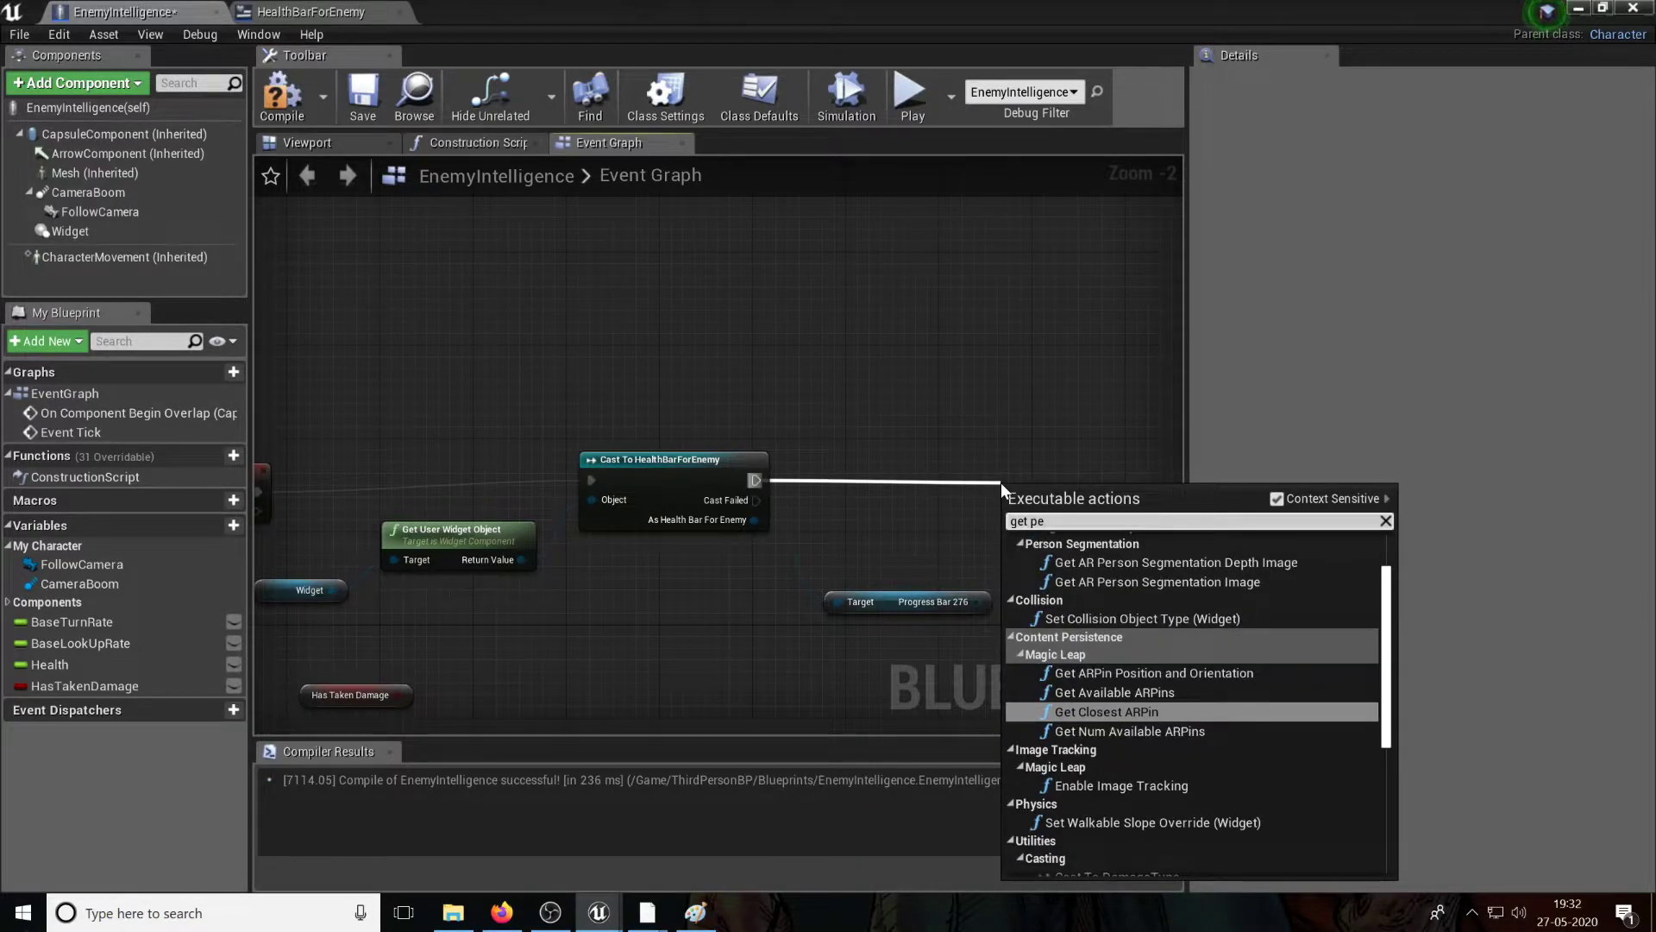
{"action": "type", "text": "set per"}
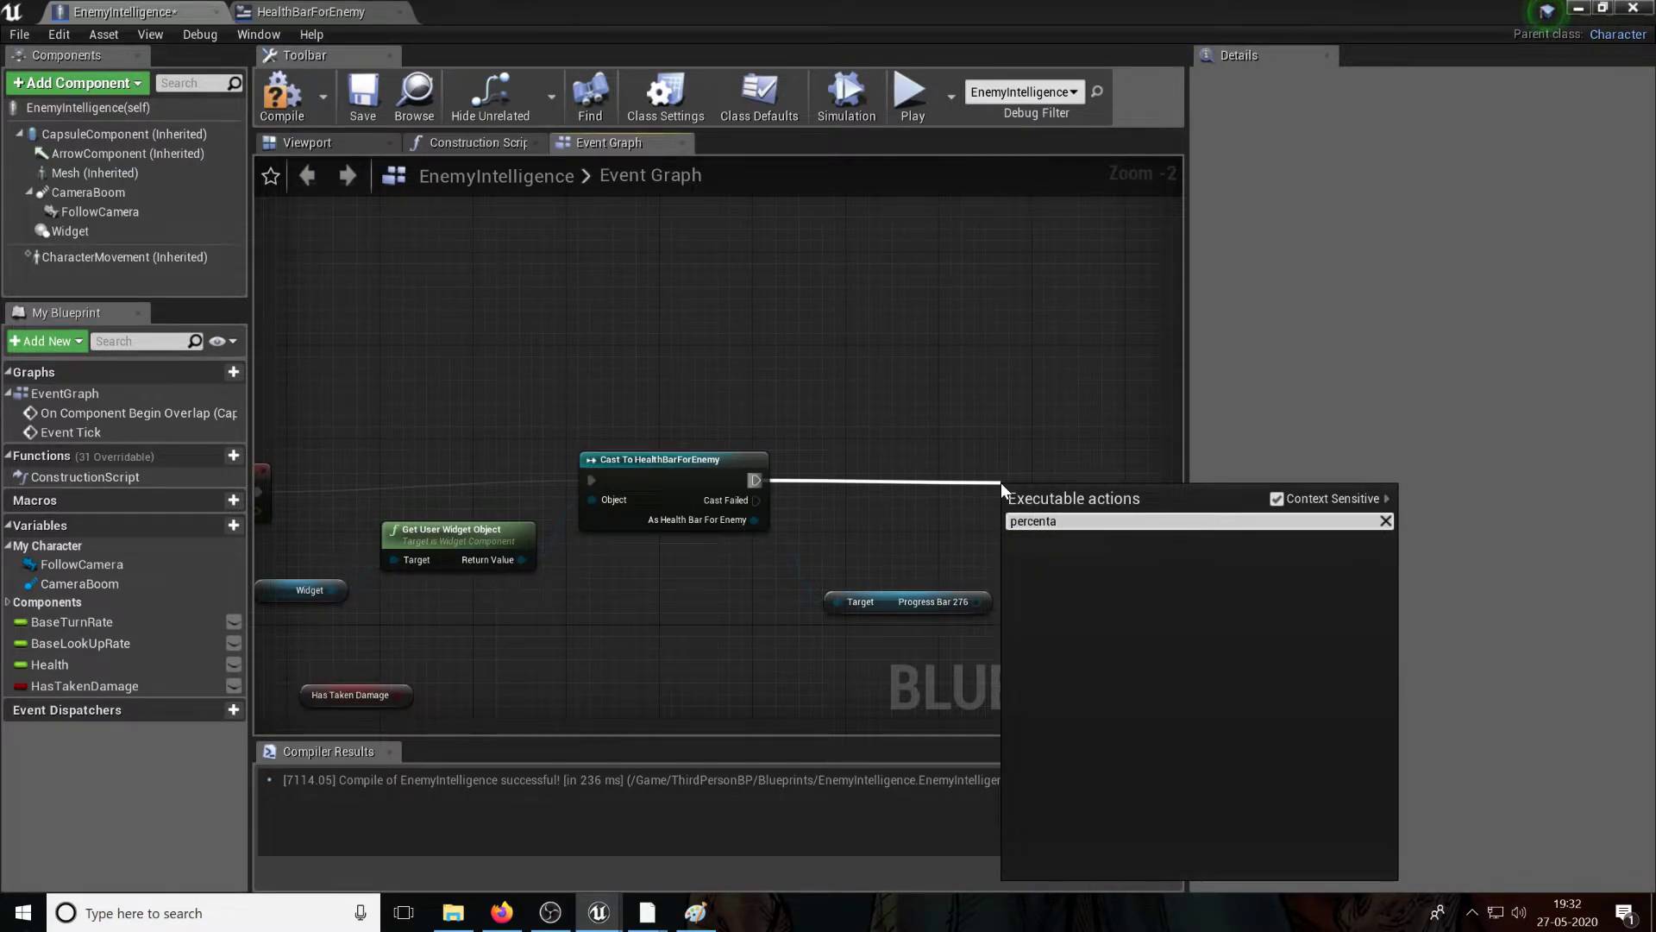
{"action": "key", "text": "Backspace"}
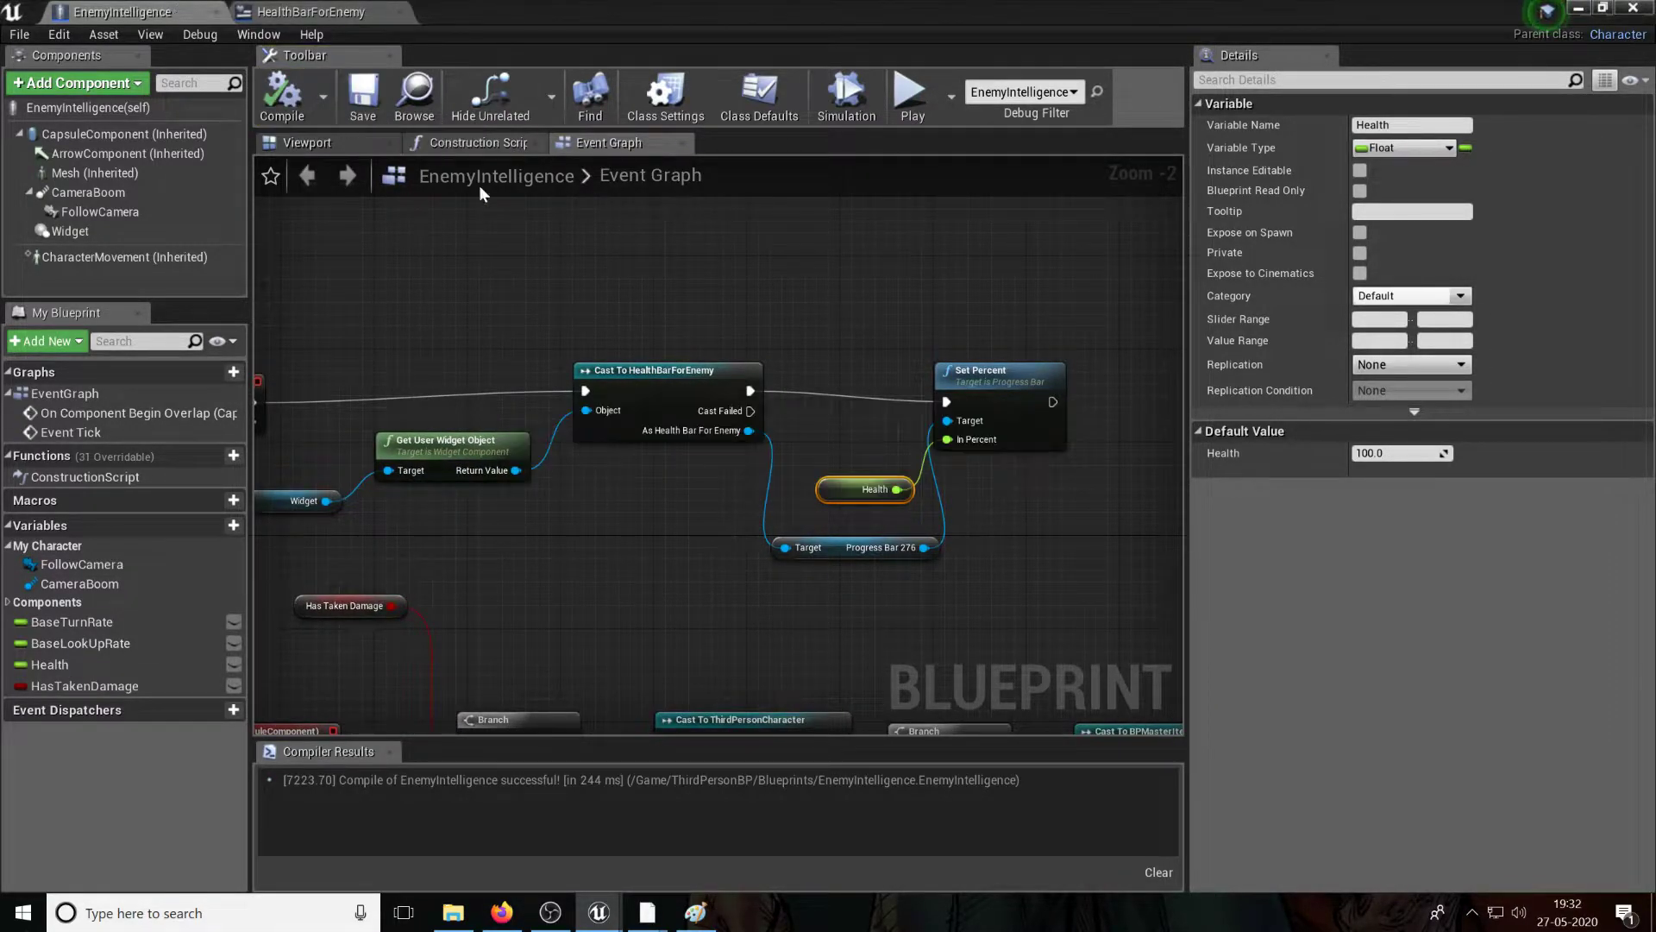
Step: Inspect the widget component in EnemyIntelligence's viewport preview and recompile
{"action": "left_click", "coordinate": [50, 662]}
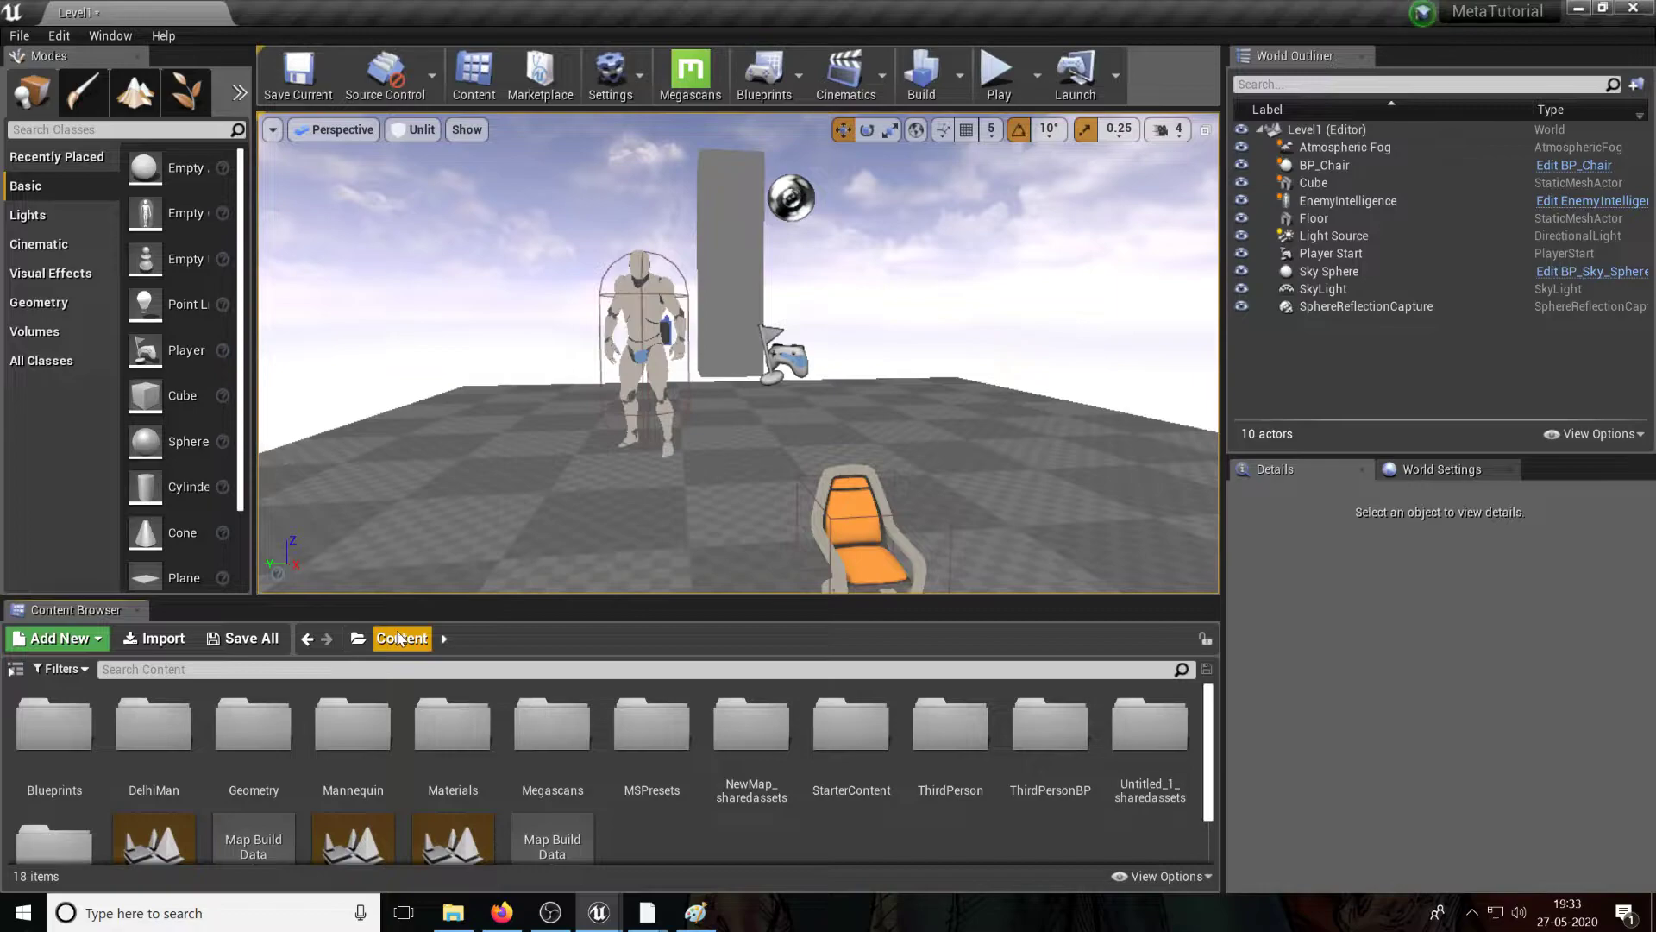
{"action": "double_click", "coordinate": [1050, 723]}
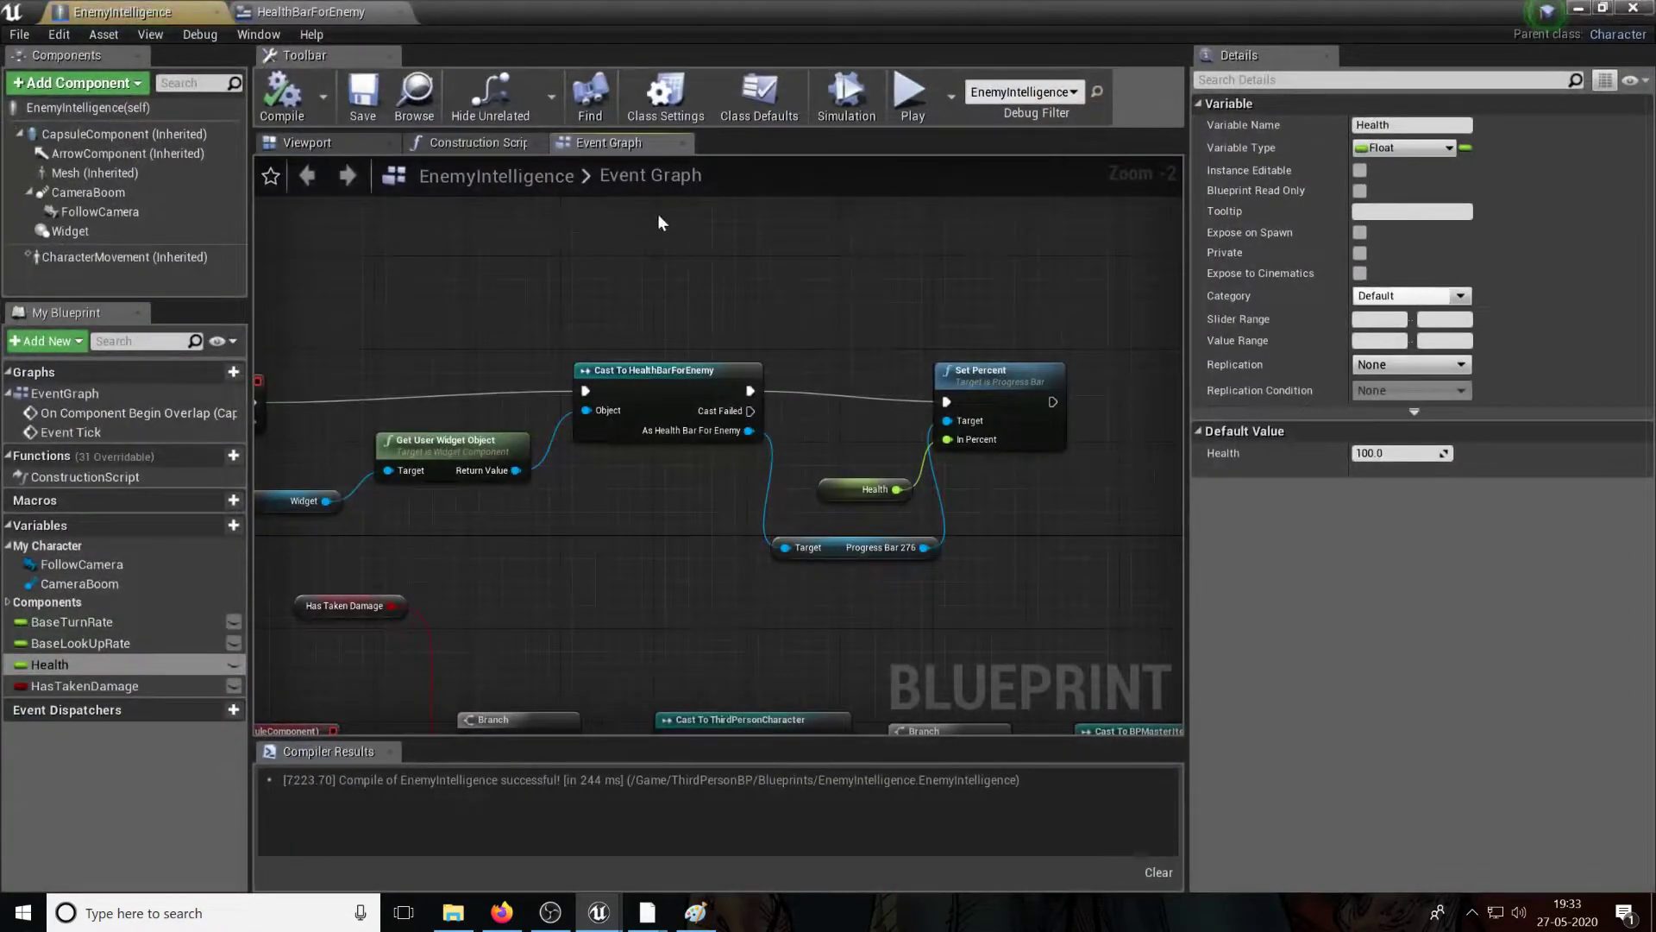
{"action": "left_click", "coordinate": [307, 142]}
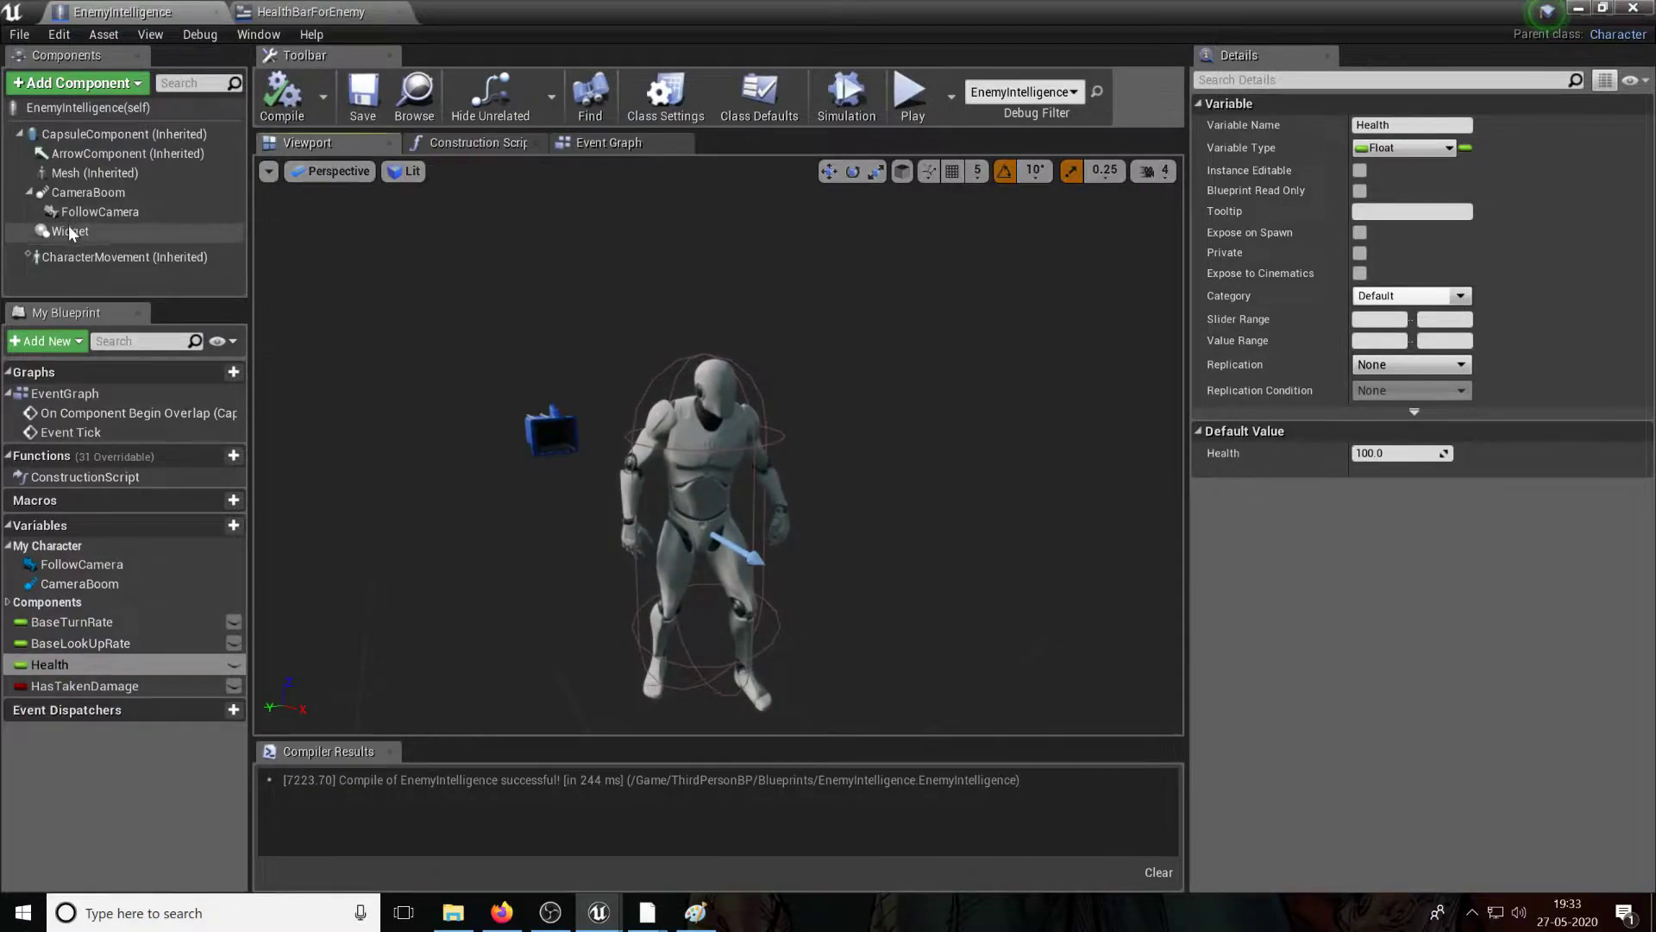
{"action": "left_click", "coordinate": [69, 231]}
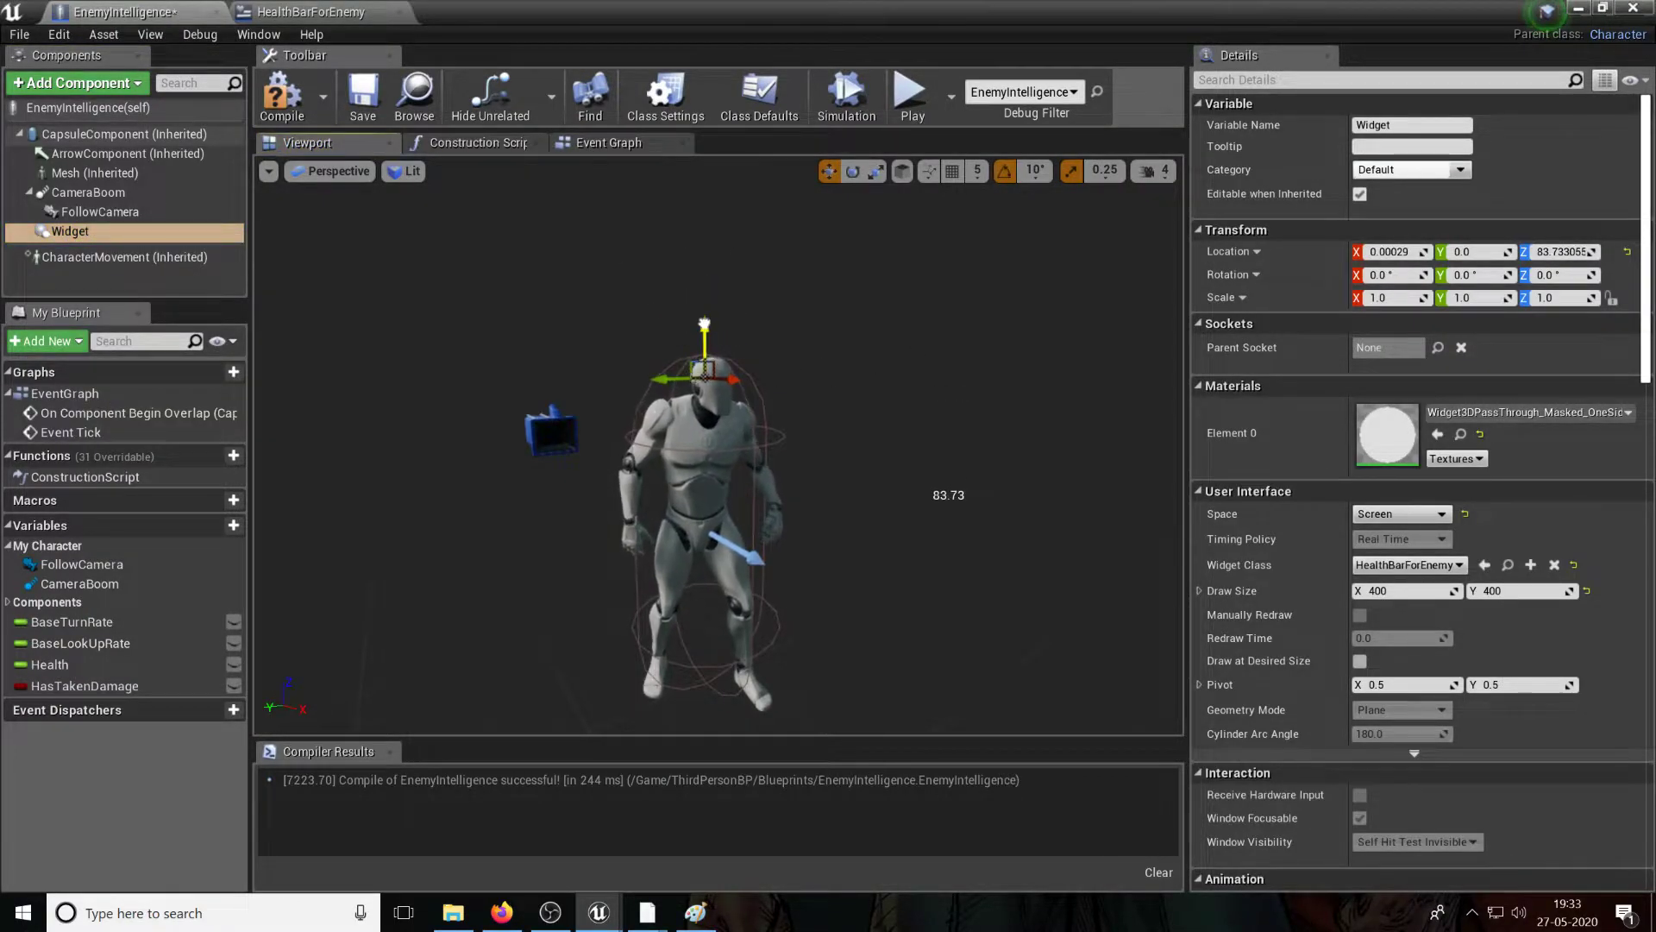
{"action": "left_click", "coordinate": [362, 95]}
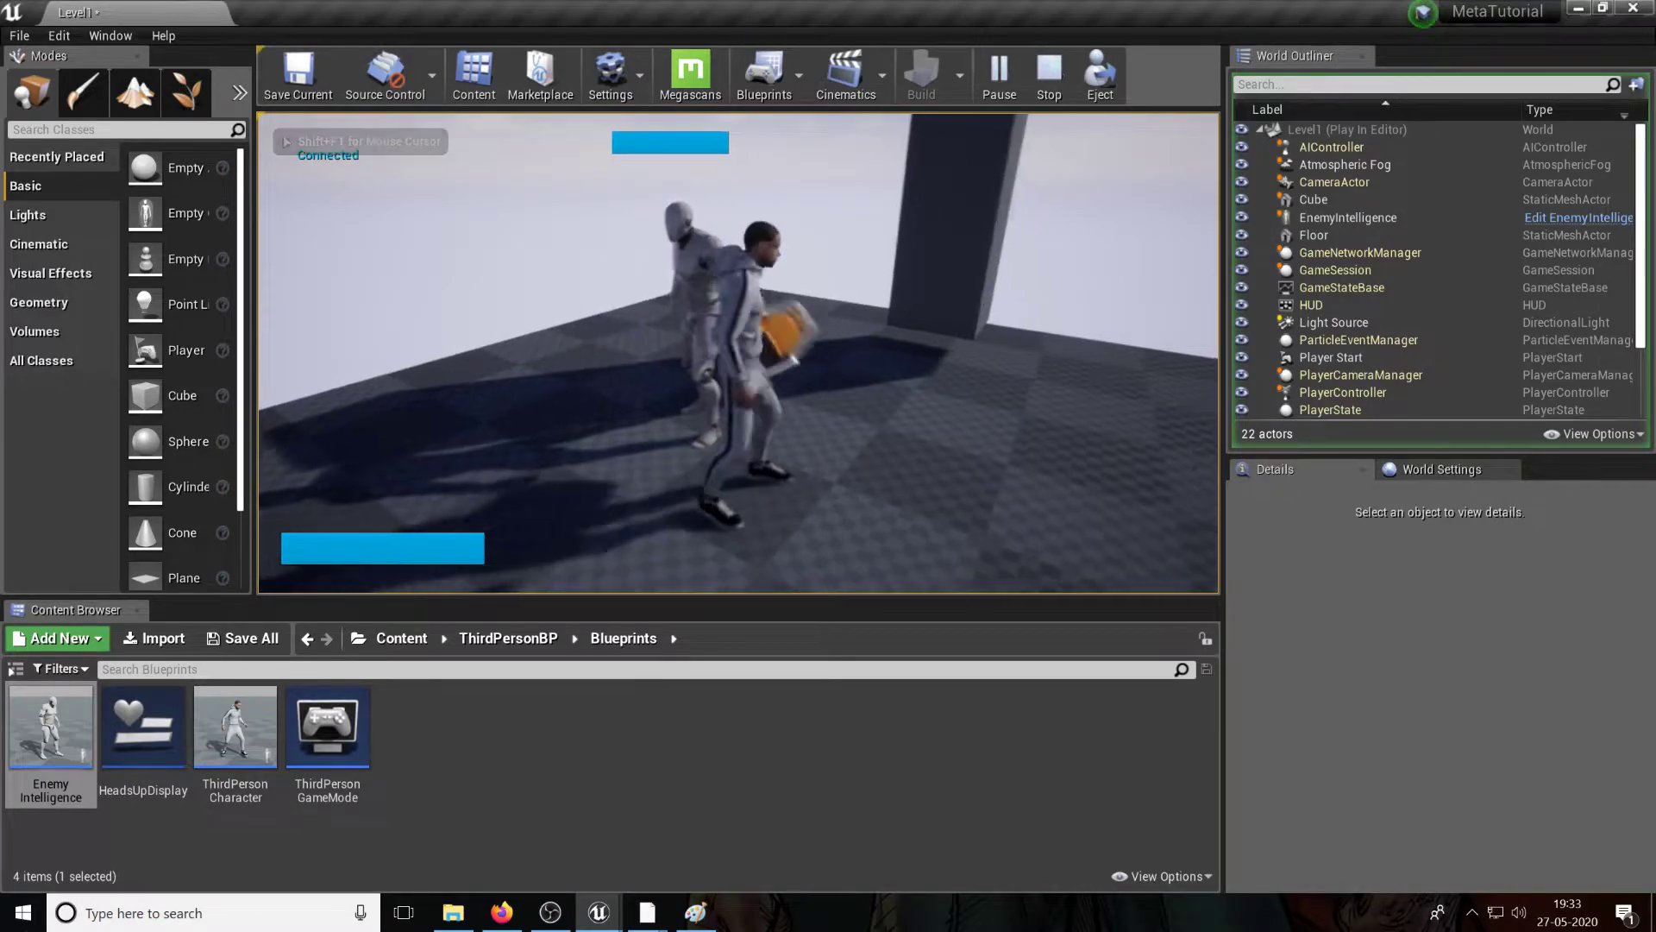
Step: Stop the play test showing the health bar and reopen EnemyIntelligence
{"action": "left_click", "coordinate": [1047, 74]}
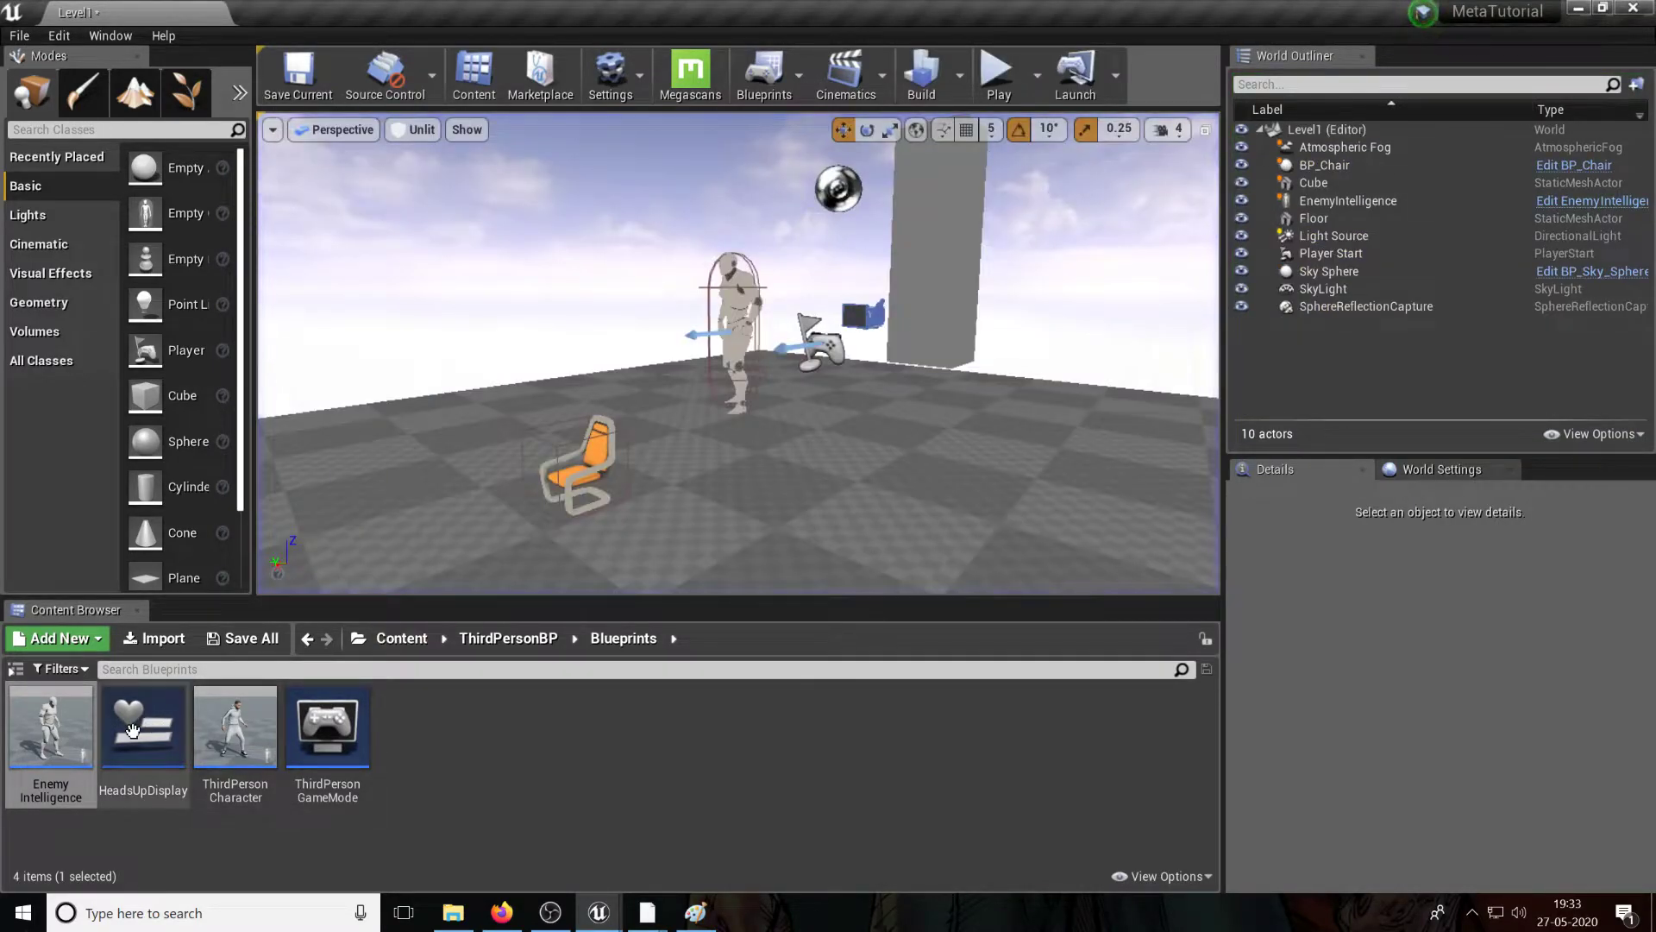
{"action": "double_click", "coordinate": [50, 726]}
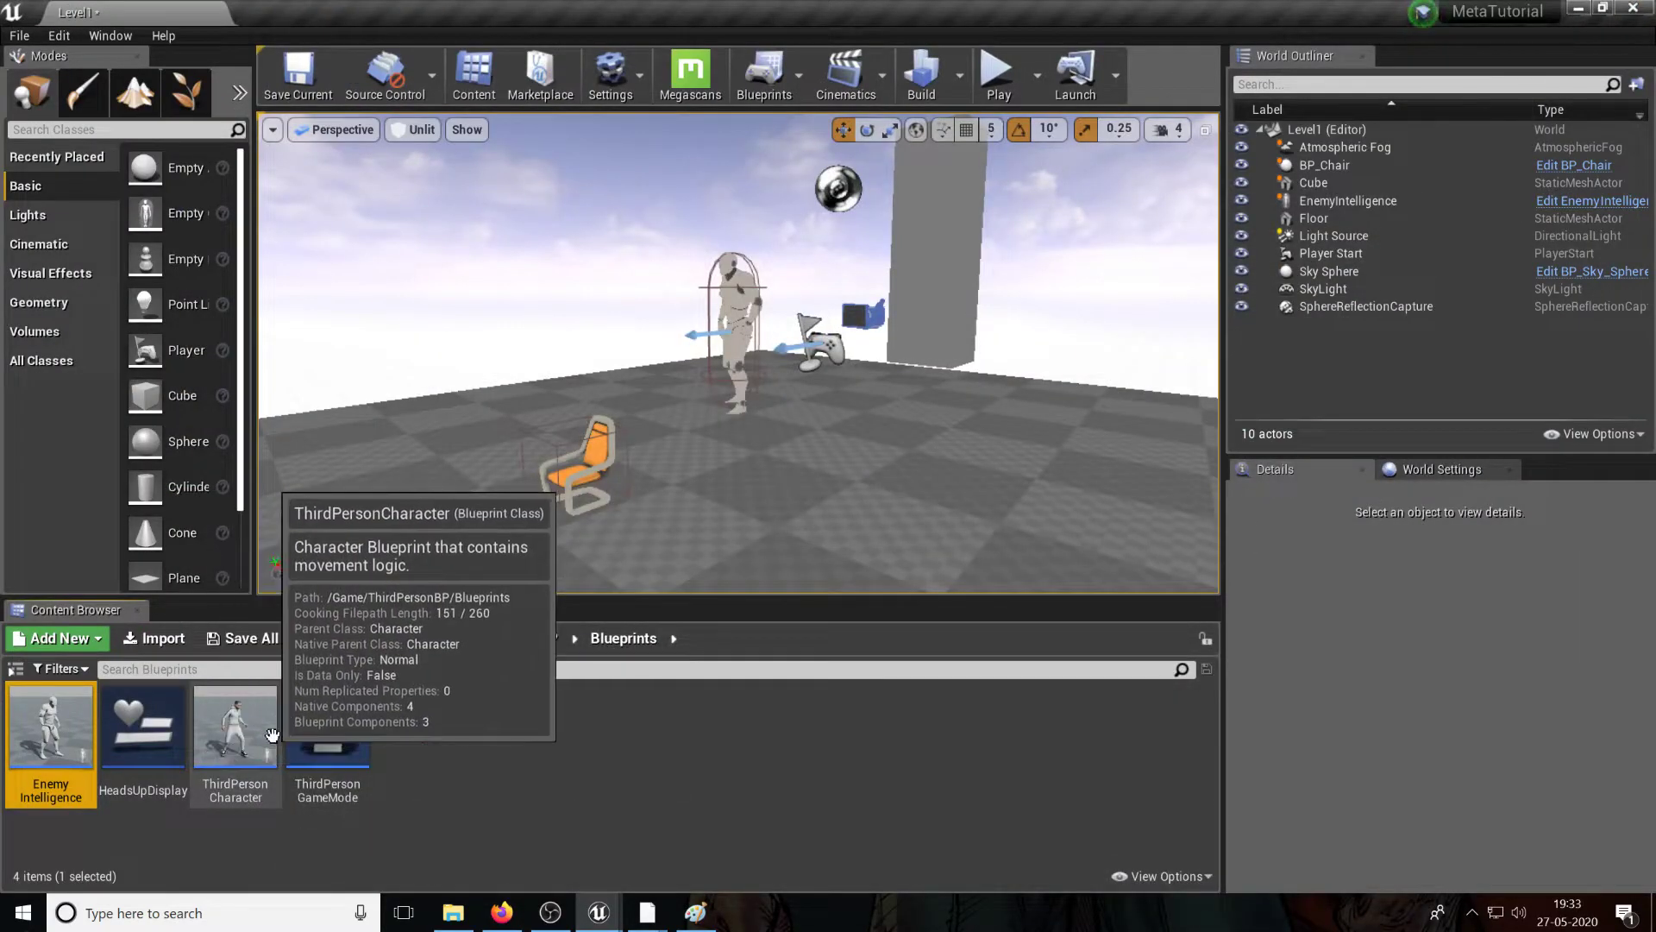
{"action": "mouse_move", "coordinate": [143, 728]}
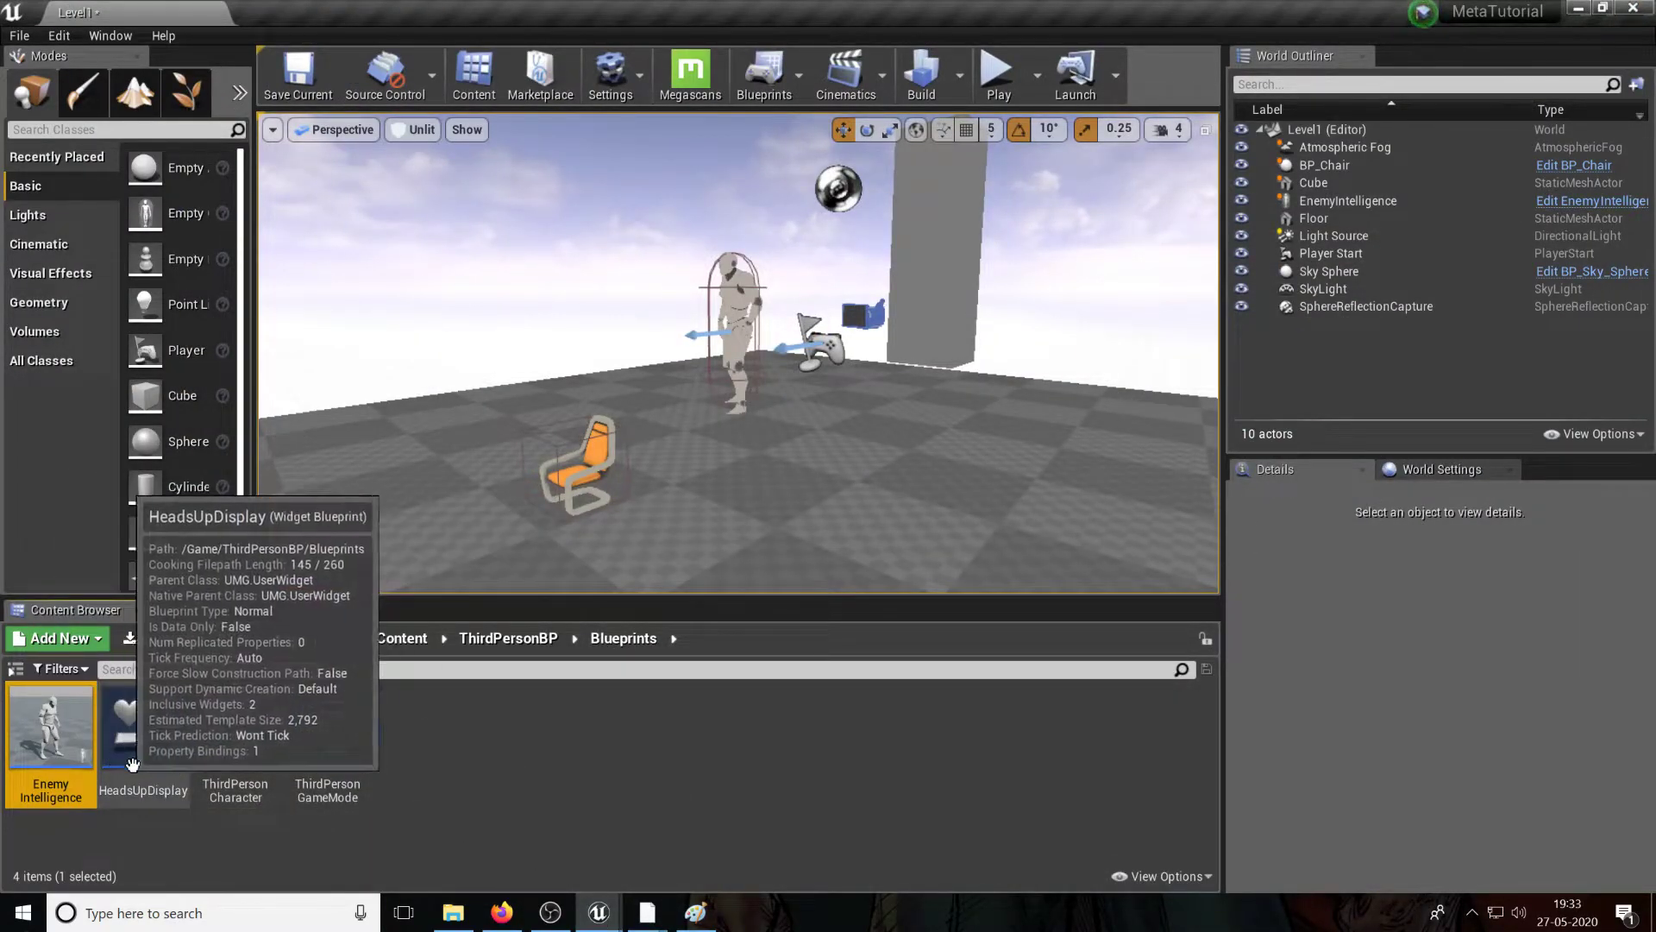
{"action": "double_click", "coordinate": [50, 727]}
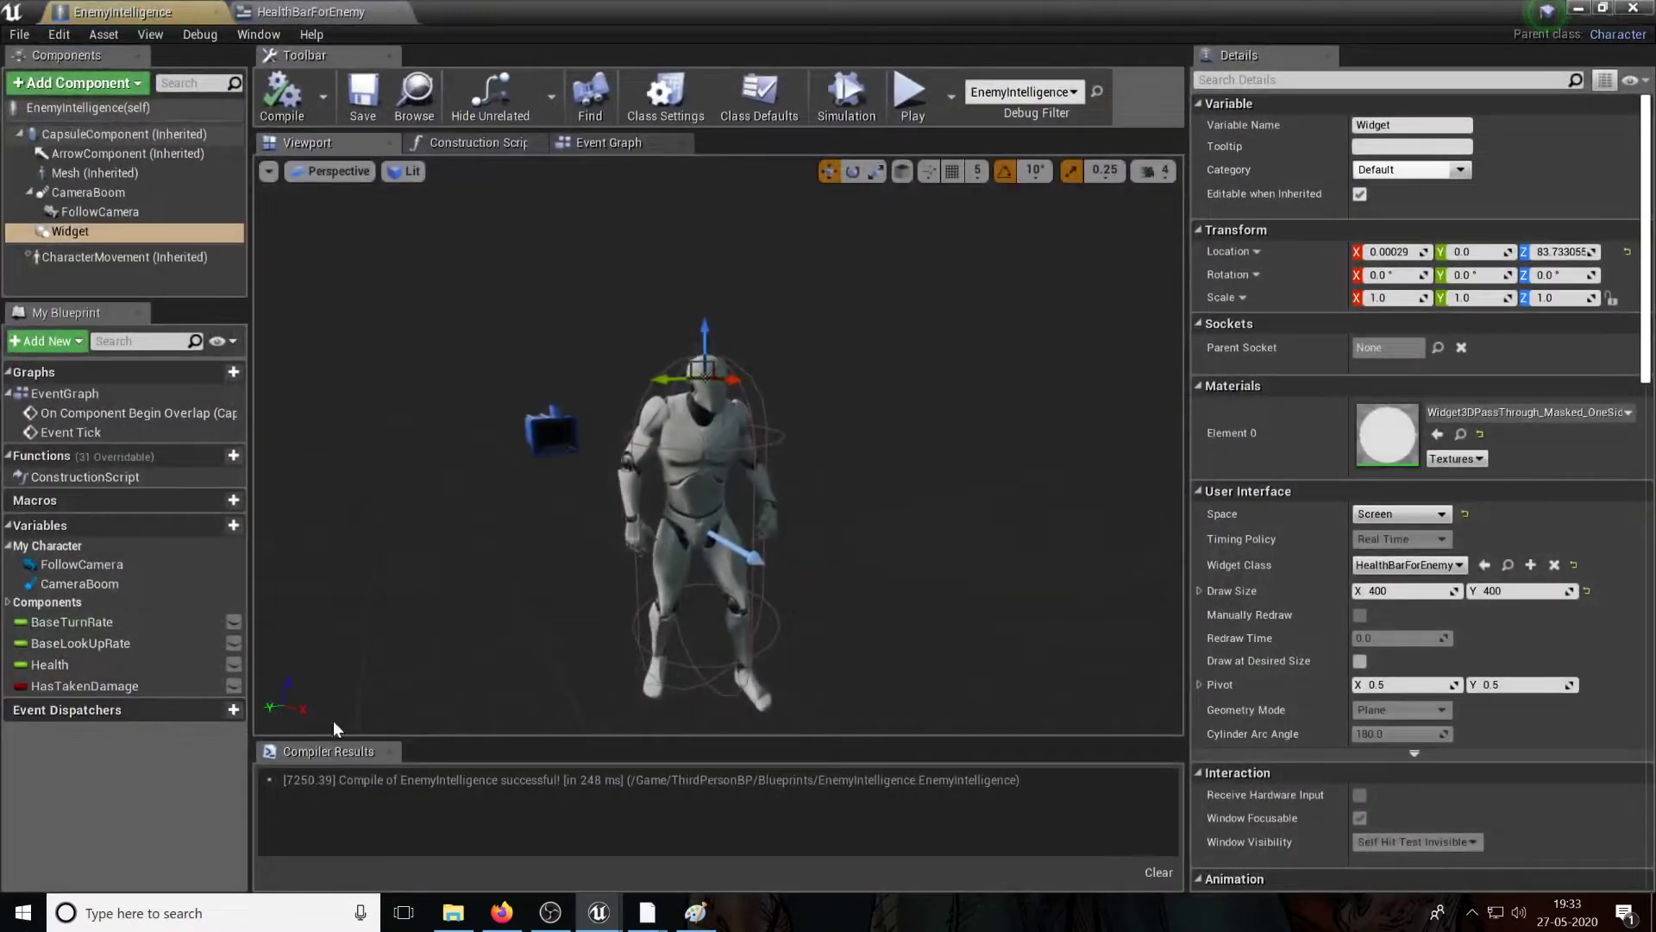
Step: Rename the damage flag variable to HasTakenDamageThisShot
{"action": "left_click", "coordinate": [607, 143]}
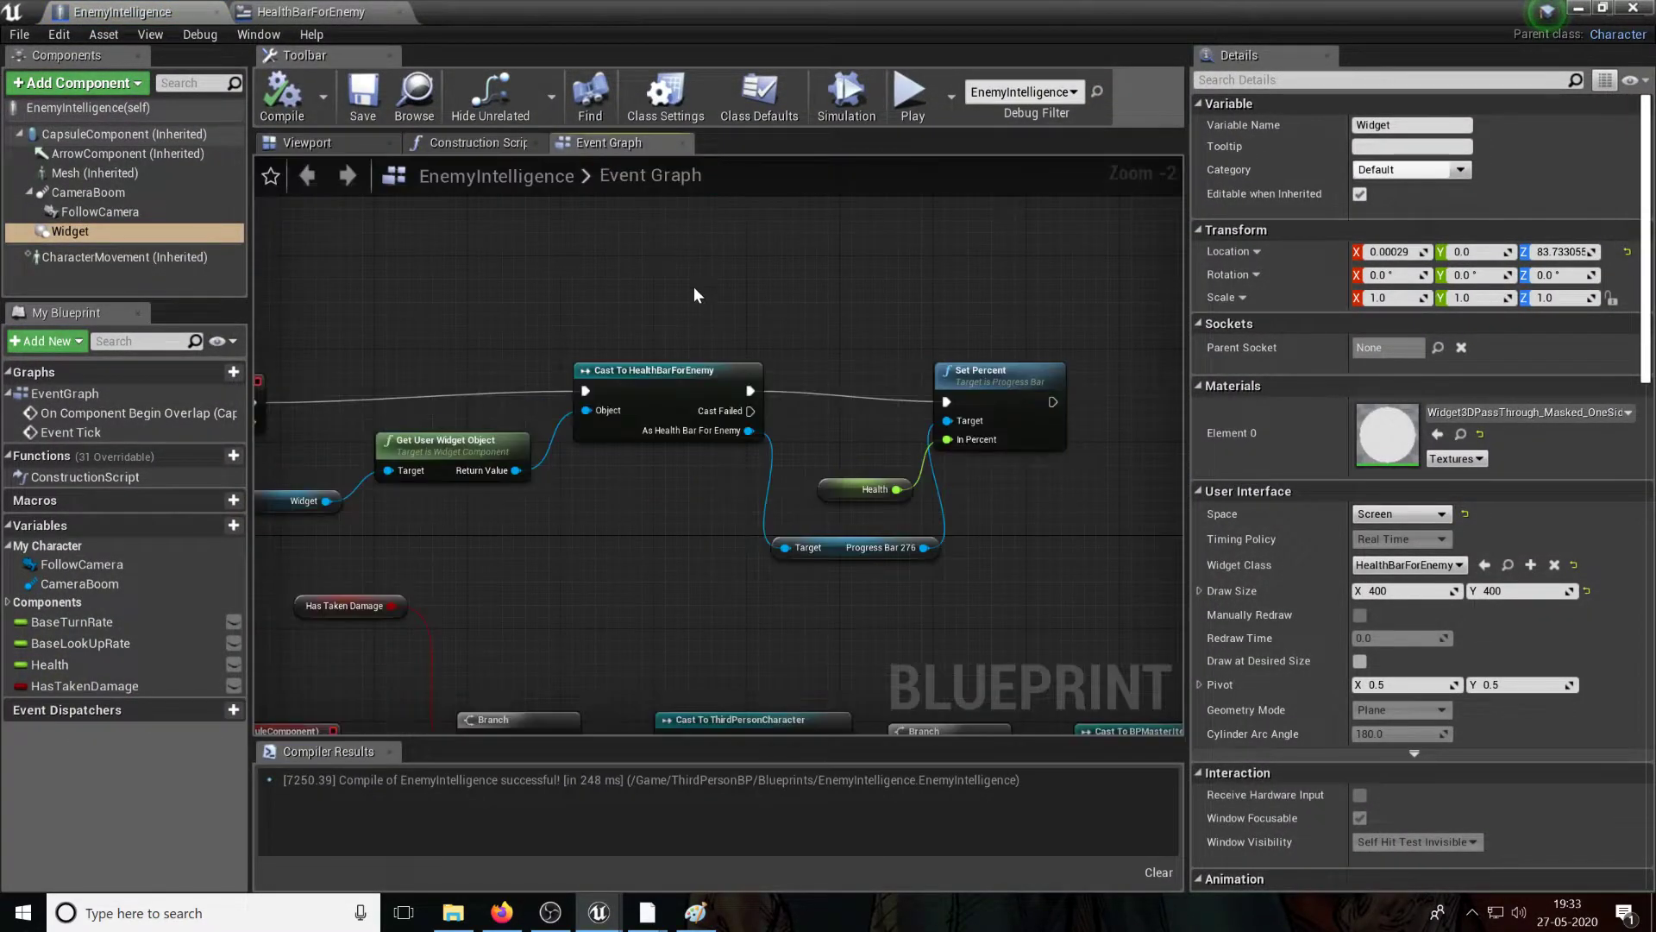
{"action": "scroll", "scroll_direction": "down", "scroll_amount": 3}
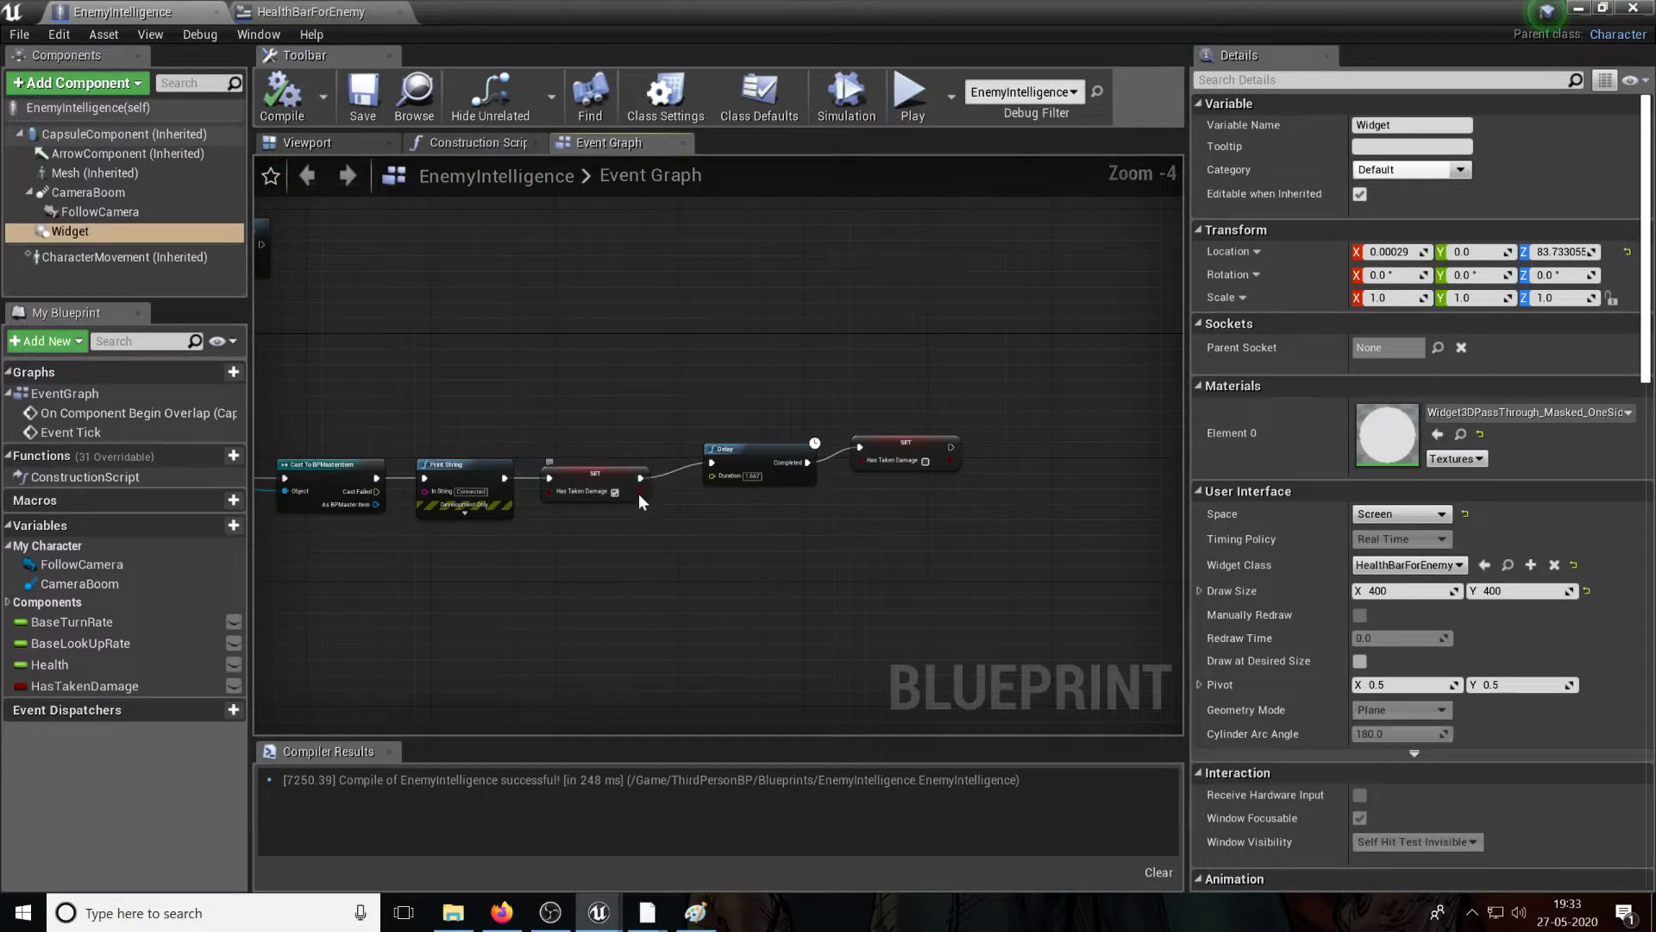
{"action": "left_click", "coordinate": [85, 685]}
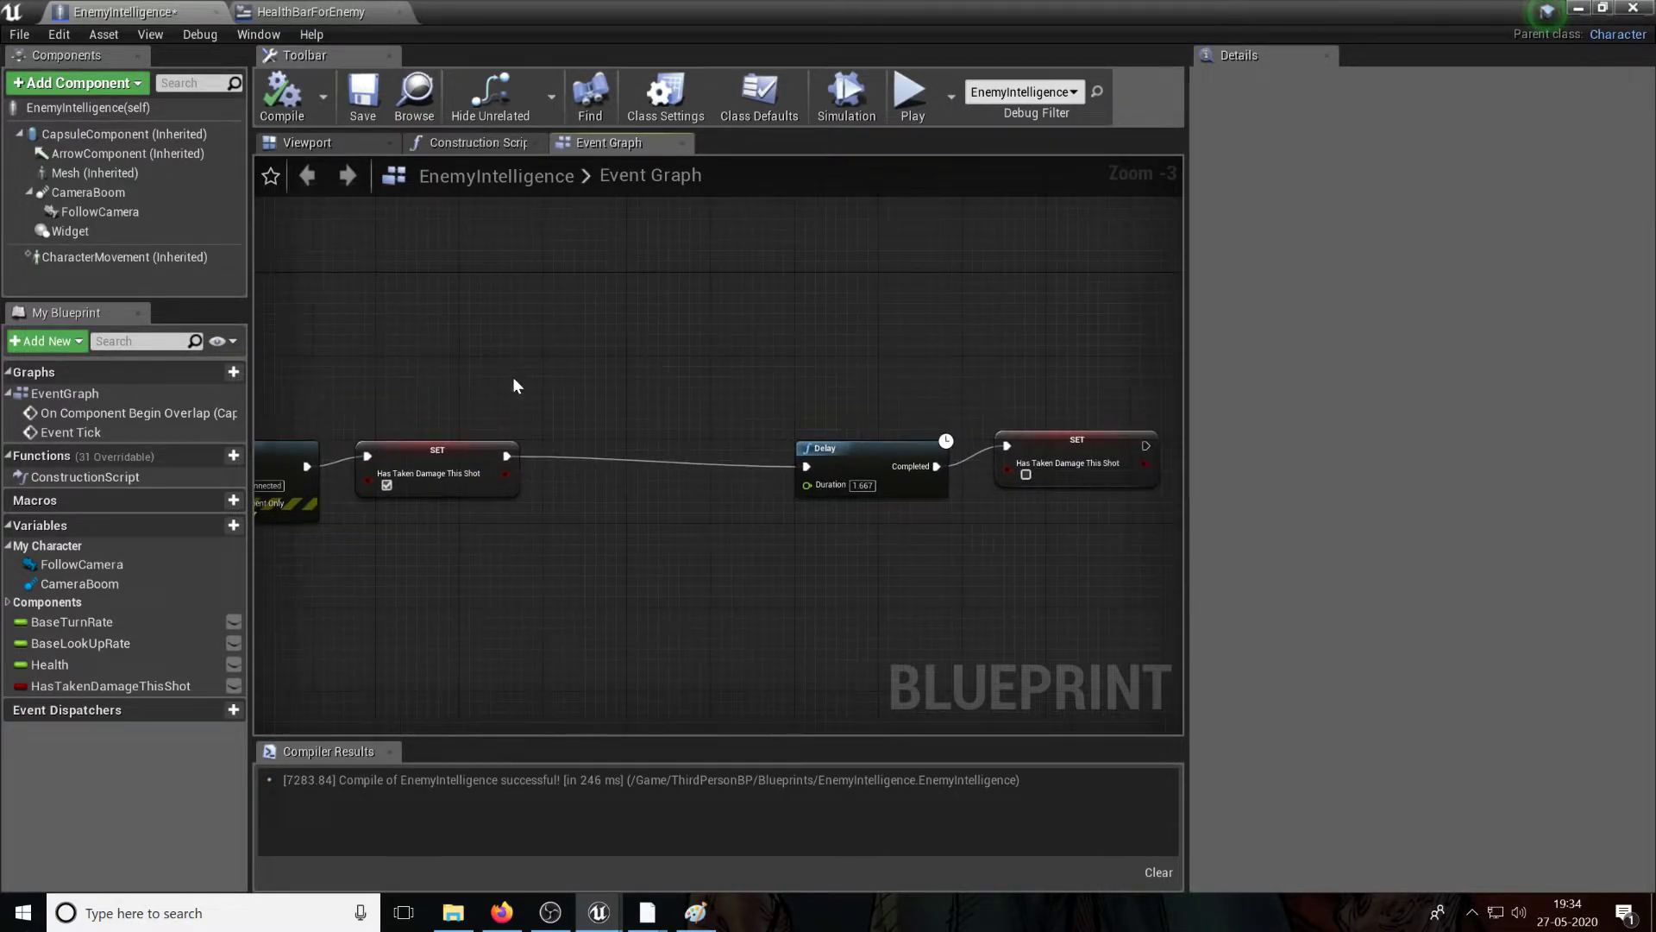
{"action": "mouse_move", "coordinate": [50, 662]}
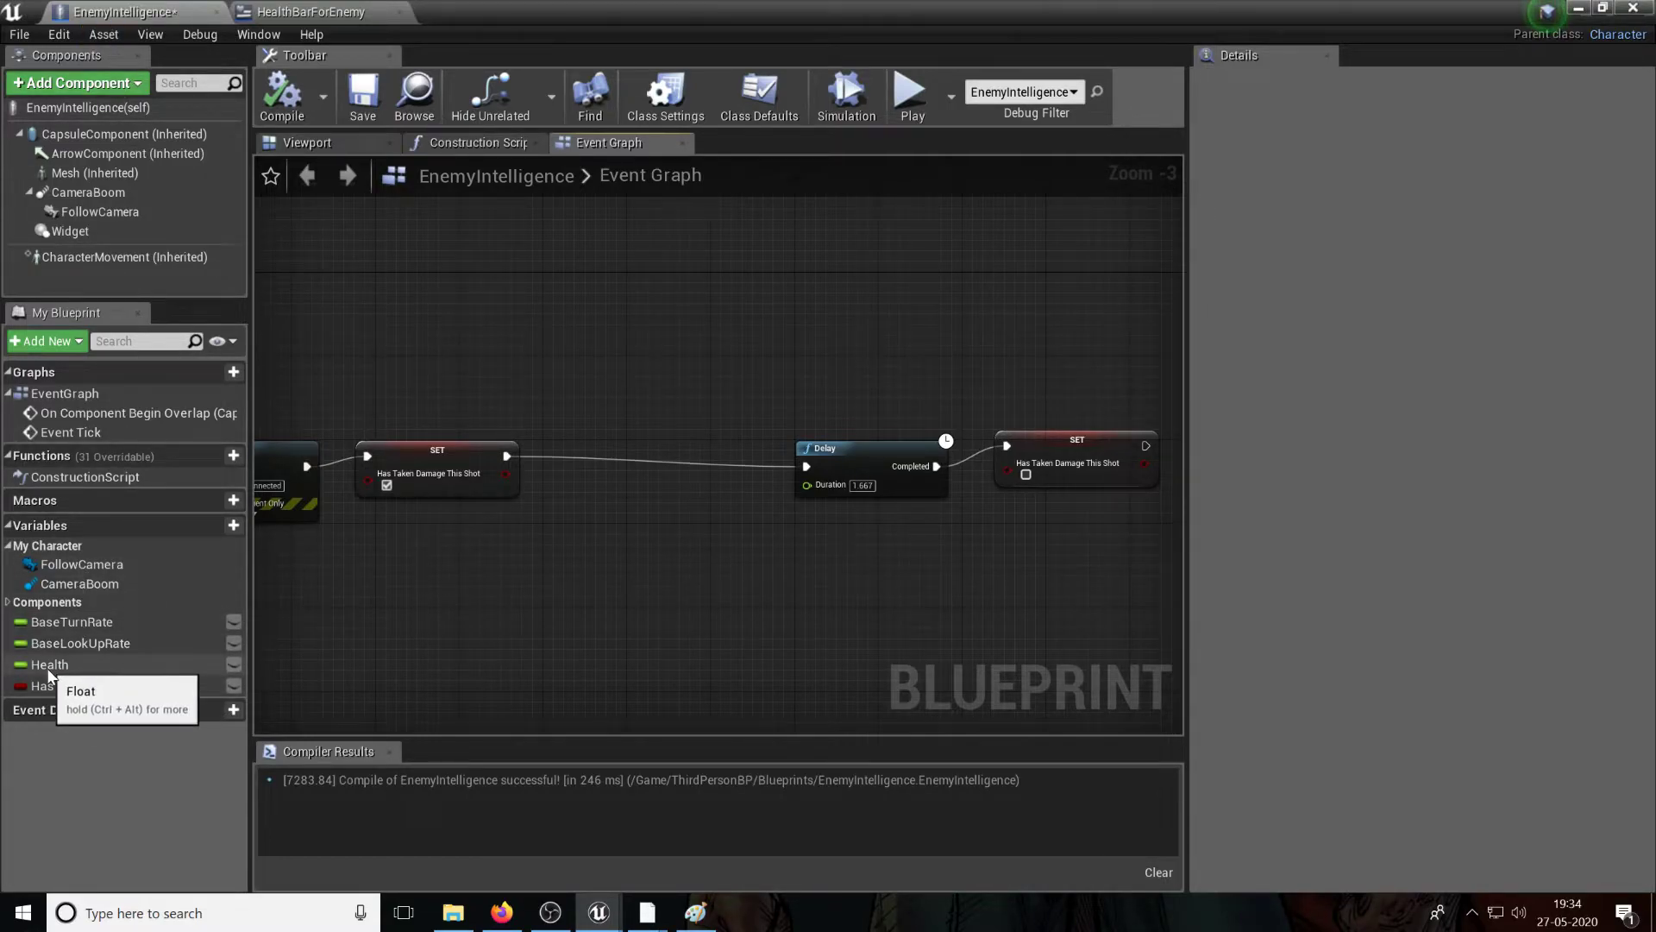
Step: Subtract 25 from Health with a float - float node and store it via Set Health
{"action": "left_click_drag", "start_coordinate": [50, 662], "coordinate": [543, 533]}
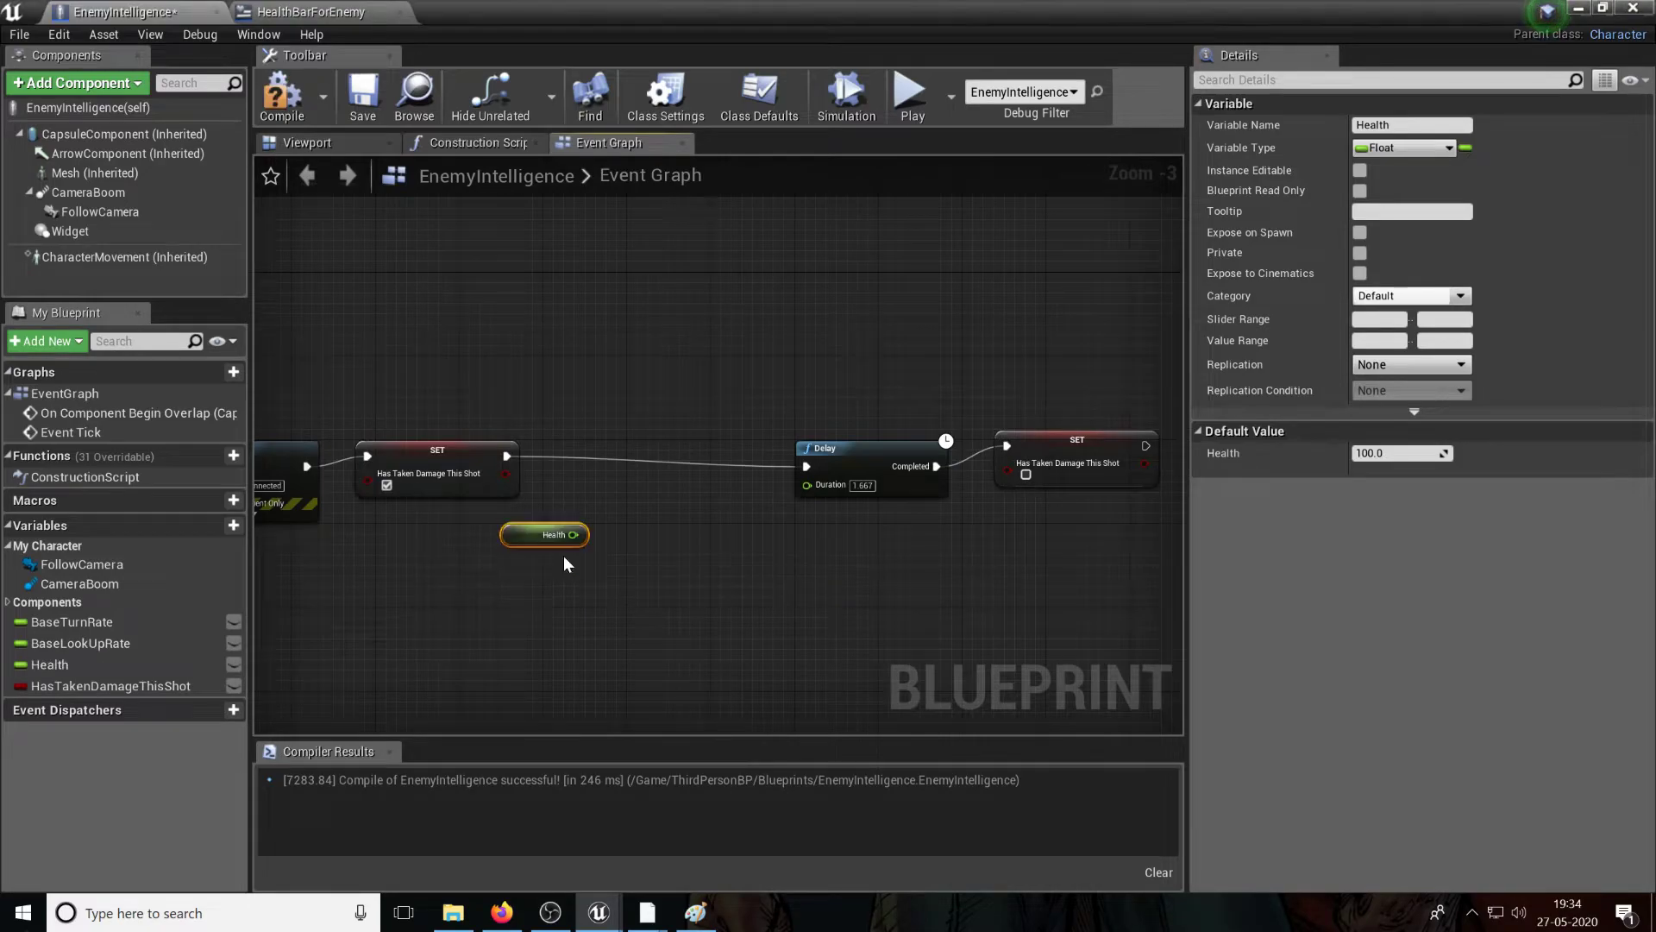
{"action": "left_click_drag", "start_coordinate": [572, 535], "coordinate": [592, 515]}
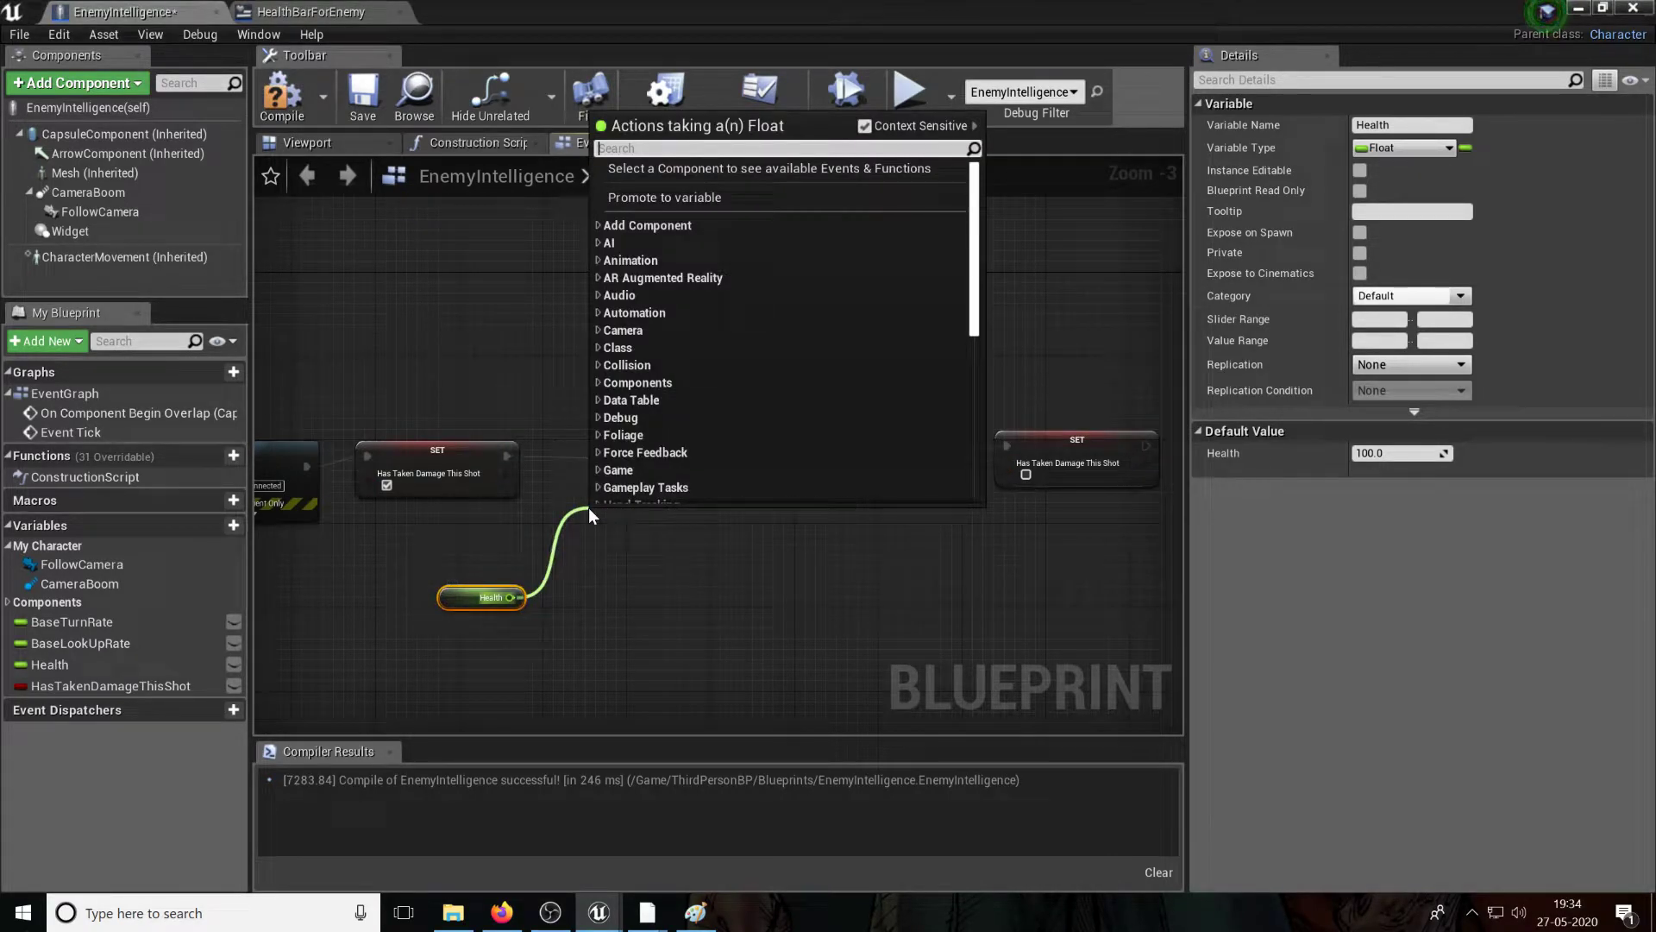
{"action": "type", "text": "float - float"}
{"action": "type", "text": "25"}
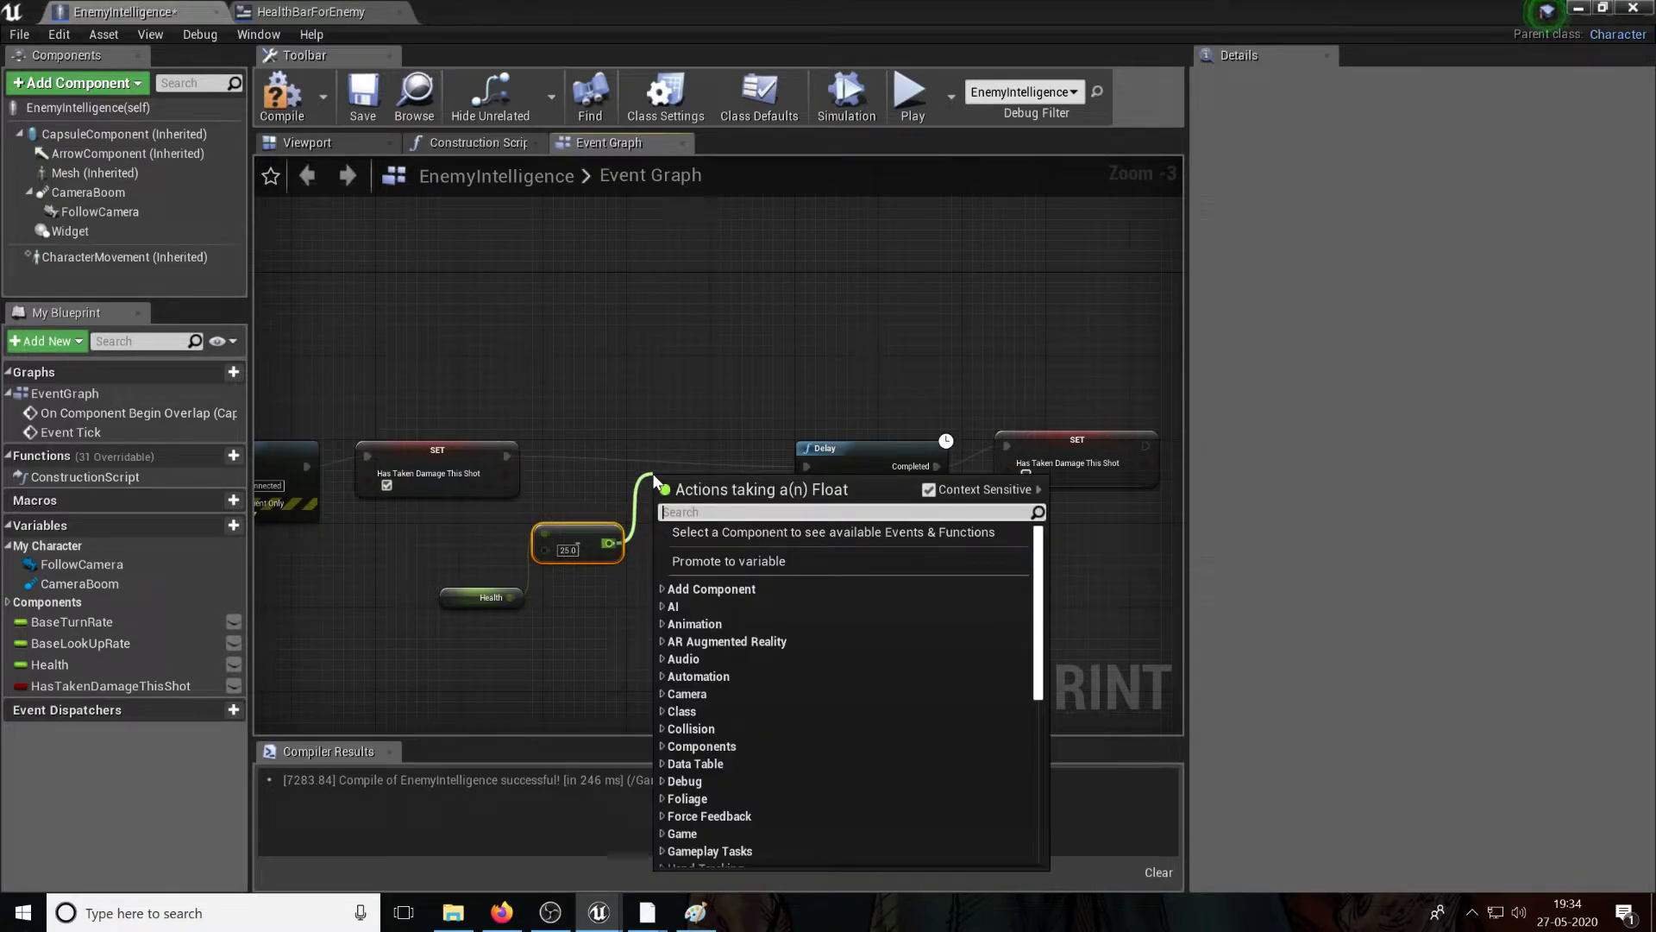
{"action": "type", "text": "set health"}
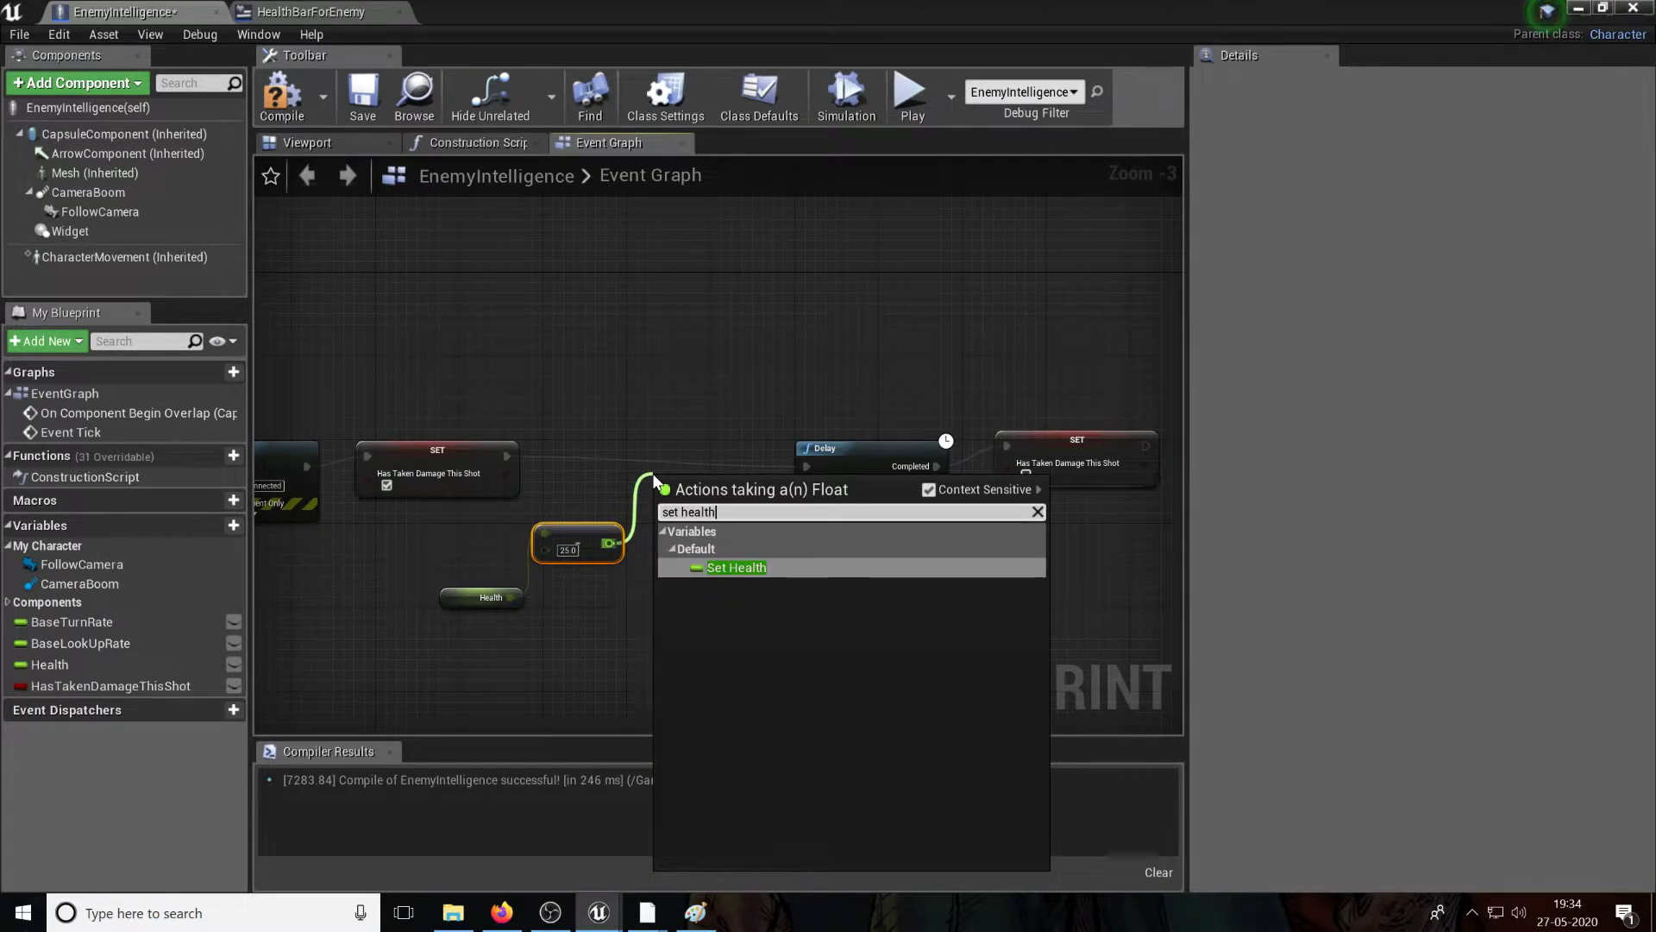
{"action": "left_click", "coordinate": [736, 567]}
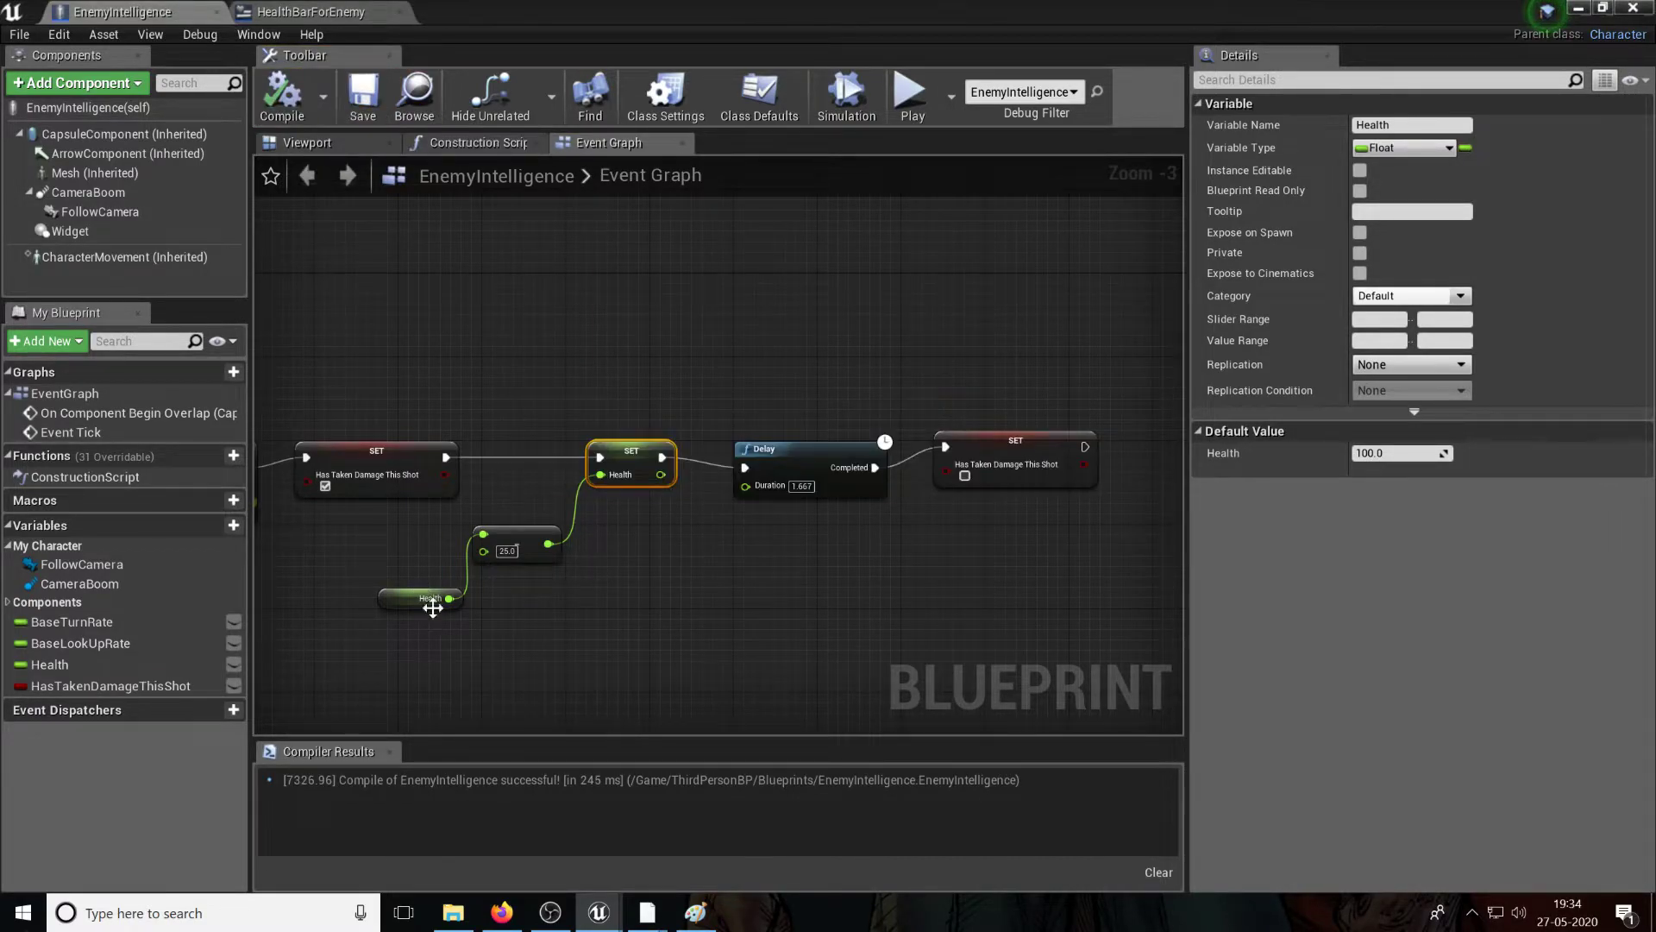
{"action": "mouse_move", "coordinate": [314, 114]}
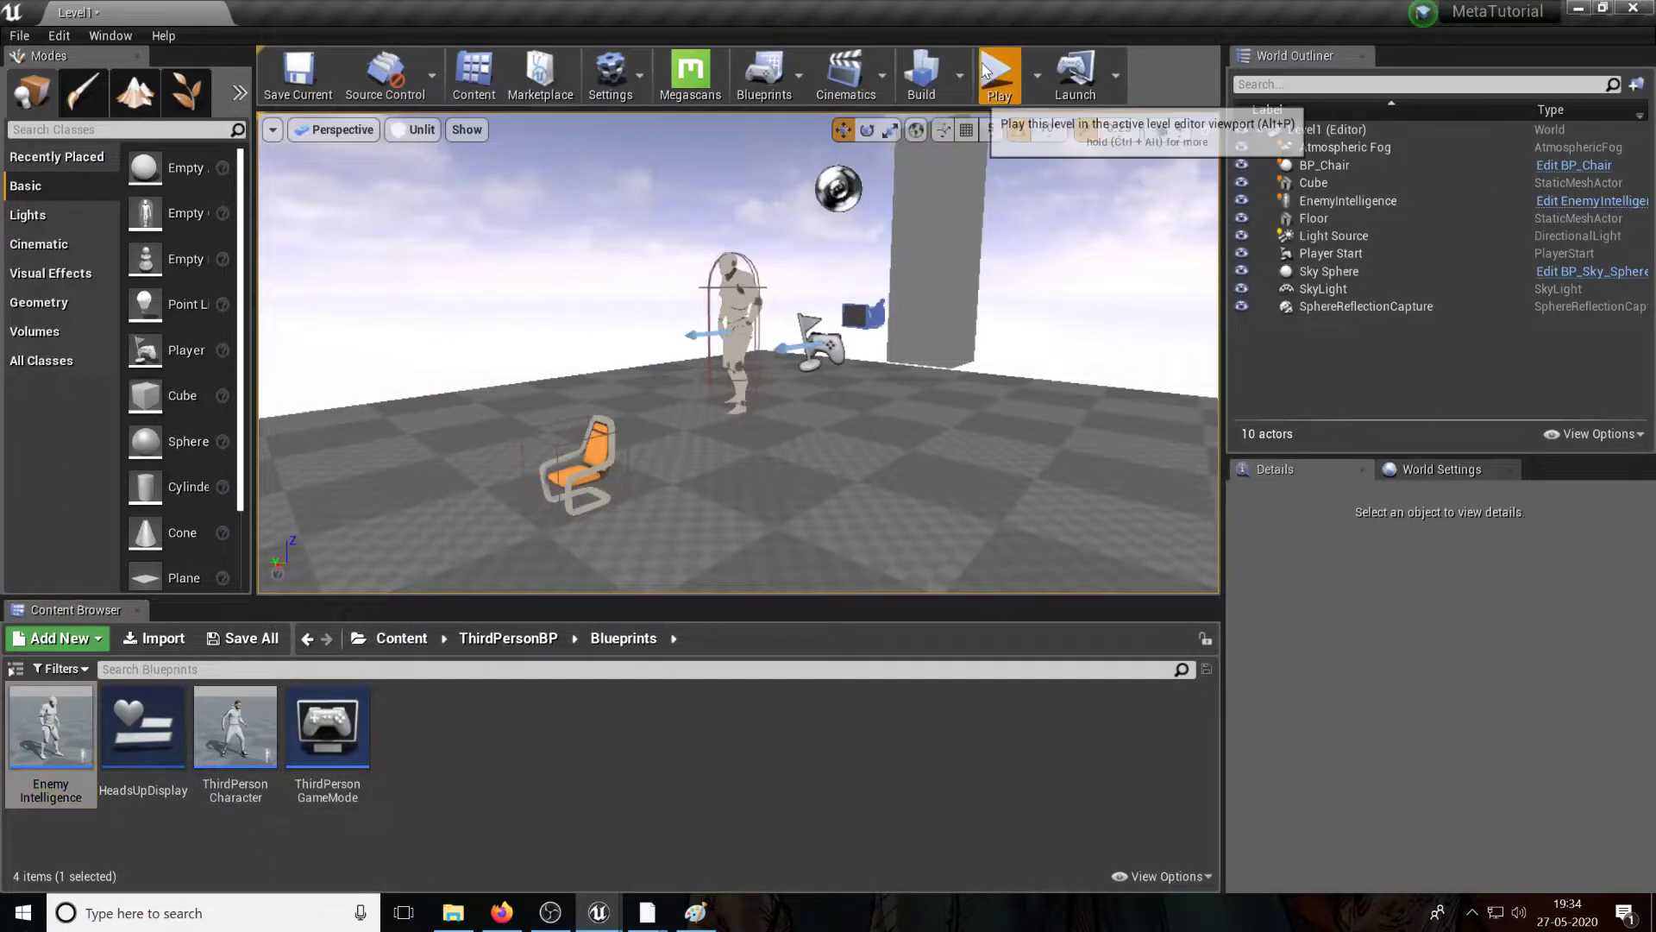
Step: Play-test the level to check the health drop per hit
{"action": "left_click", "coordinate": [997, 69]}
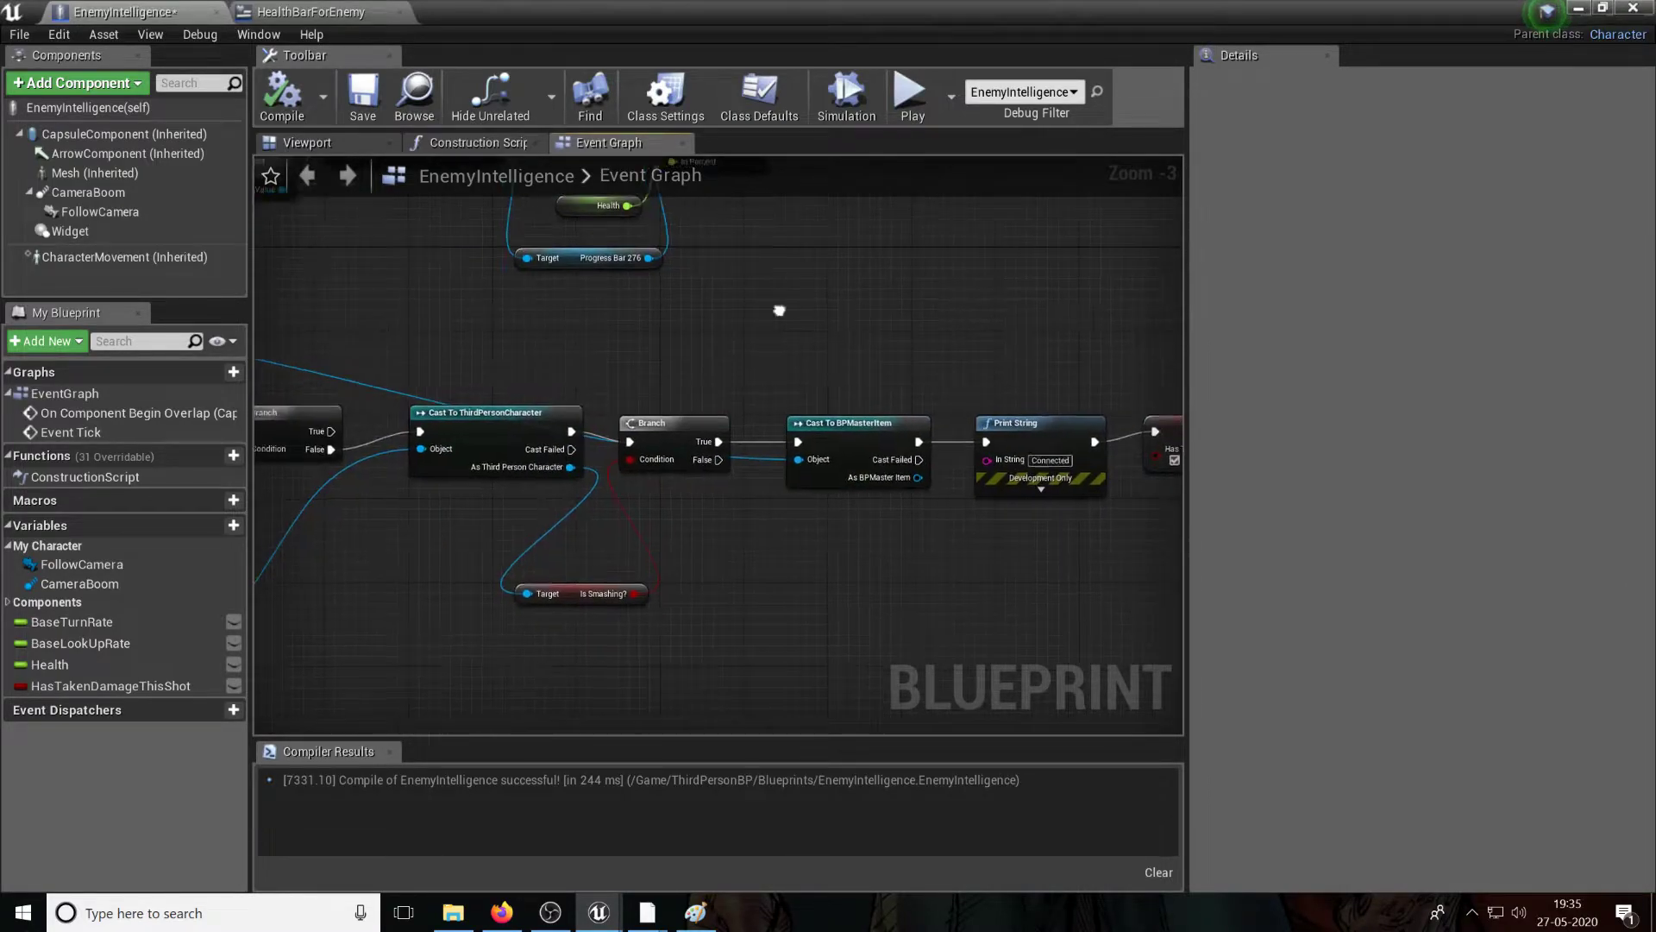
Step: Insert a Print String after Set Health, before the Delay, then return to the level
{"action": "scroll", "scroll_direction": "down", "scroll_amount": 3}
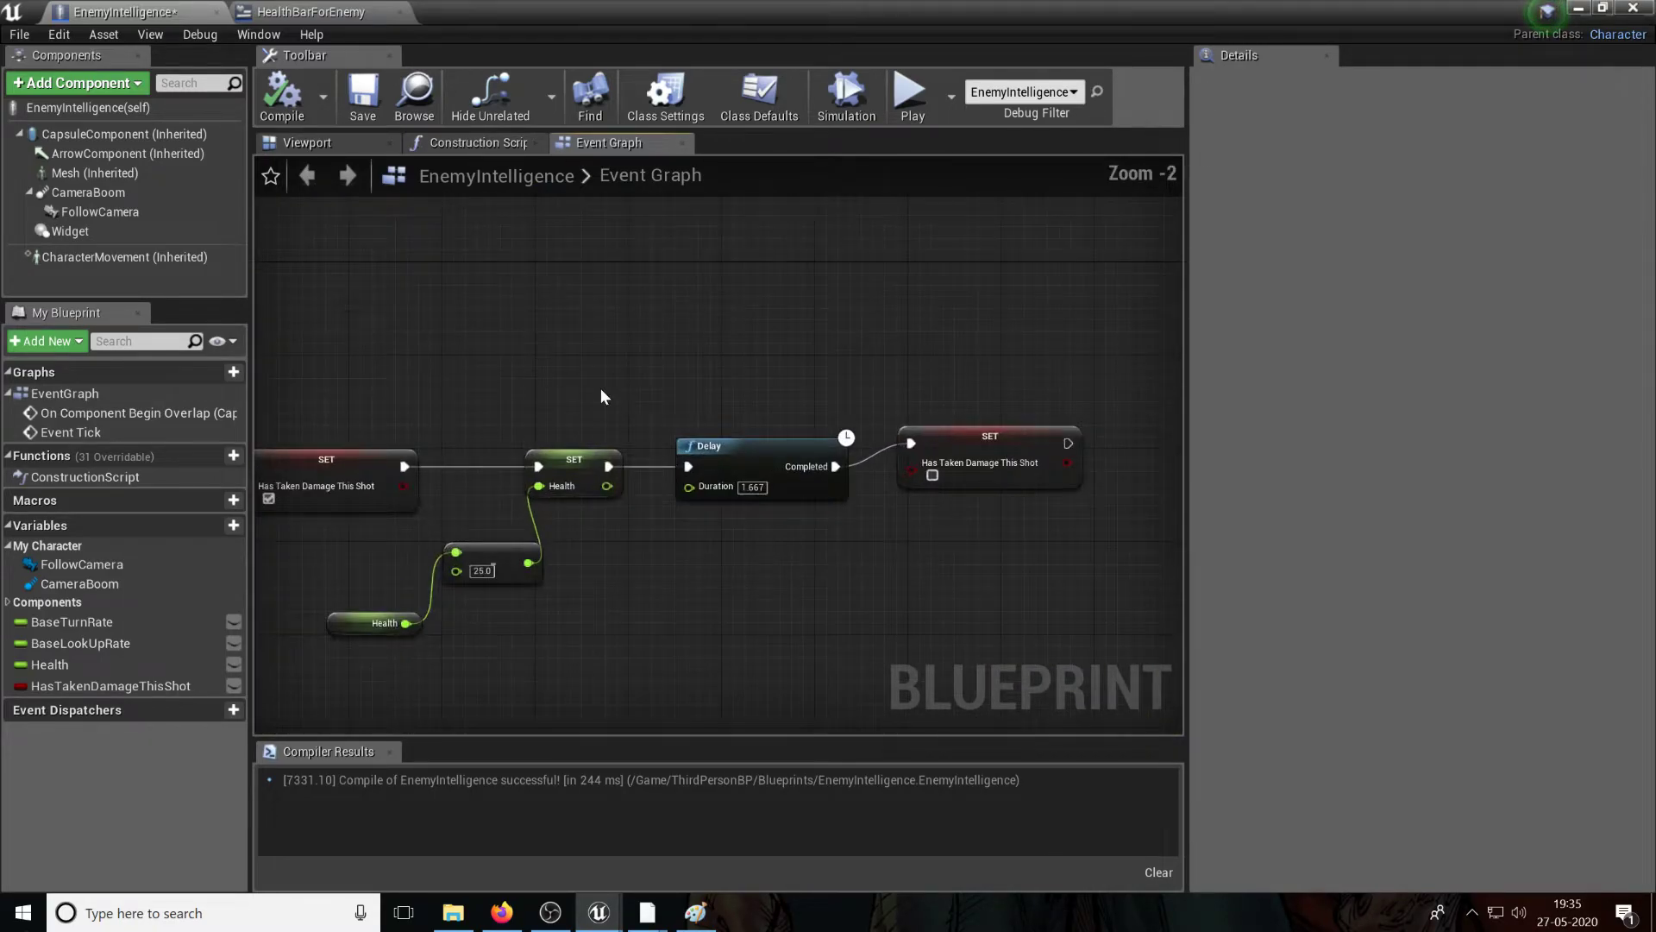
{"action": "left_click", "coordinate": [516, 471]}
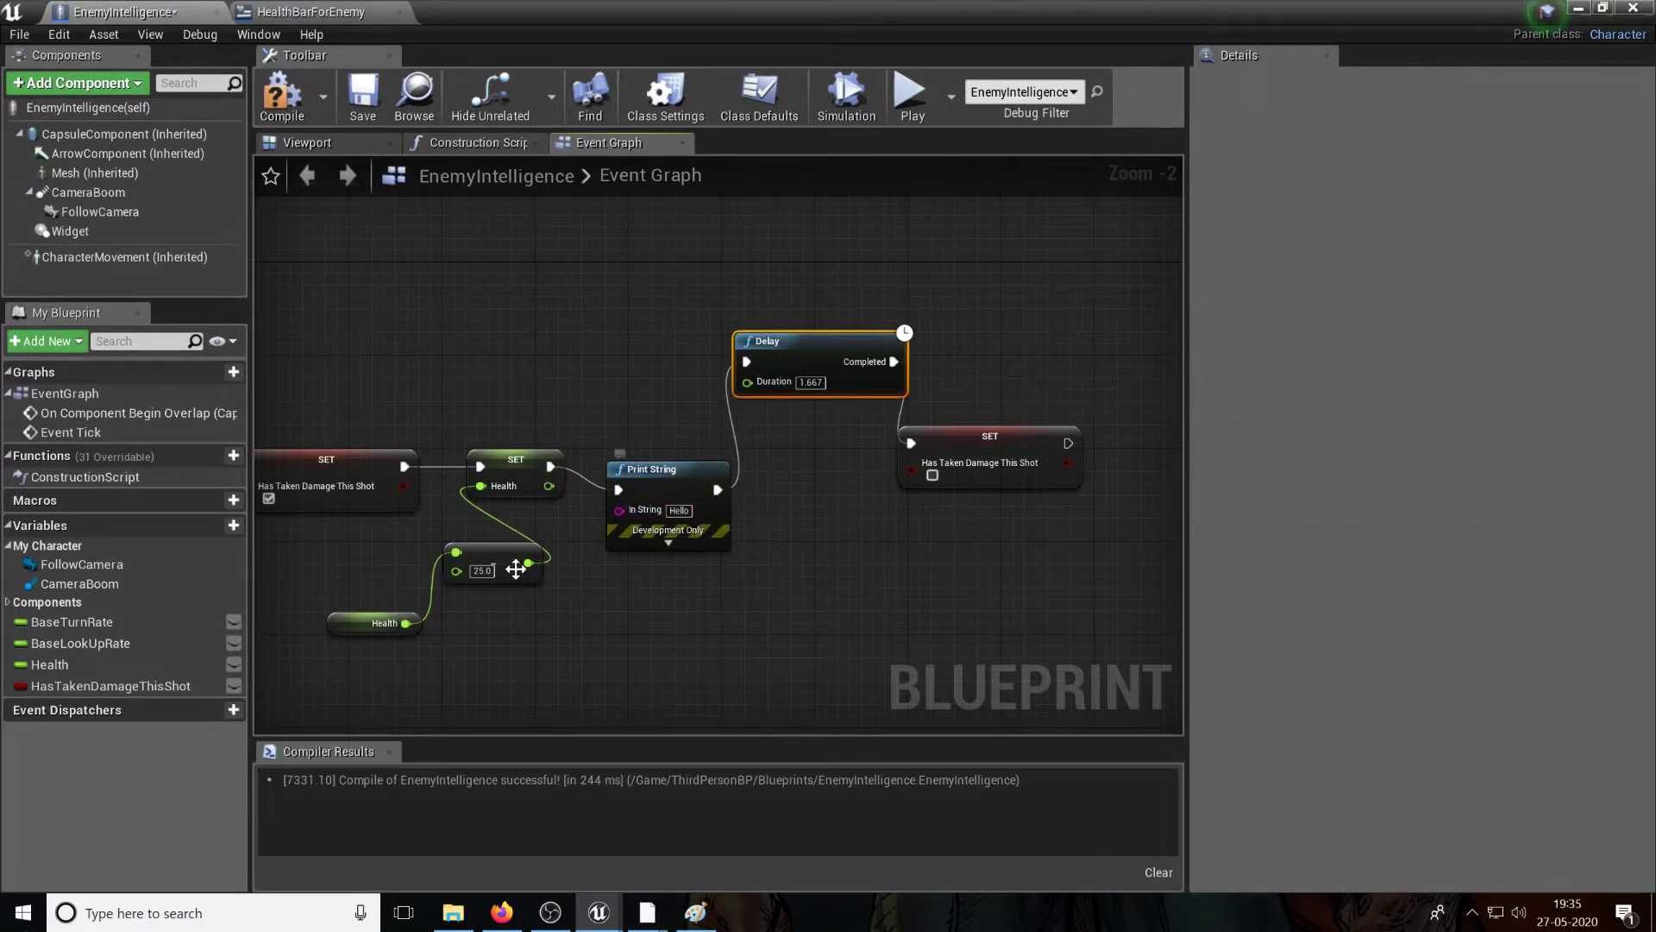
{"action": "left_click", "coordinate": [281, 94]}
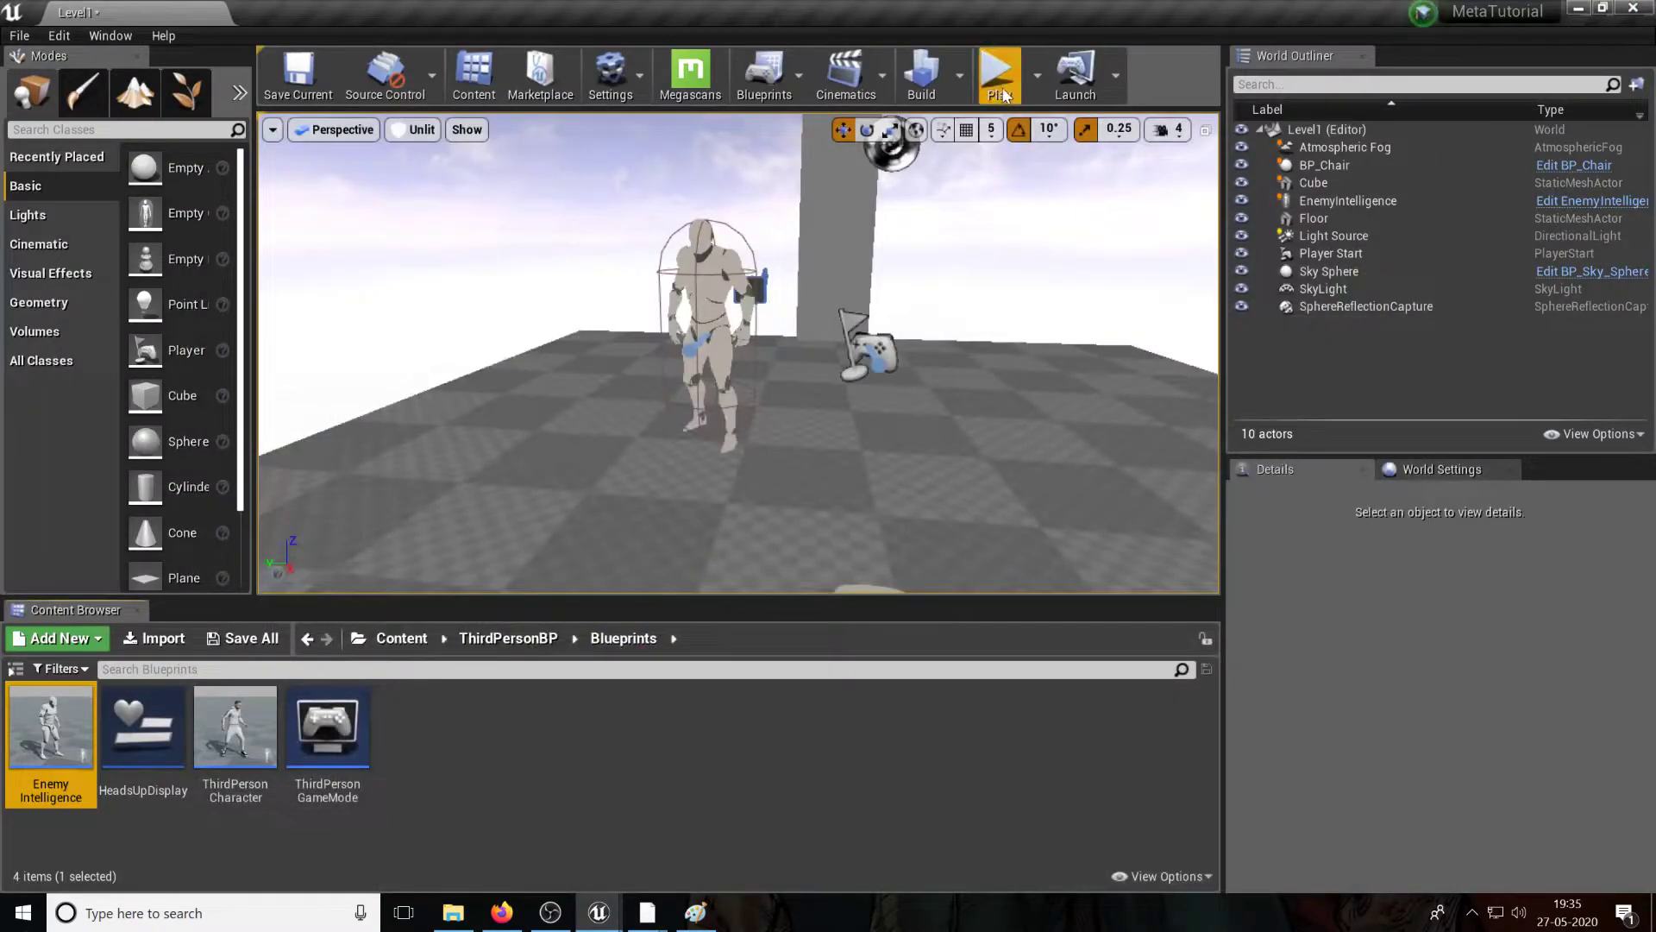
Step: Play-test the level to check the debug print on enemy hits
{"action": "left_click", "coordinate": [999, 69]}
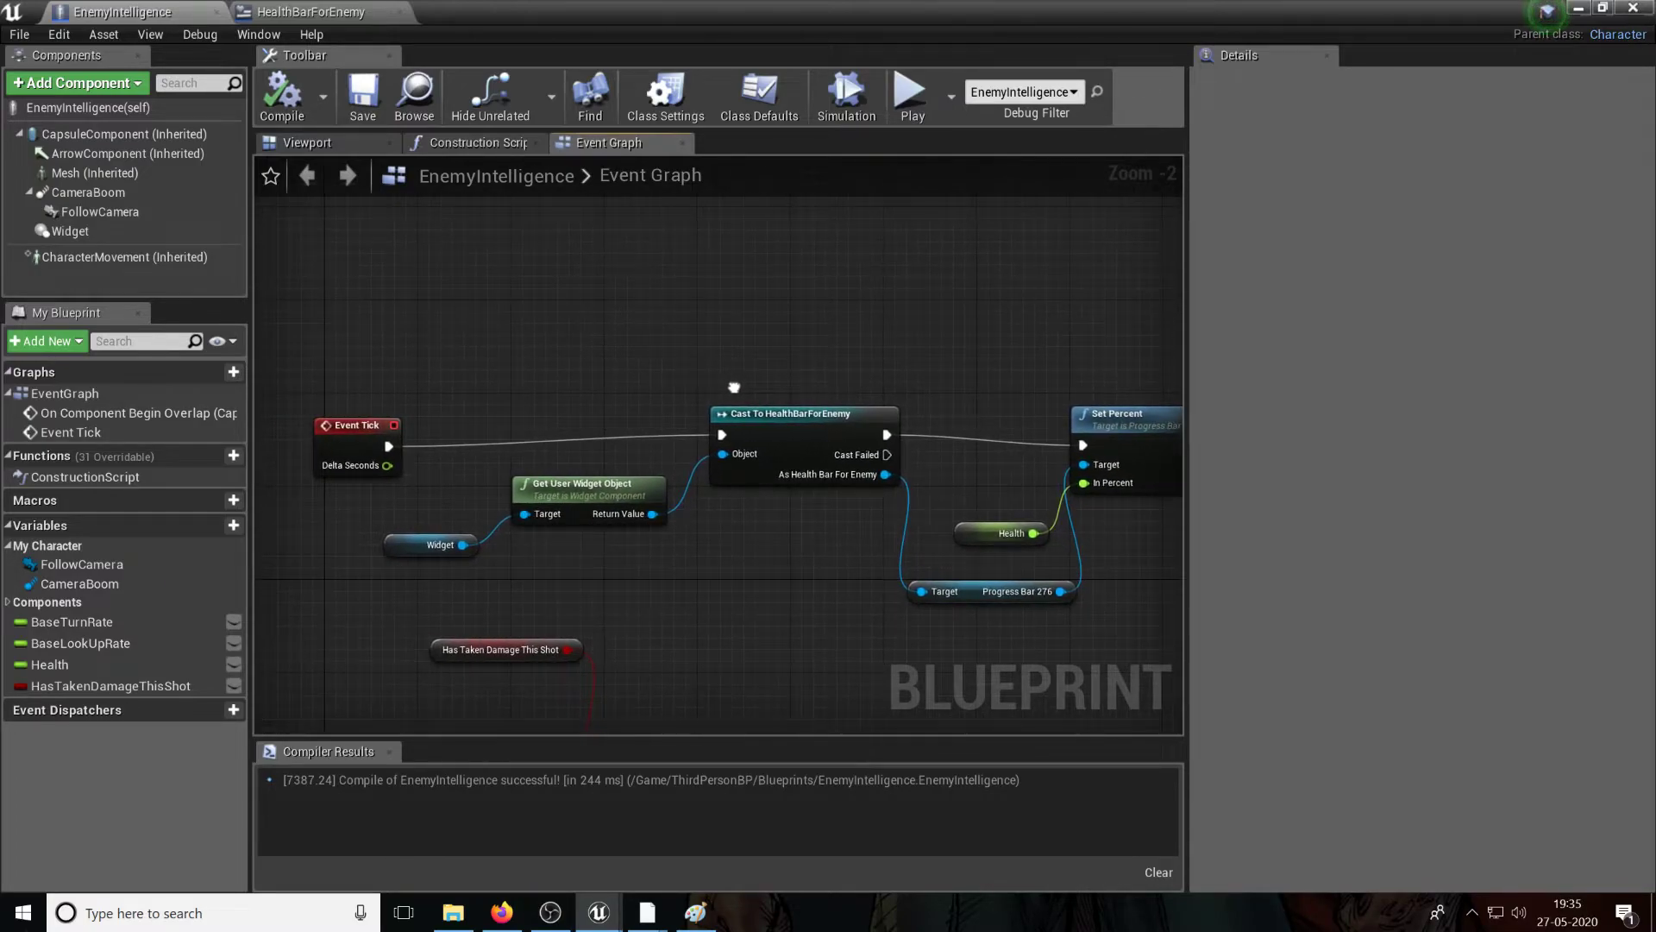
{"action": "mouse_move", "coordinate": [840, 414]}
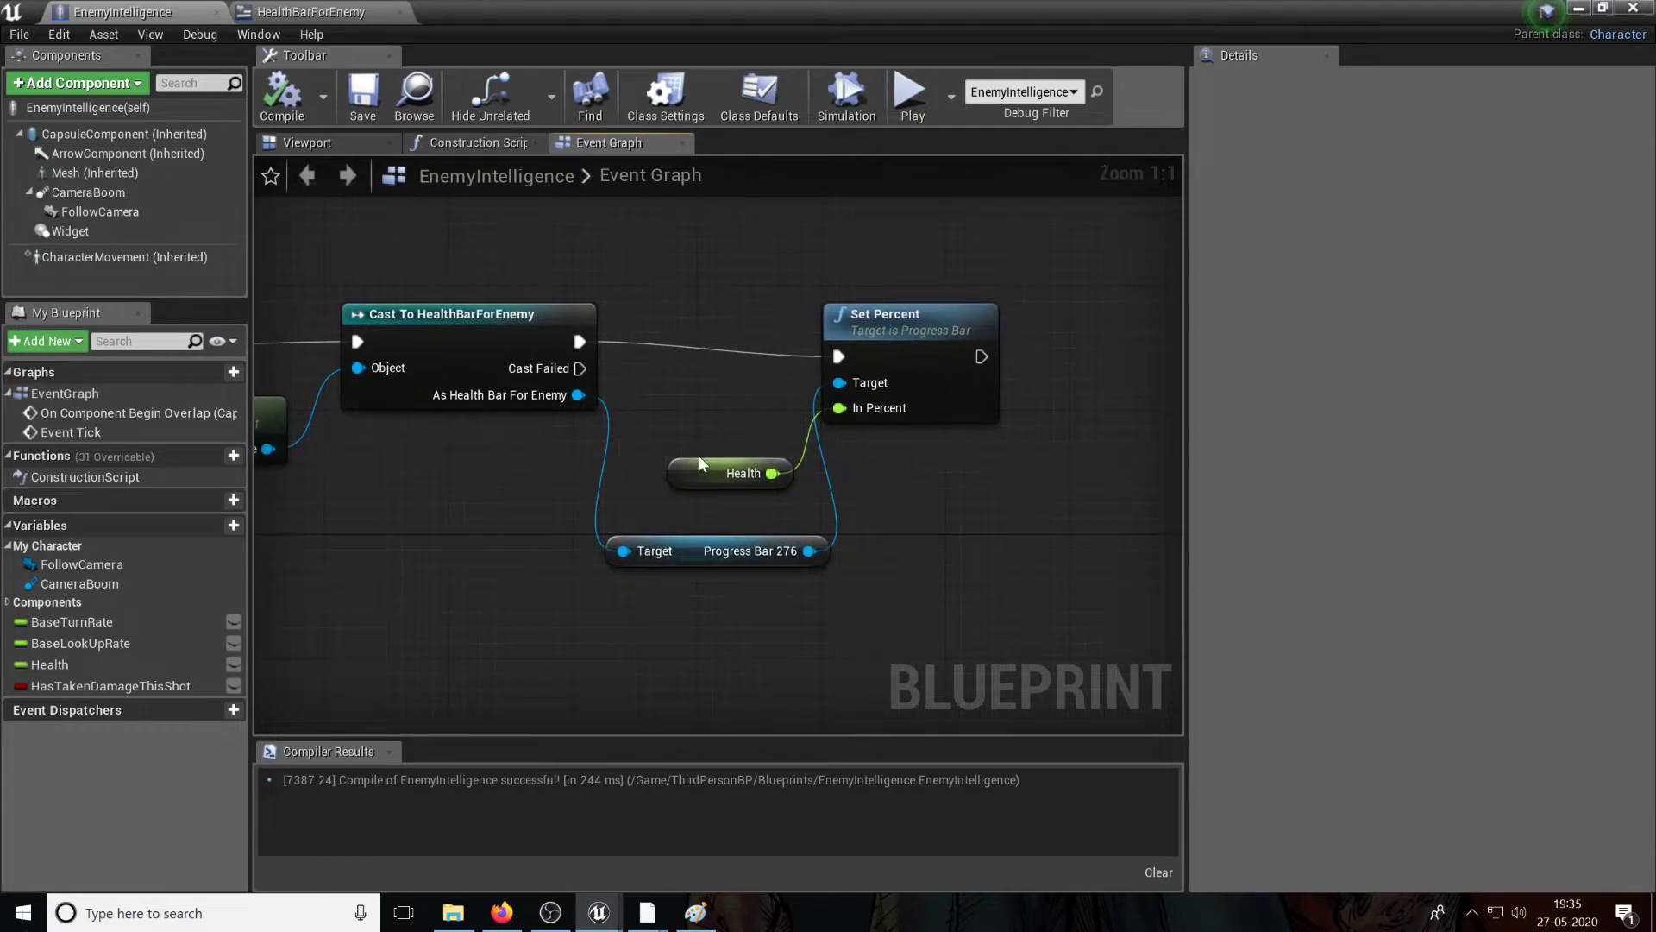
Step: Feed Health divided by 100.0 into Set Percent's In Percent, then return to the level
{"action": "left_click", "coordinate": [726, 472]}
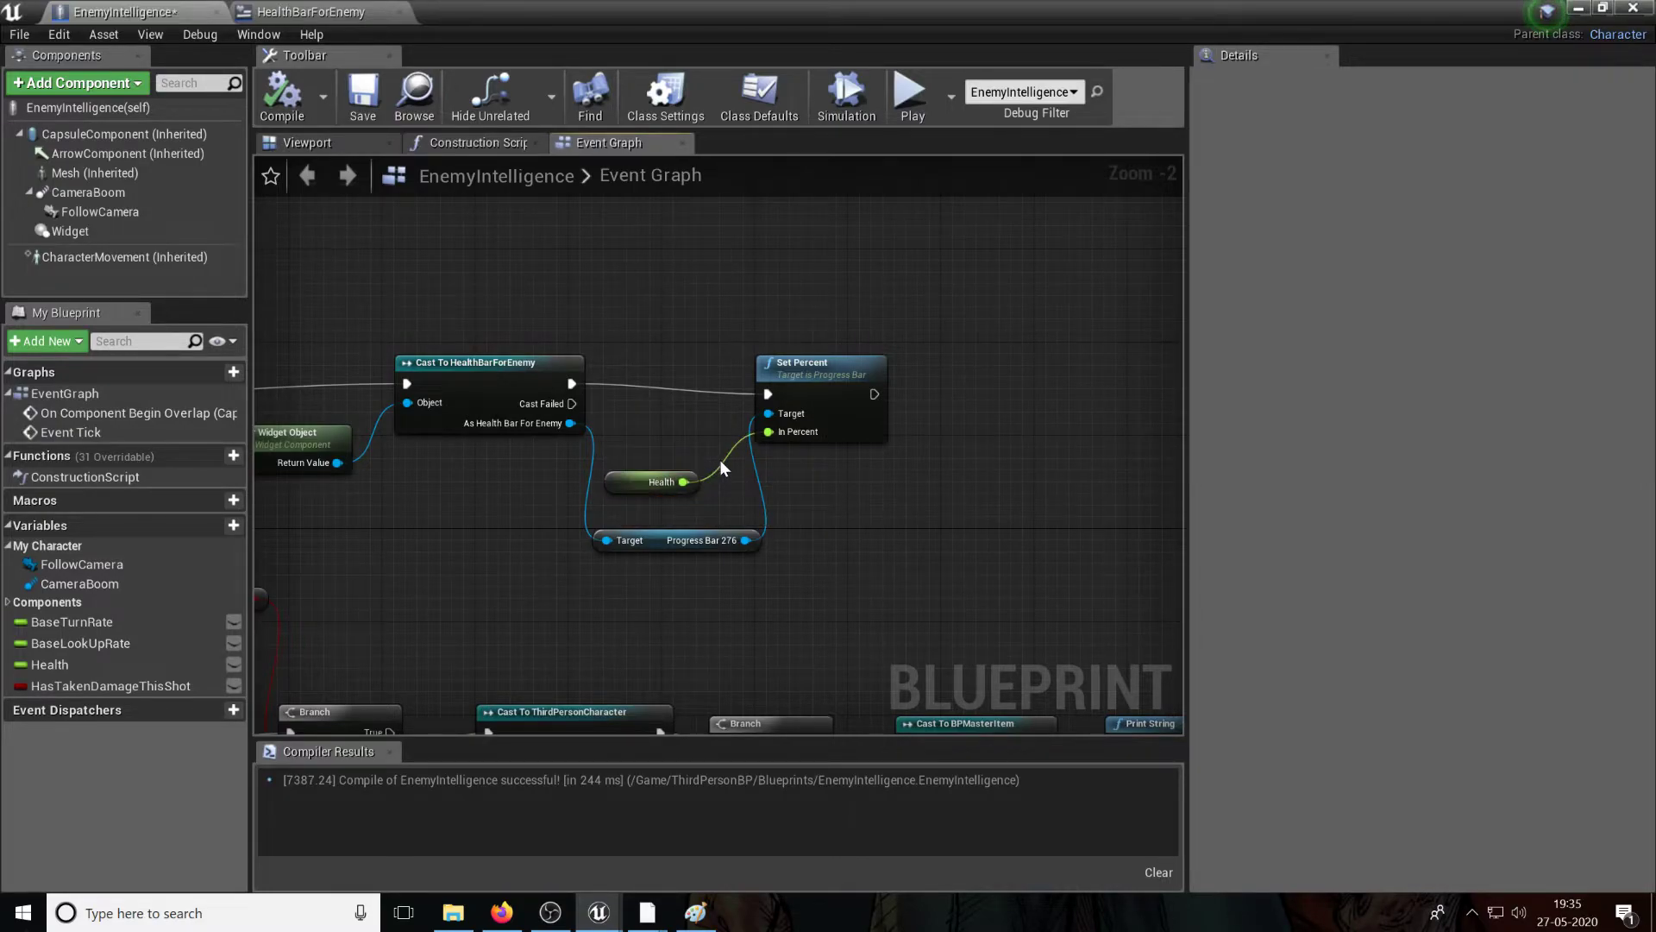
{"action": "left_click", "coordinate": [650, 482]}
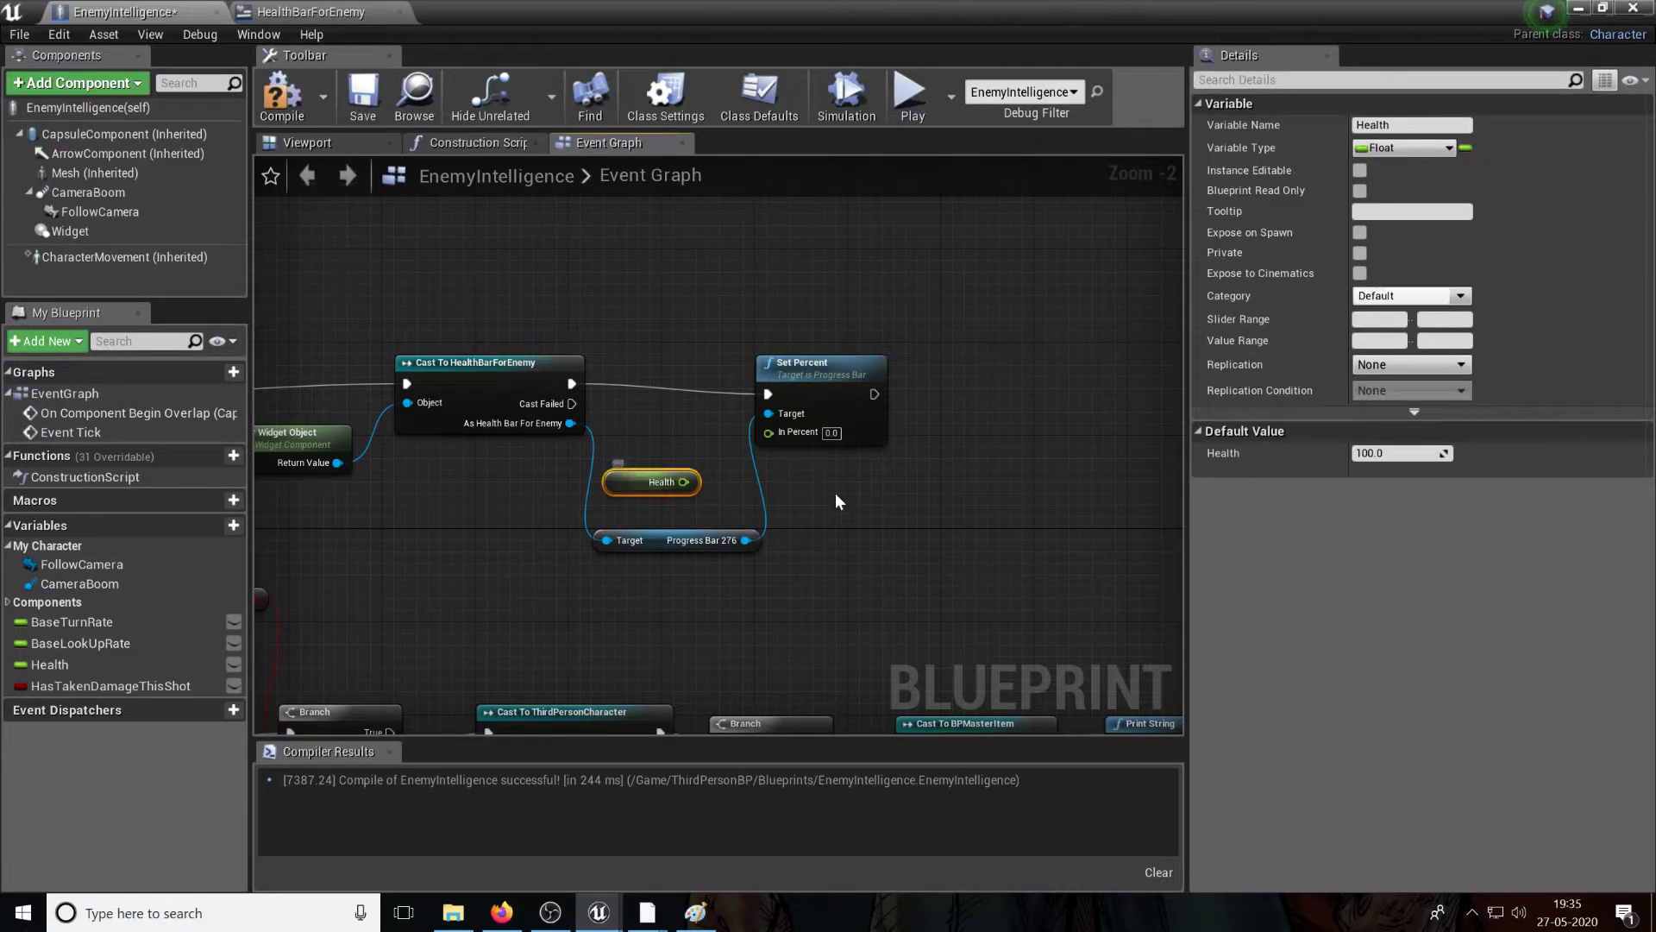
{"action": "mouse_move", "coordinate": [762, 432]}
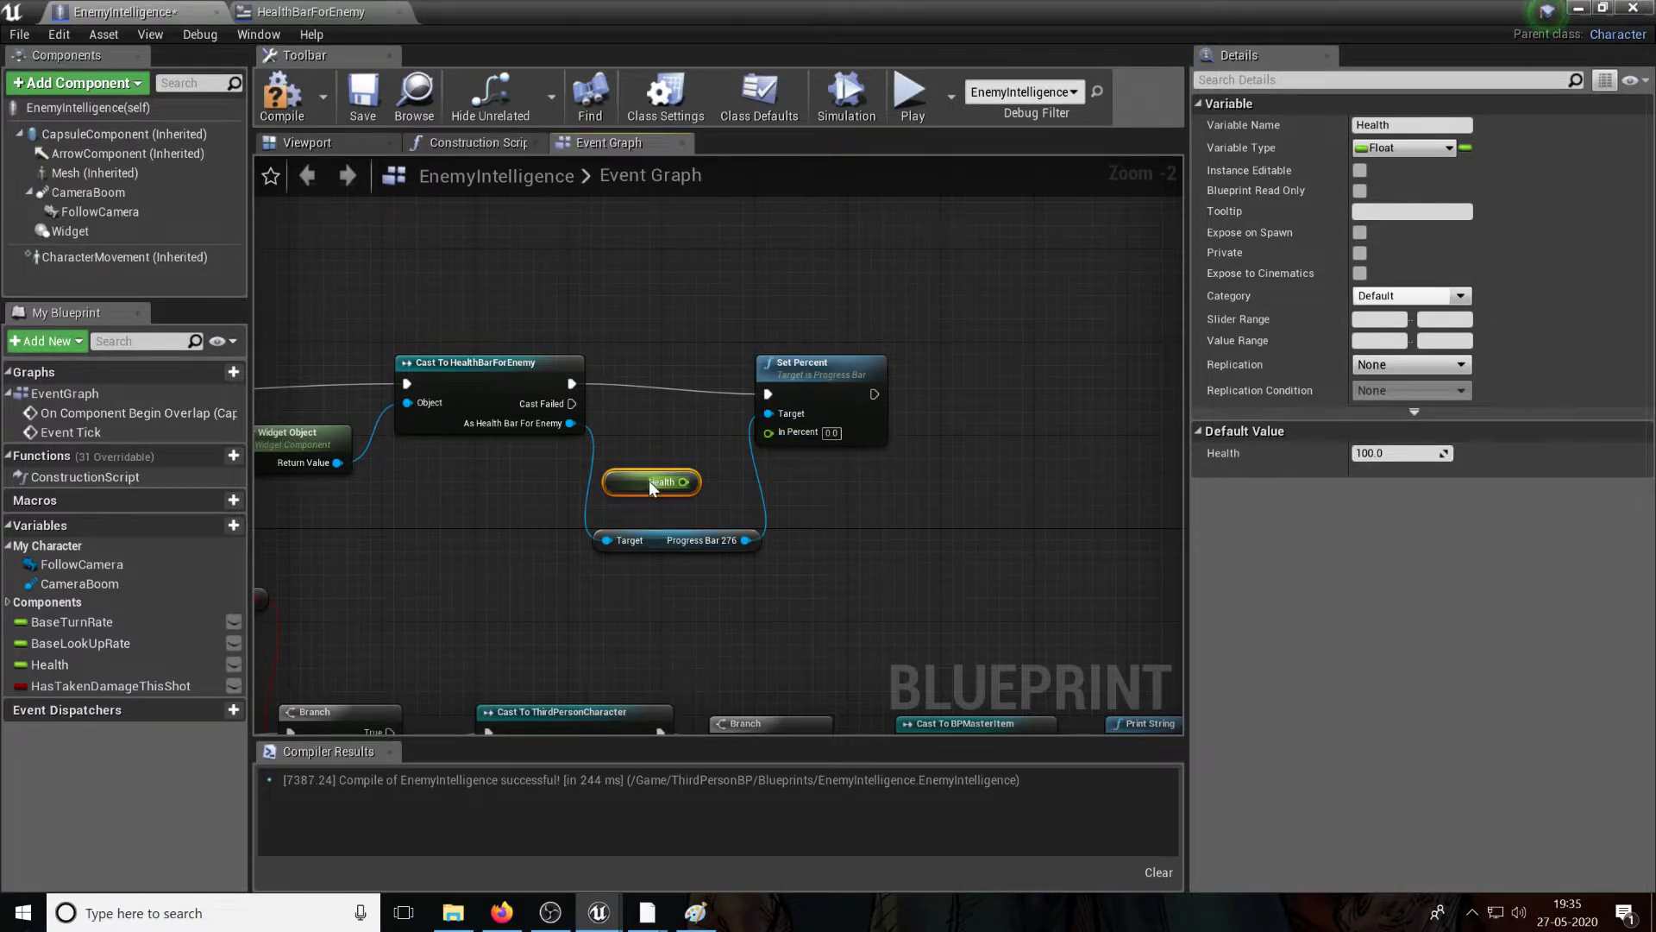
{"action": "left_click_drag", "start_coordinate": [685, 481], "coordinate": [718, 453]}
{"action": "type", "text": "100"}
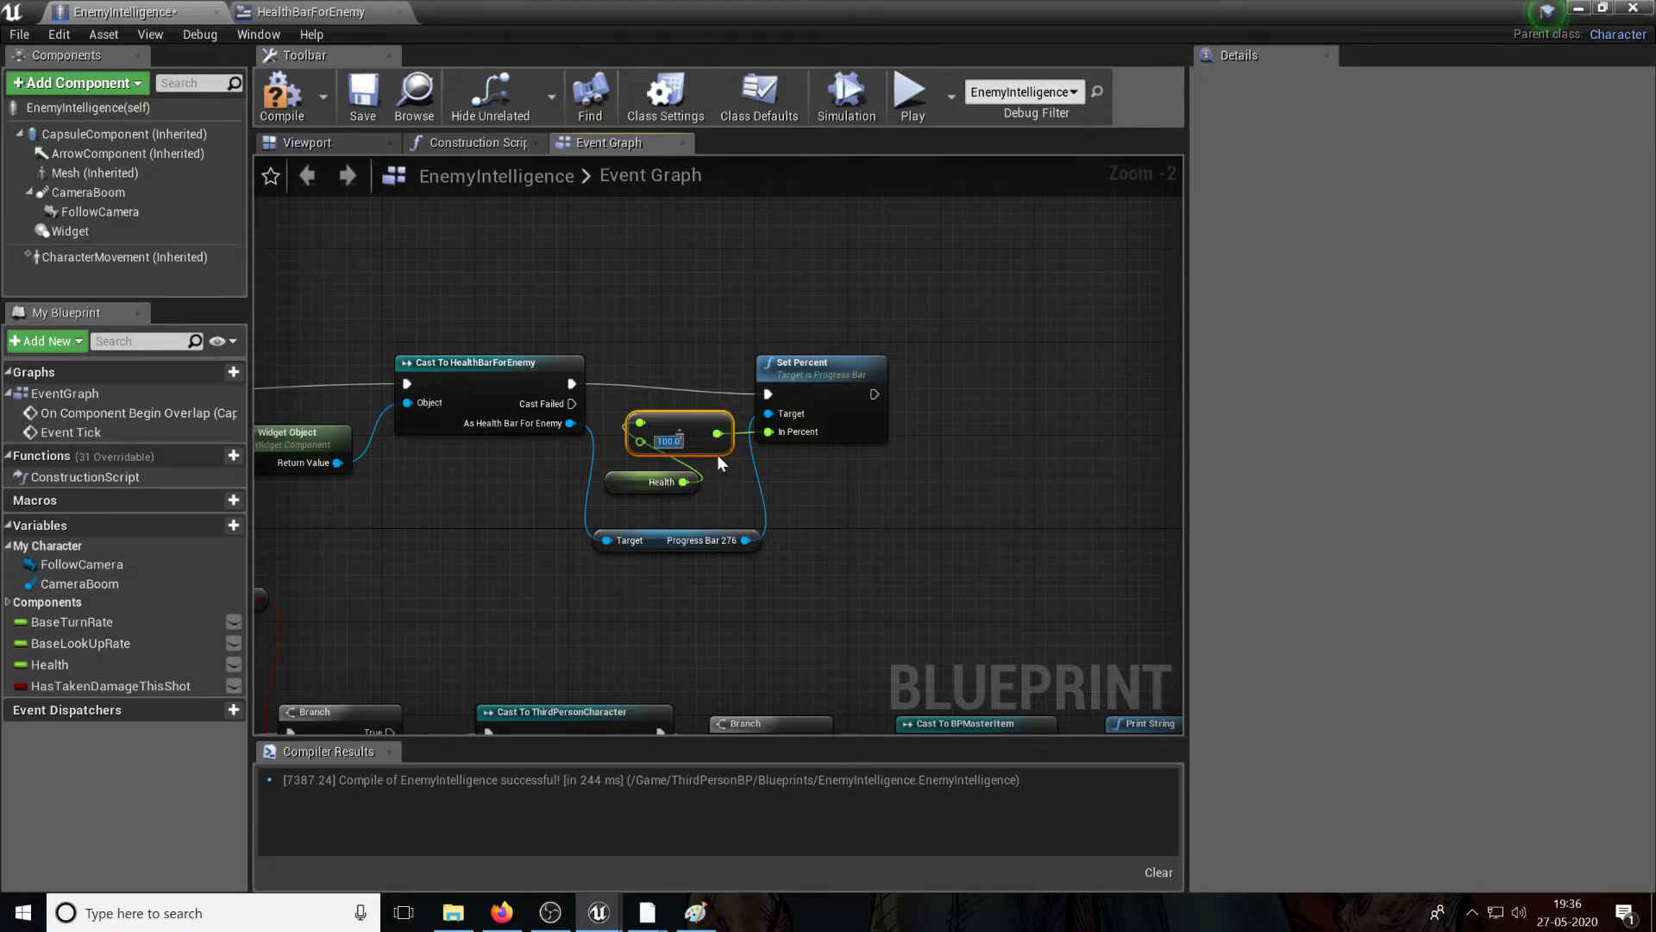
{"action": "left_click", "coordinate": [566, 516]}
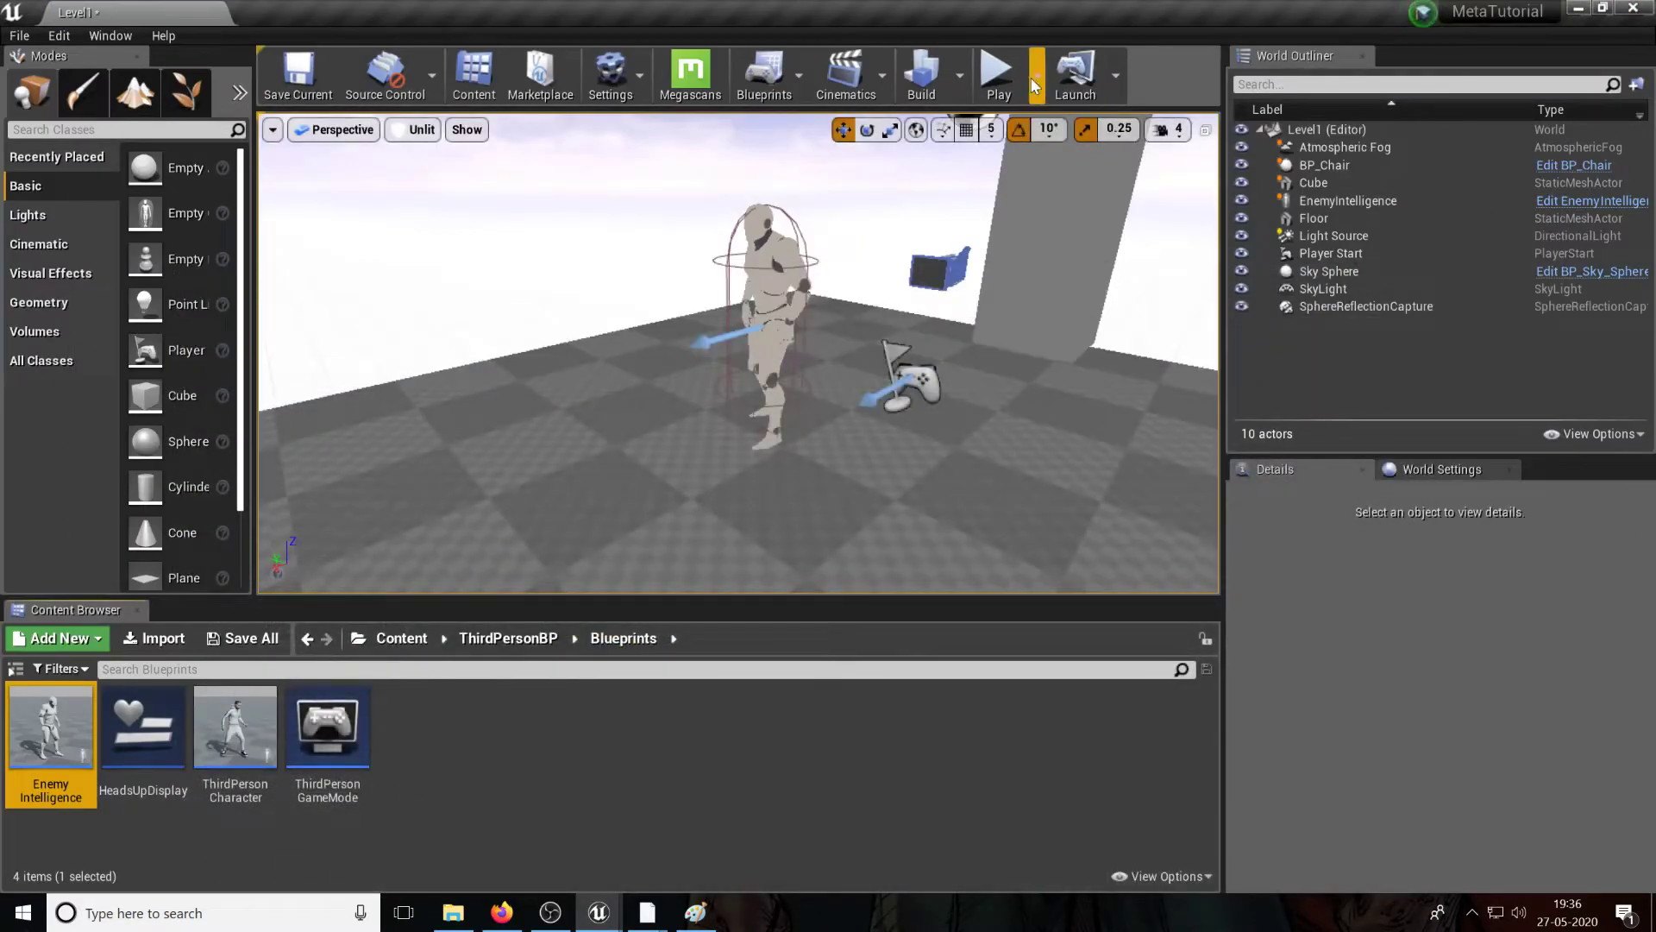
Step: Play the level to verify the health bar drops with each hit
{"action": "left_click", "coordinate": [995, 75]}
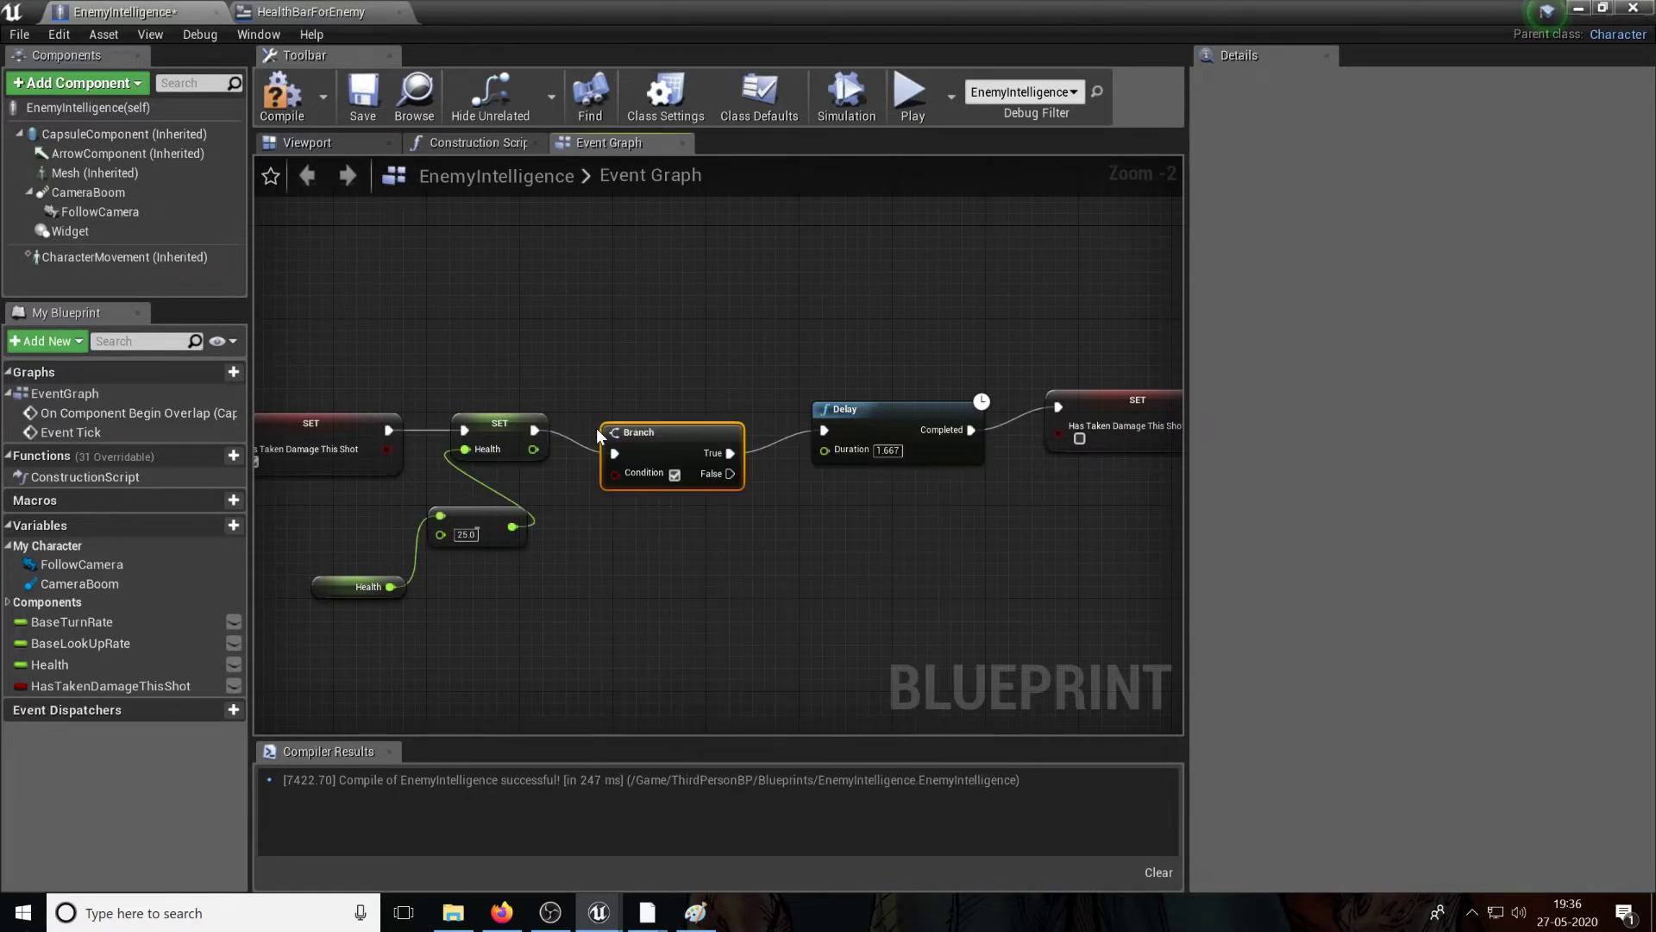
{"action": "mouse_move", "coordinate": [476, 448]}
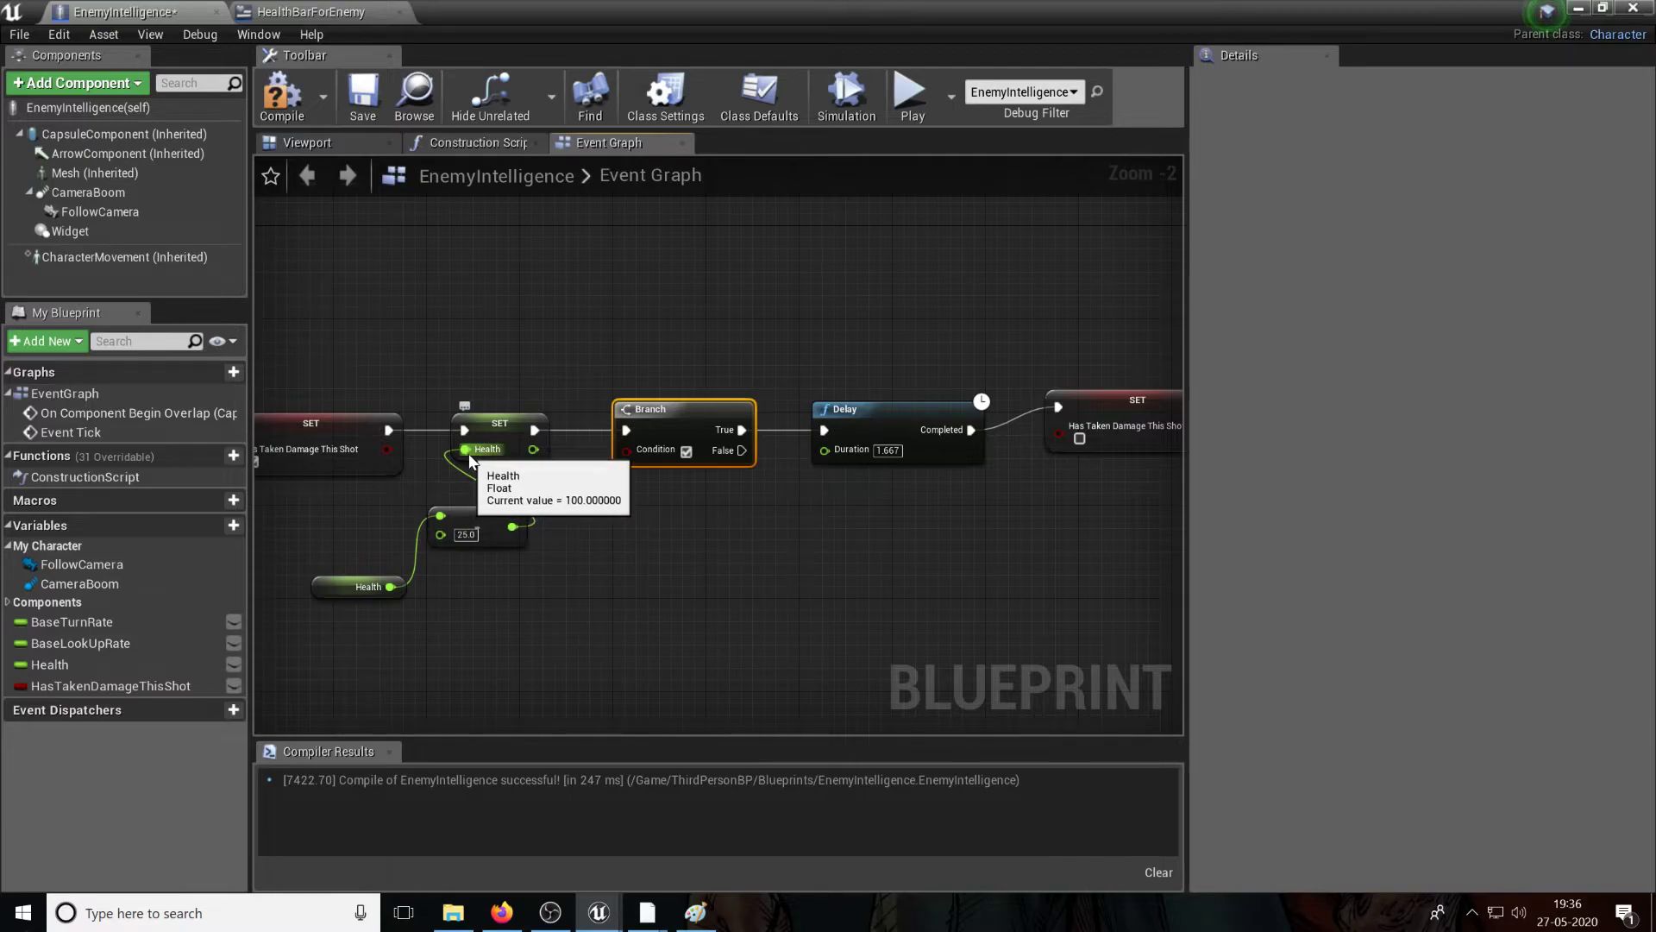
{"action": "mouse_move", "coordinate": [547, 469]}
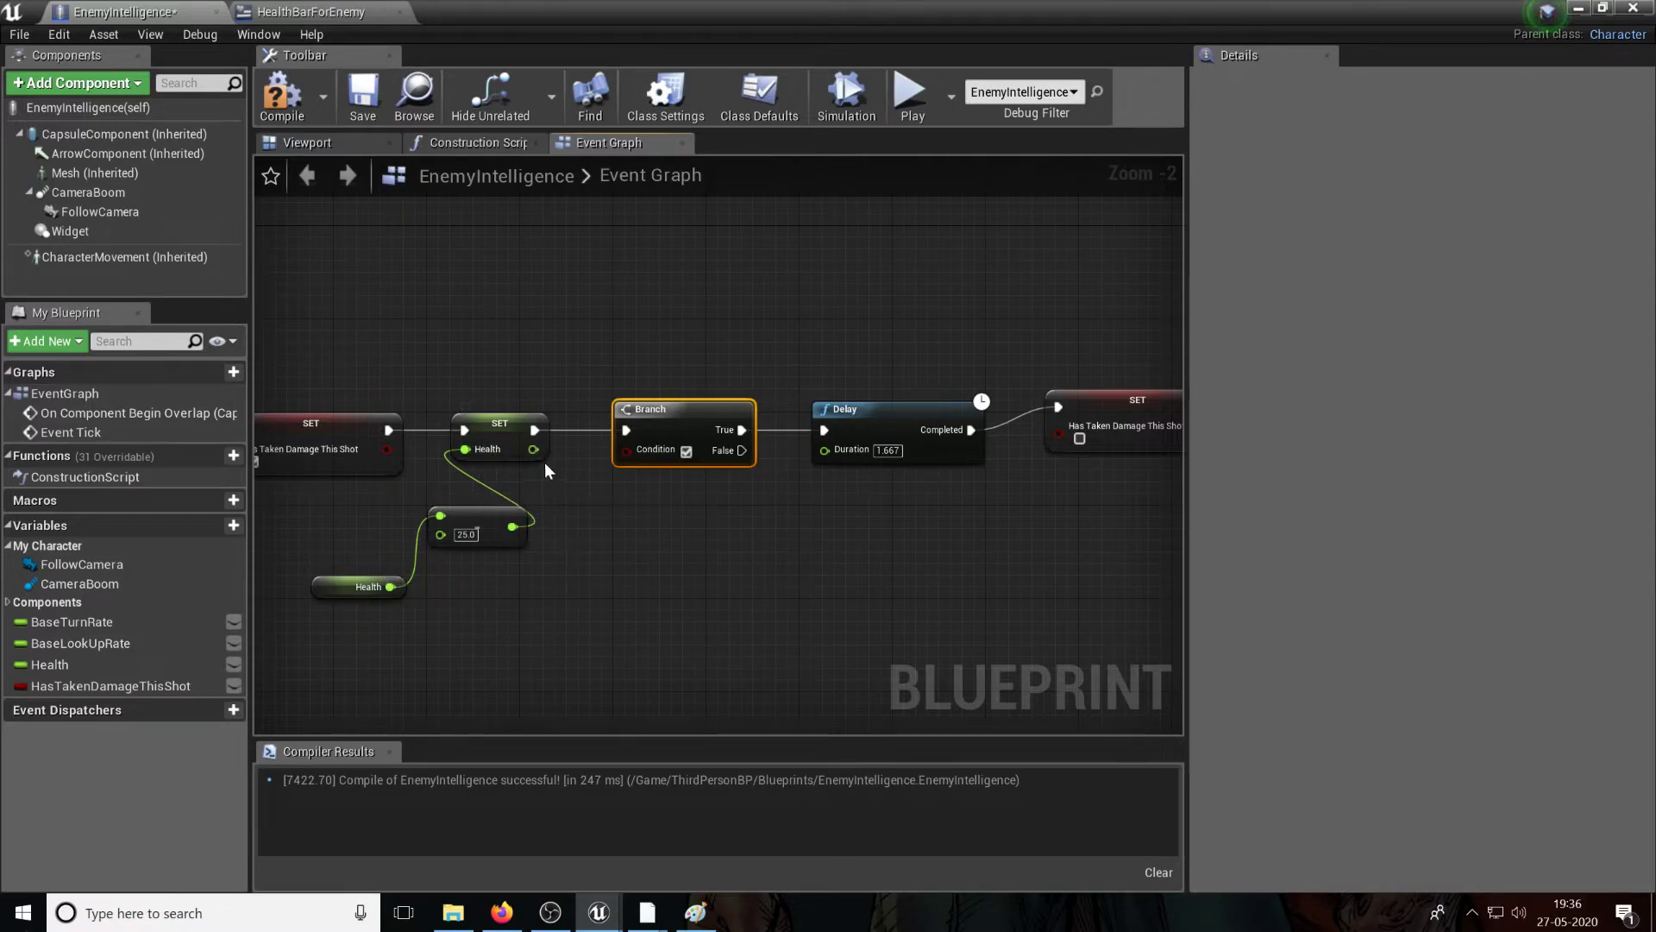
Step: Add a <= 1.0 comparison from Set Health to drive the Branch condition
{"action": "left_click_drag", "start_coordinate": [533, 449], "coordinate": [608, 507]}
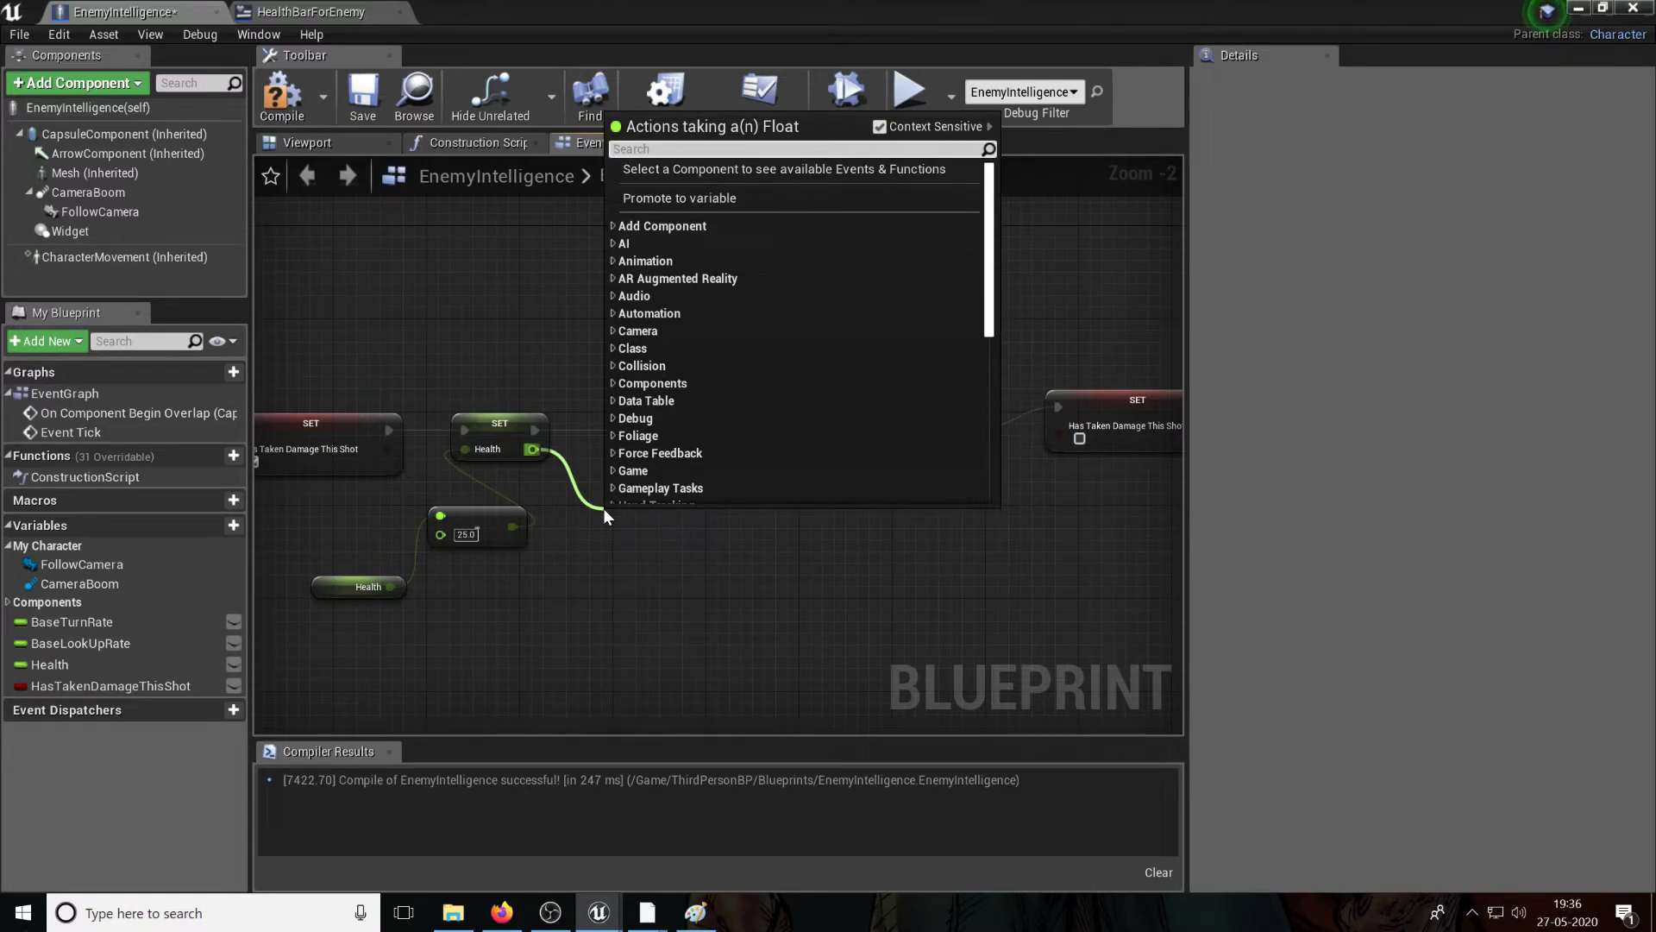
{"action": "type", "text": "<=1"}
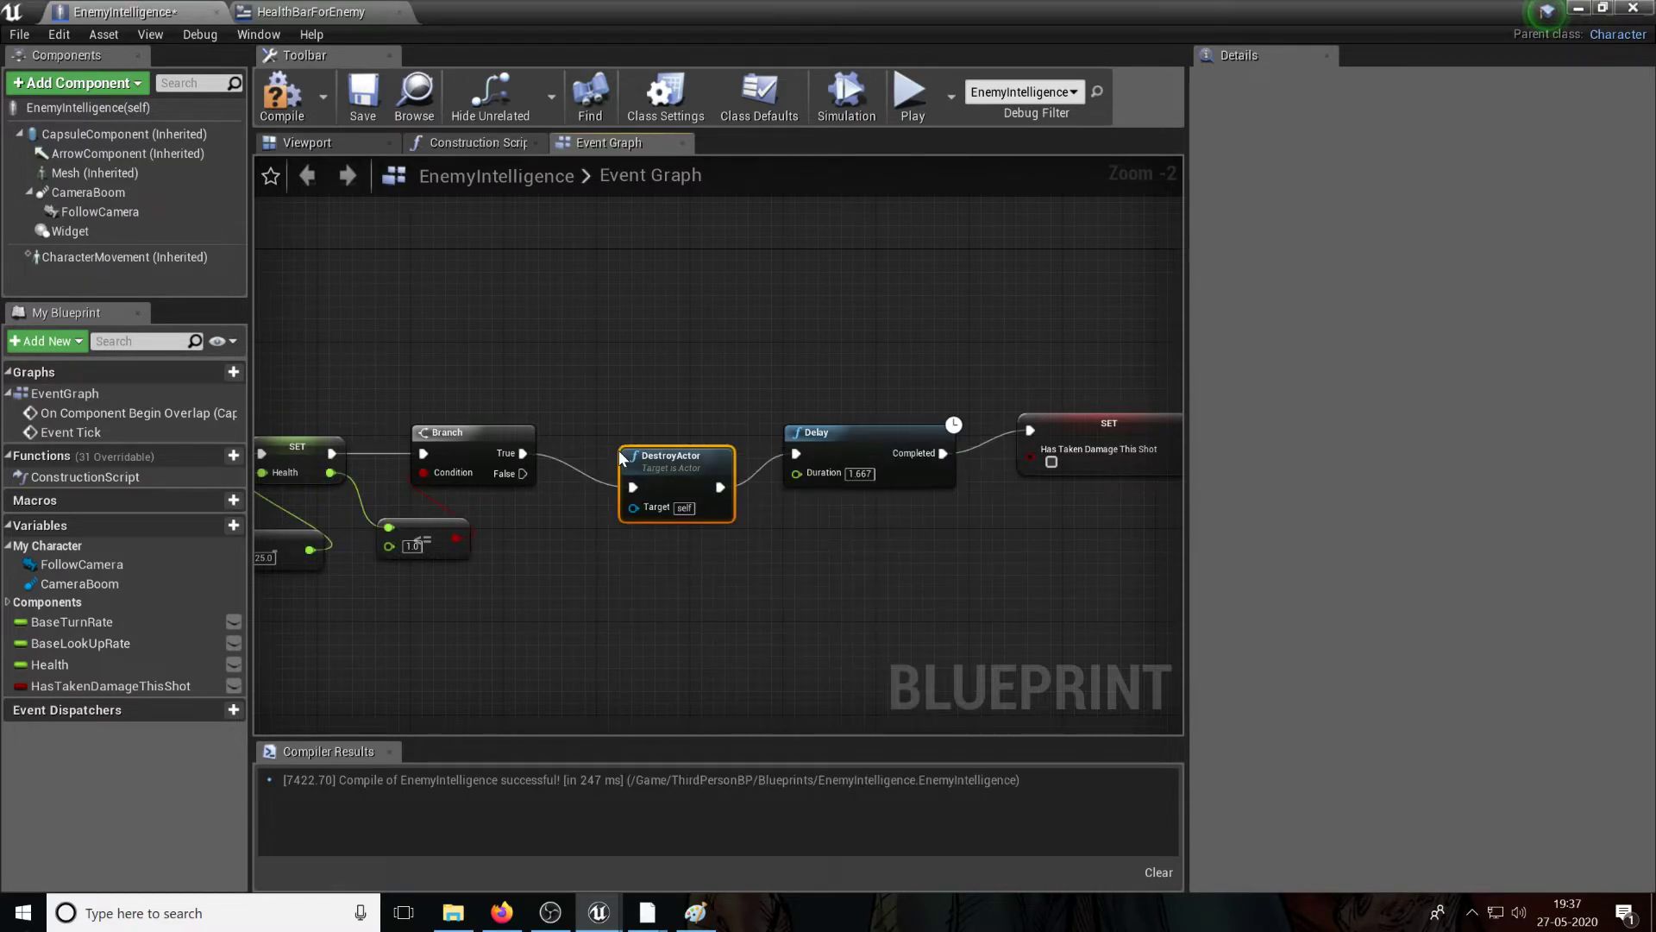
{"action": "mouse_move", "coordinate": [125, 13]}
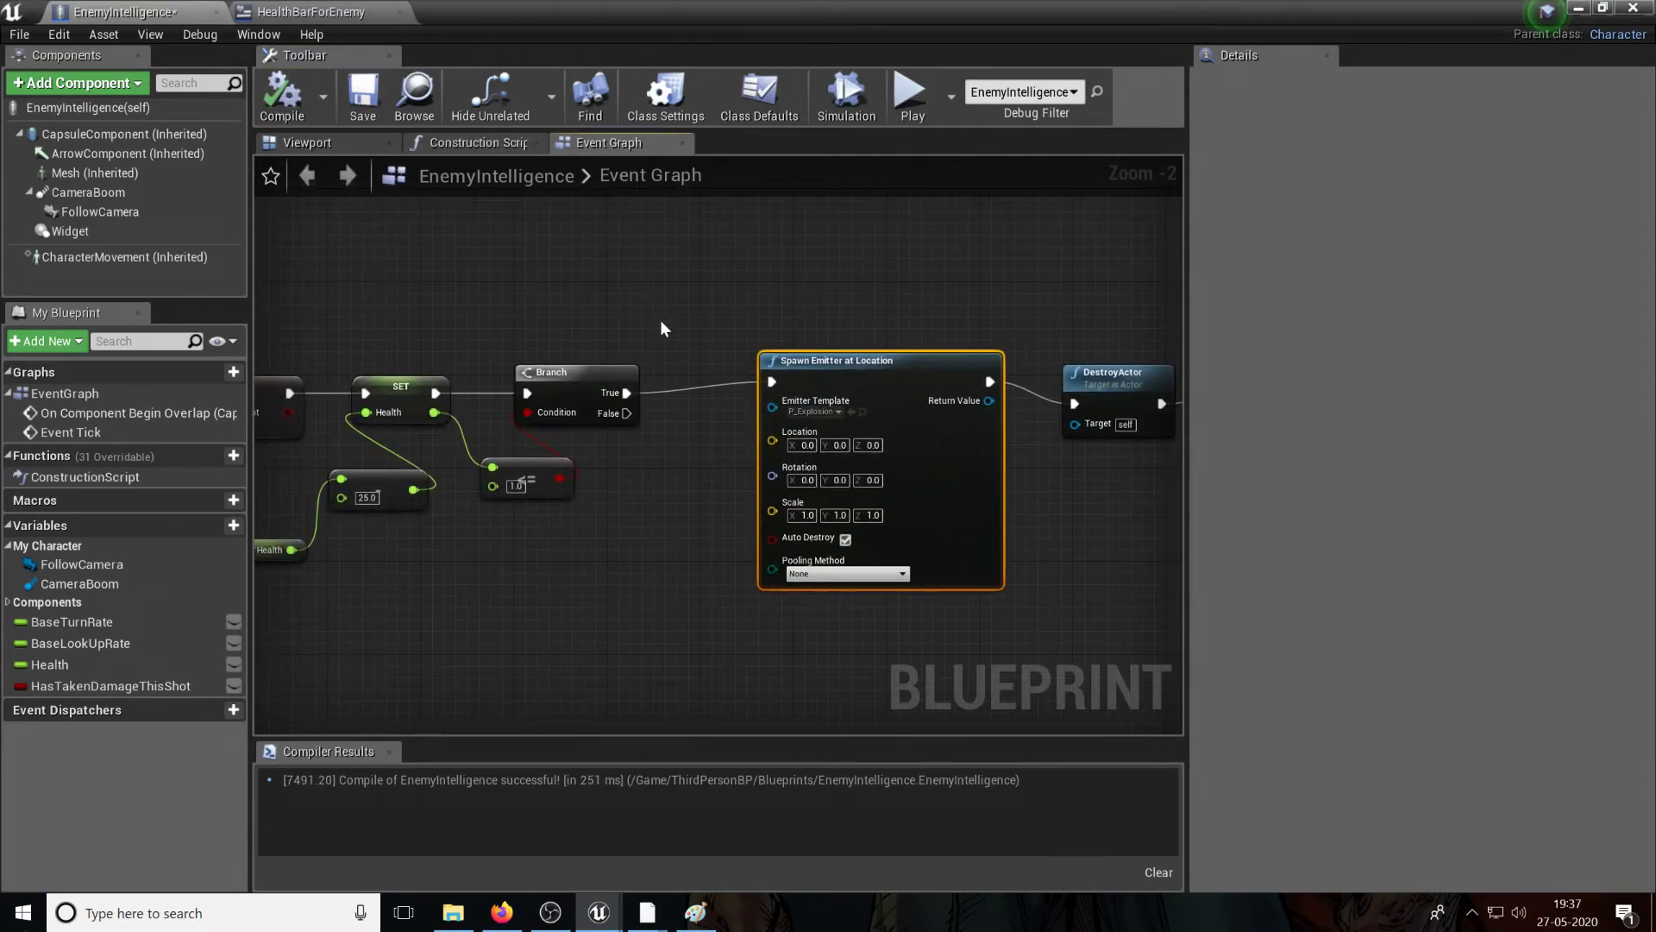
Step: Use the Mesh's GetWorldLocation as the P_Explosion emitter's spawn location
{"action": "scroll", "scroll_direction": "down", "scroll_amount": 3}
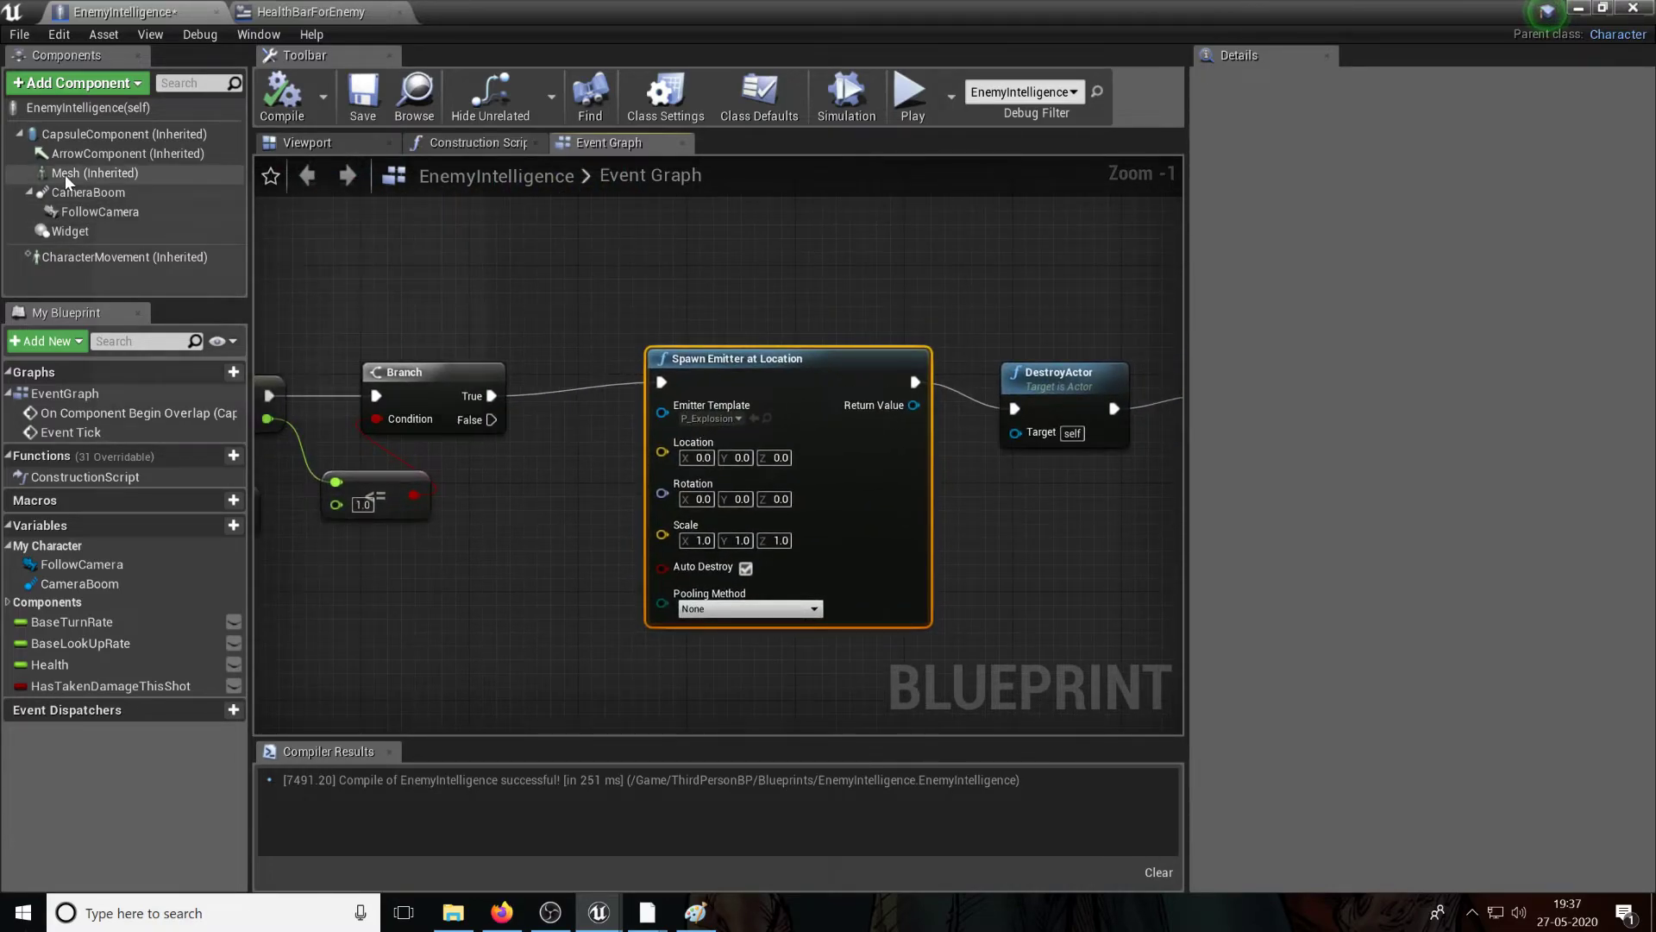
{"action": "left_click_drag", "start_coordinate": [96, 173], "coordinate": [486, 592]}
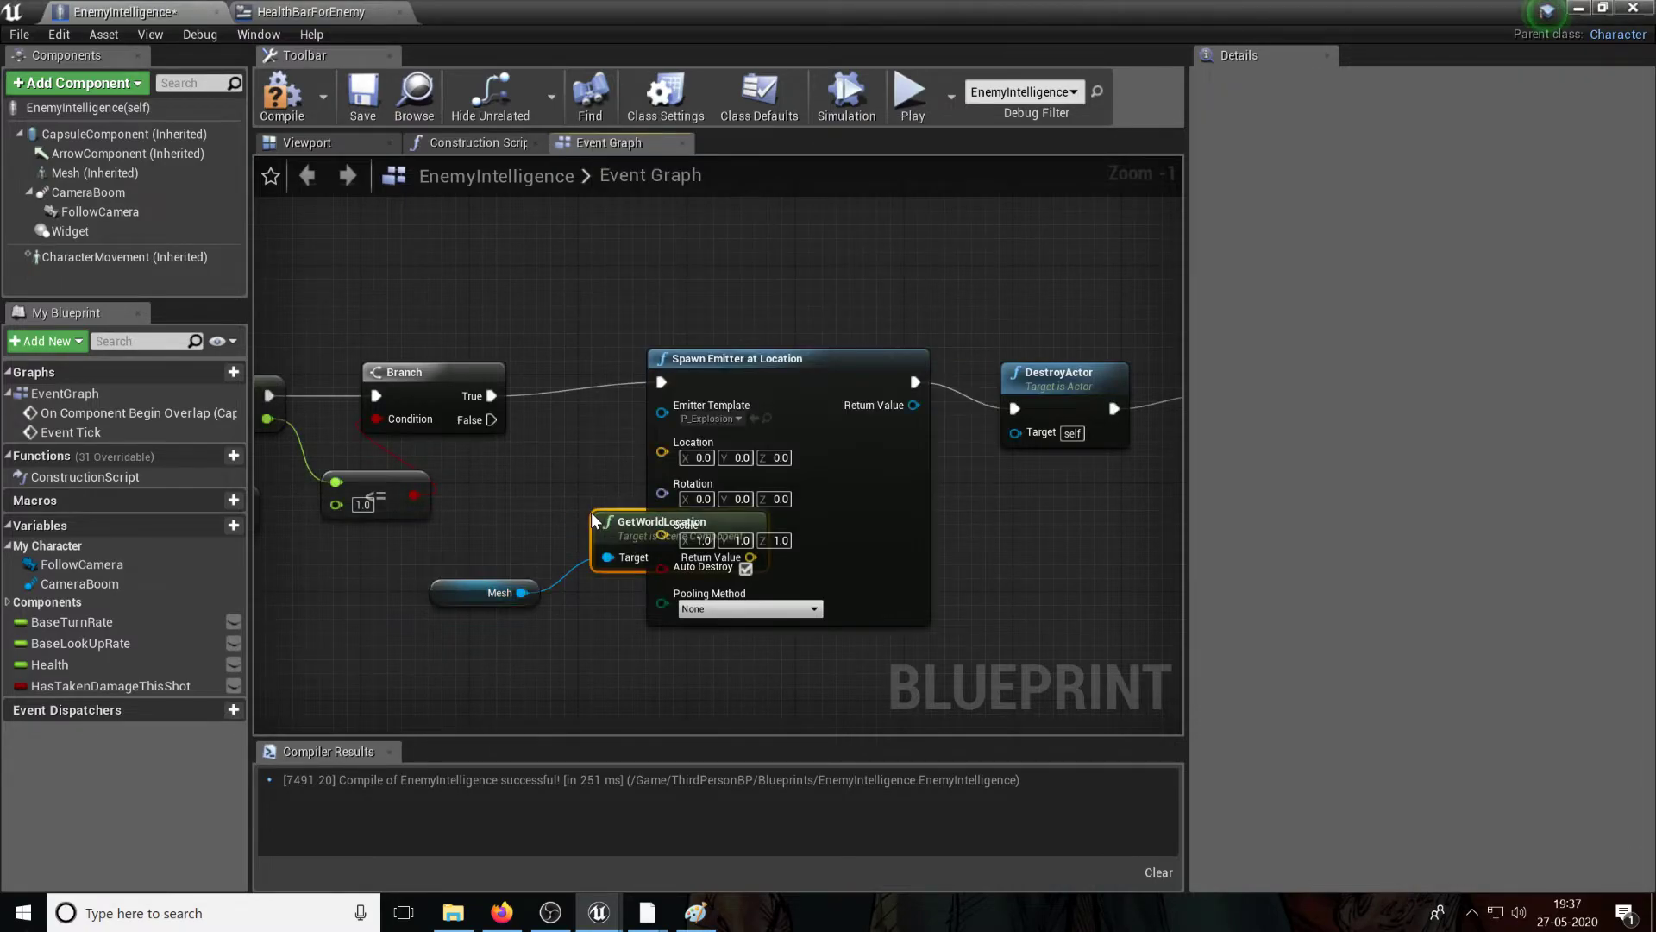
{"action": "left_click_drag", "start_coordinate": [660, 521], "coordinate": [528, 521]}
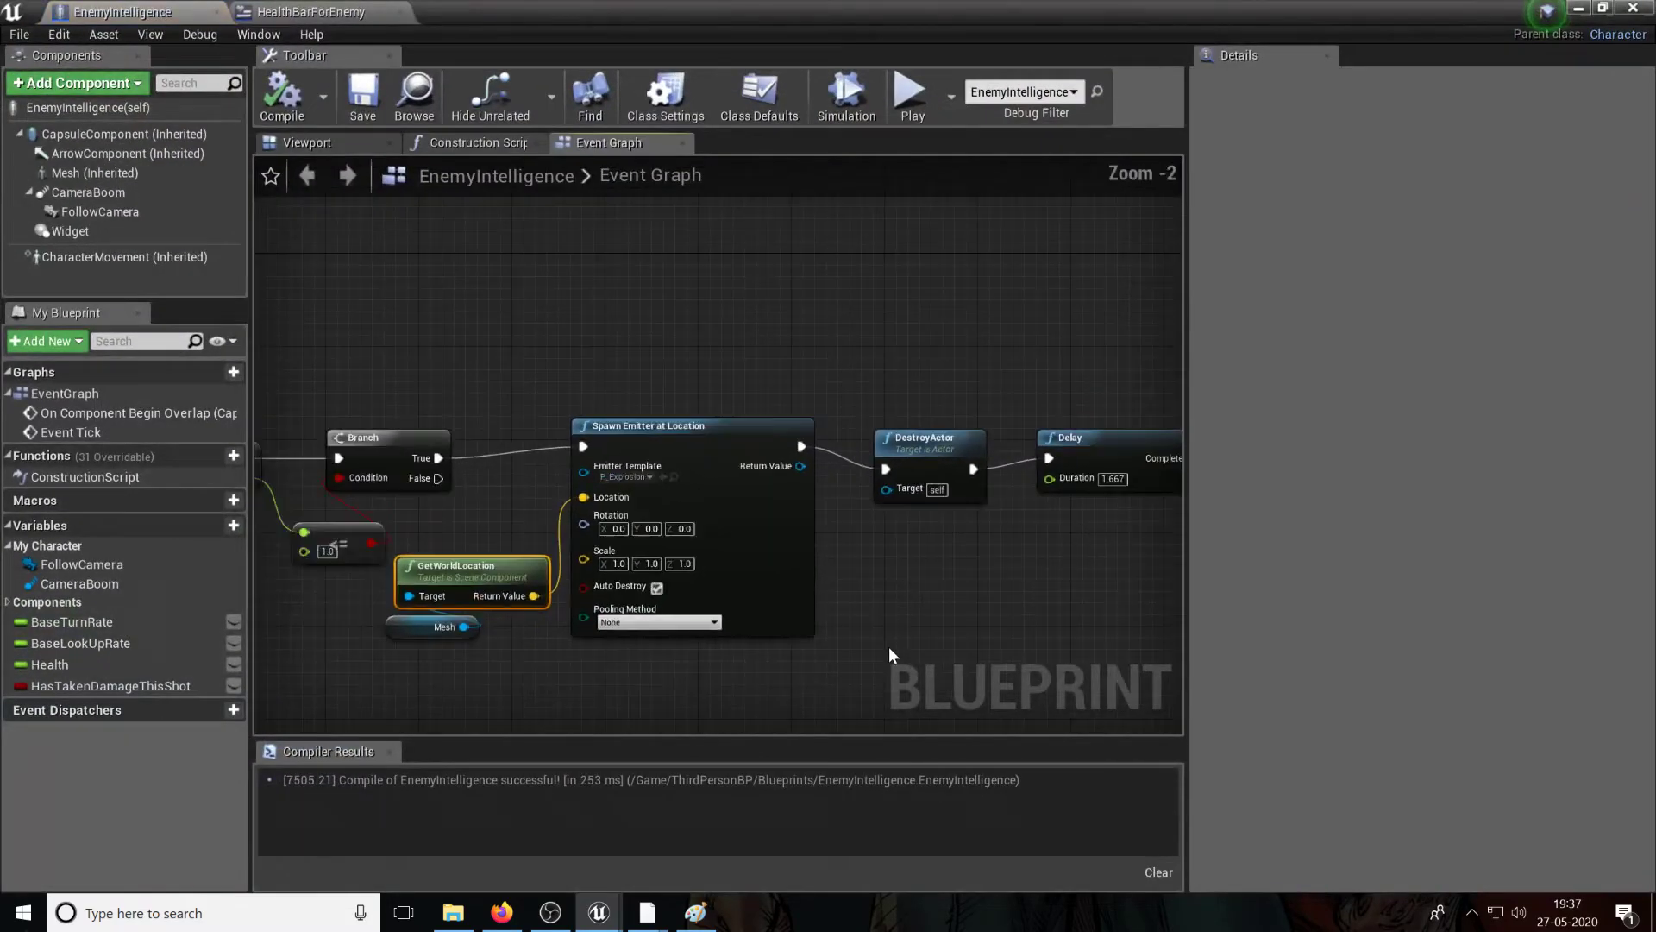
{"action": "scroll", "scroll_direction": "down", "scroll_amount": 3}
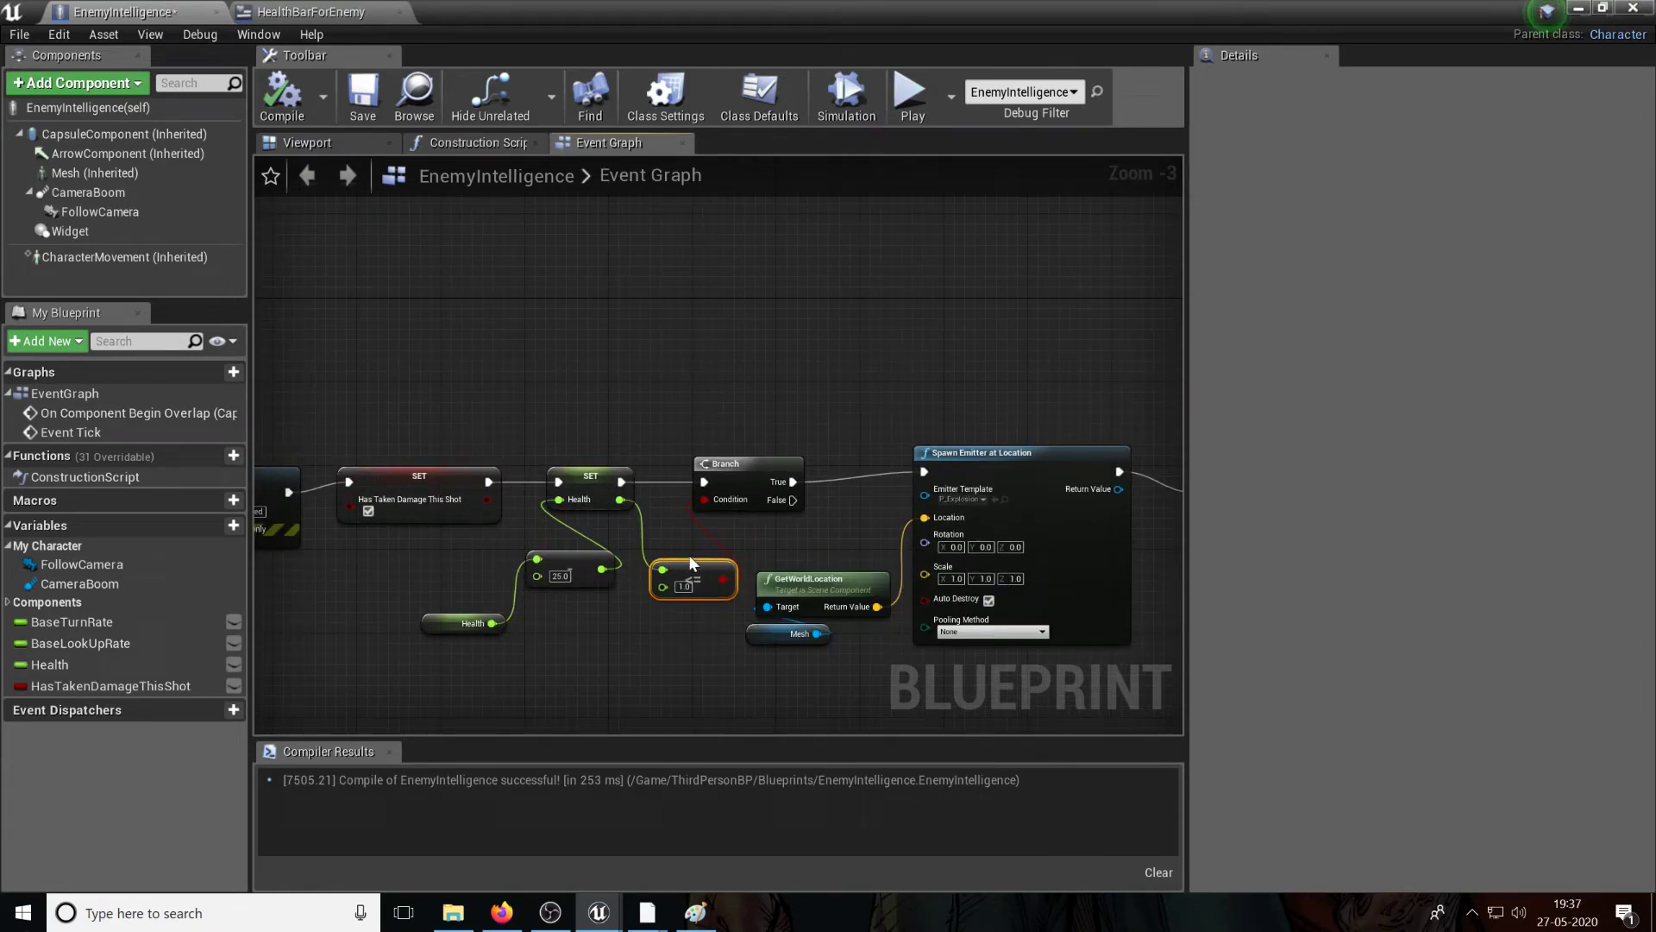
{"action": "mouse_move", "coordinate": [728, 554]}
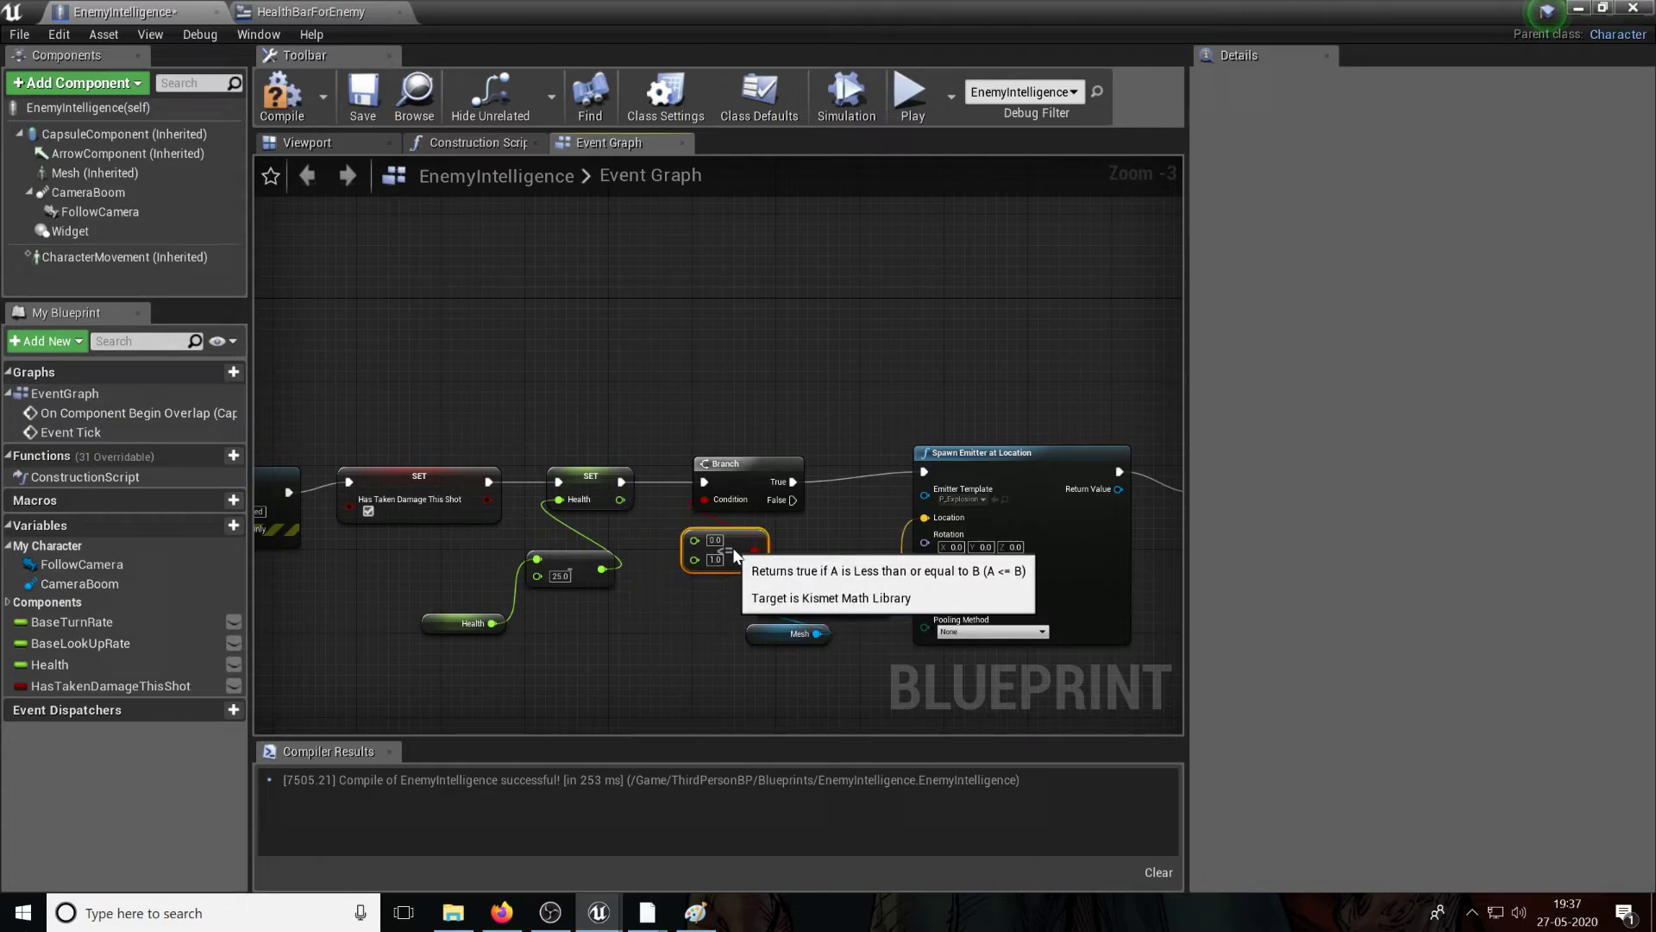
Step: Route the Branch's False output to the Delay that resets Has Taken Damage This Shot
{"action": "left_click", "coordinate": [48, 663]}
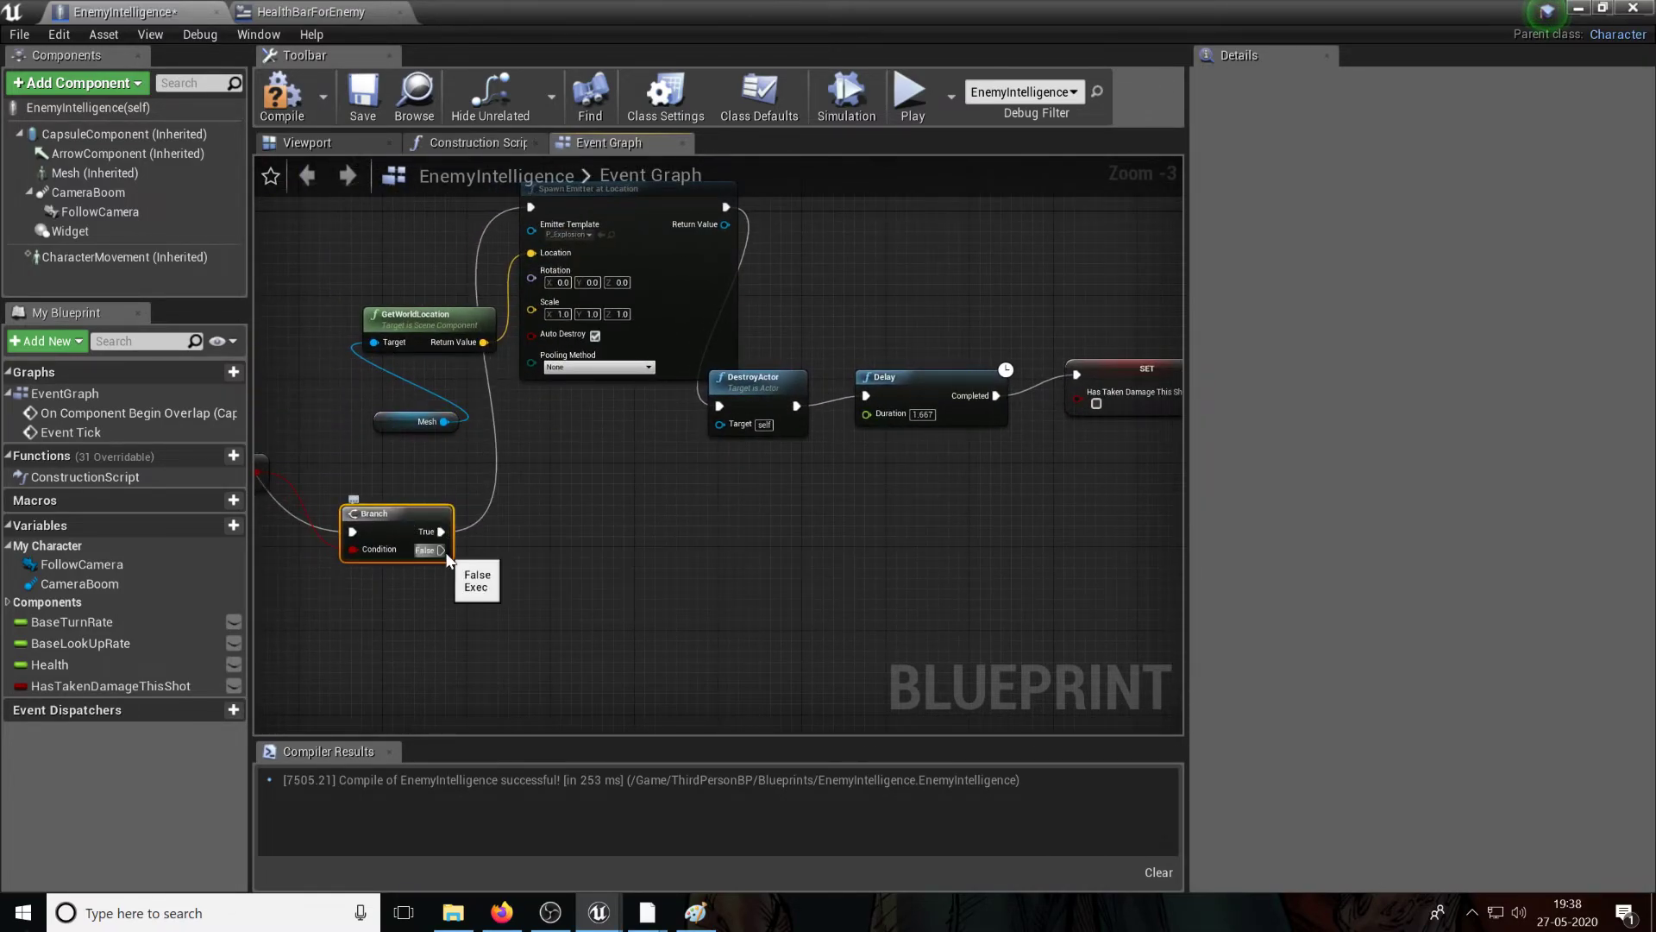
{"action": "left_click_drag", "start_coordinate": [440, 549], "coordinate": [705, 547]}
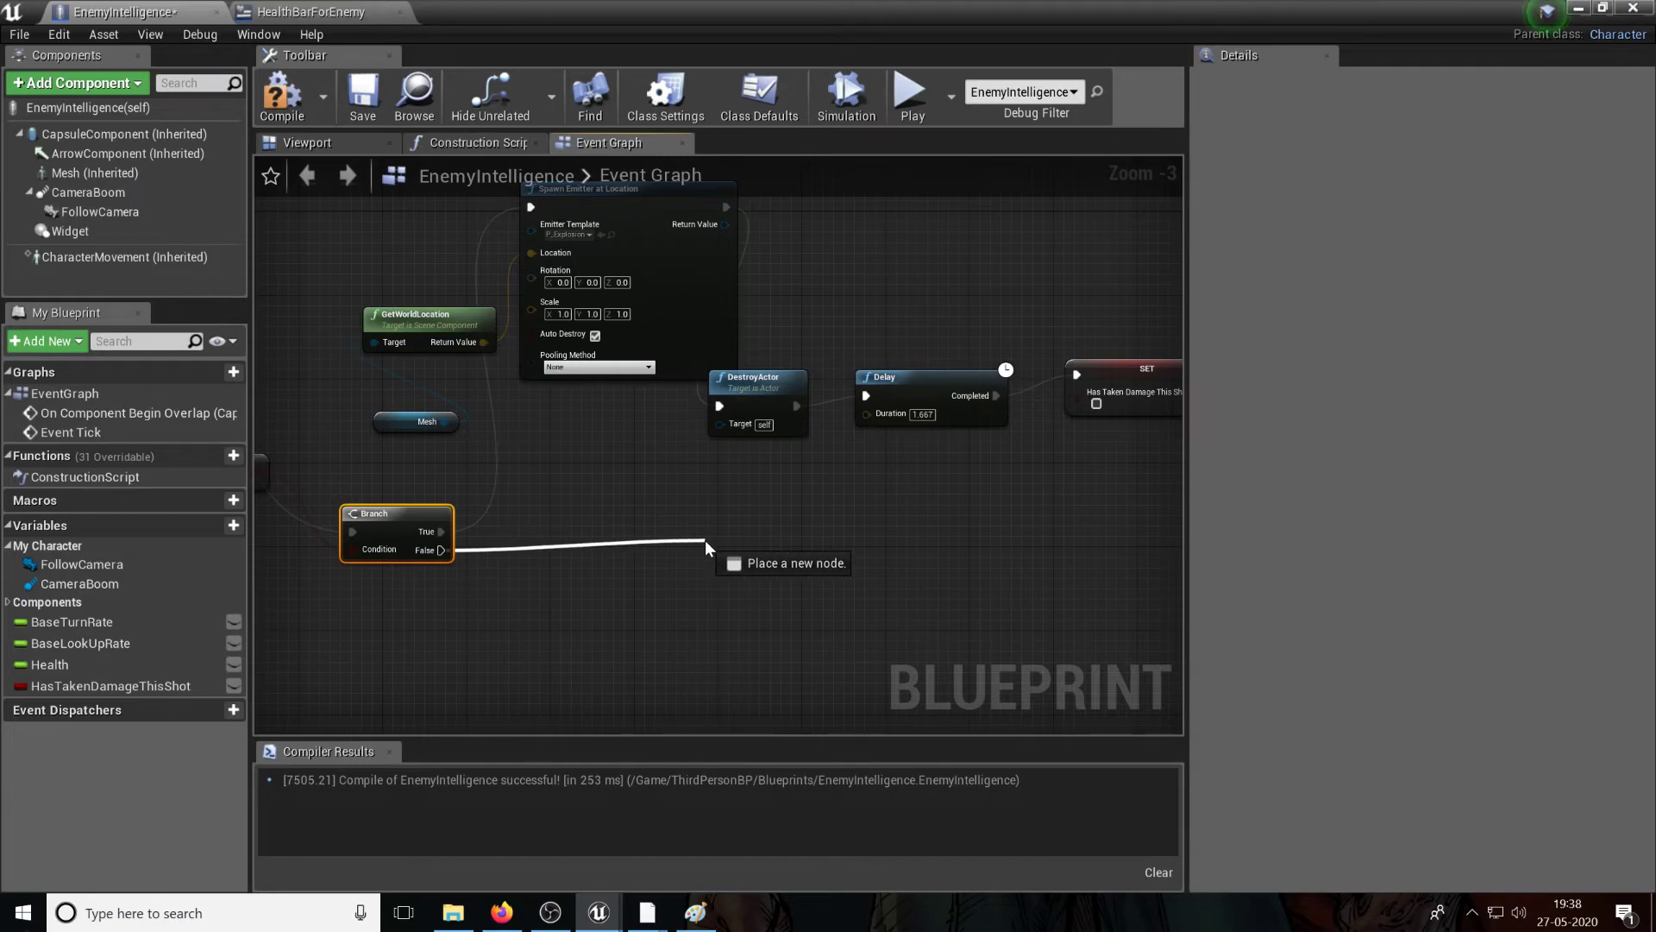
{"action": "type", "text": "d"}
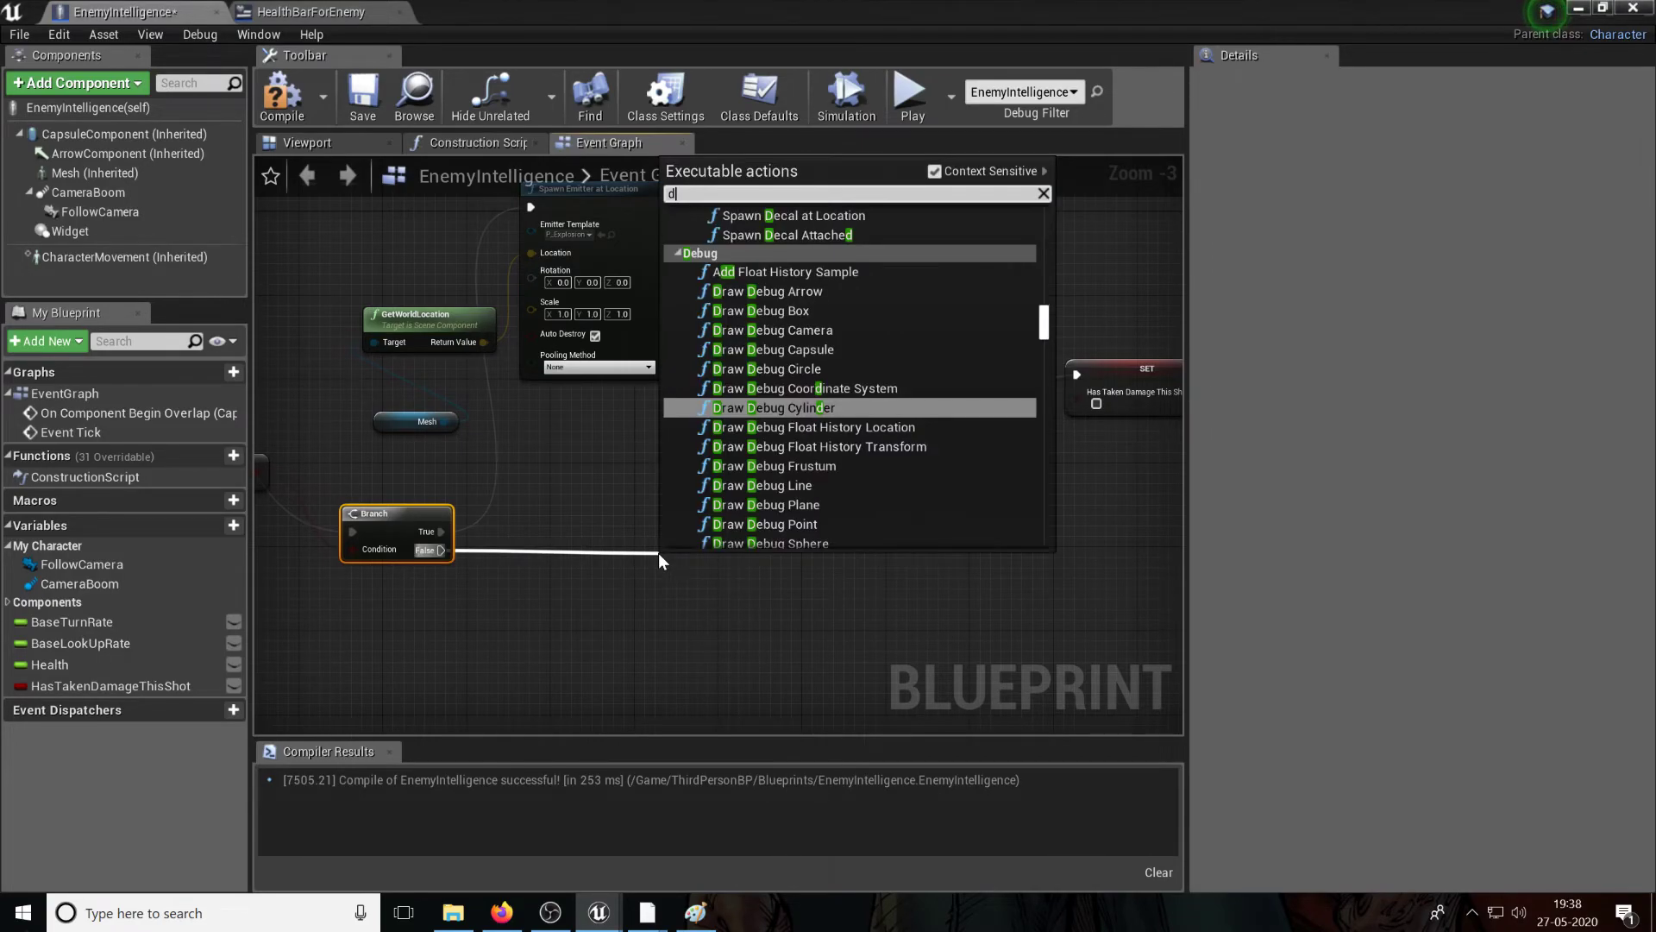
{"action": "type", "text": "elay"}
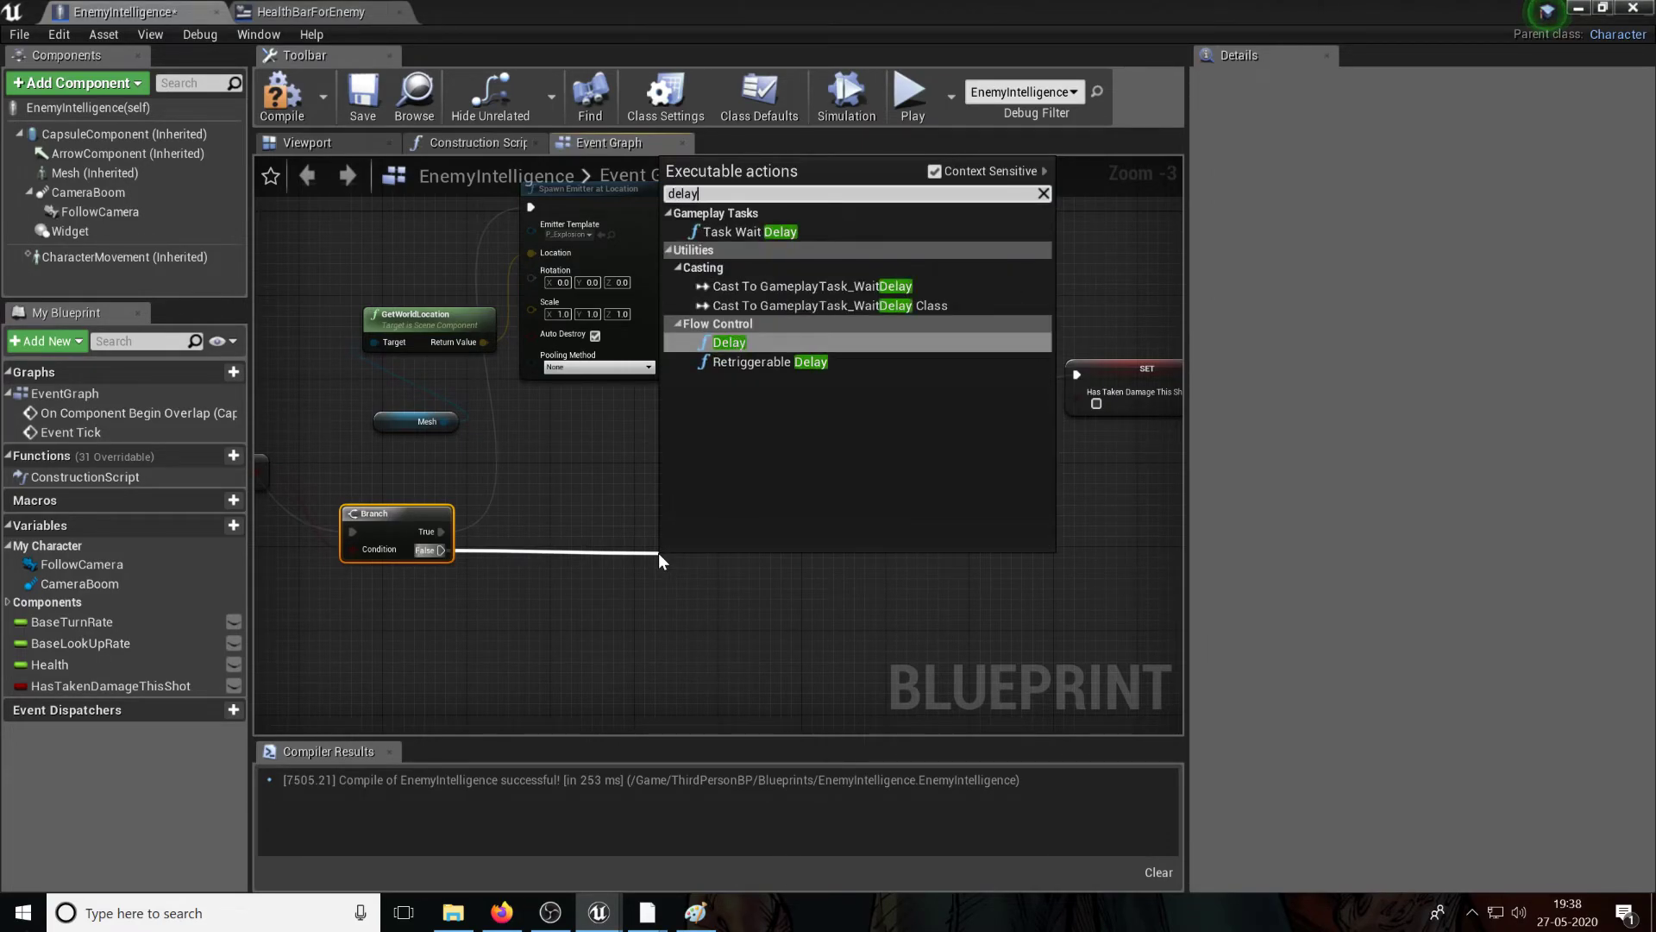
{"action": "left_click", "coordinate": [728, 342]}
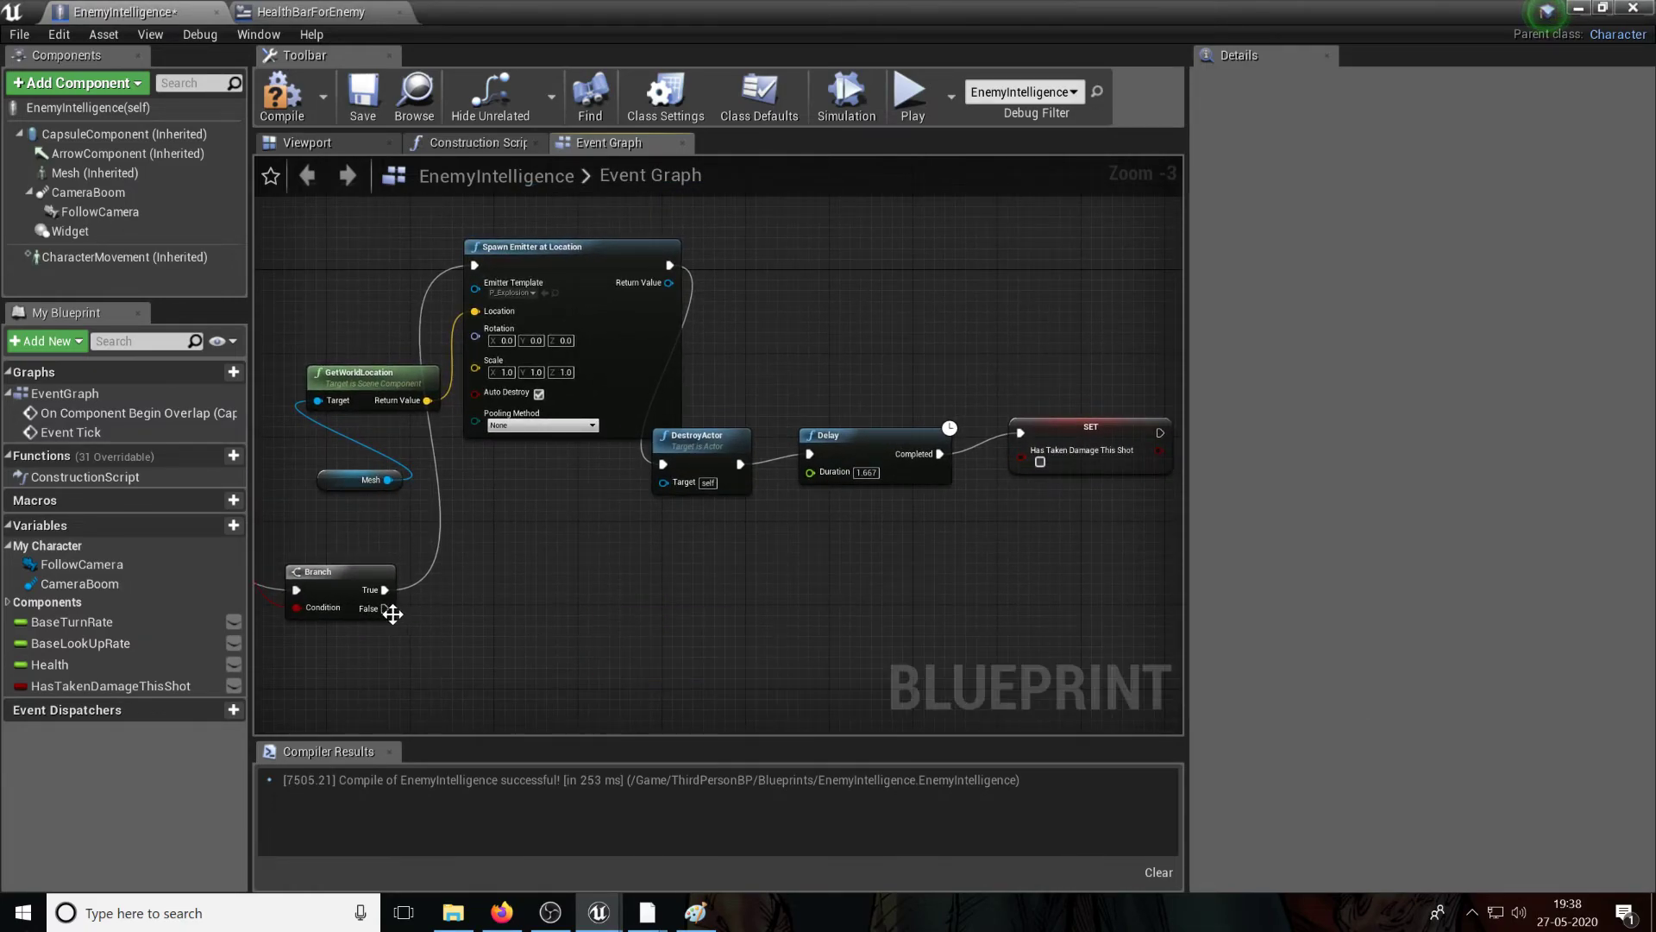
{"action": "left_click_drag", "start_coordinate": [697, 443], "coordinate": [772, 293]}
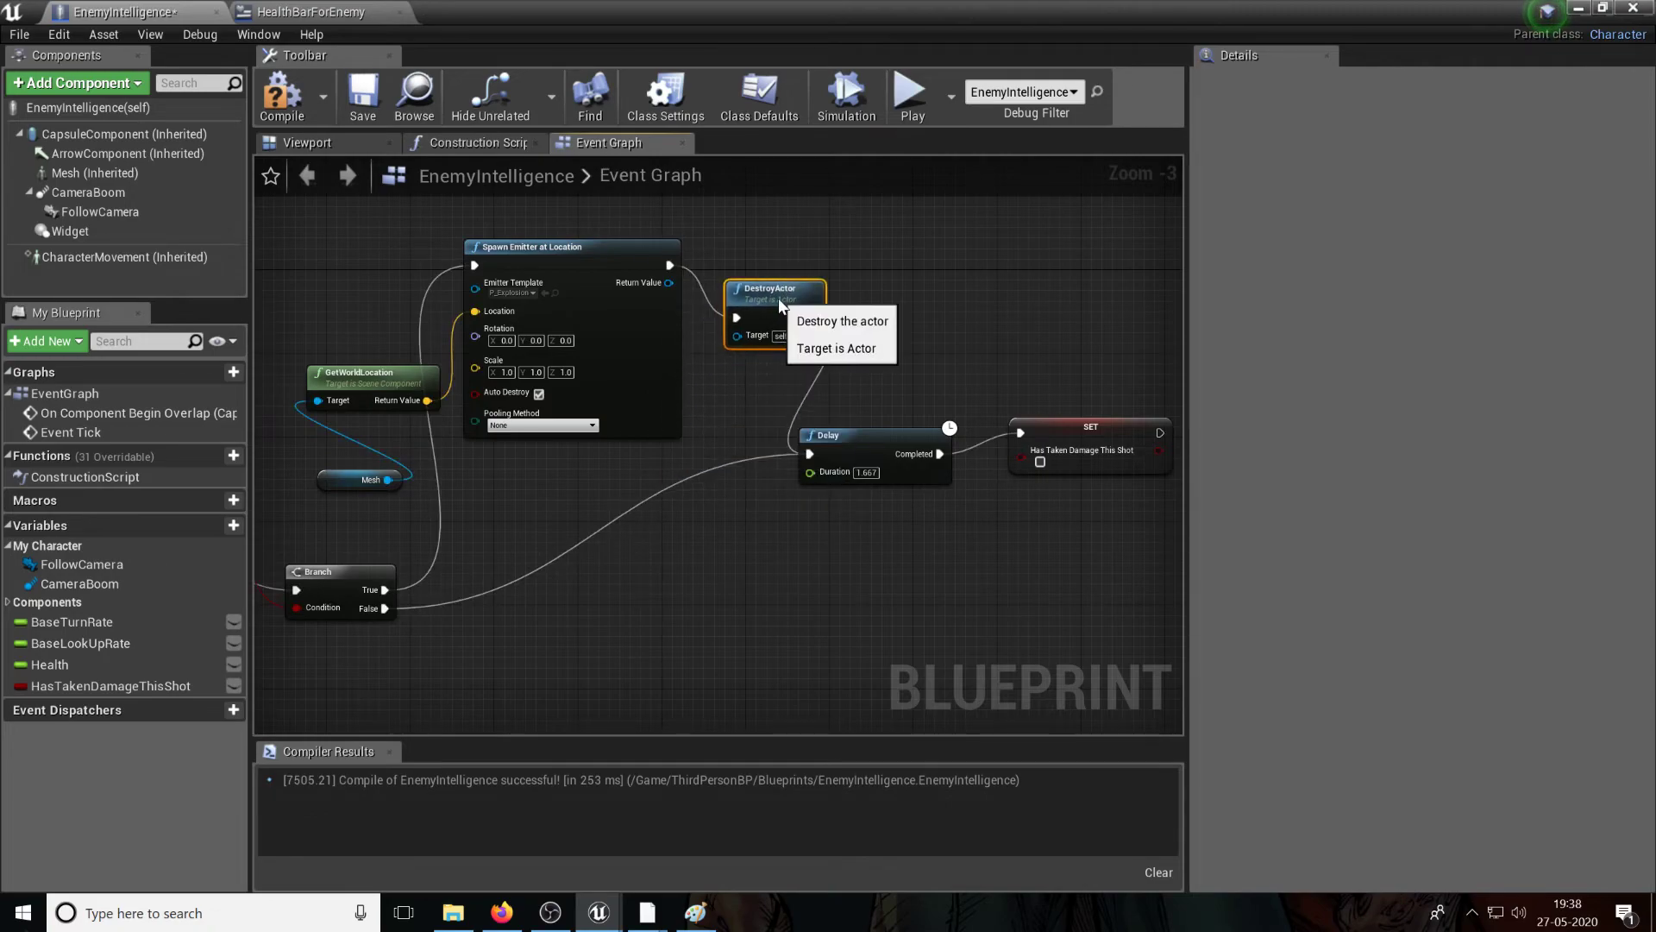
{"action": "mouse_move", "coordinate": [1584, 7]}
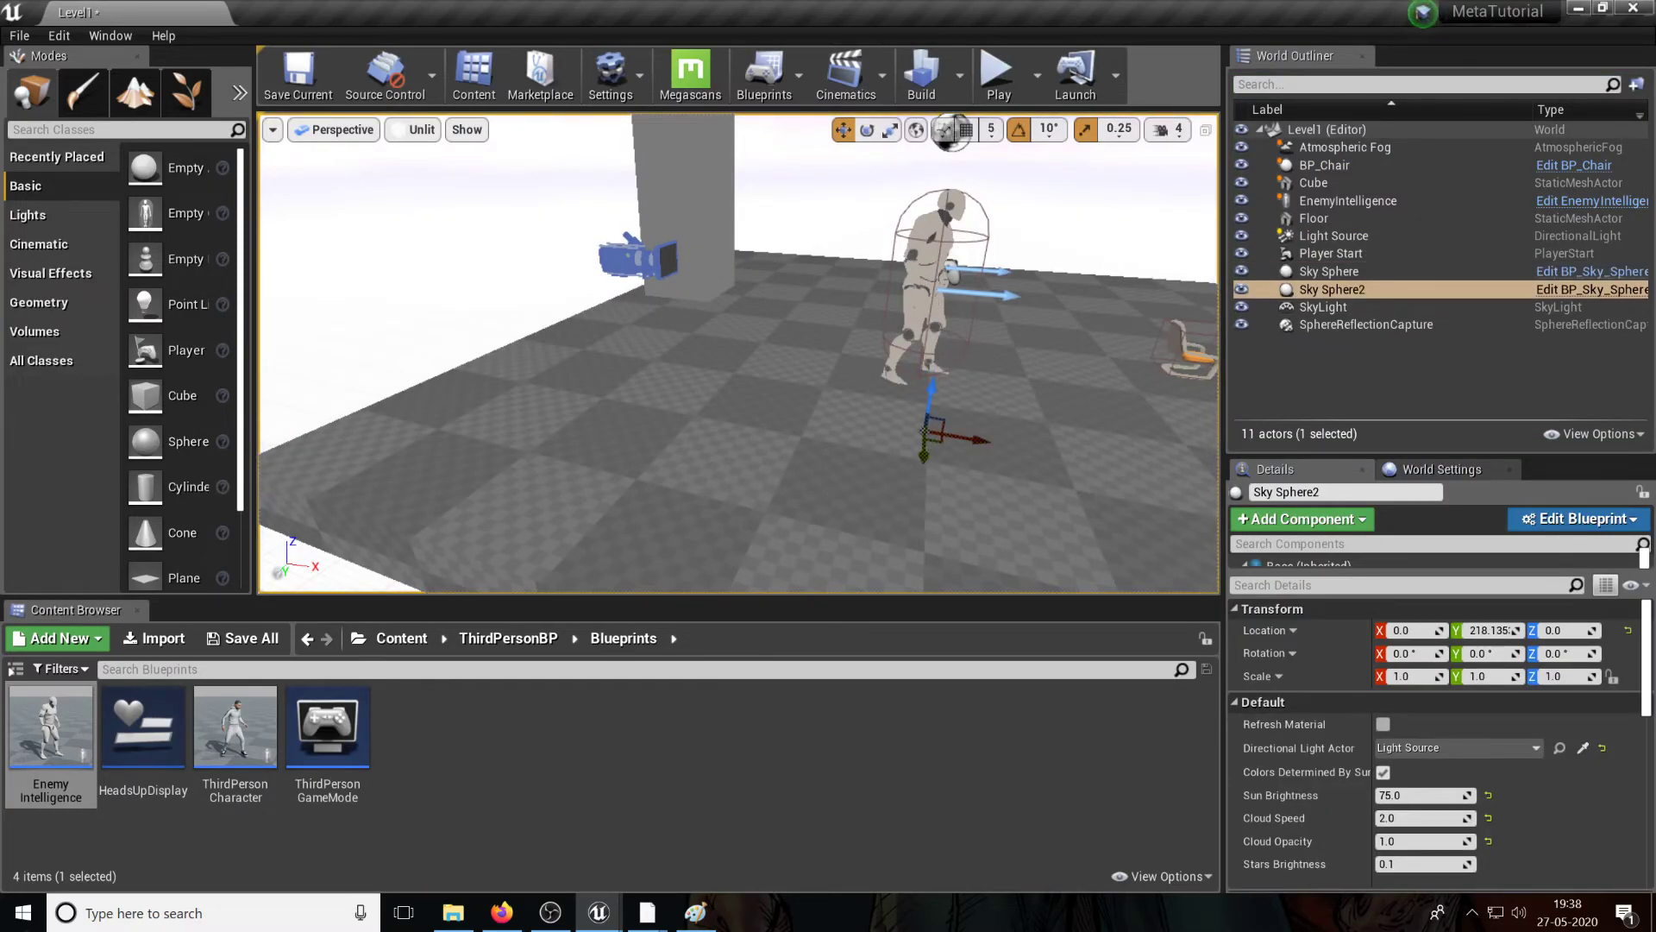
Step: Place a fourth EnemyIntelligence, play-test the four enemies, then reopen the enemy blueprint
{"action": "left_click", "coordinate": [1347, 200]}
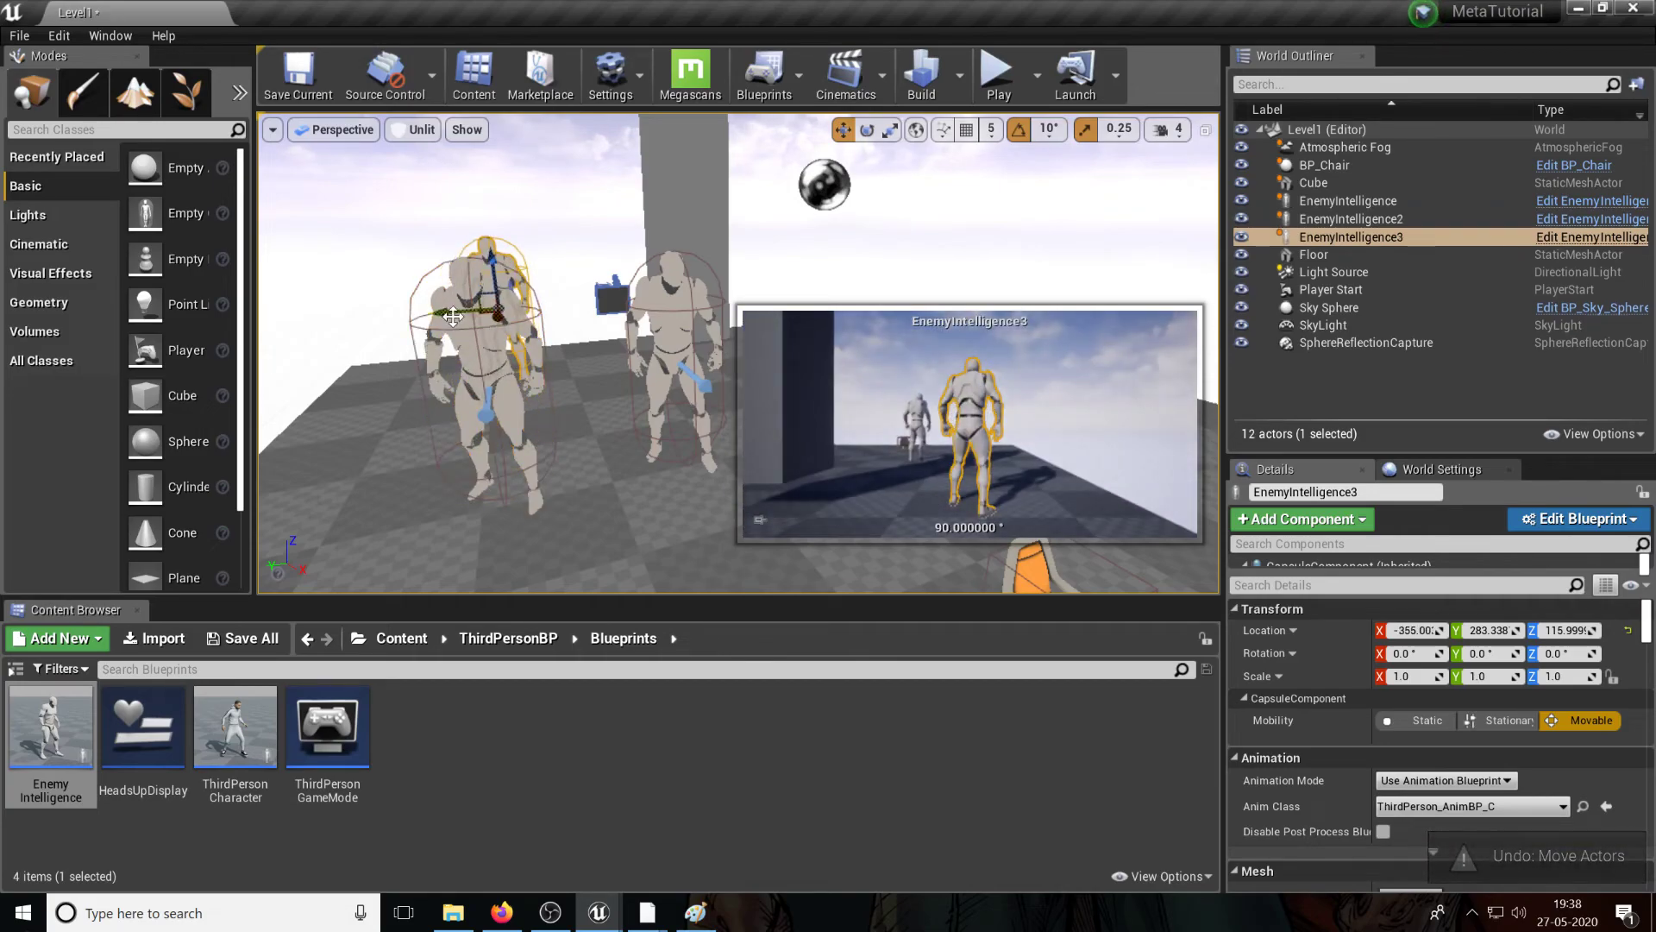
{"action": "left_click", "coordinate": [997, 75]}
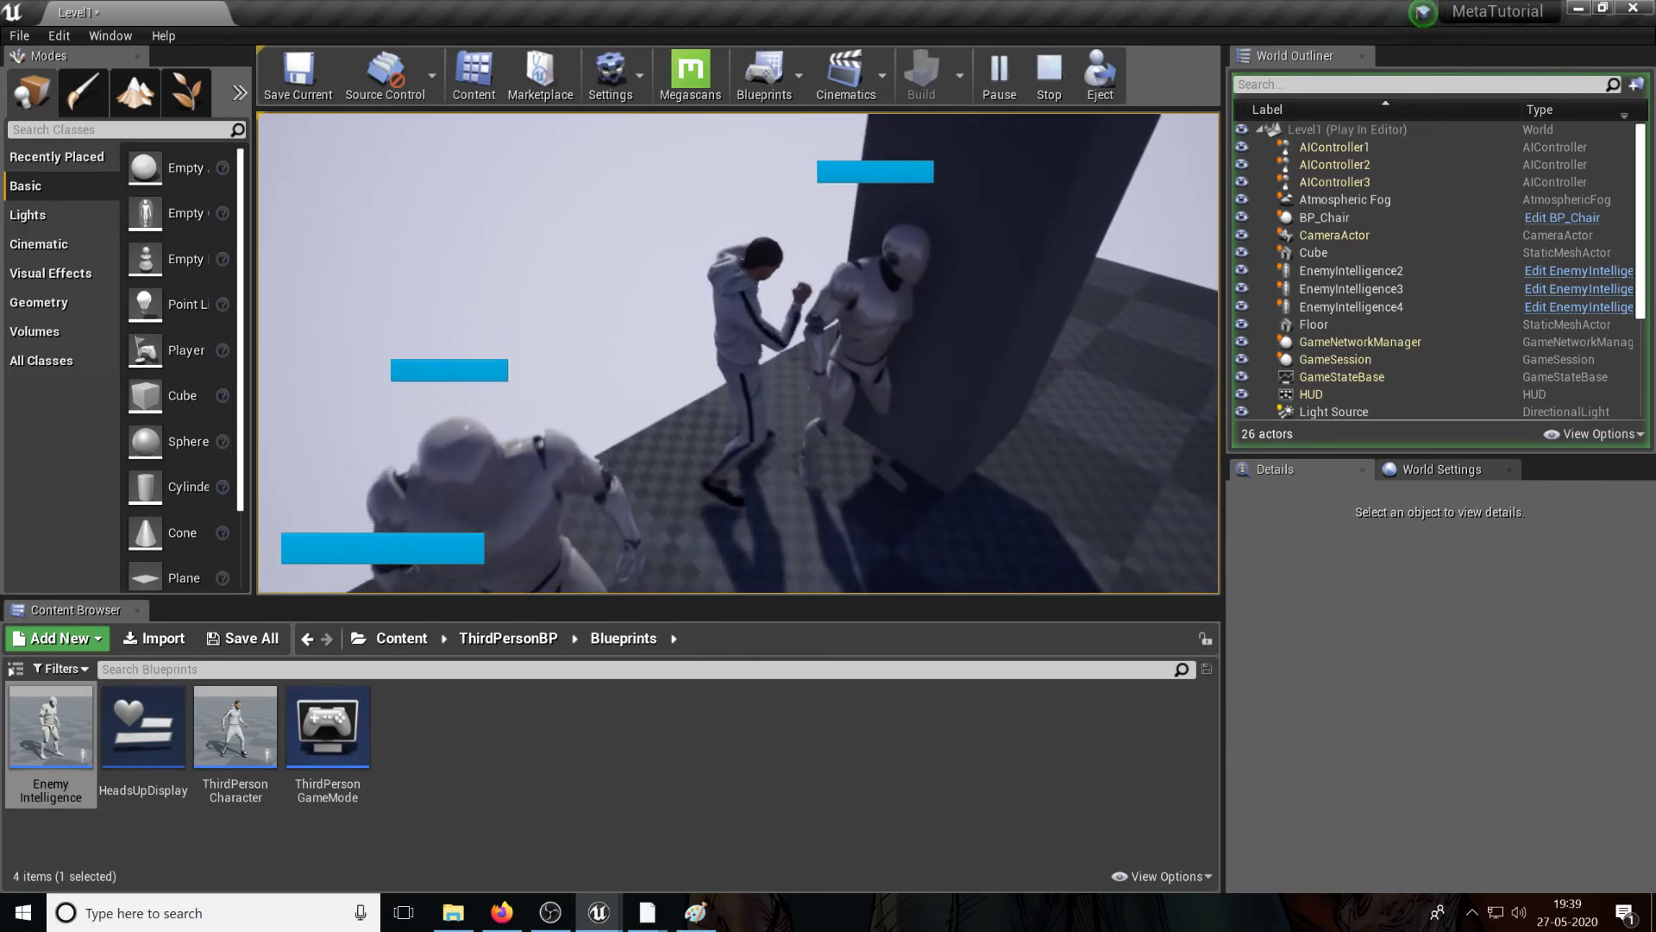
{"action": "left_click", "coordinate": [1047, 76]}
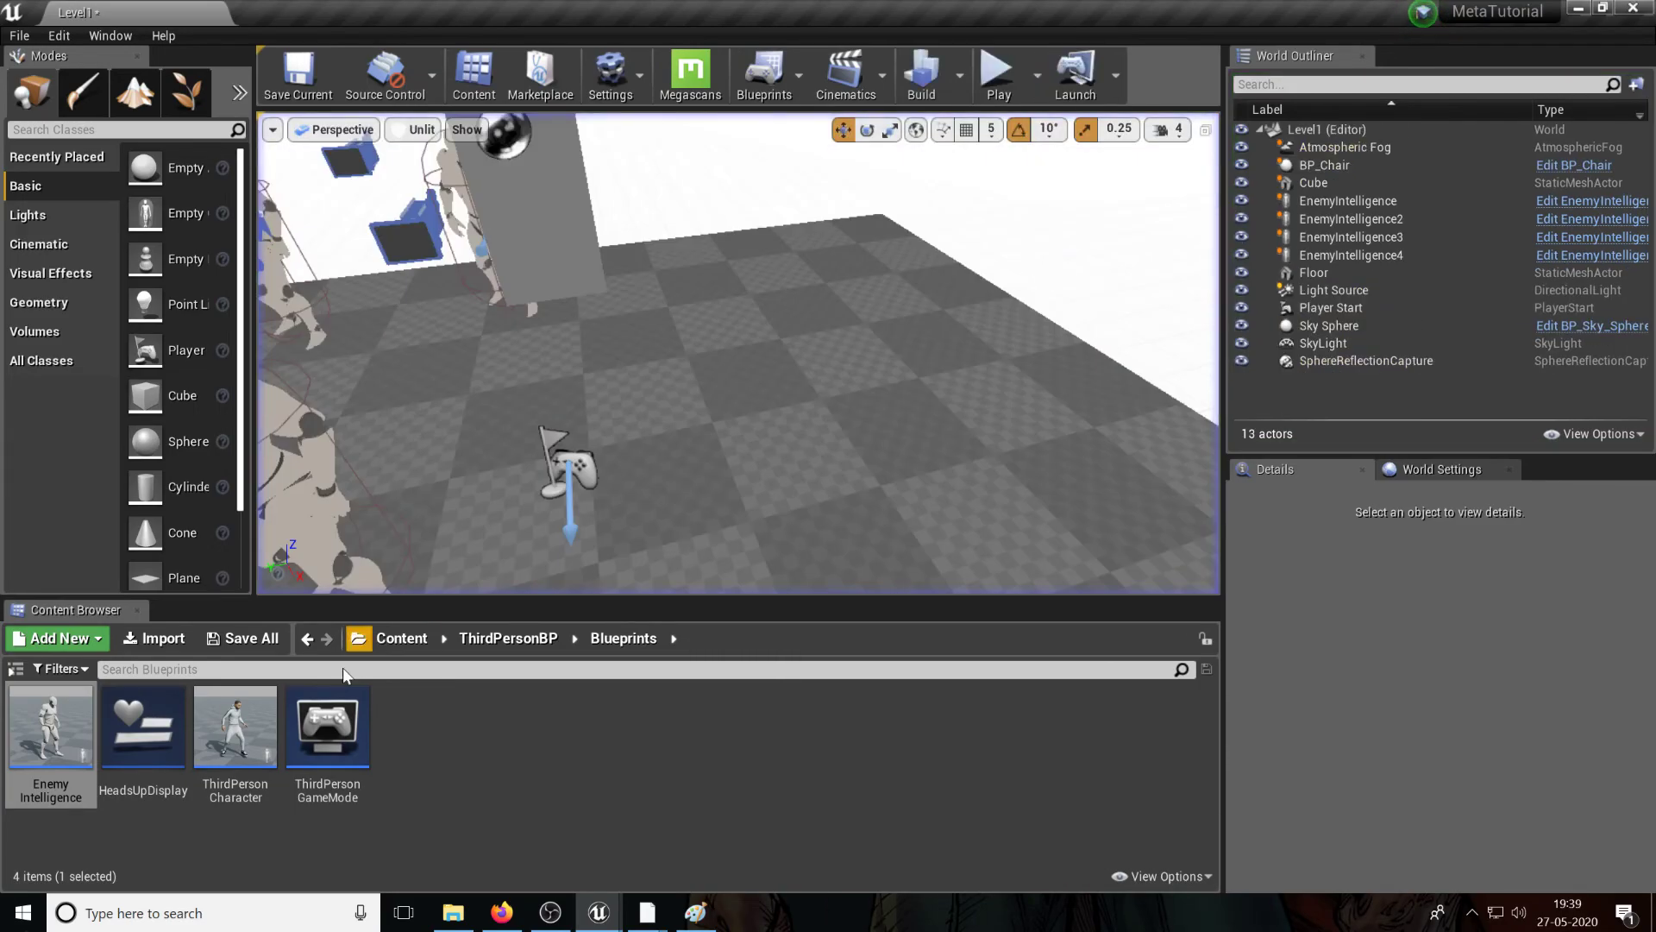
{"action": "double_click", "coordinate": [50, 726]}
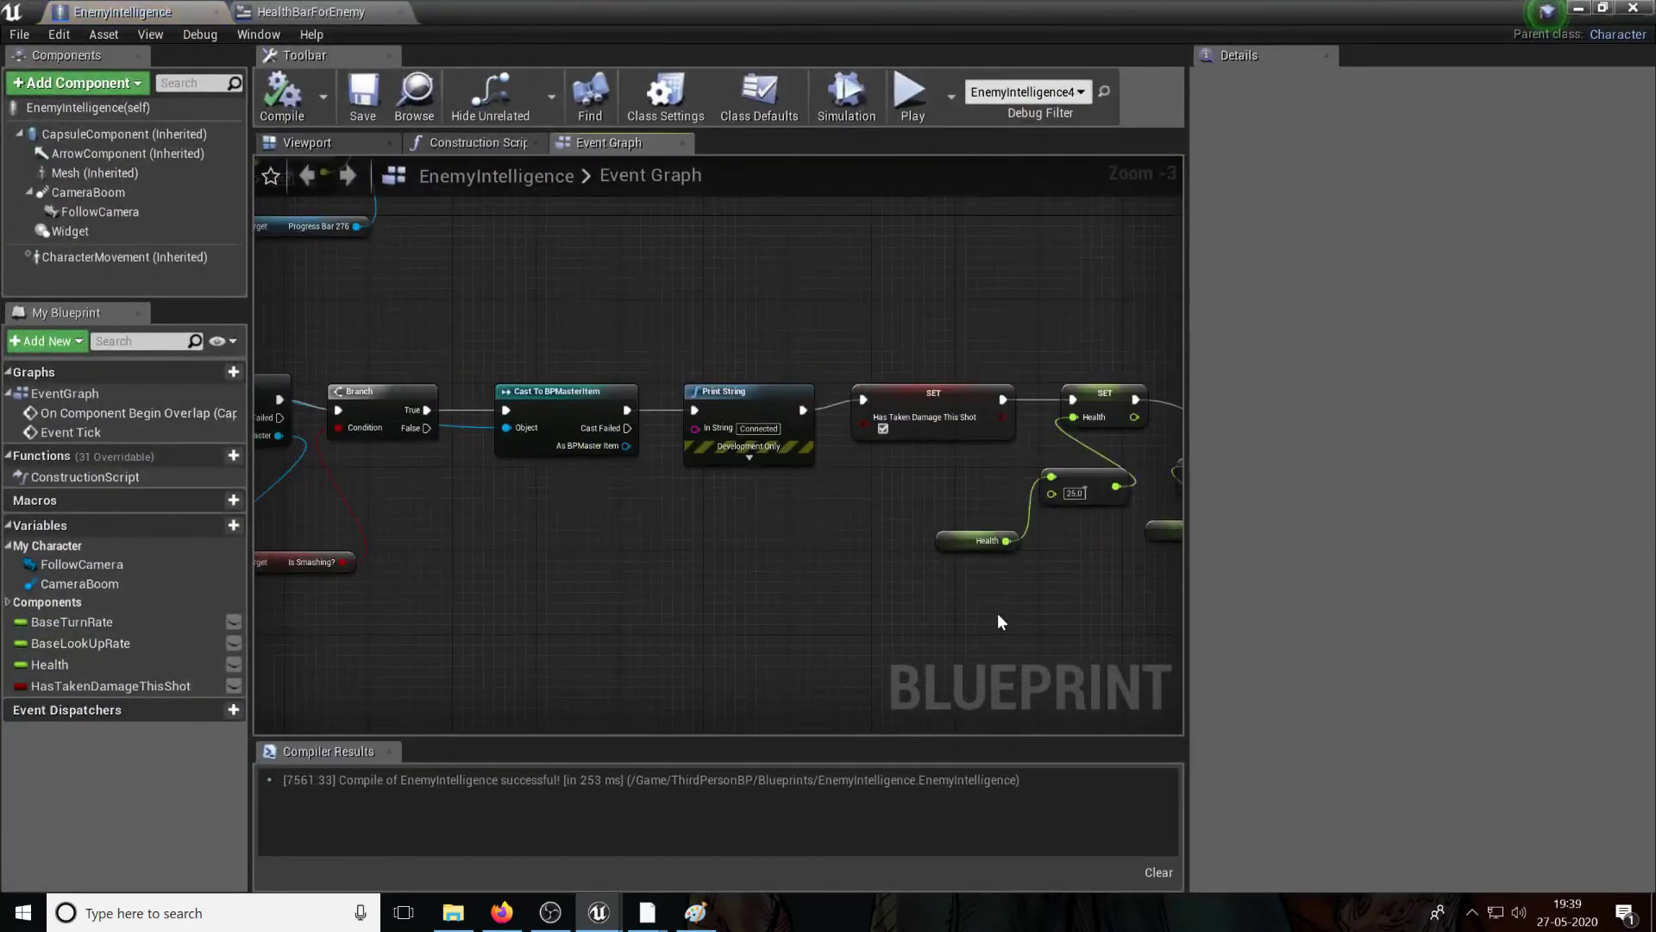